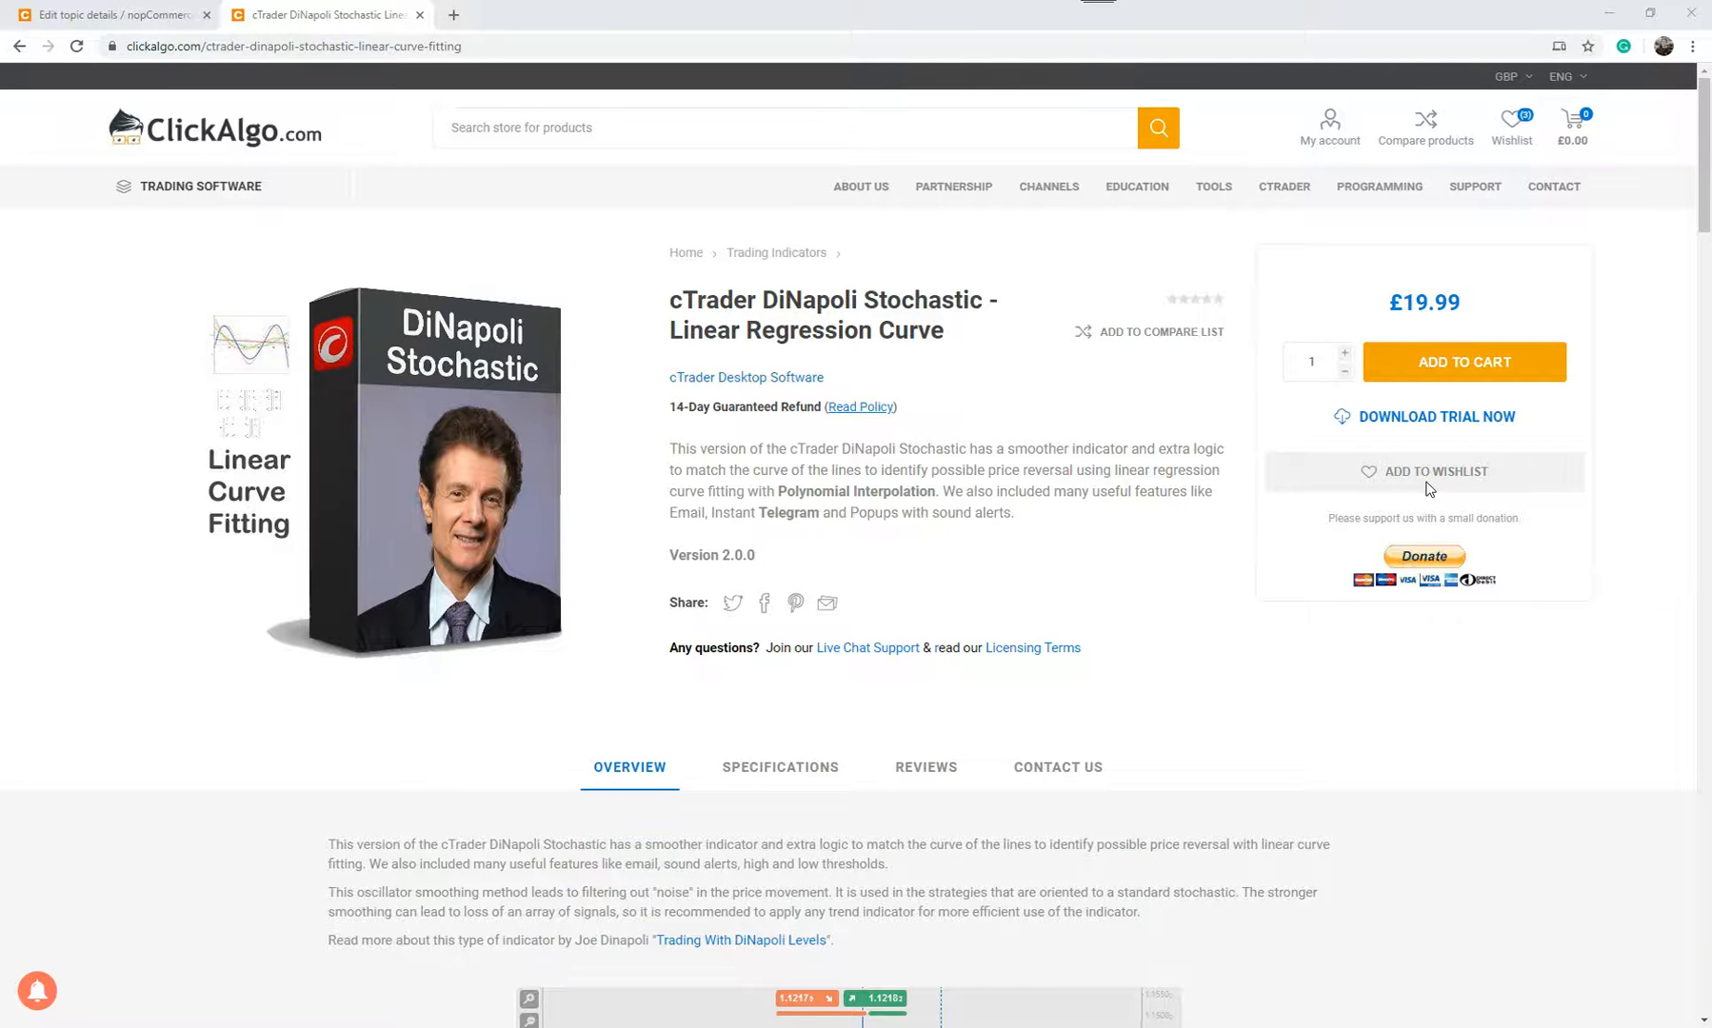
Scroll through the EURUSD daily chart to inspect the DiNapoli Stochastic buy and sell signals
scroll(down, 3)
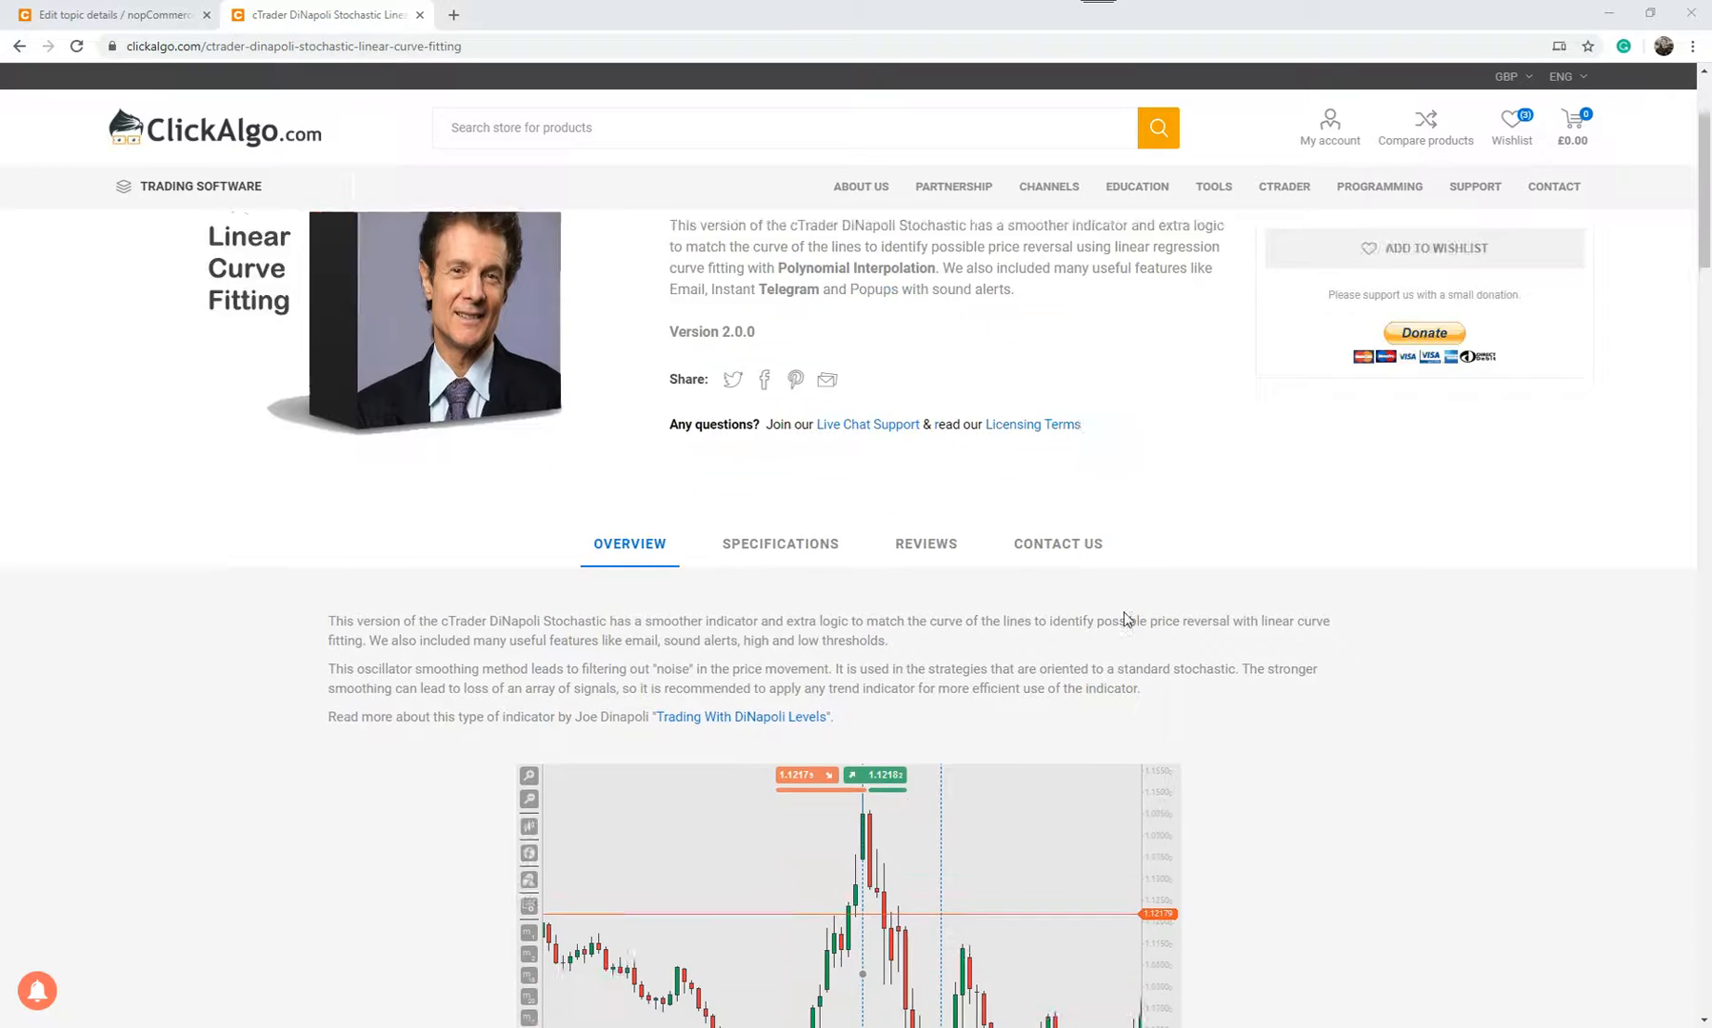
scroll(down, 3)
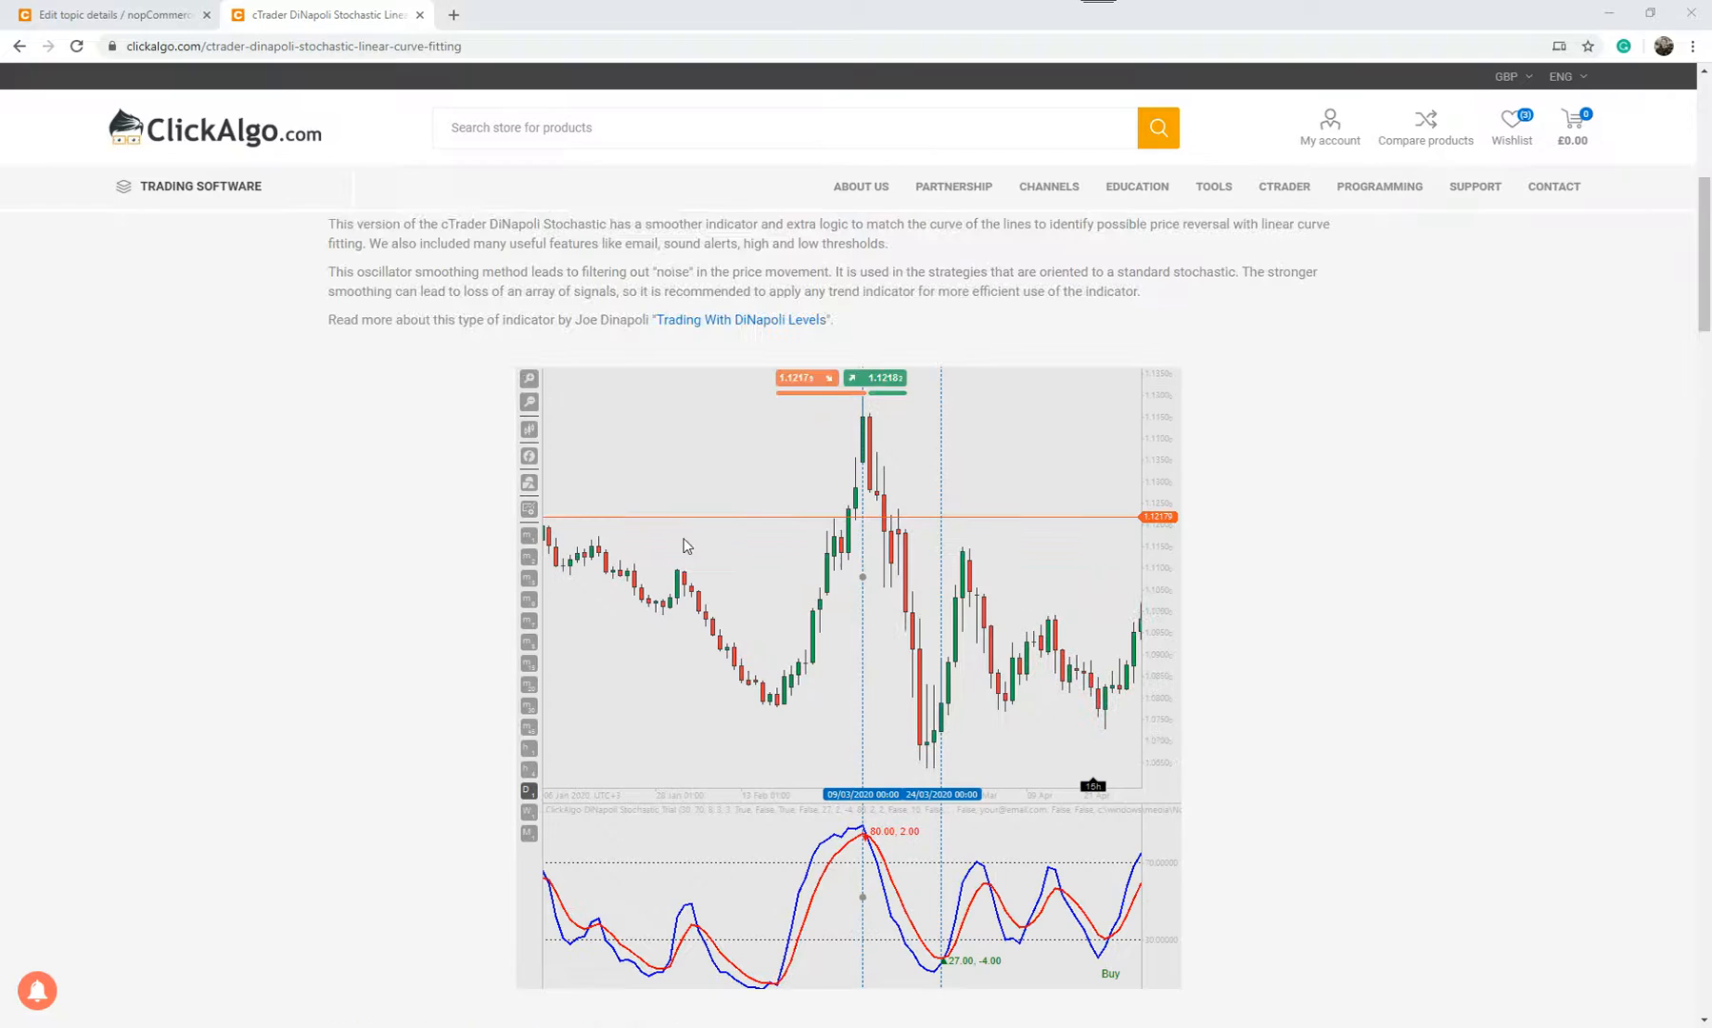
scroll(down, 3)
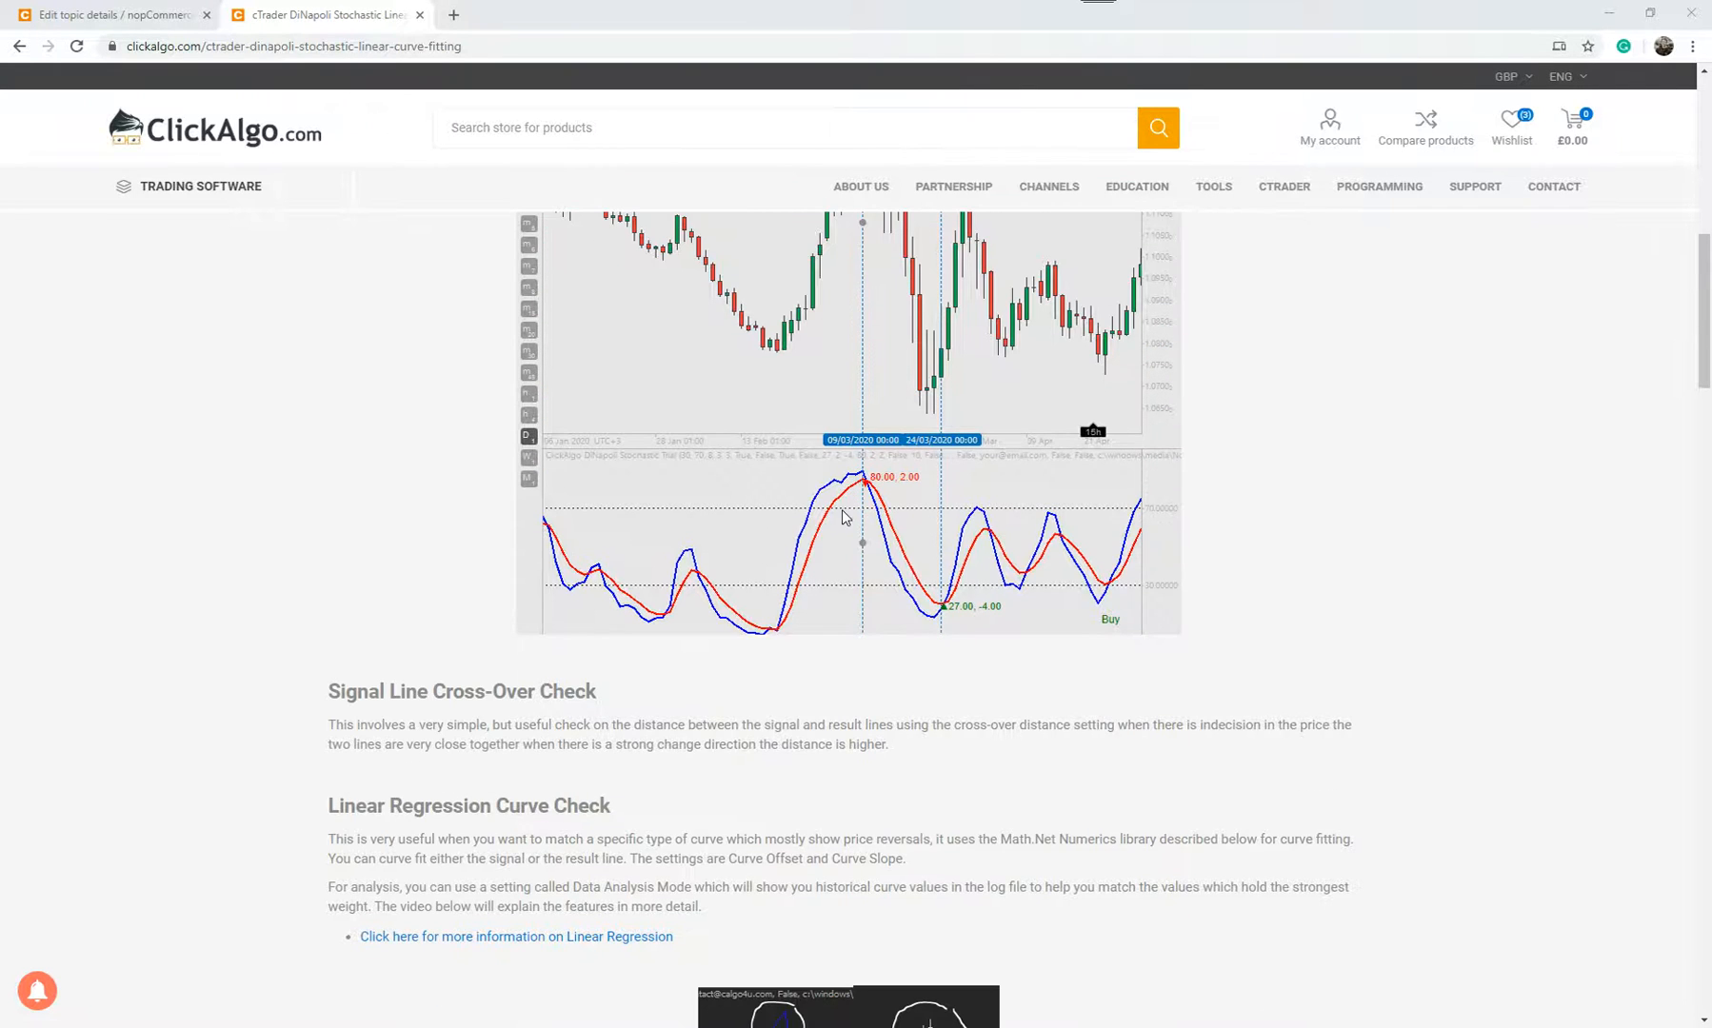
scroll(down, 3)
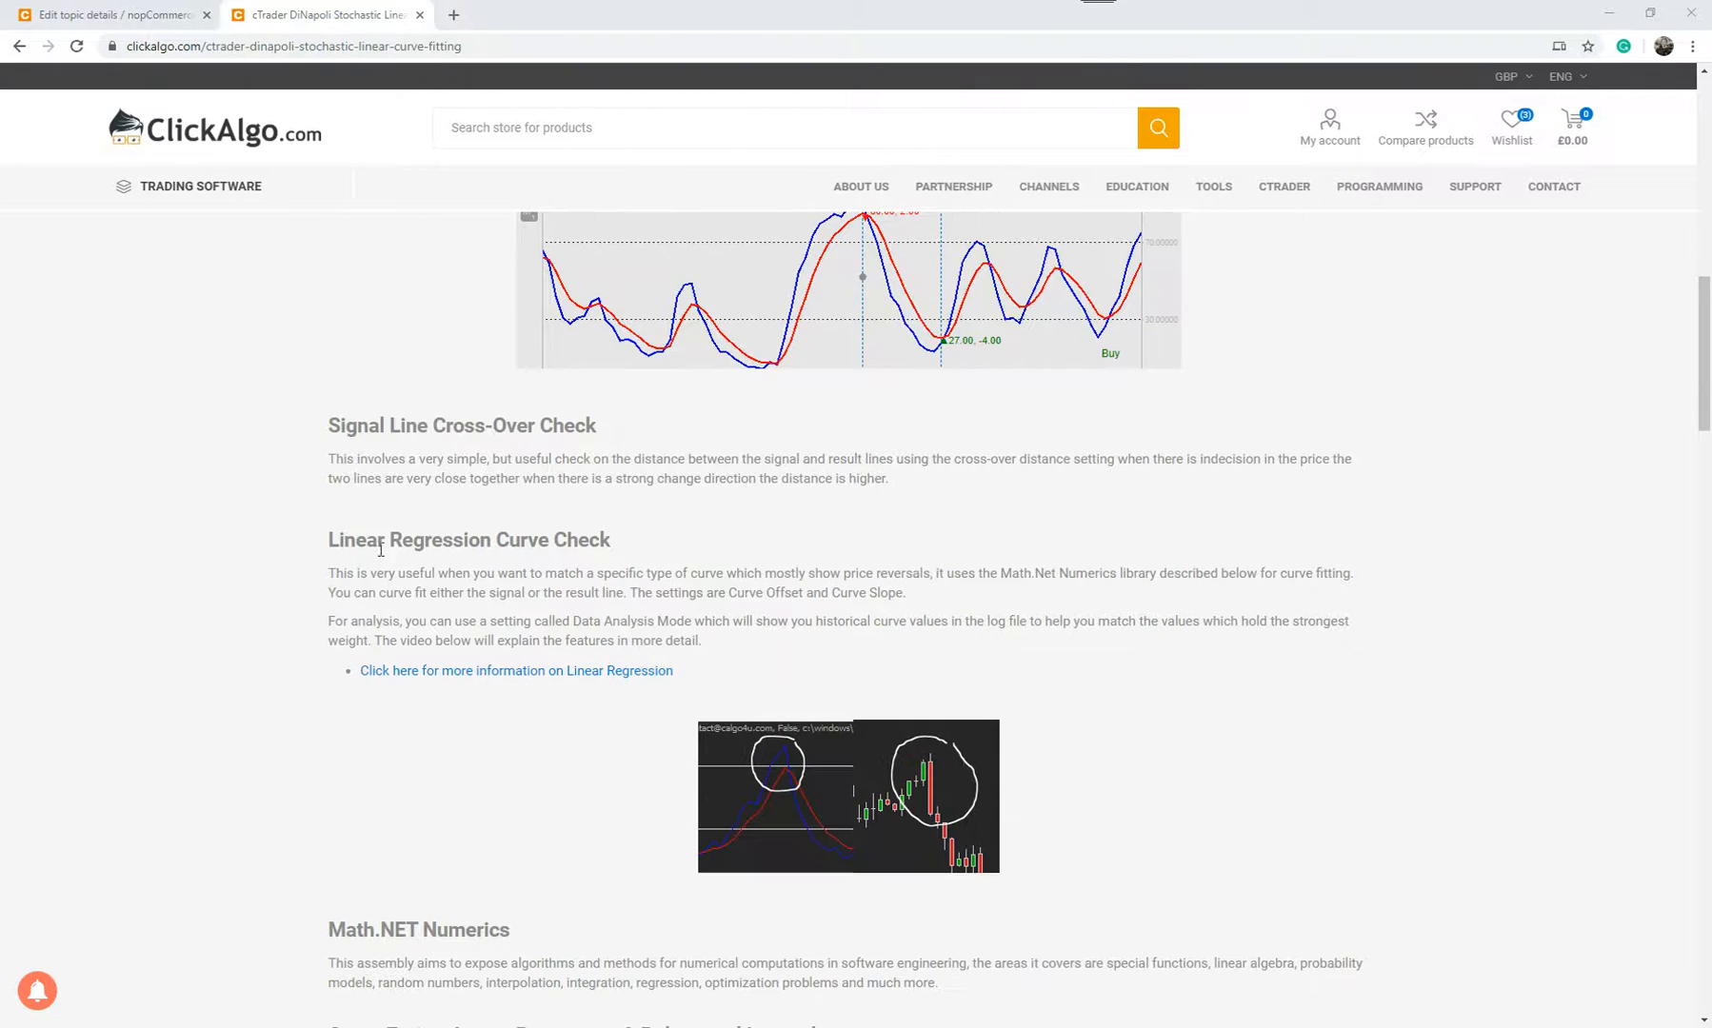
mouse_move(487, 564)
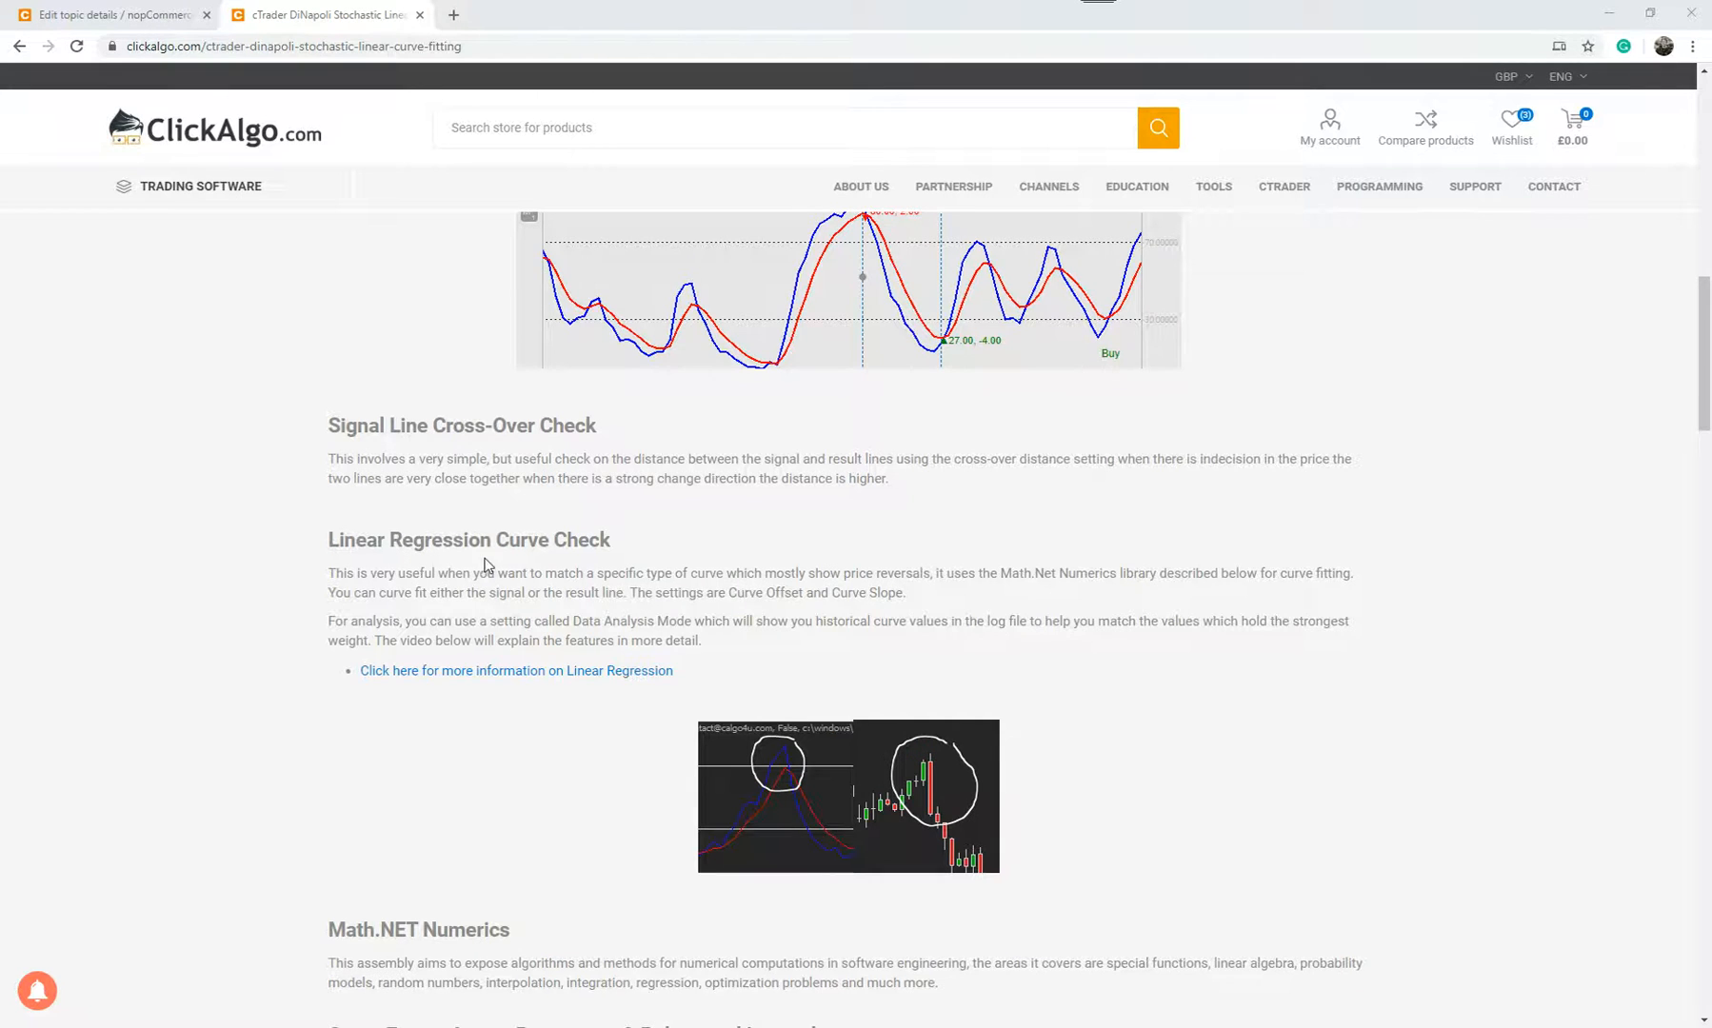
scroll(down, 3)
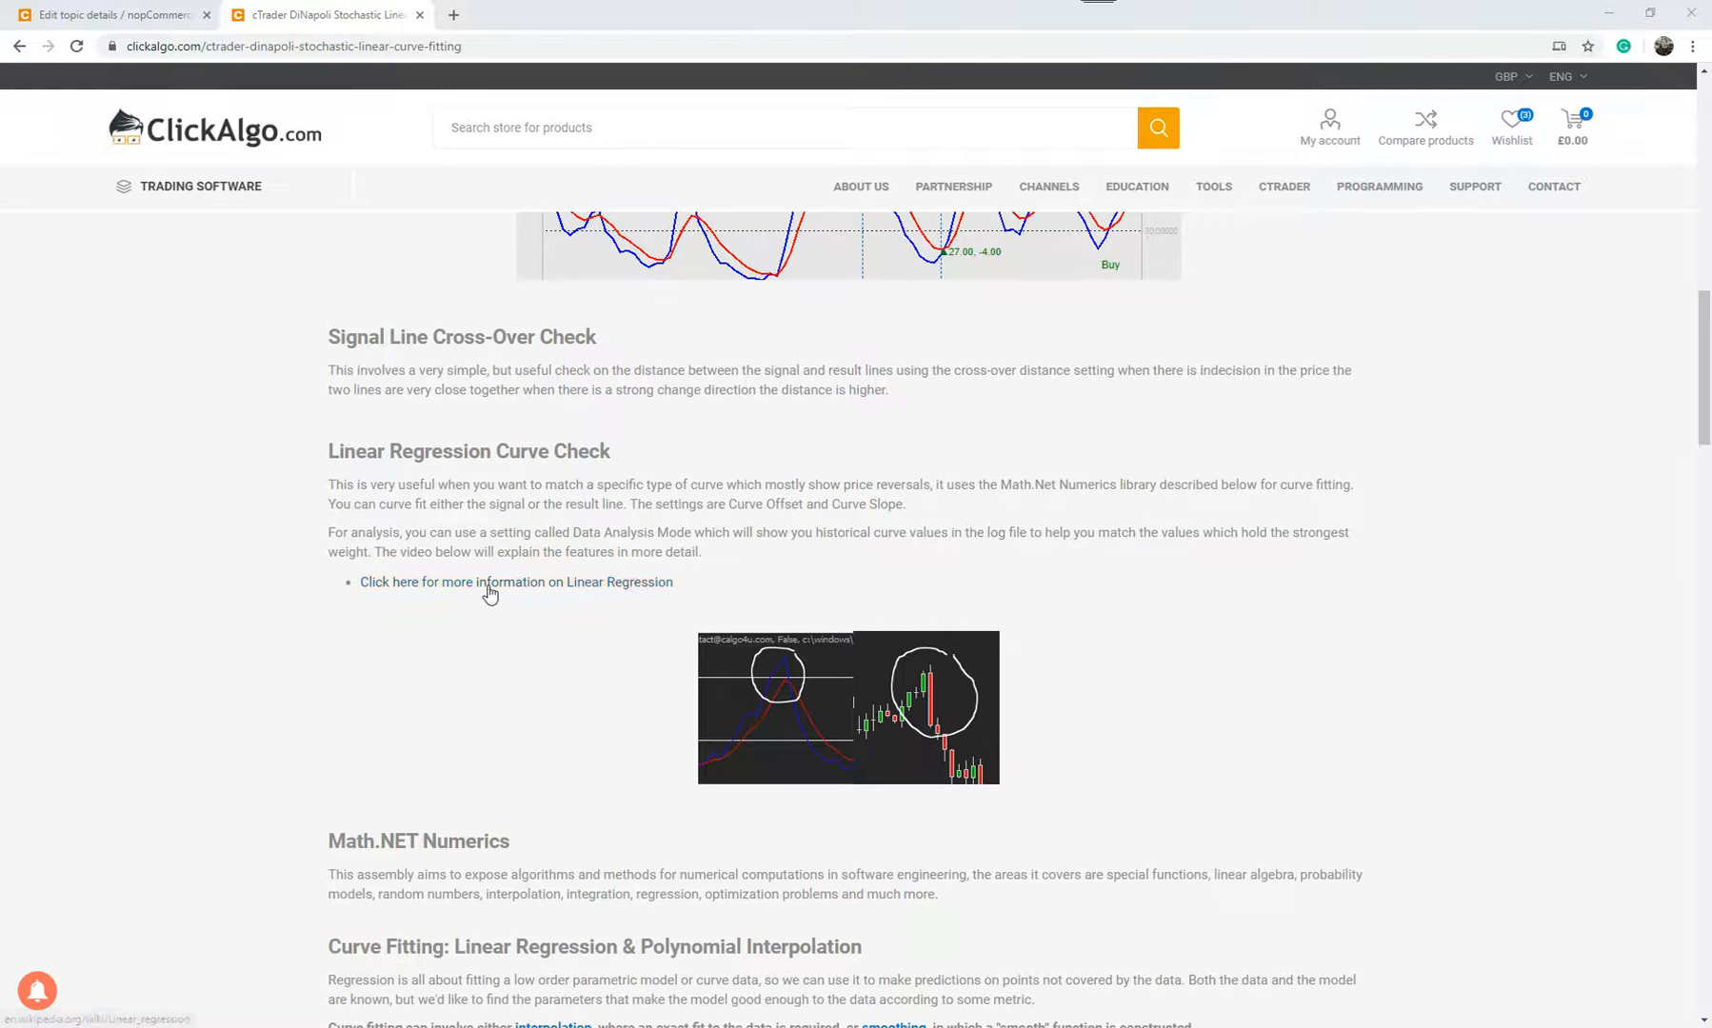
scroll(down, 3)
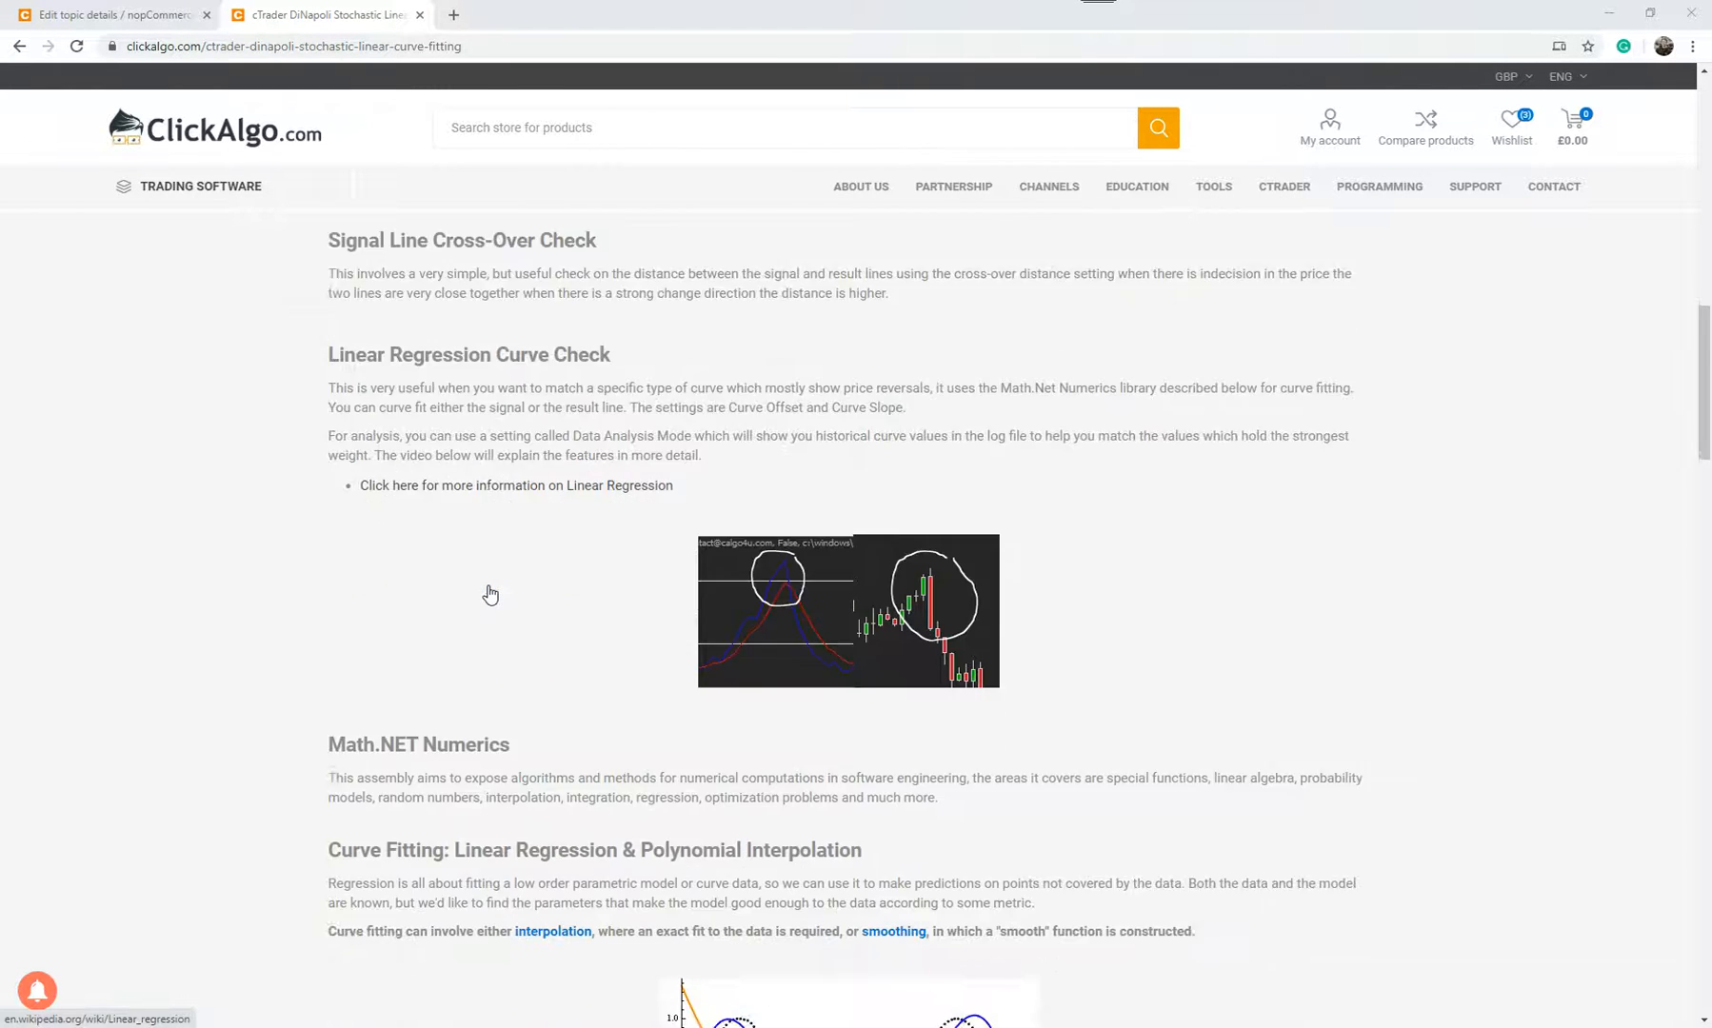
scroll(down, 3)
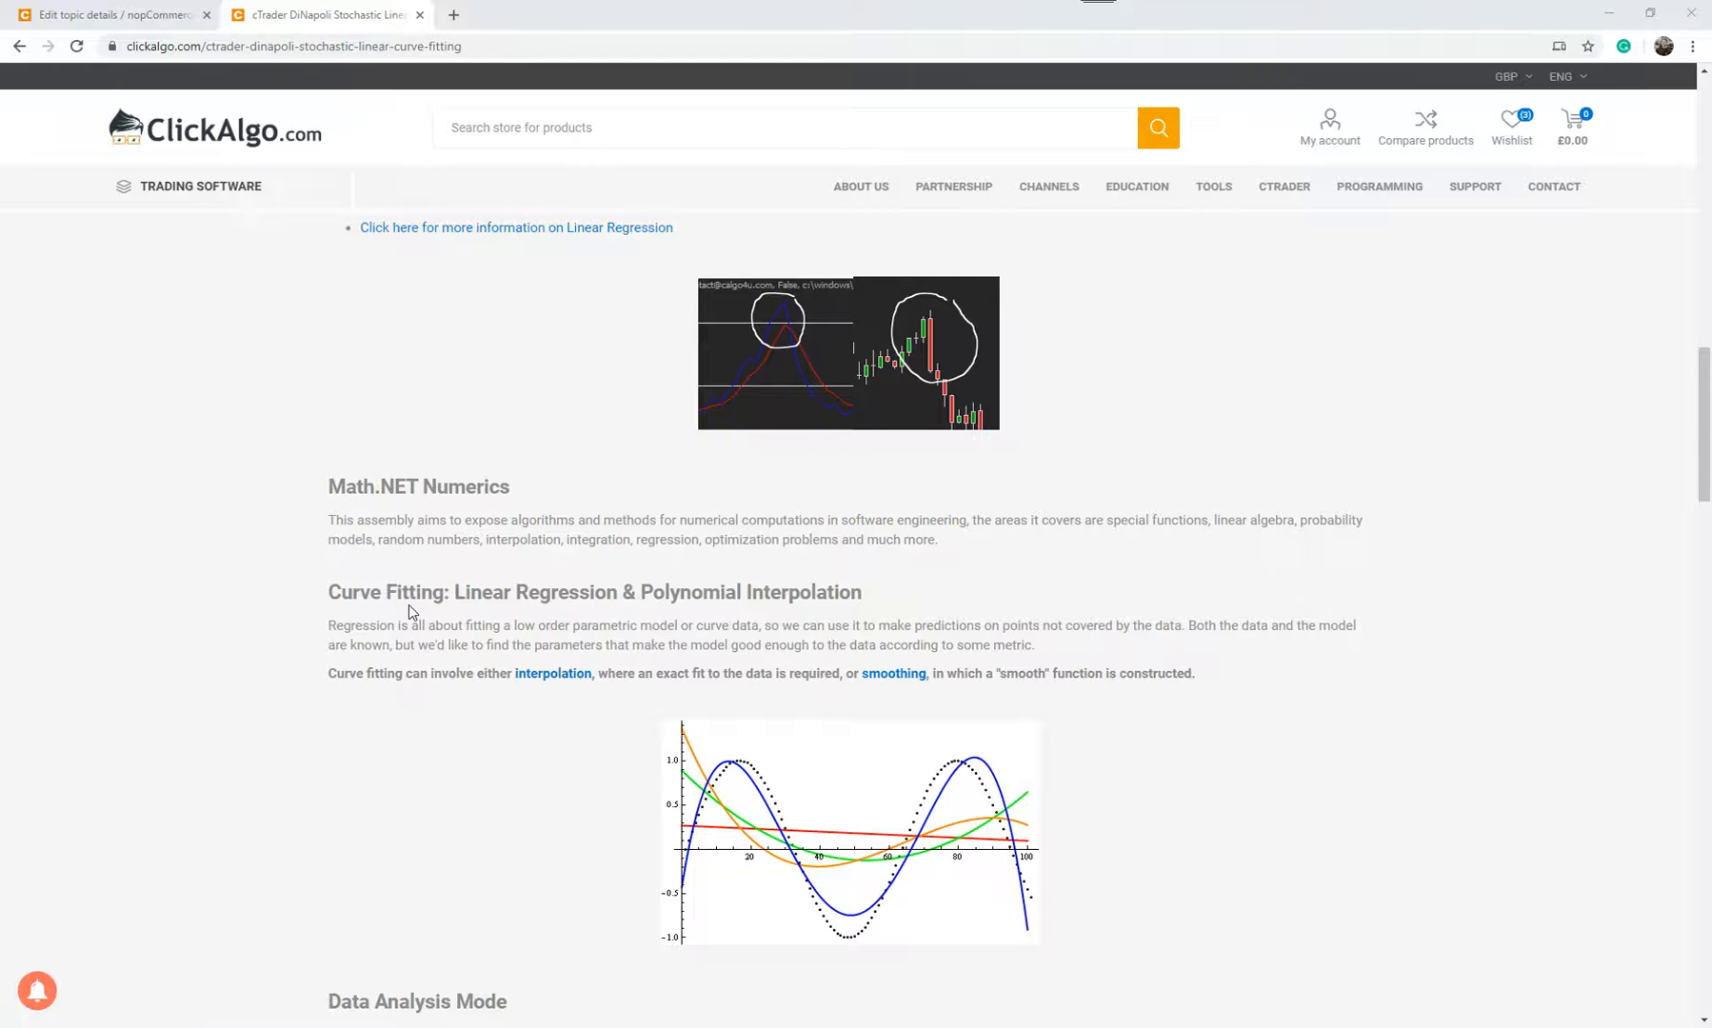
mouse_move(836, 621)
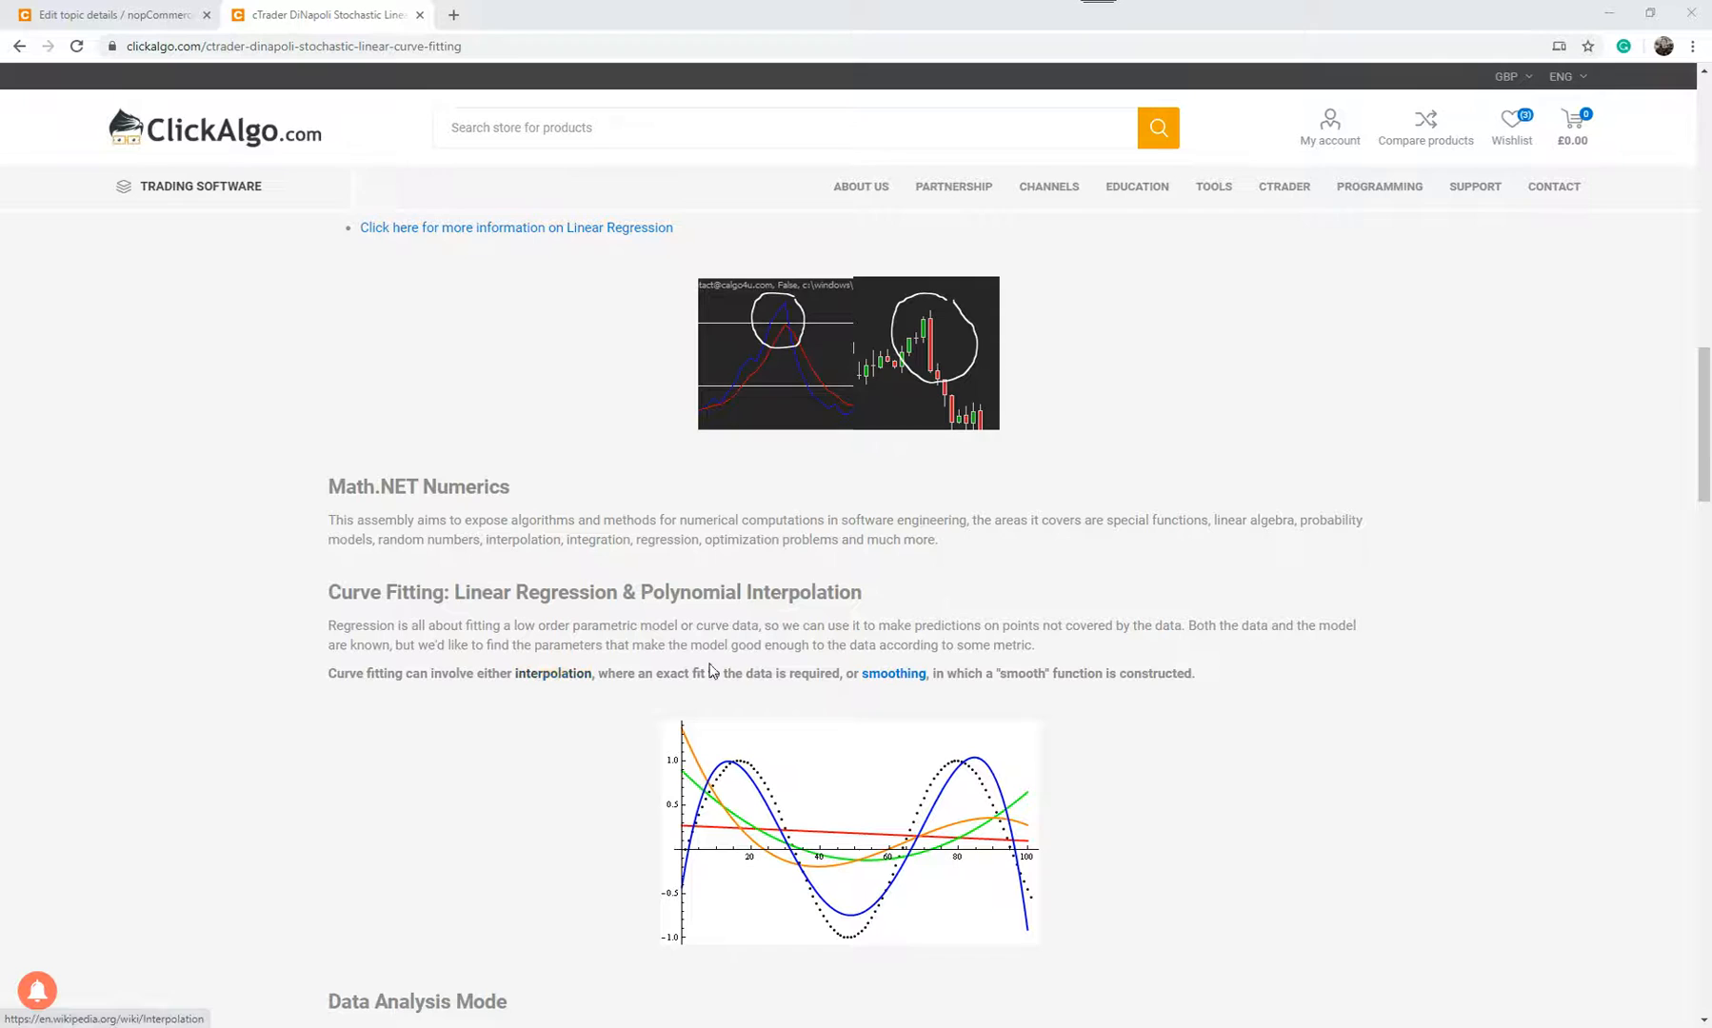
scroll(down, 3)
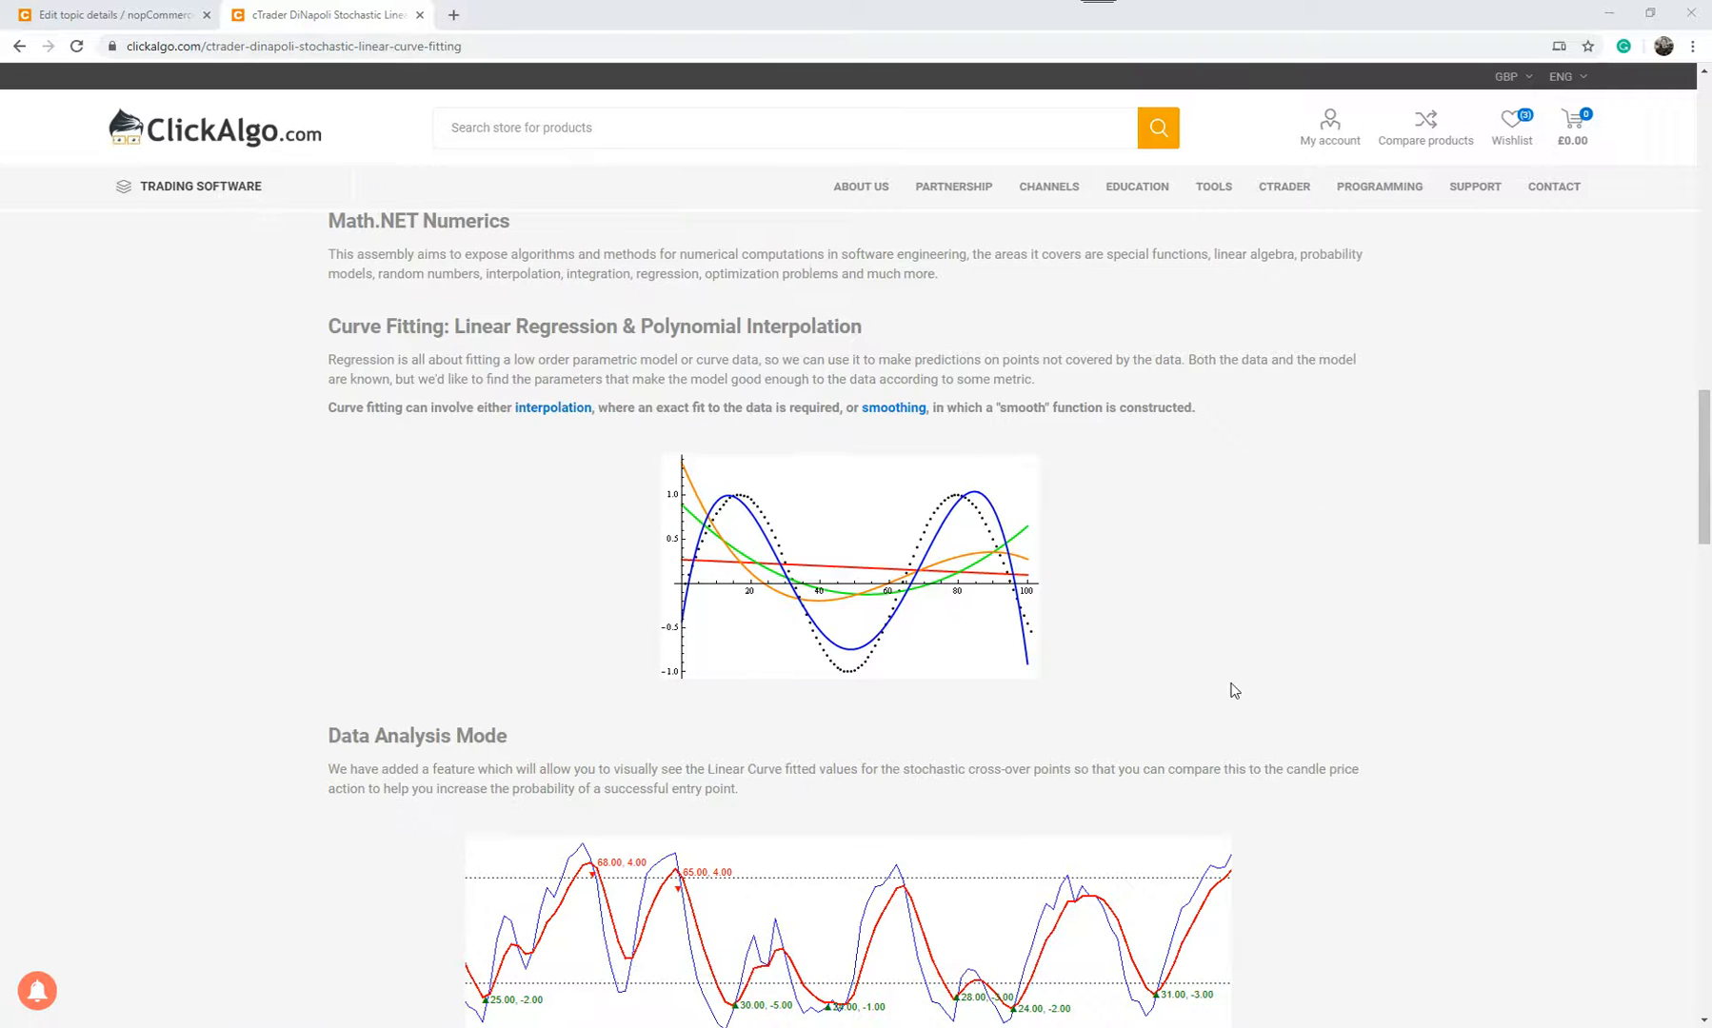
scroll(down, 3)
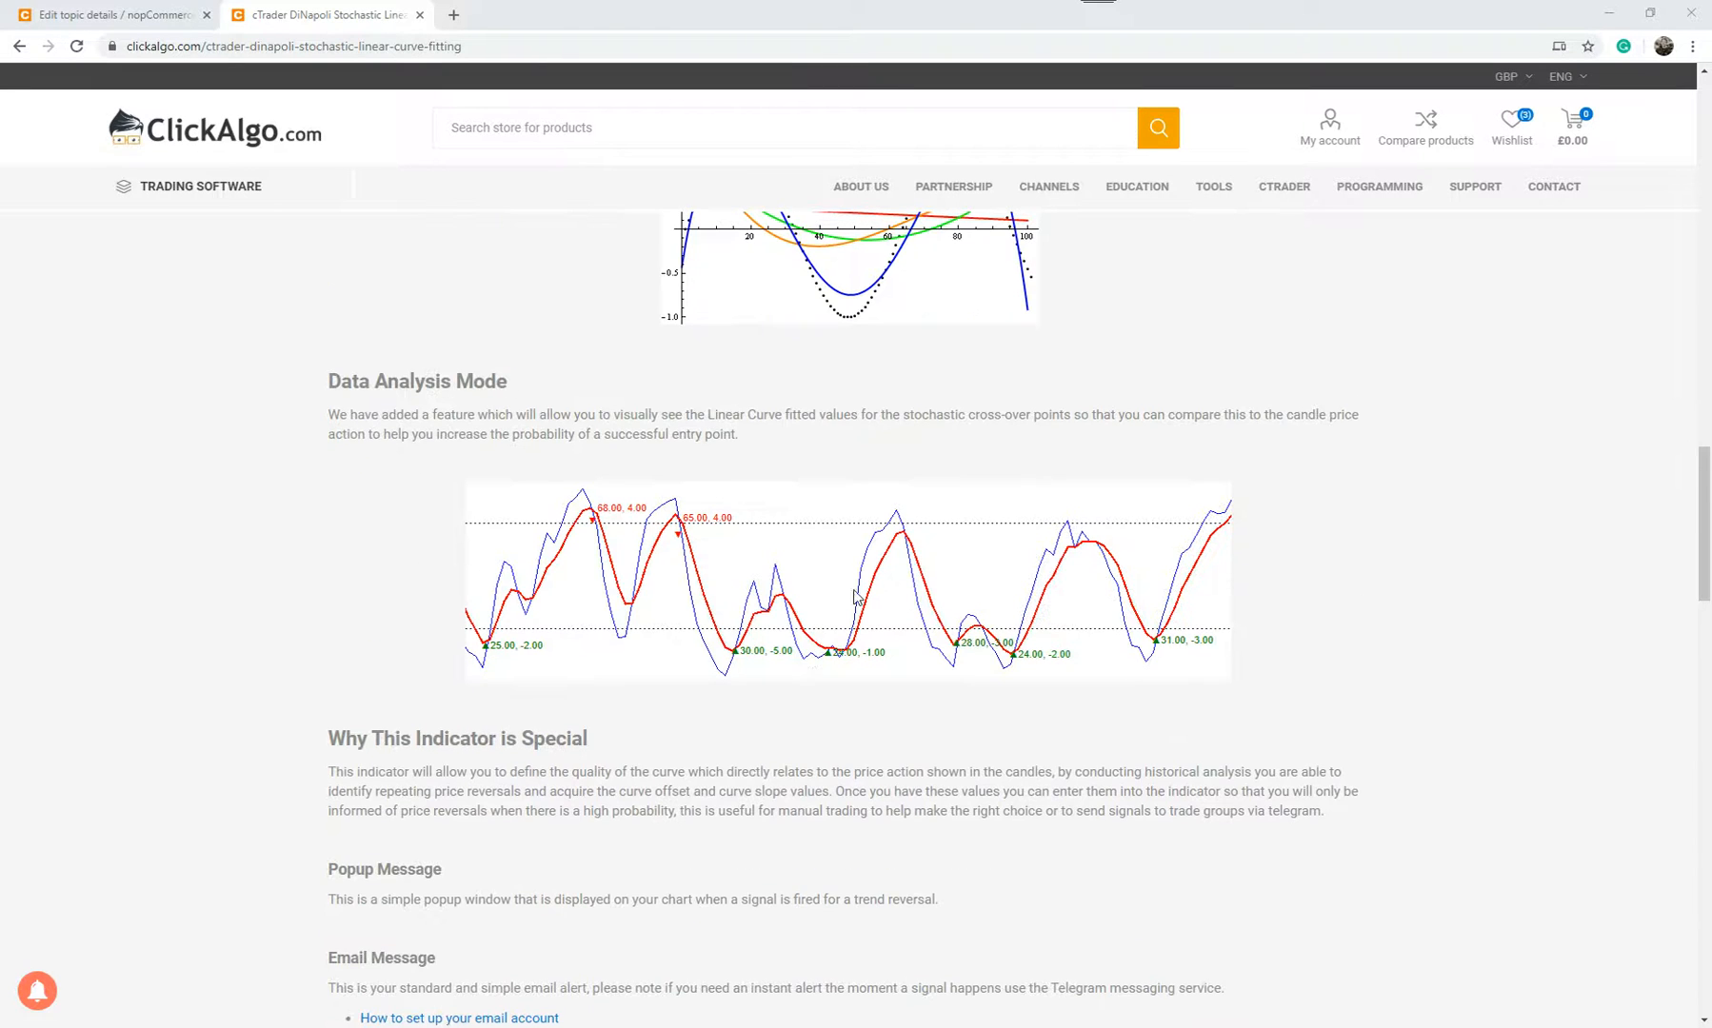
scroll(down, 3)
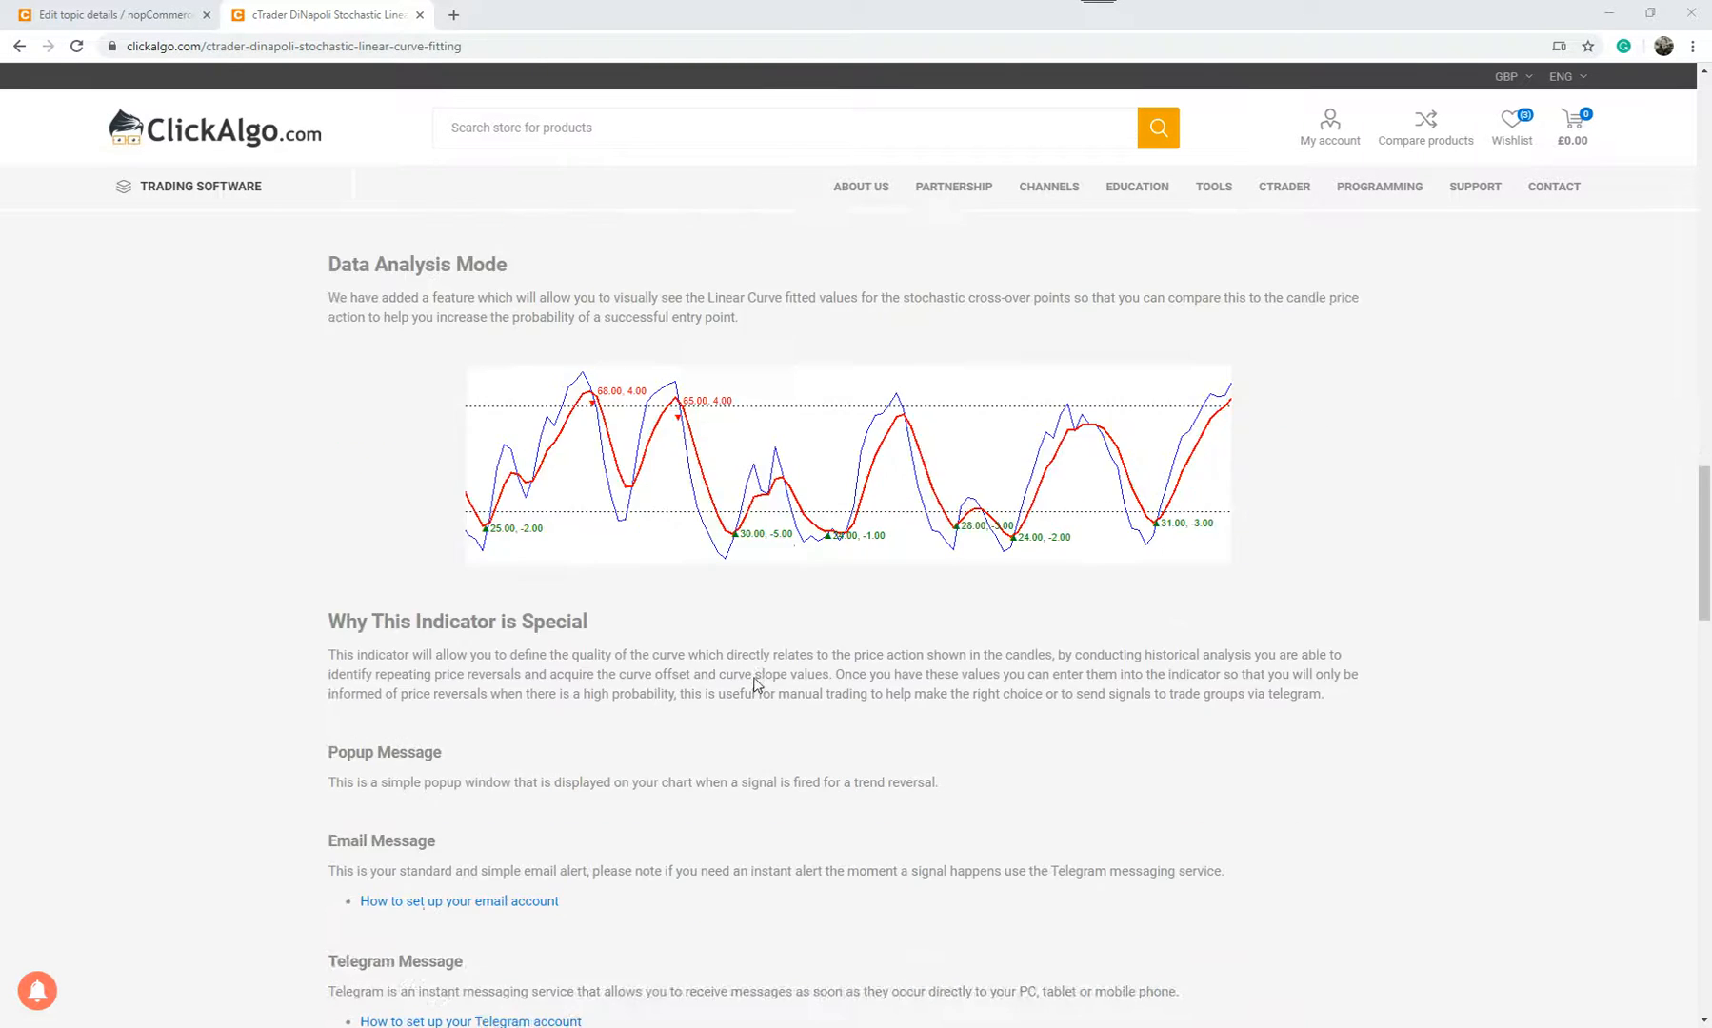
scroll(down, 3)
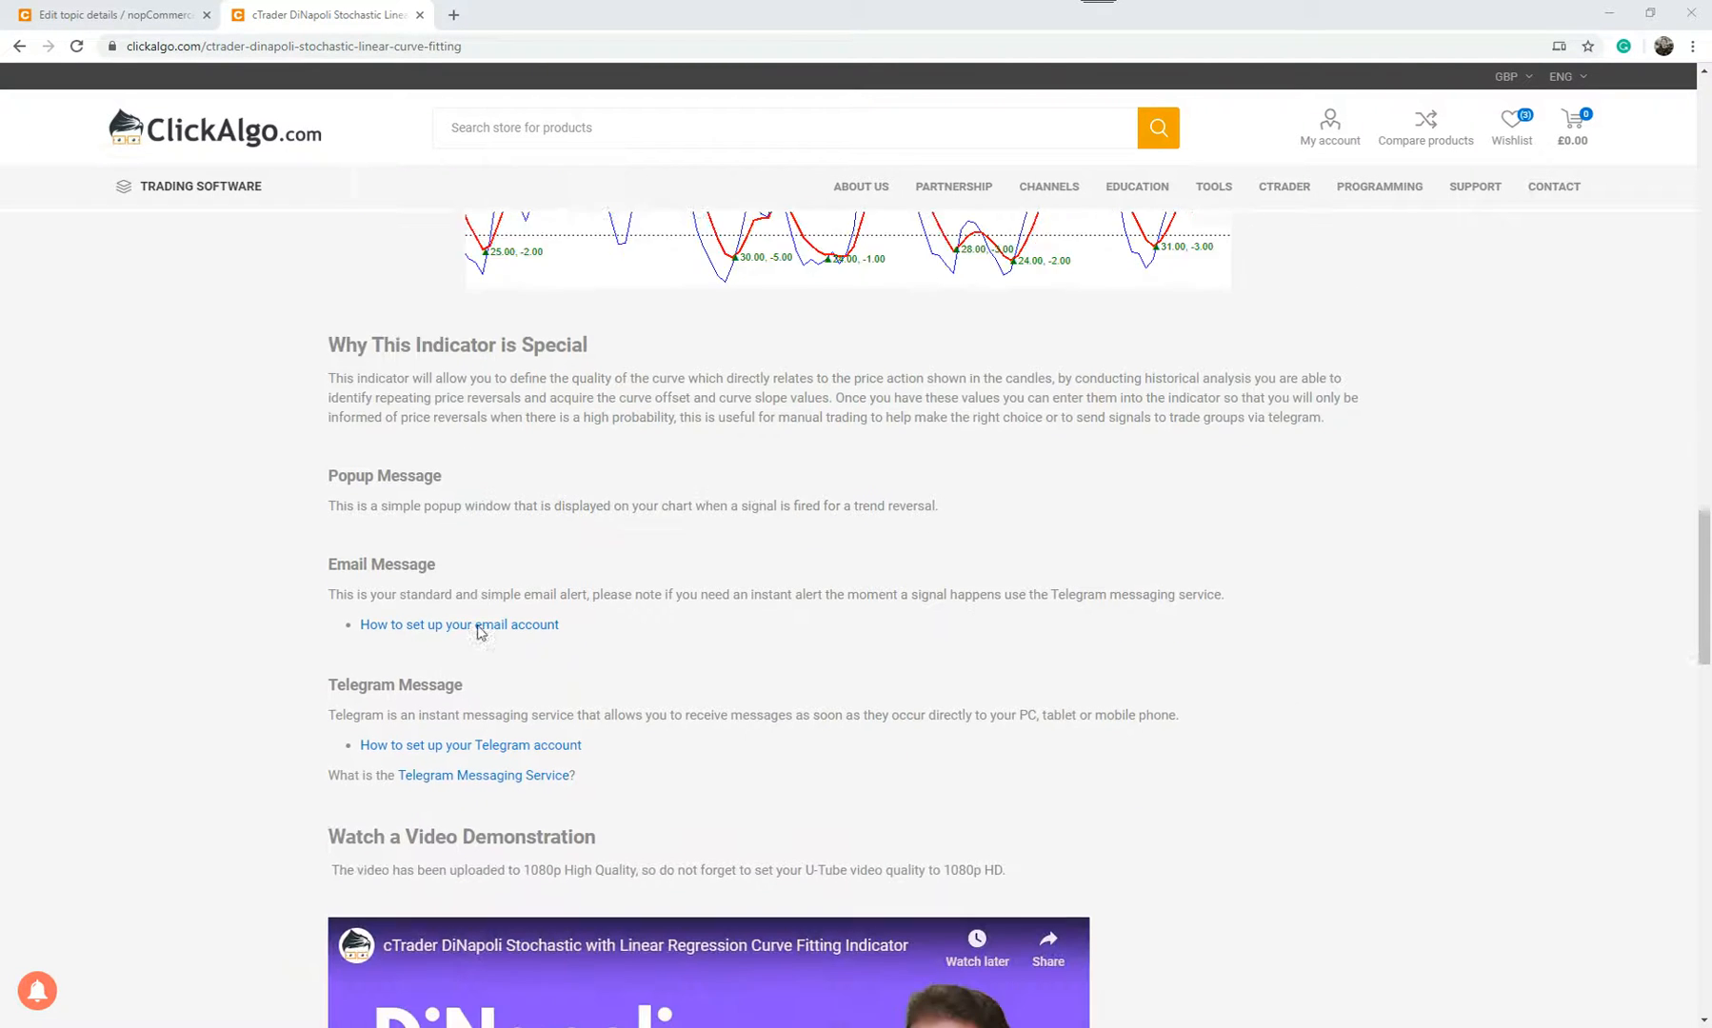
scroll(down, 3)
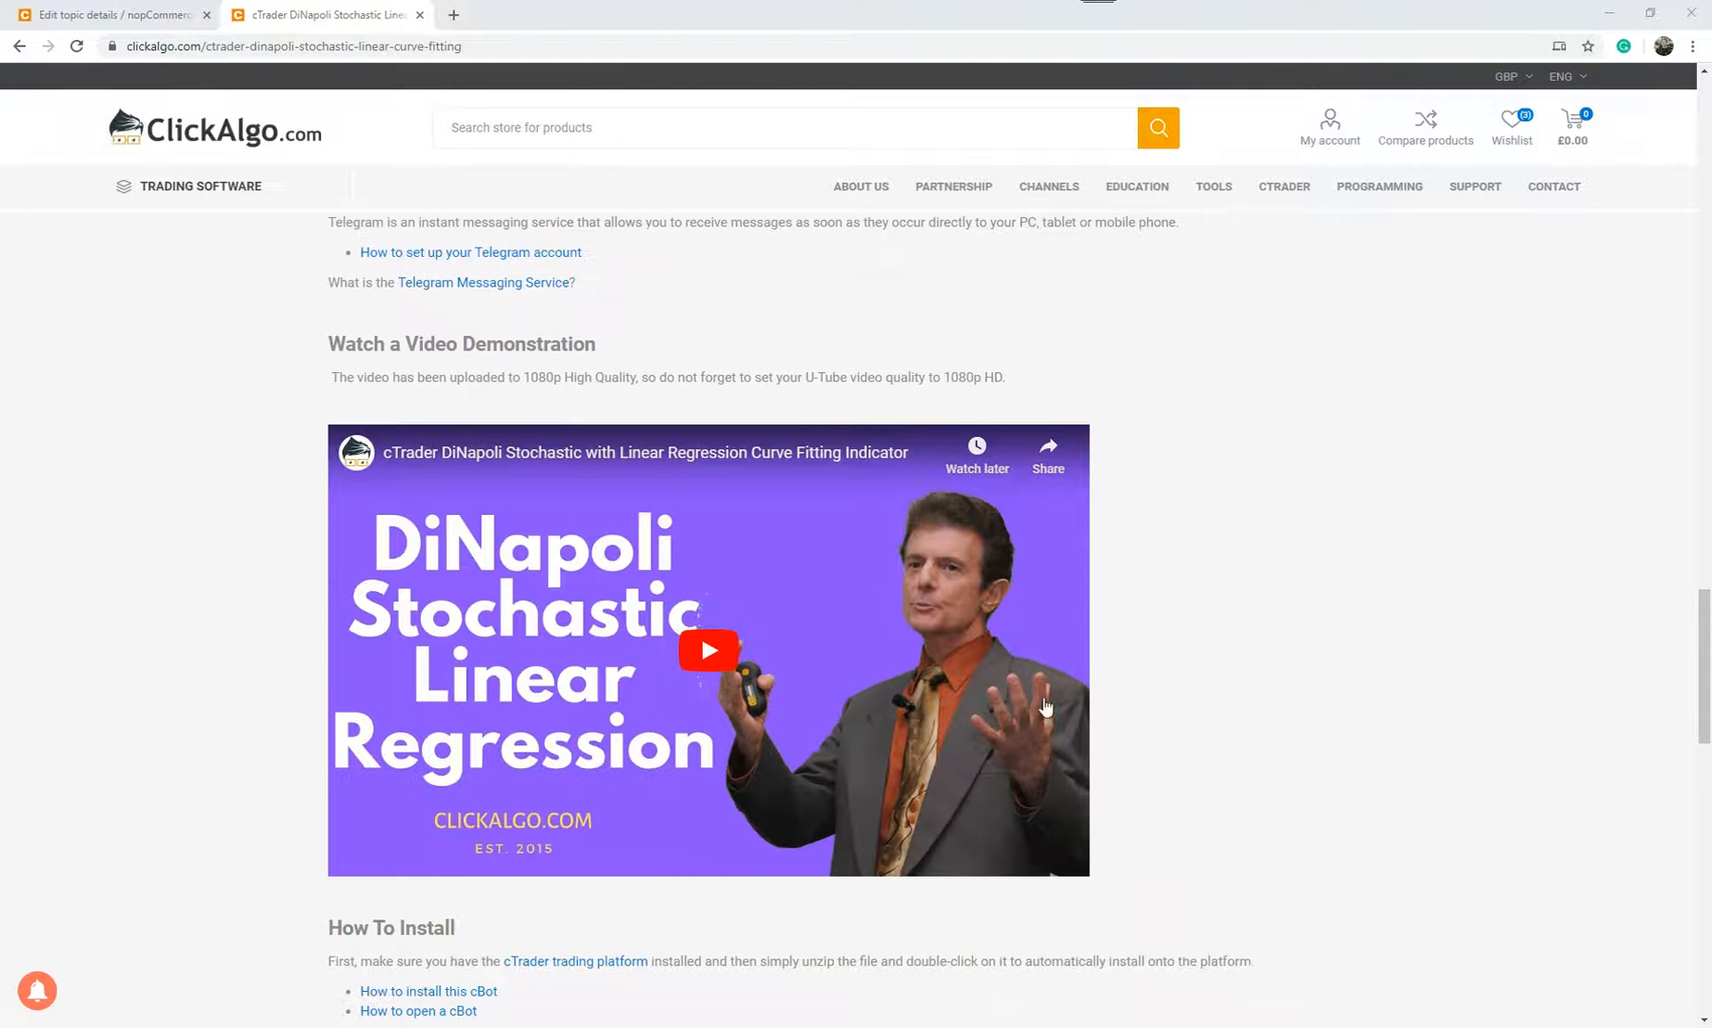
scroll(up, 3)
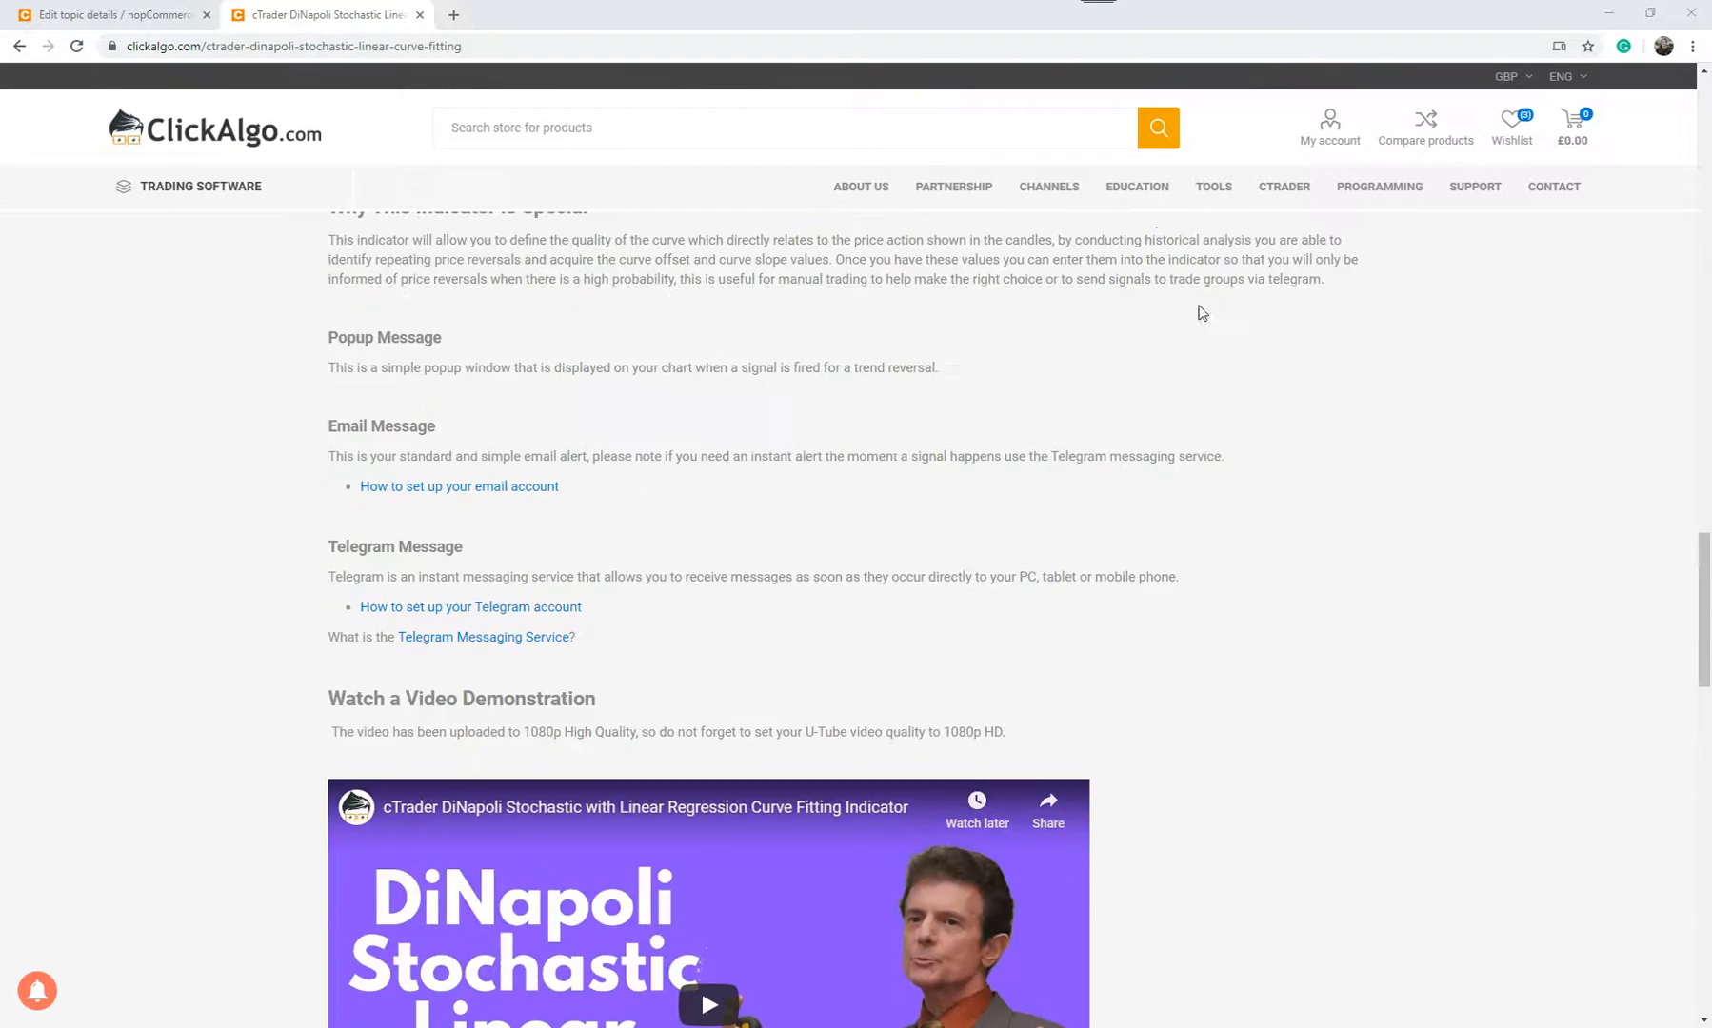
scroll(up, 3)
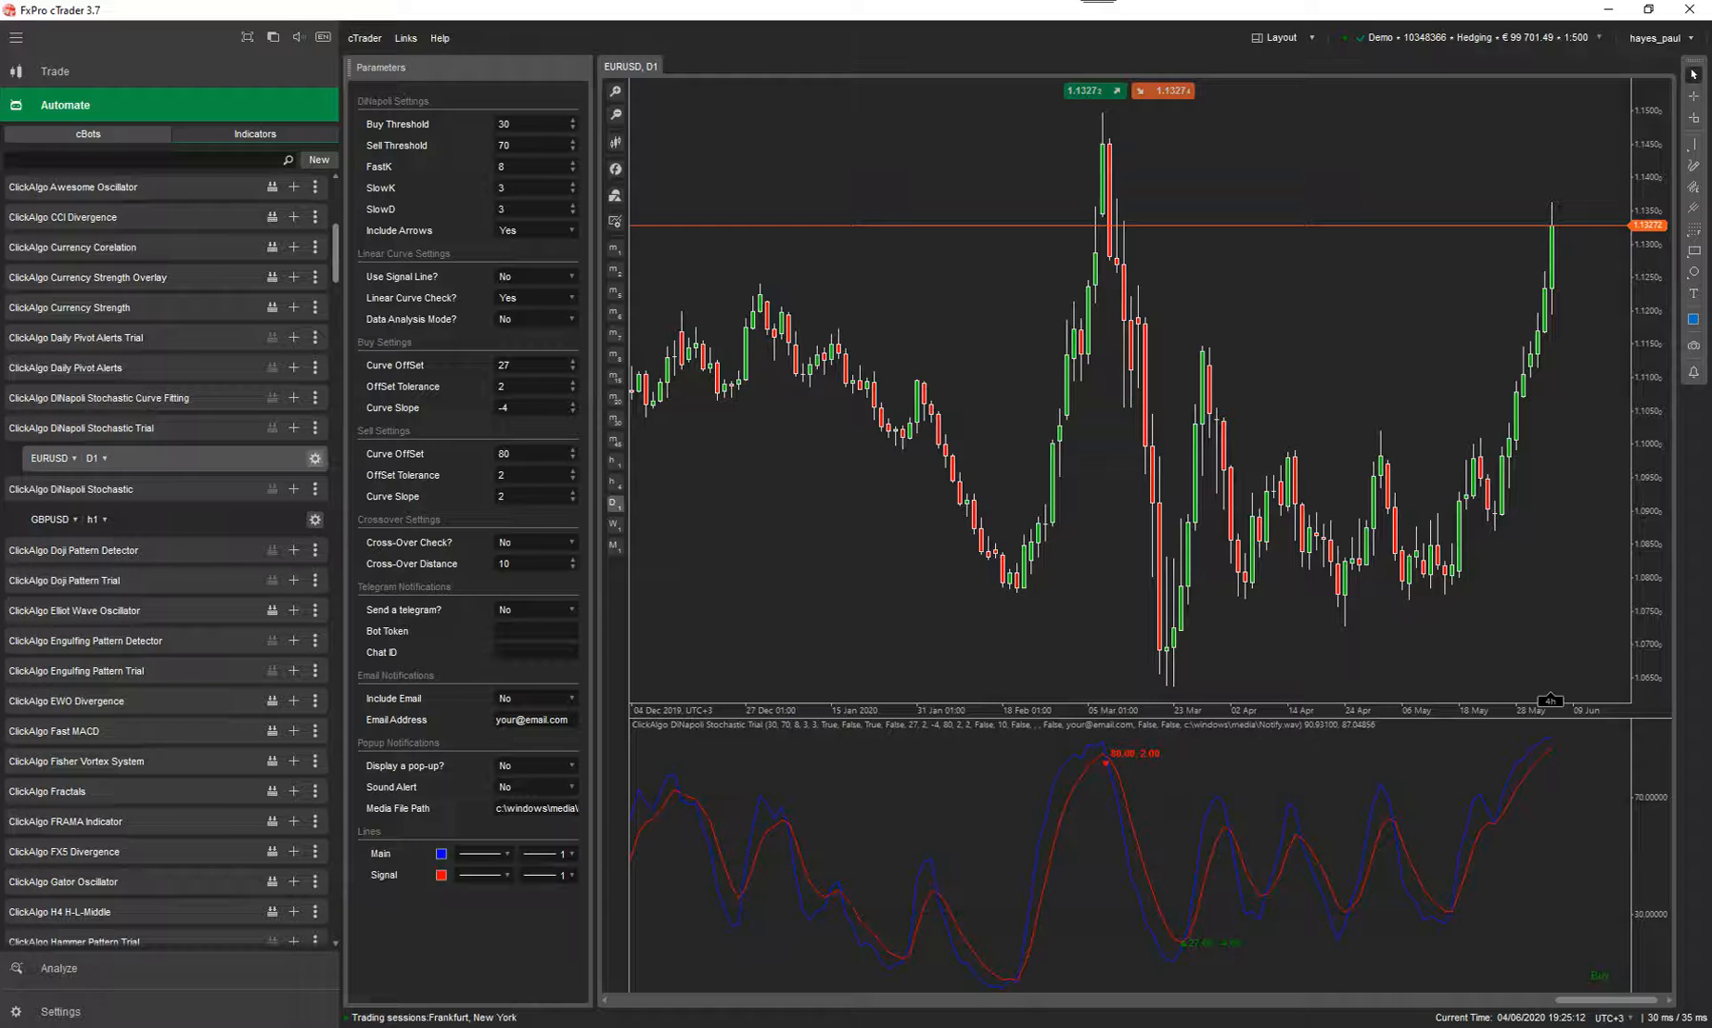
mouse_move(811, 473)
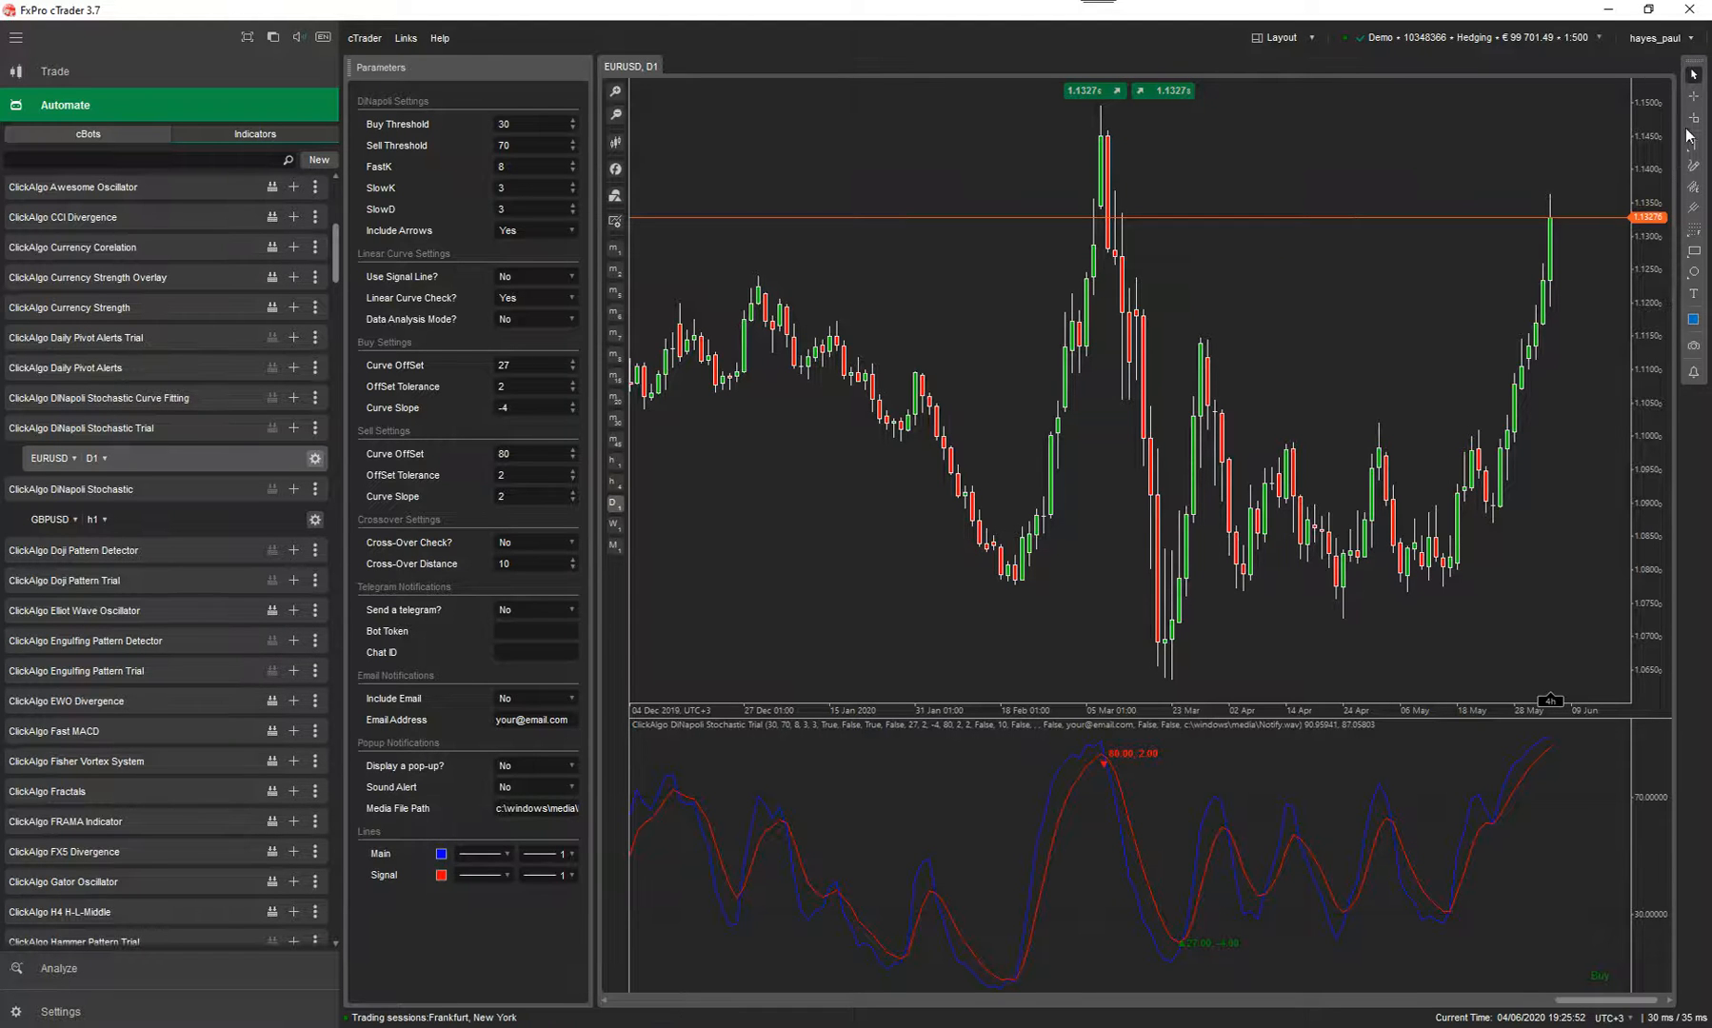
mouse_move(1014, 581)
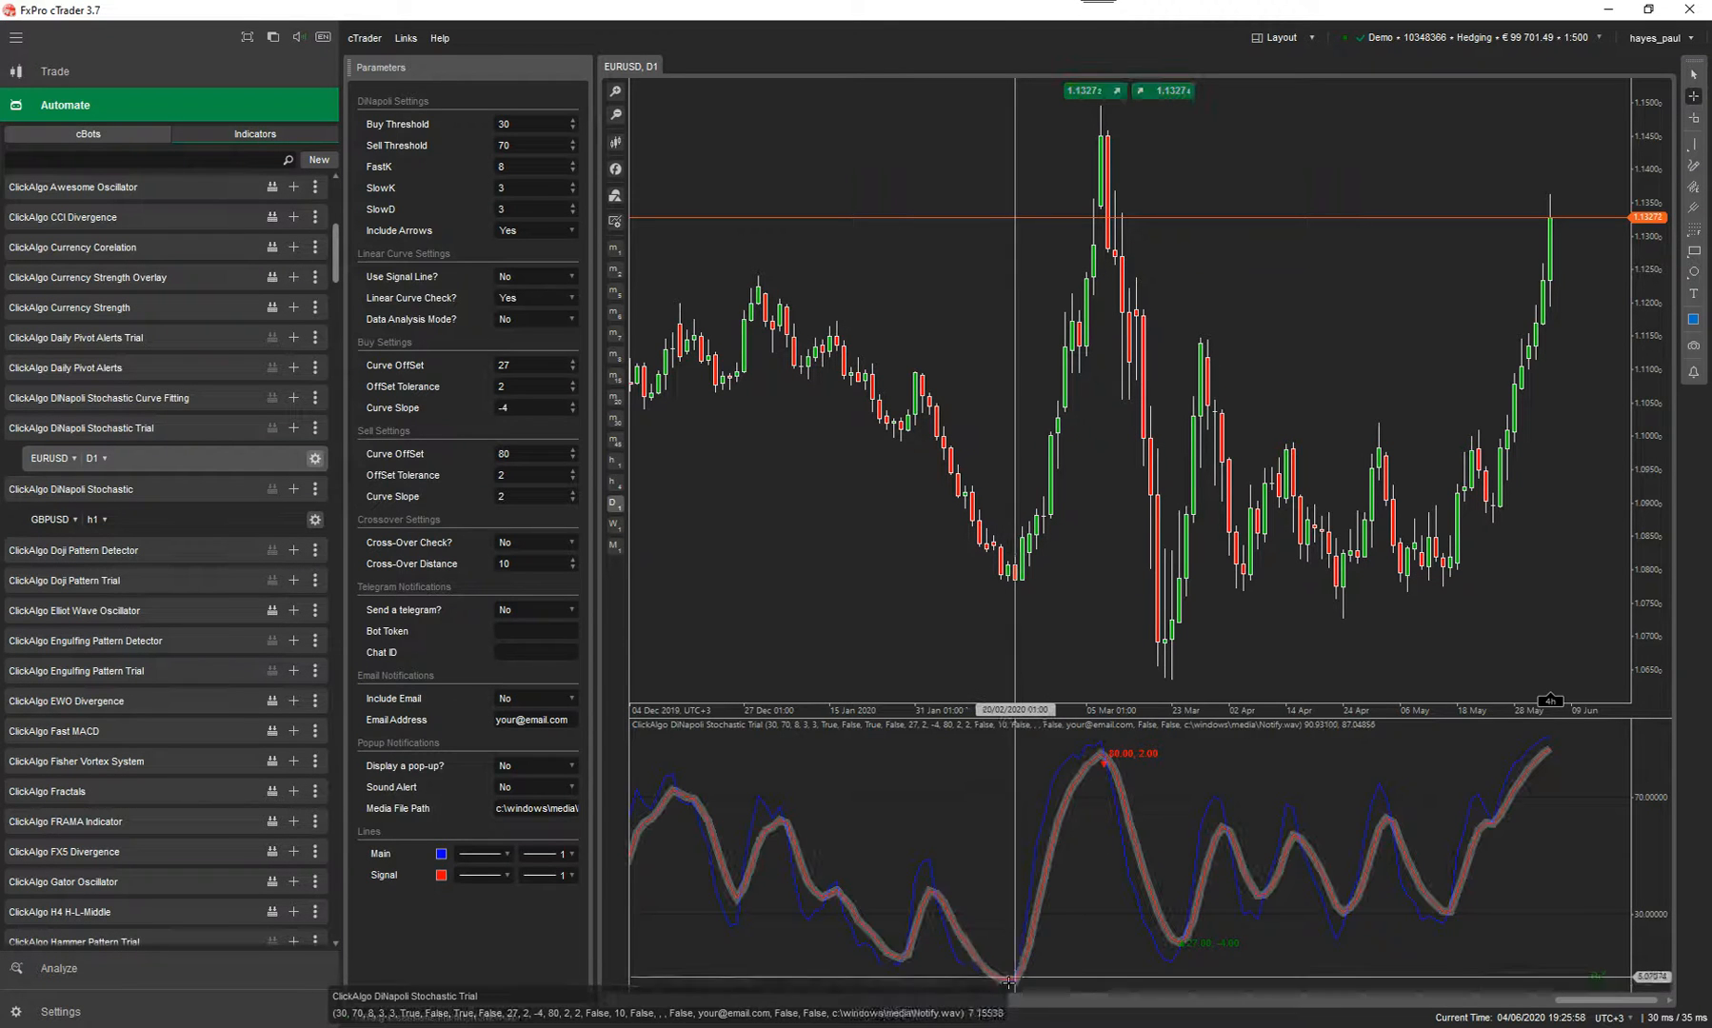
mouse_move(1107, 624)
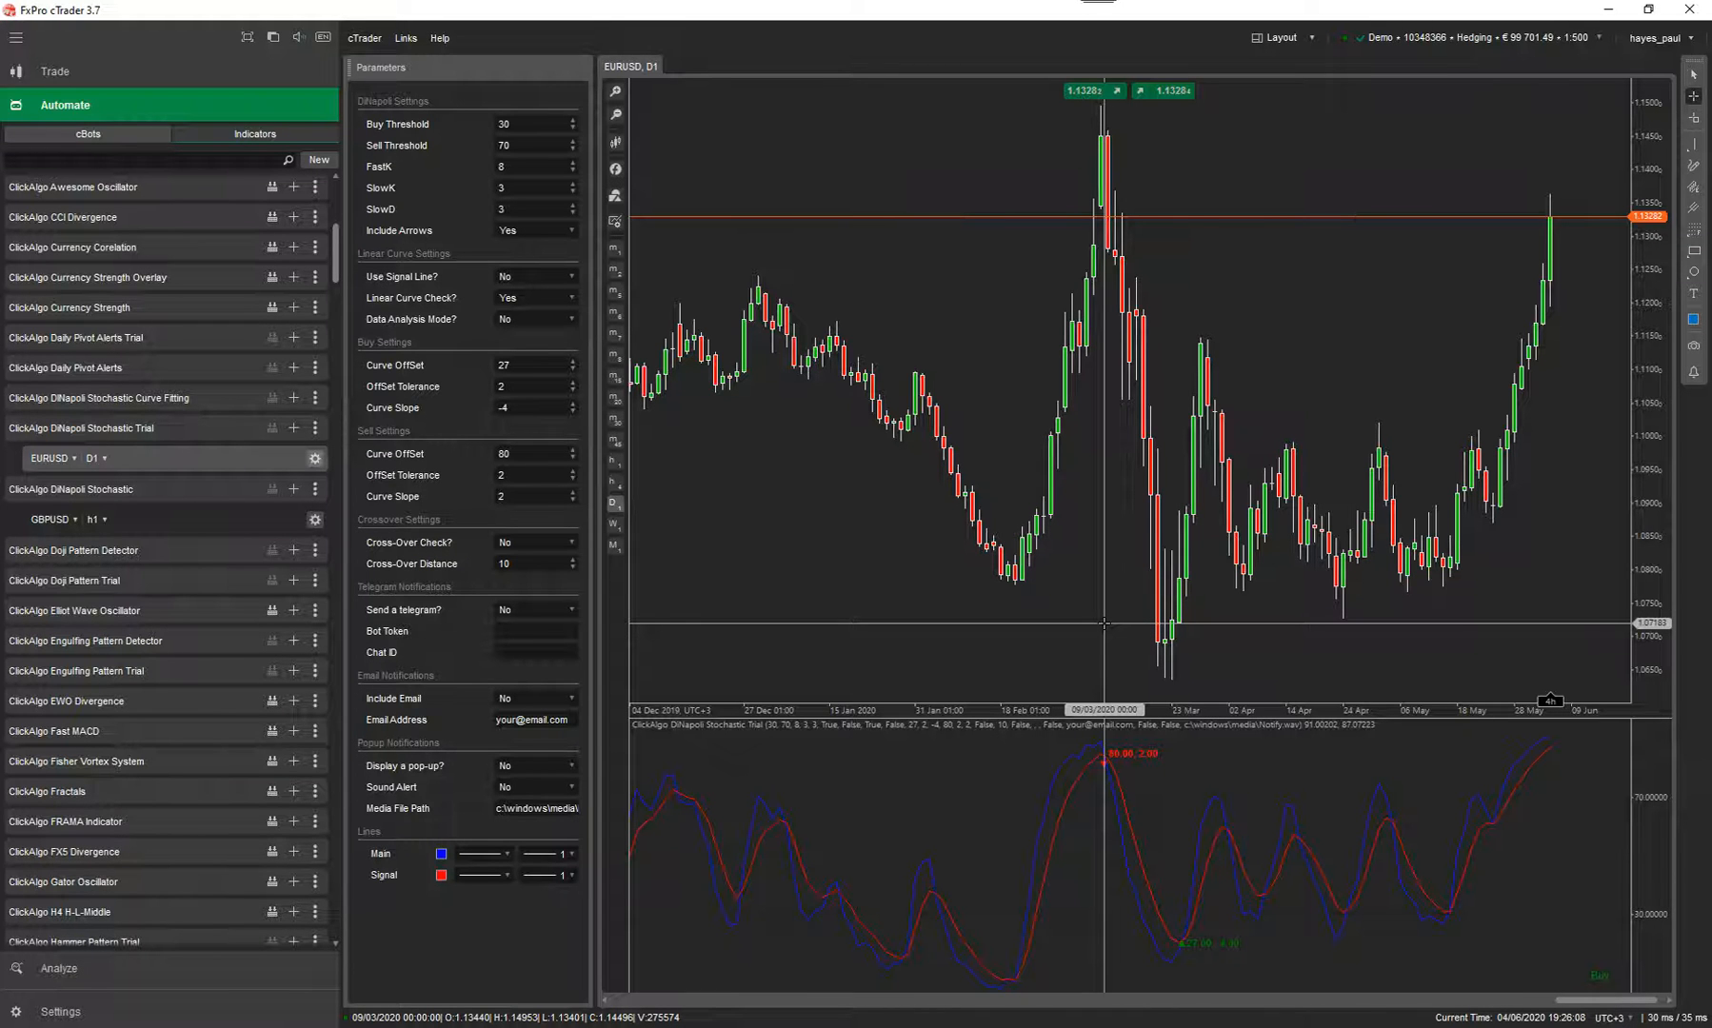
mouse_move(1106, 616)
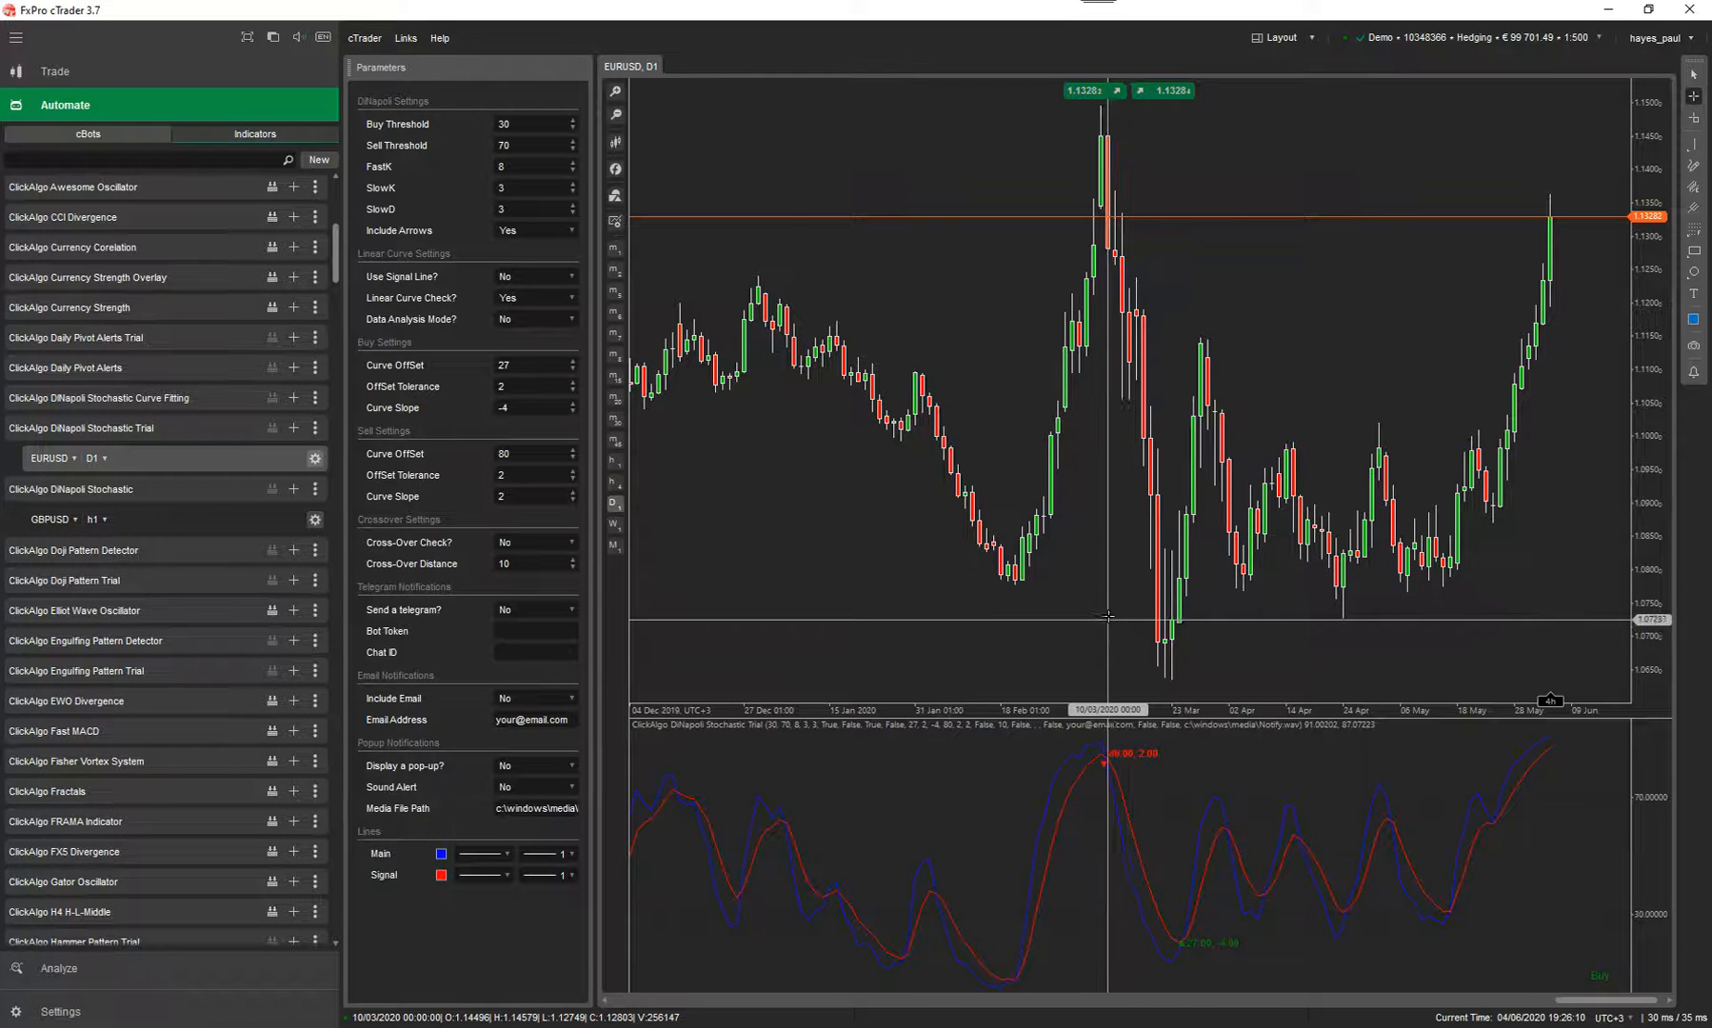
mouse_move(1157, 889)
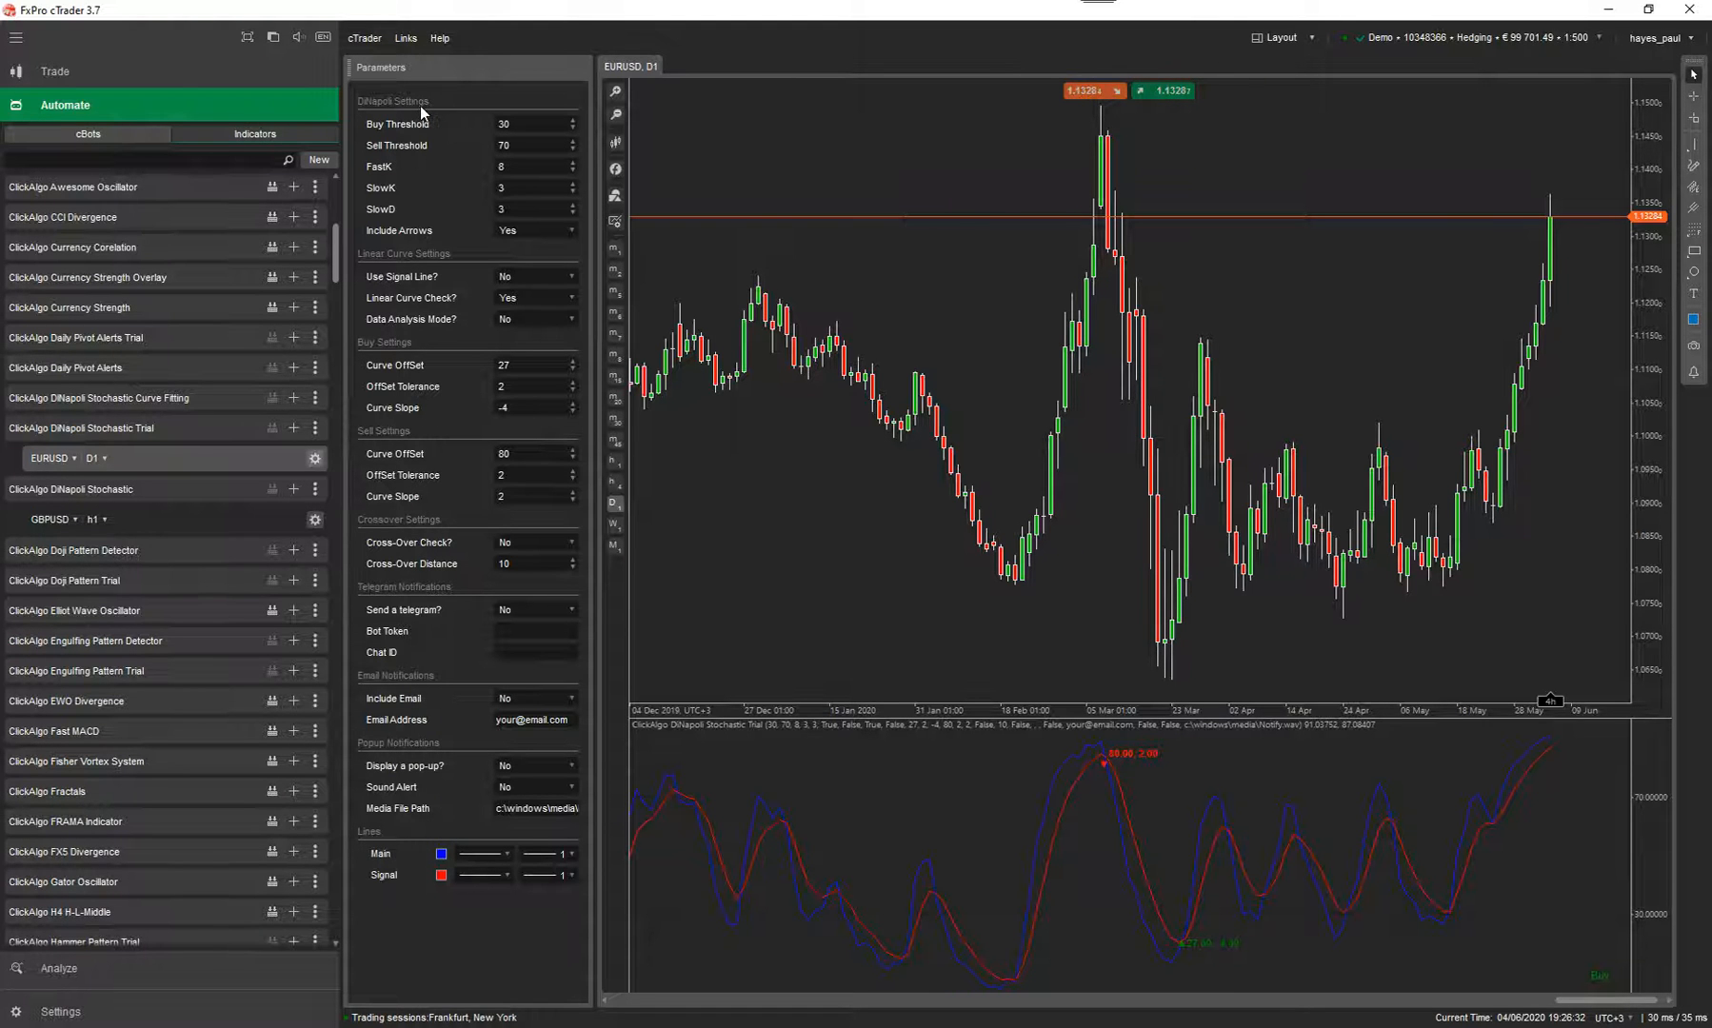
mouse_move(520, 362)
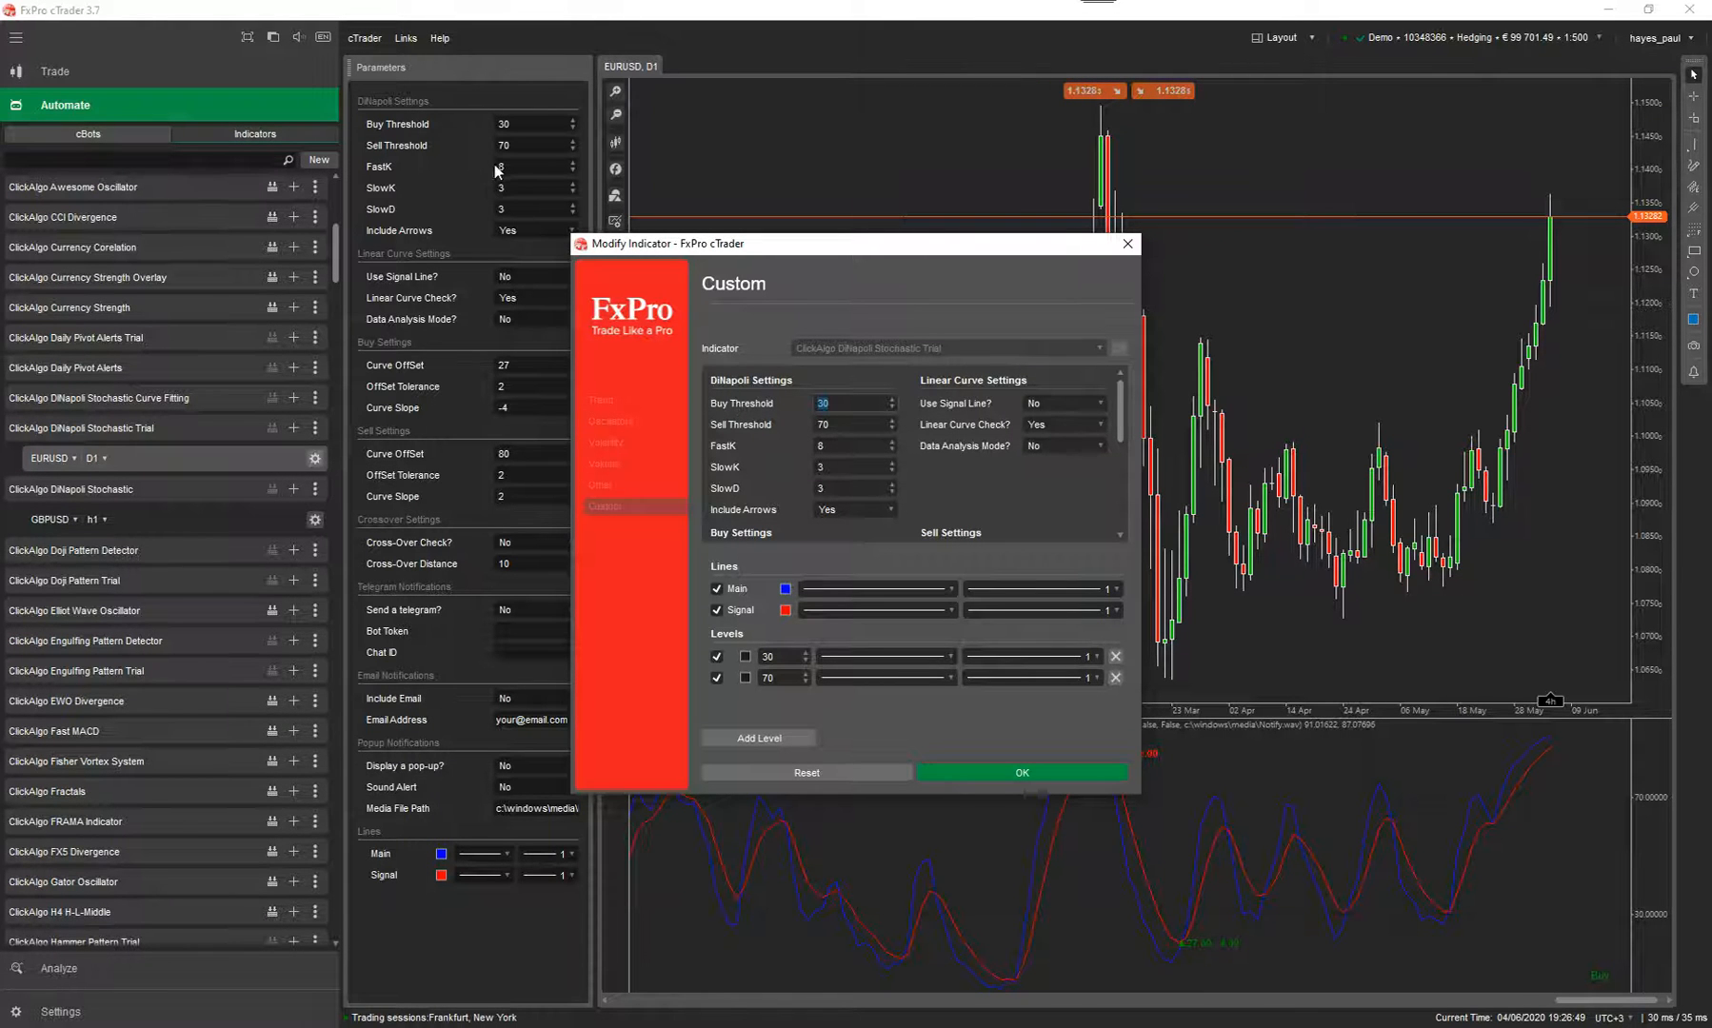
Enter 40 in the Buy Threshold parameter and apply the indicator change
click(849, 423)
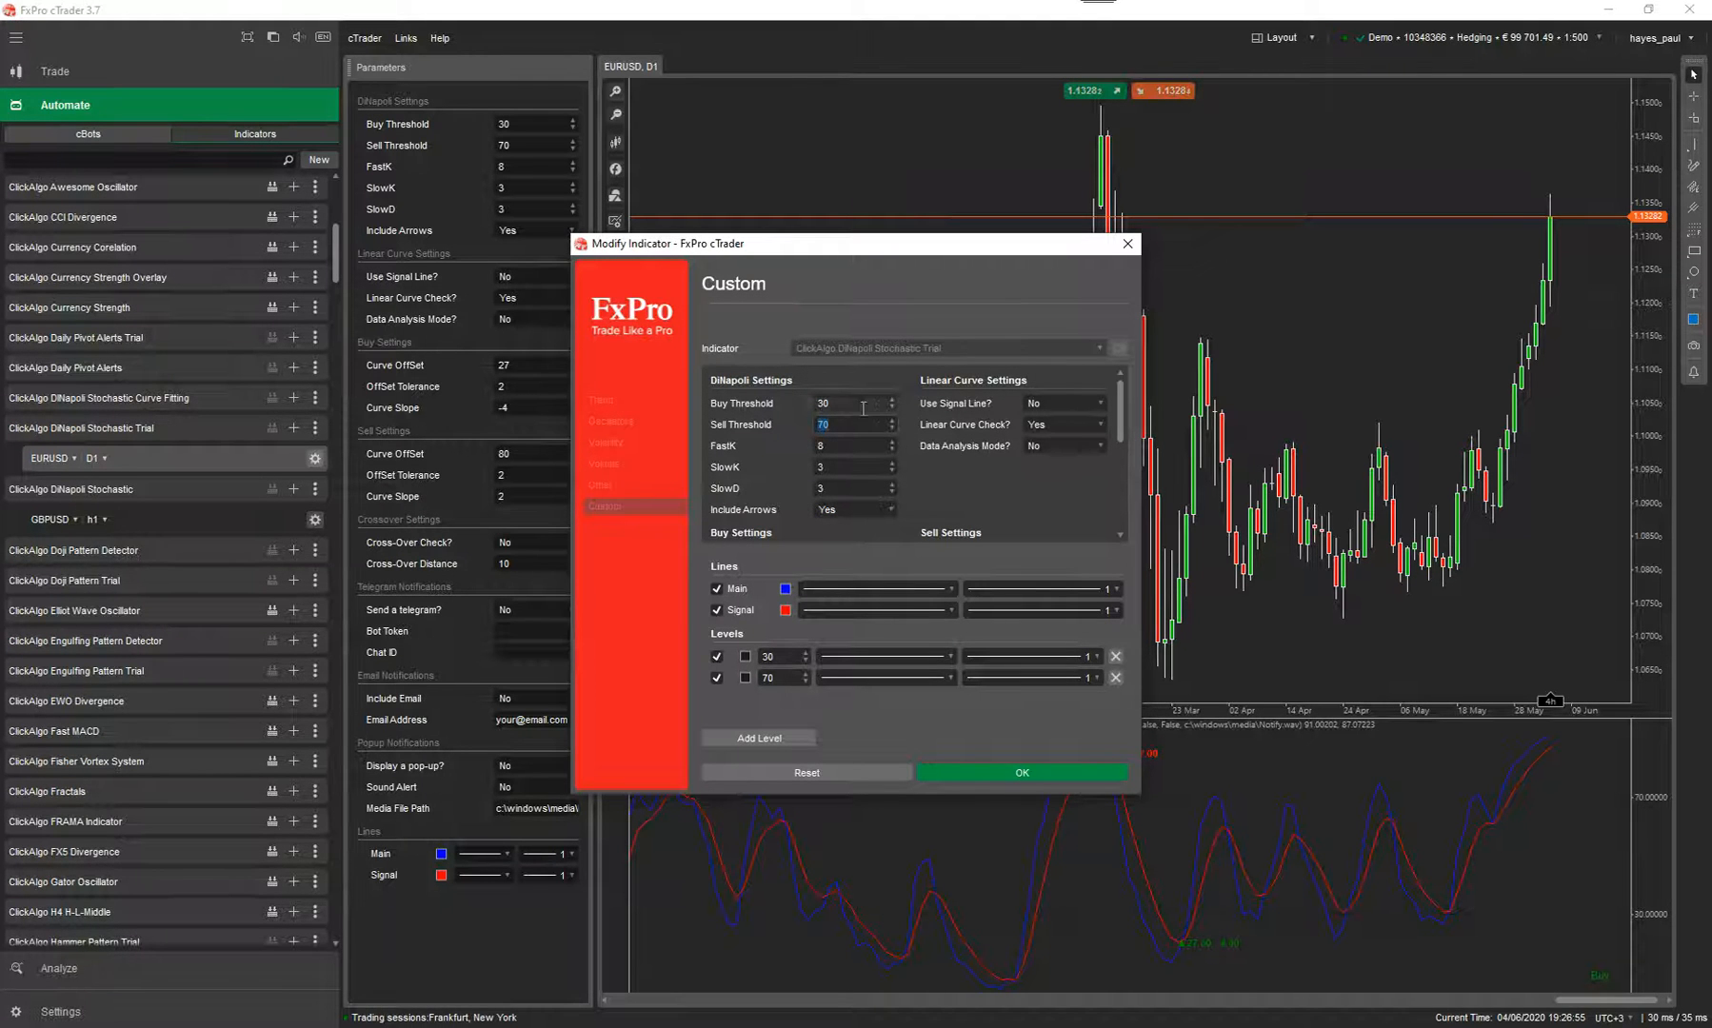
scroll(down, 3)
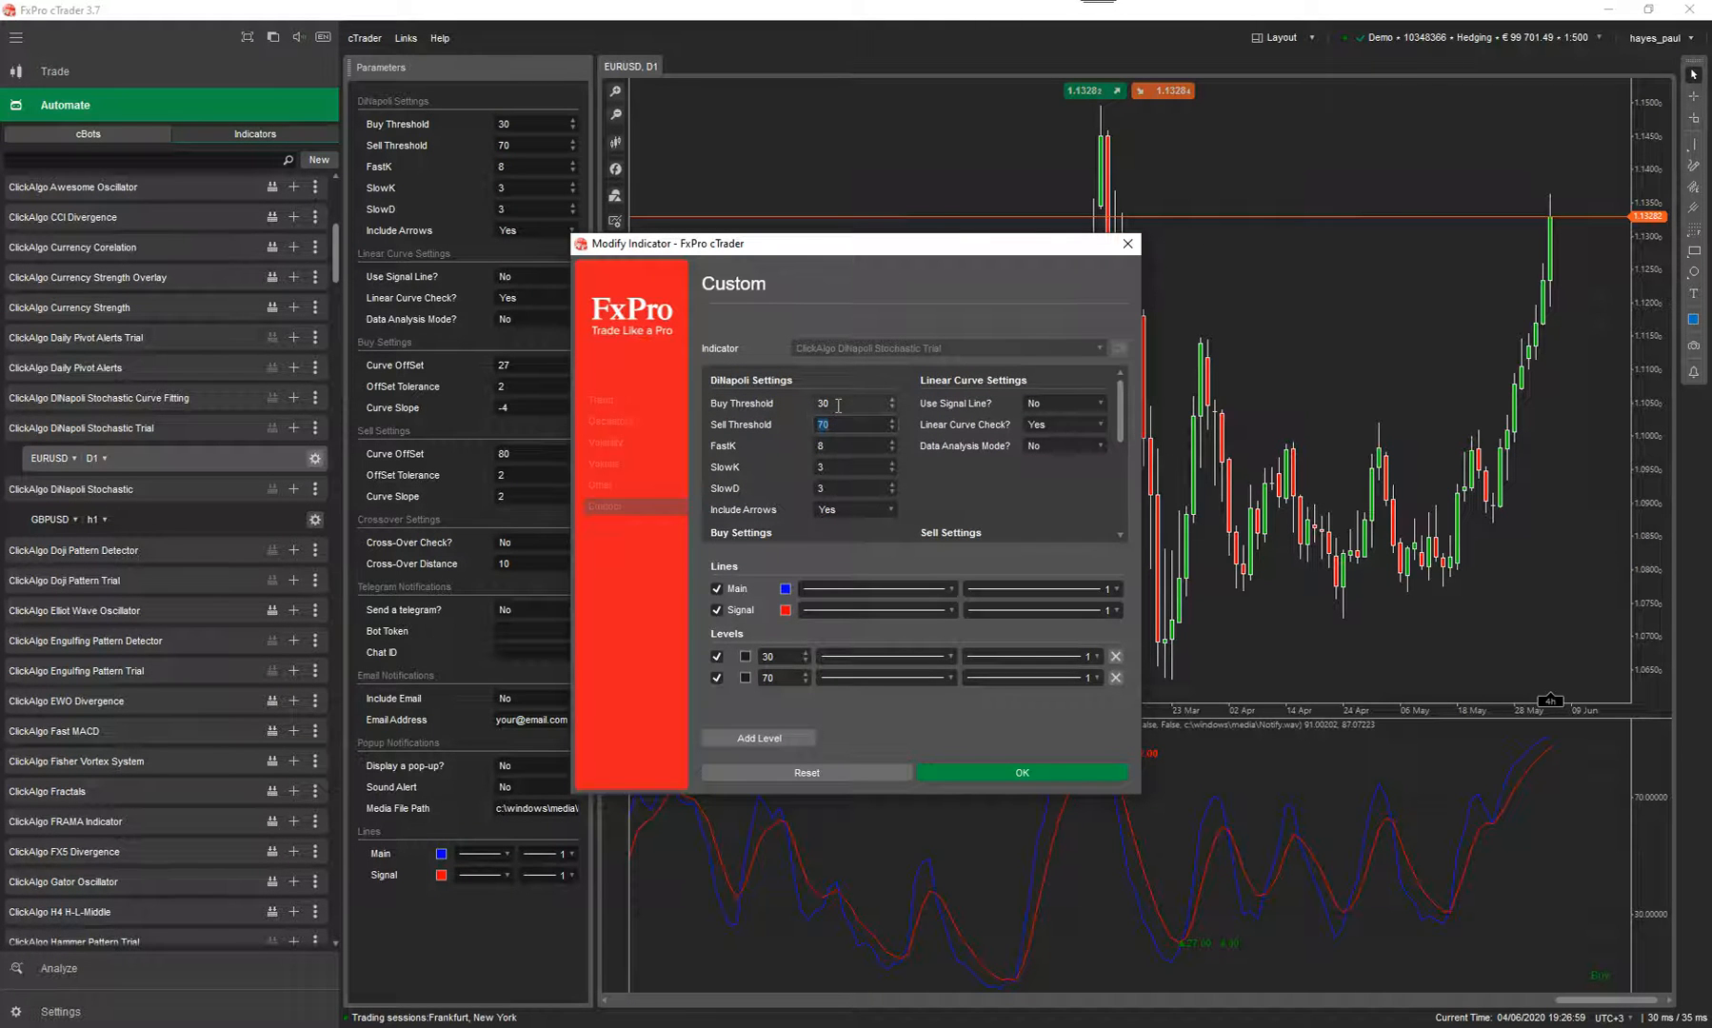
click(850, 403)
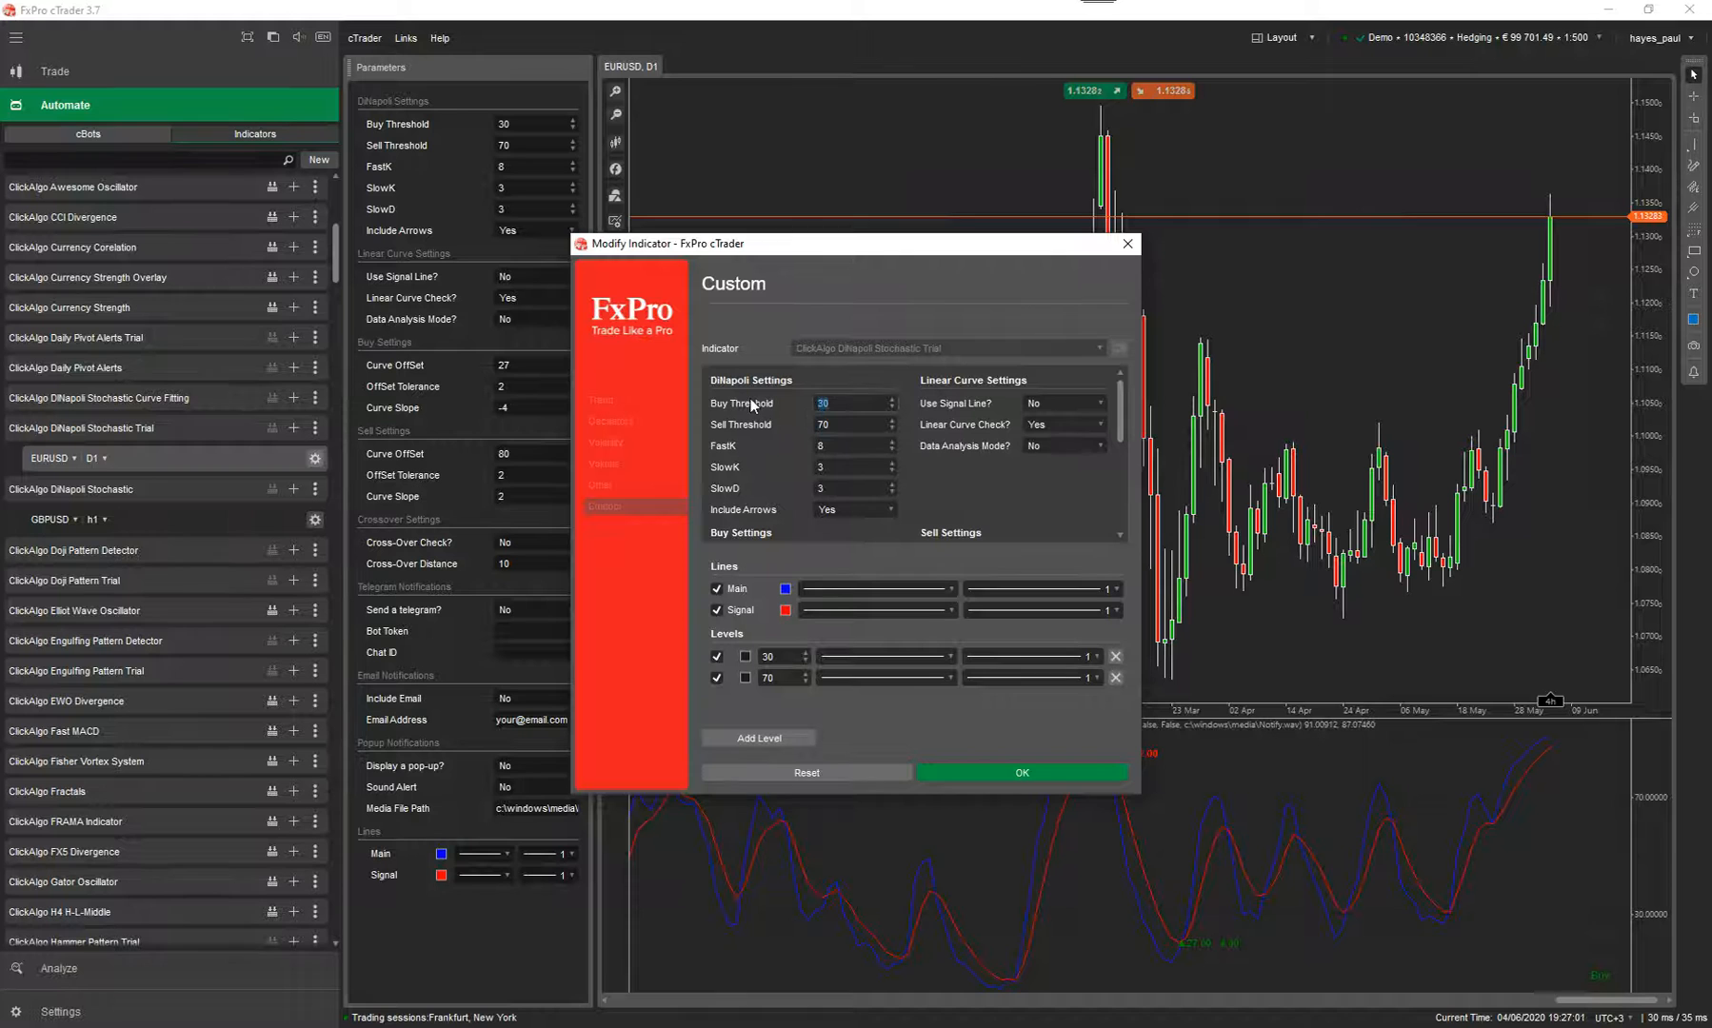
mouse_move(767, 426)
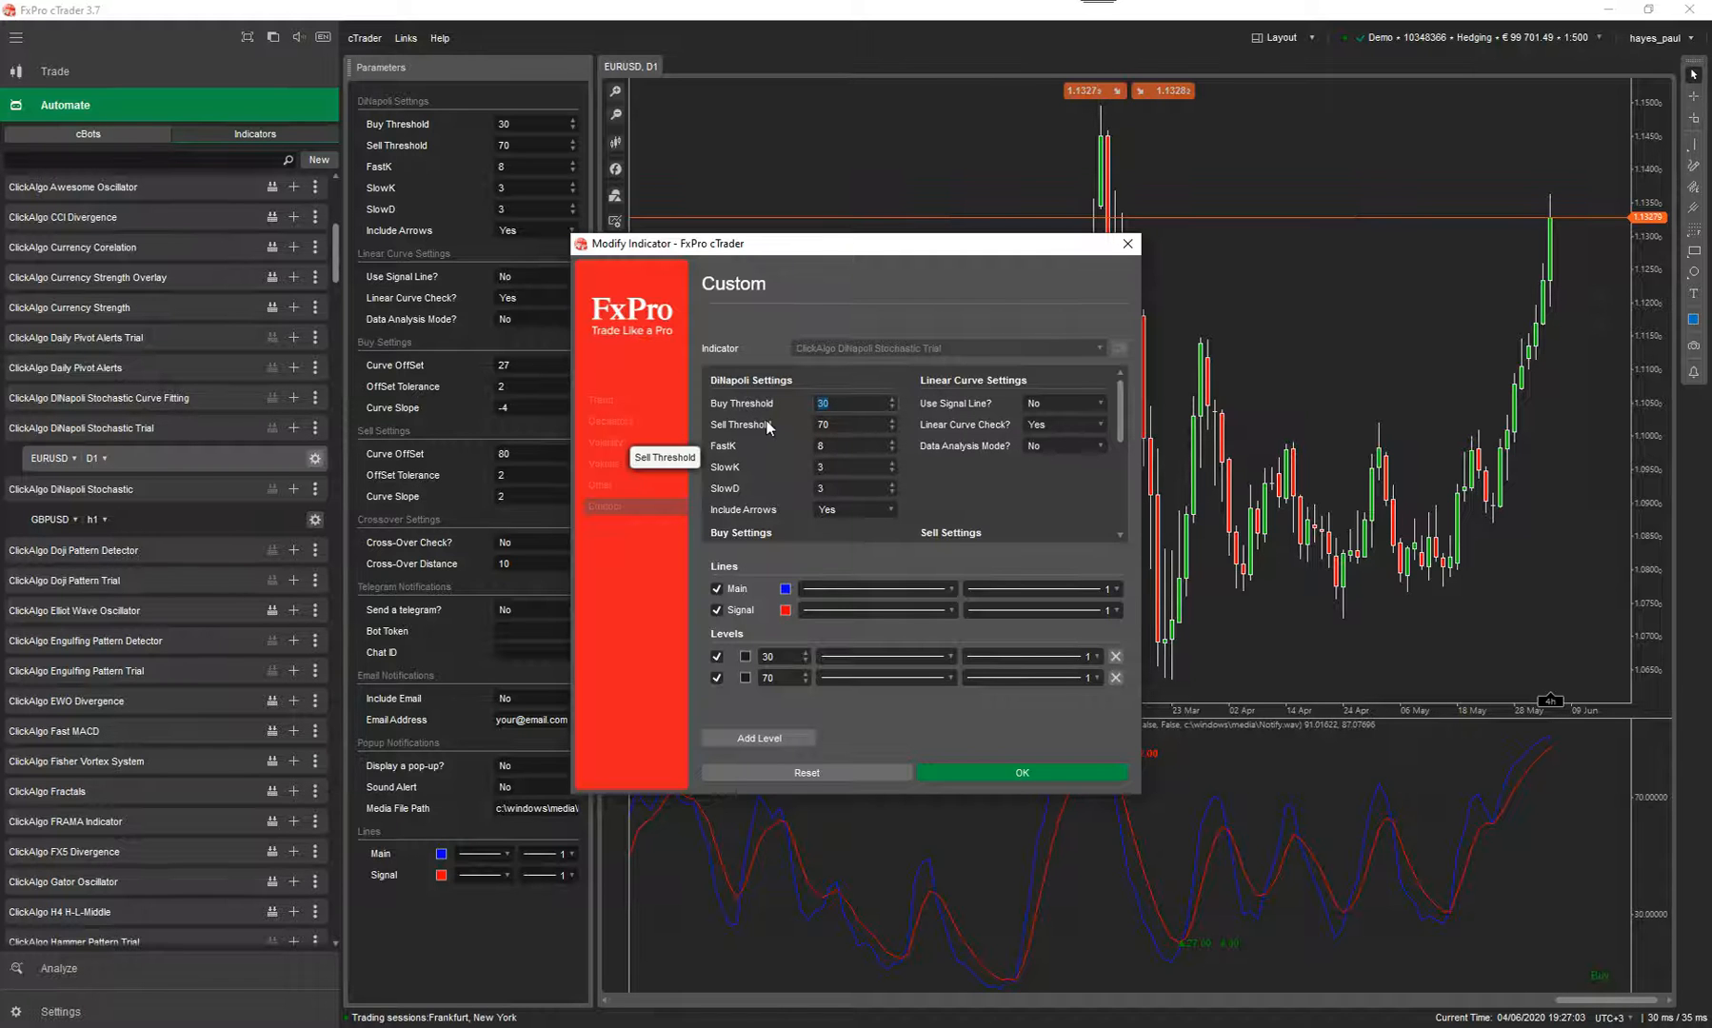
text(40)
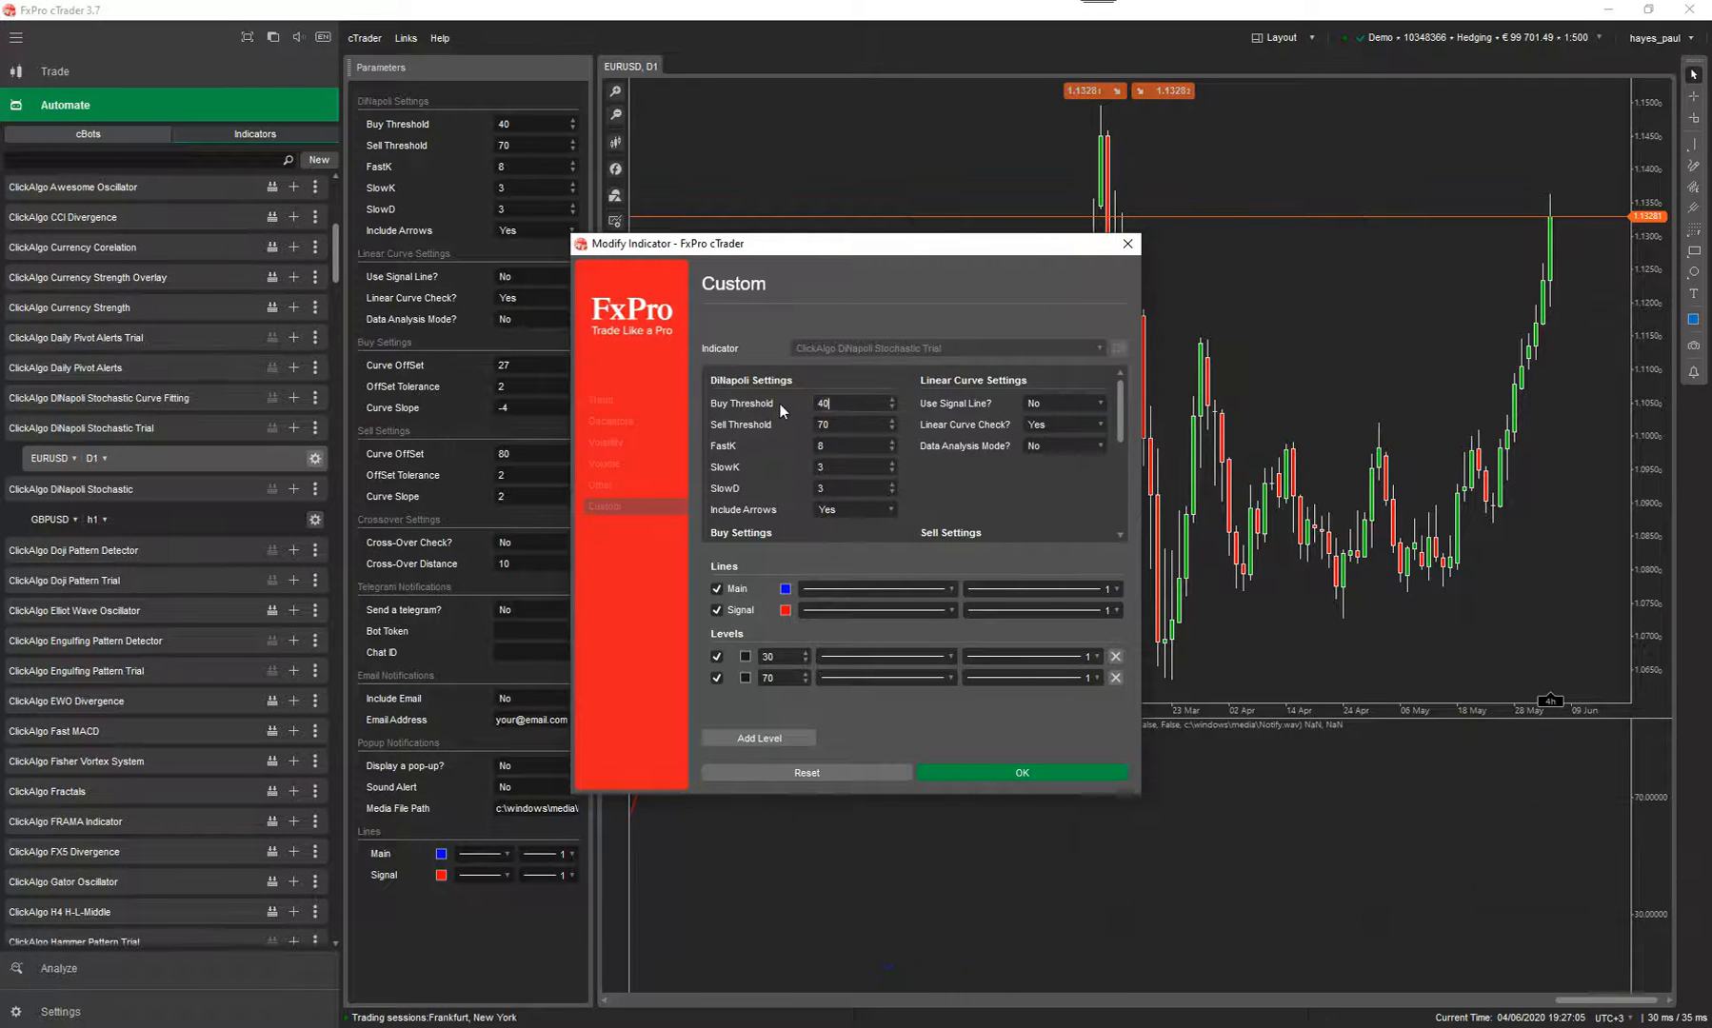
click(1022, 772)
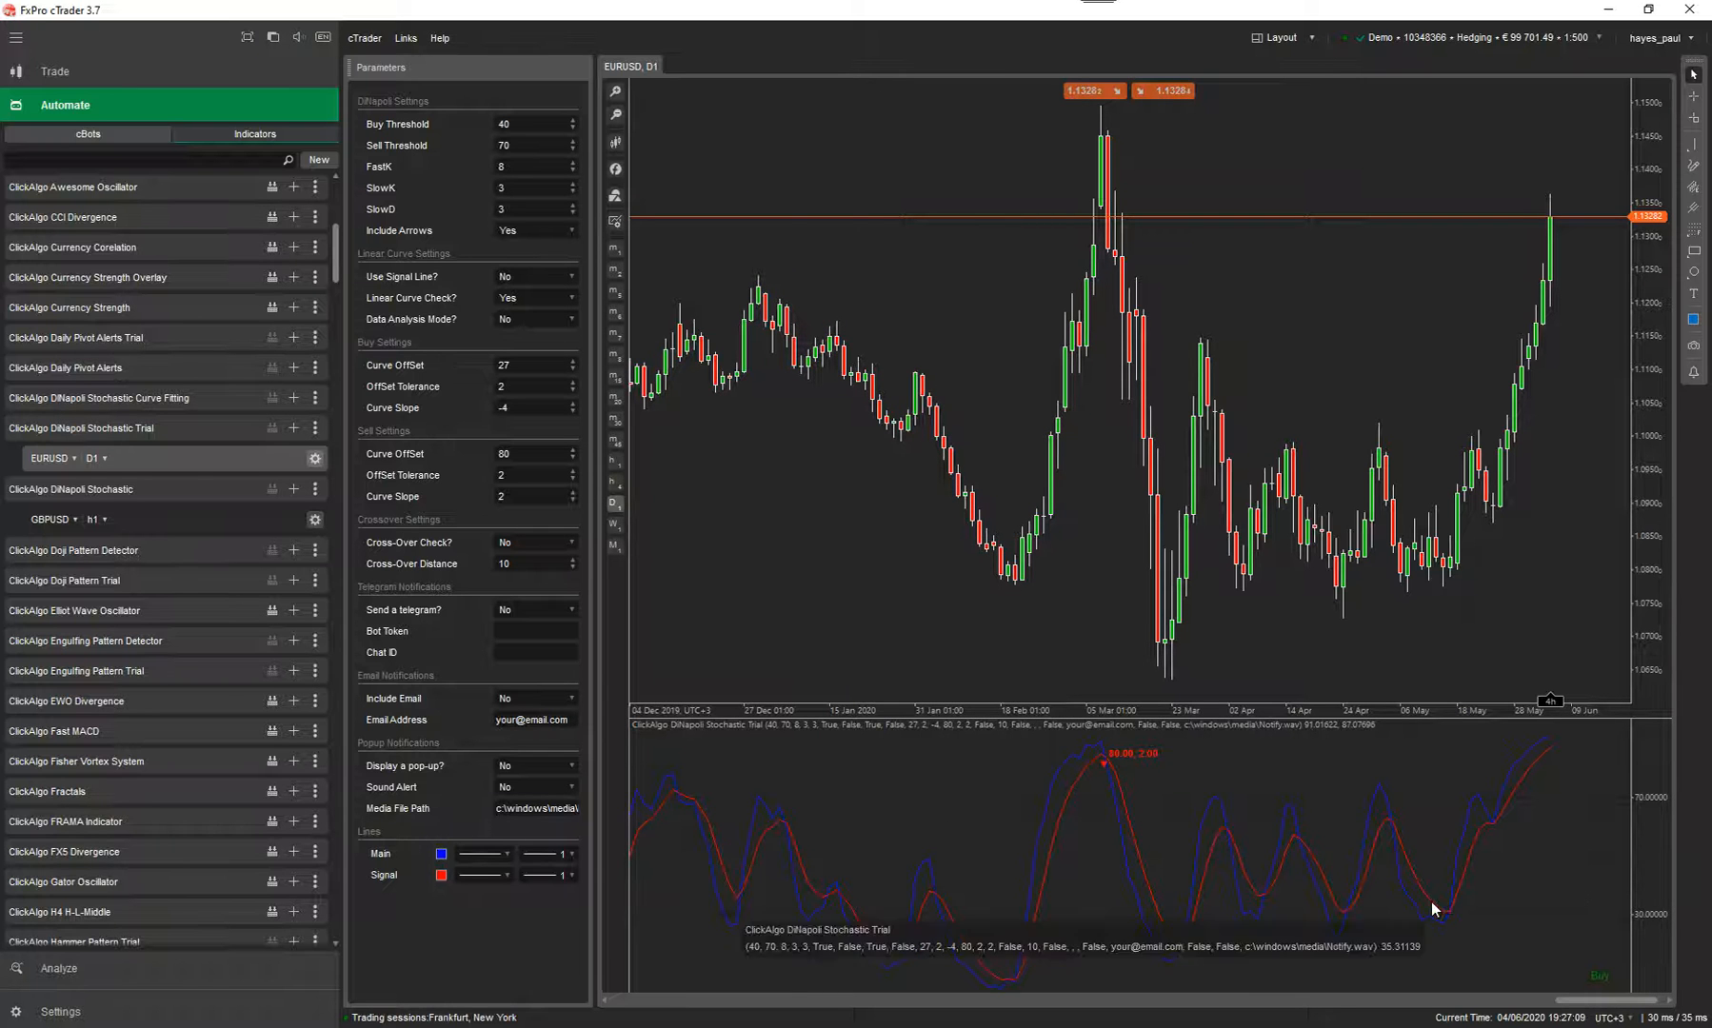
Change the level line to 30 and make the 70 level line dotted
click(316, 458)
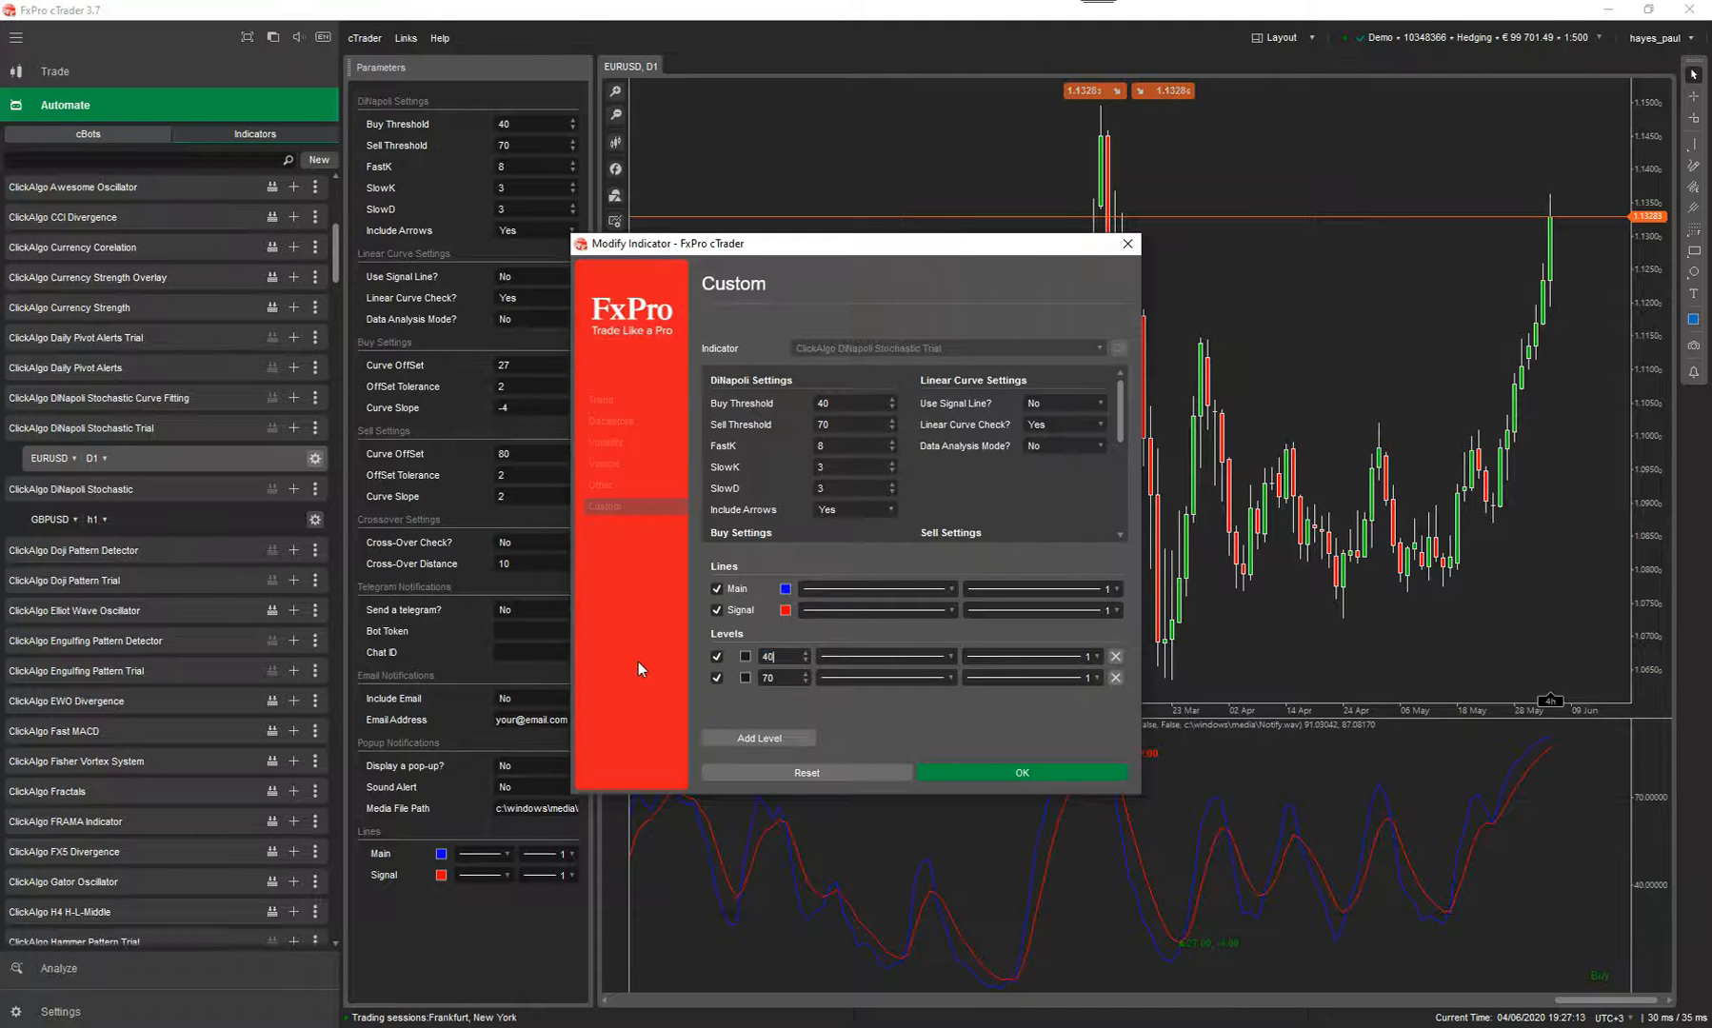
click(1022, 772)
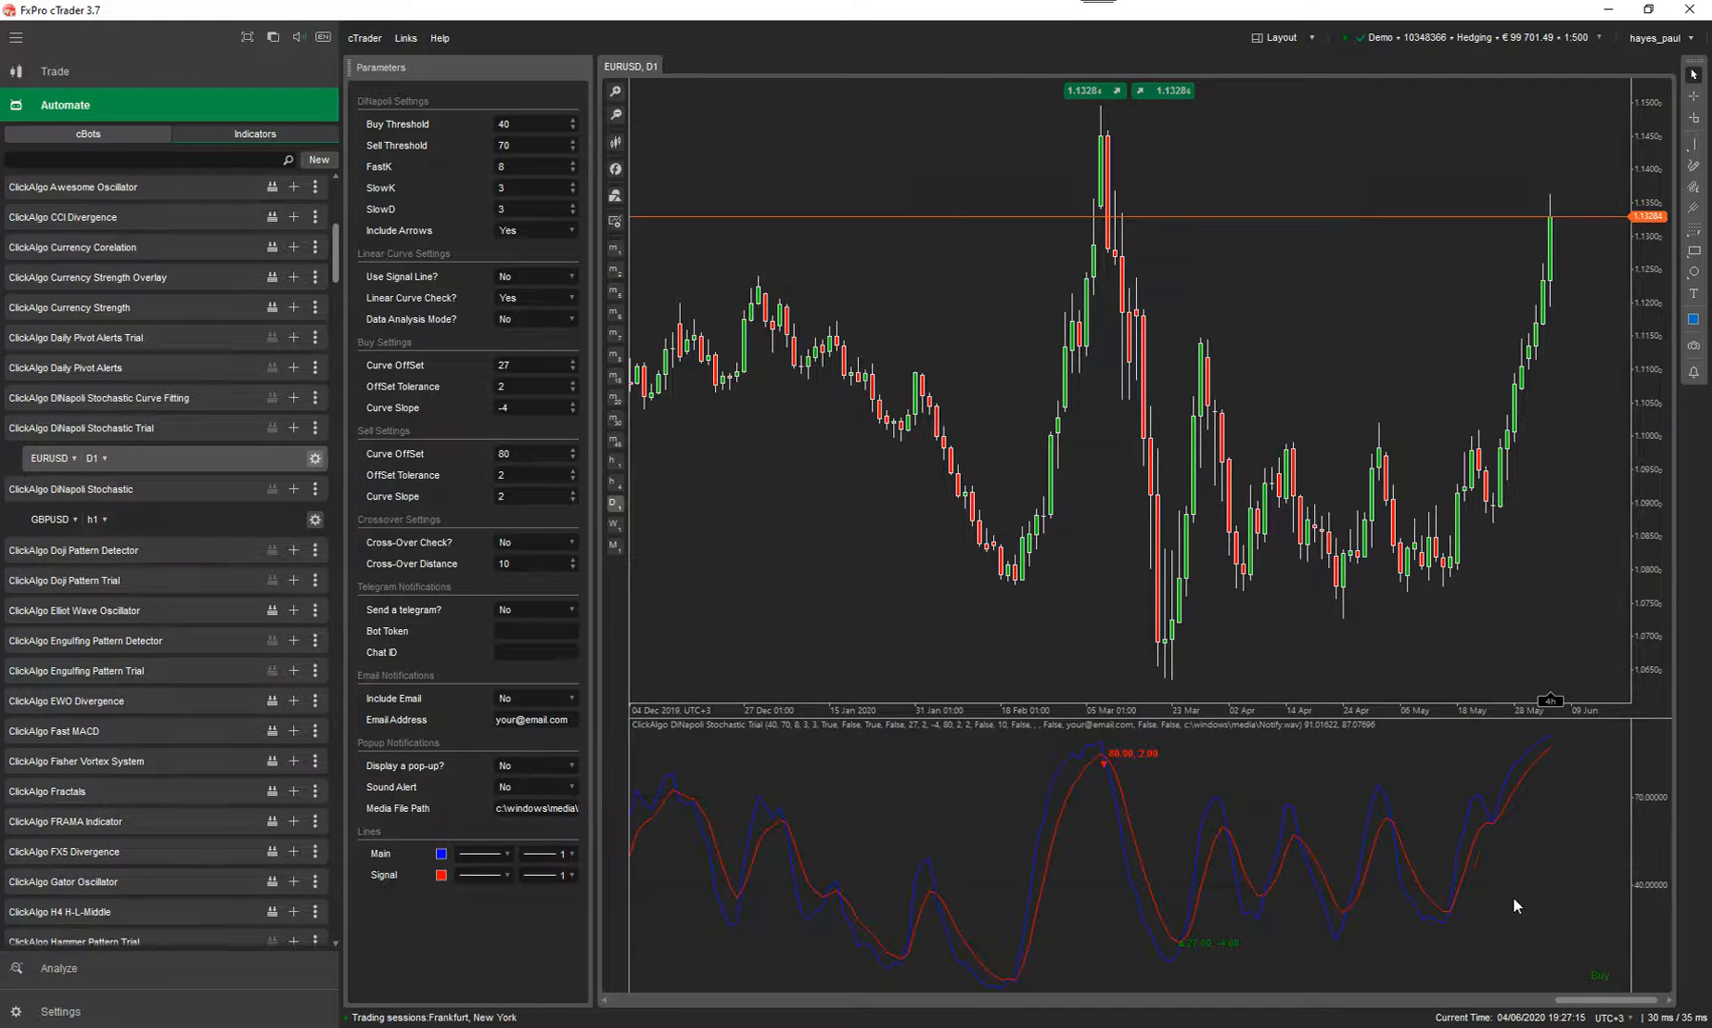
mouse_move(1537, 891)
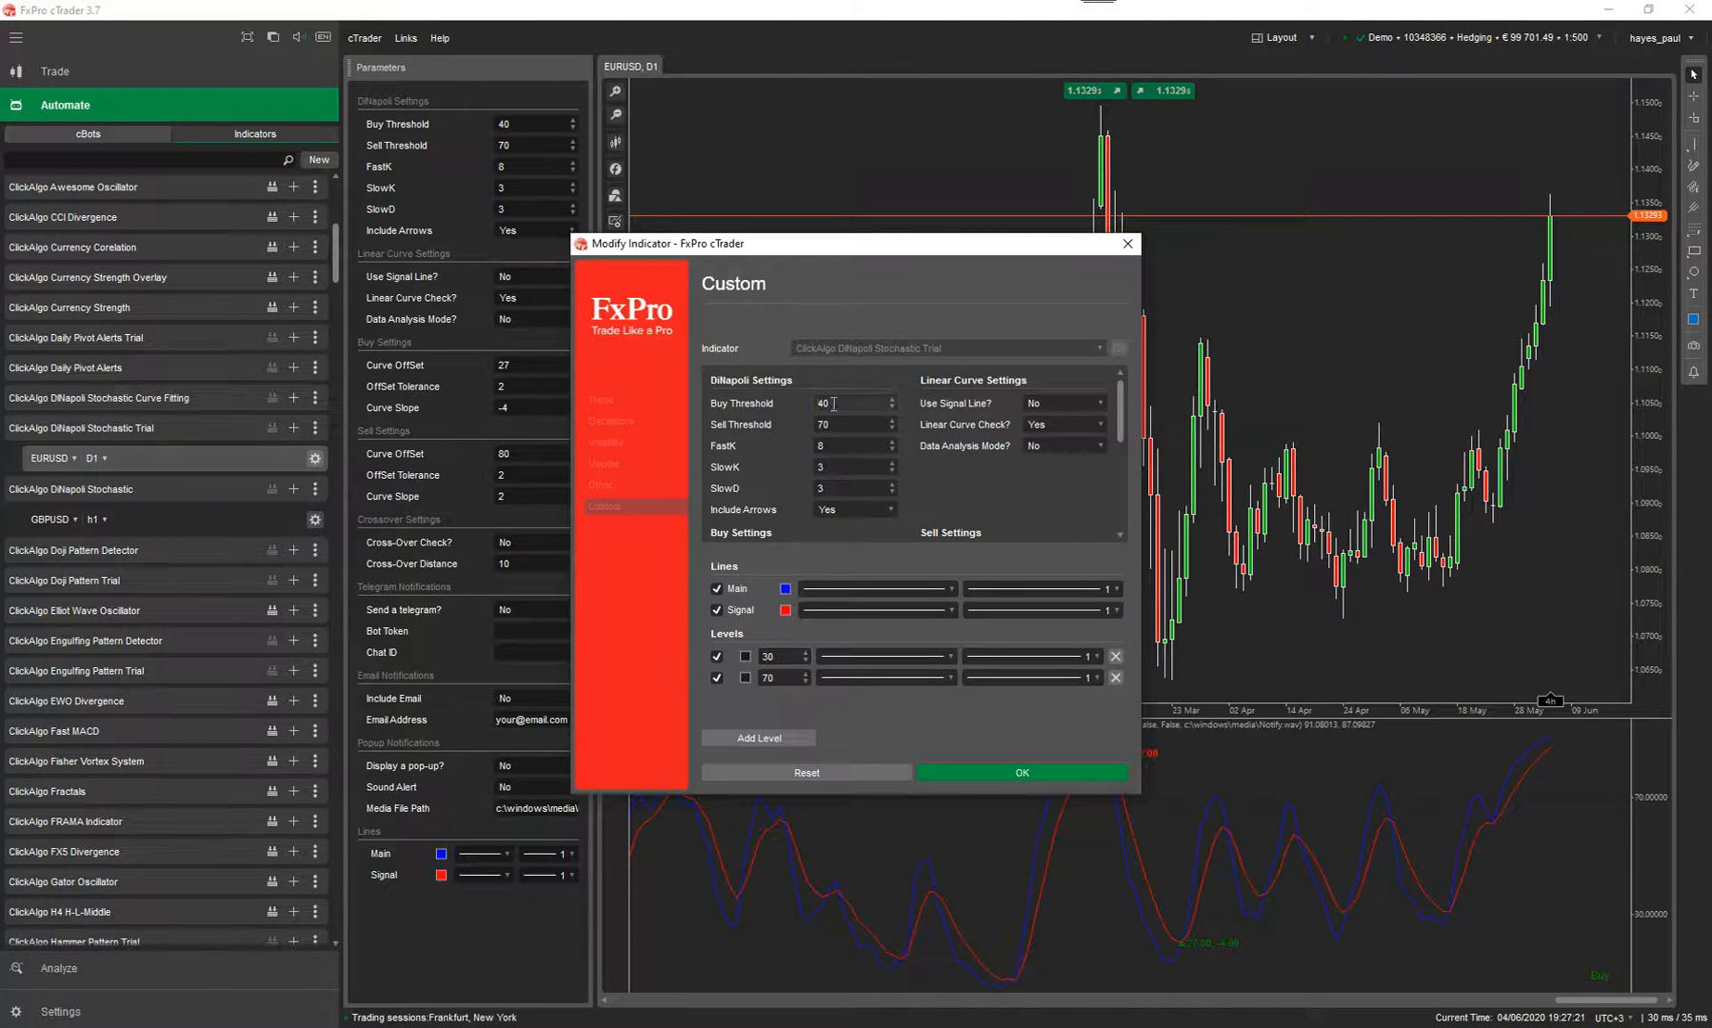
text(30)
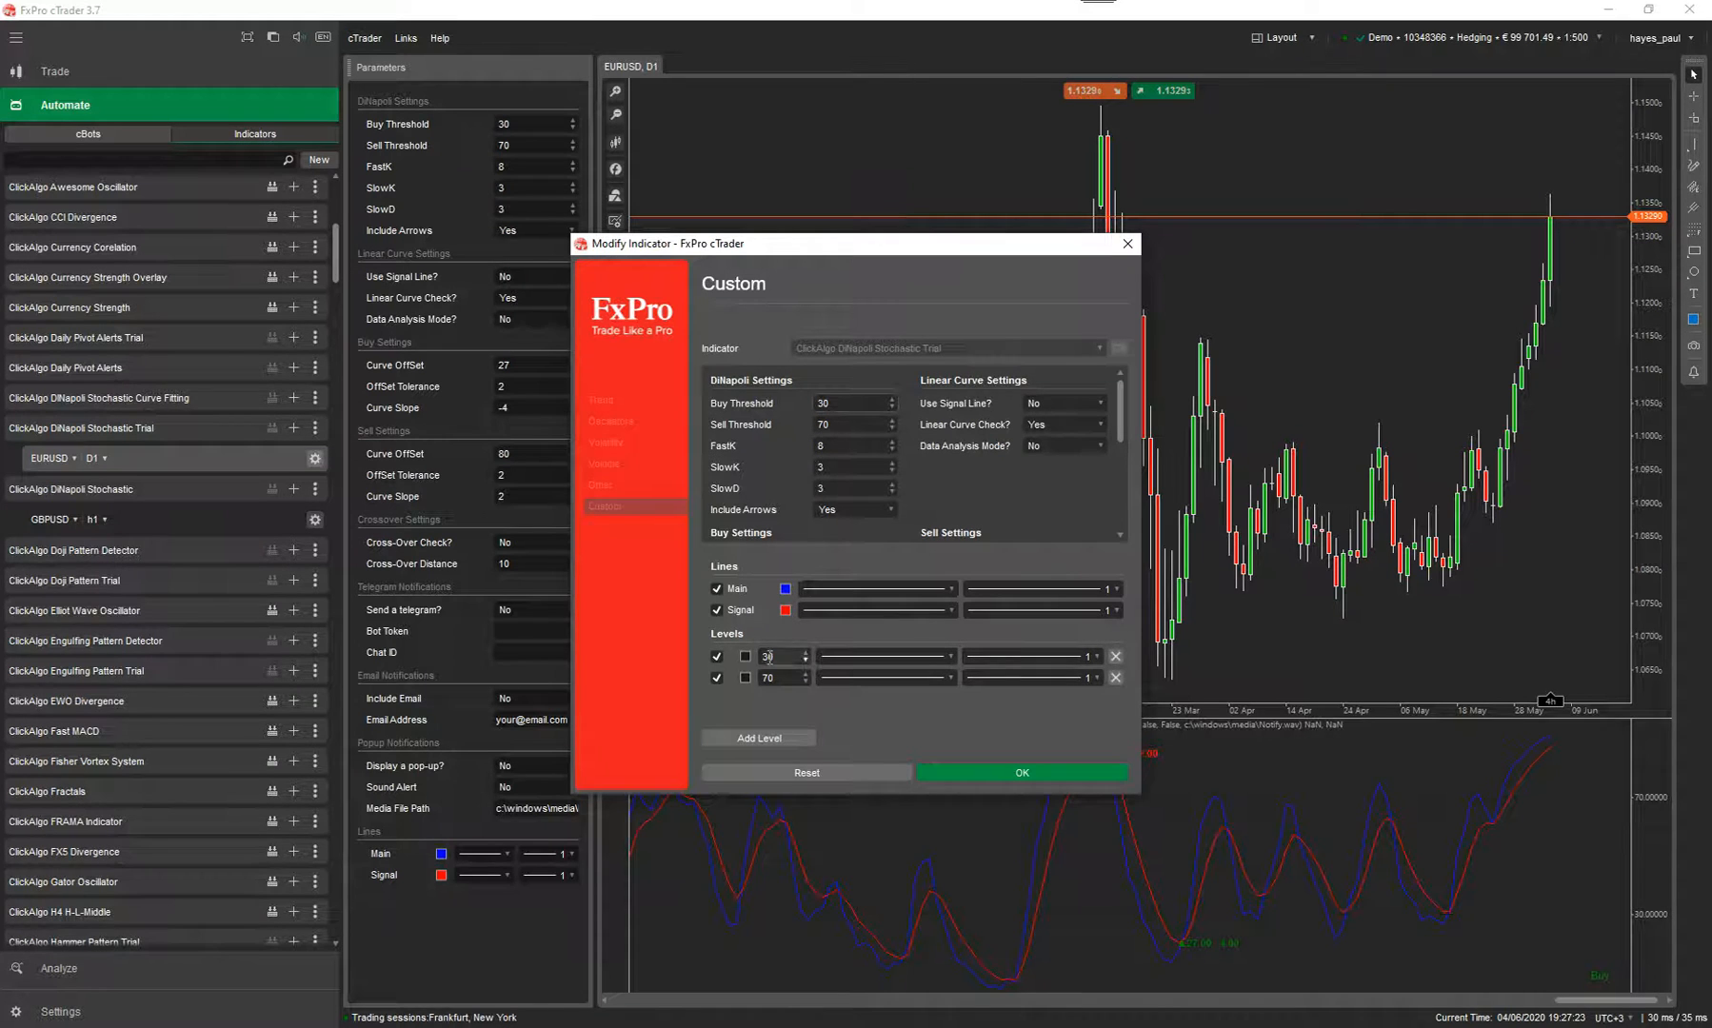
click(745, 656)
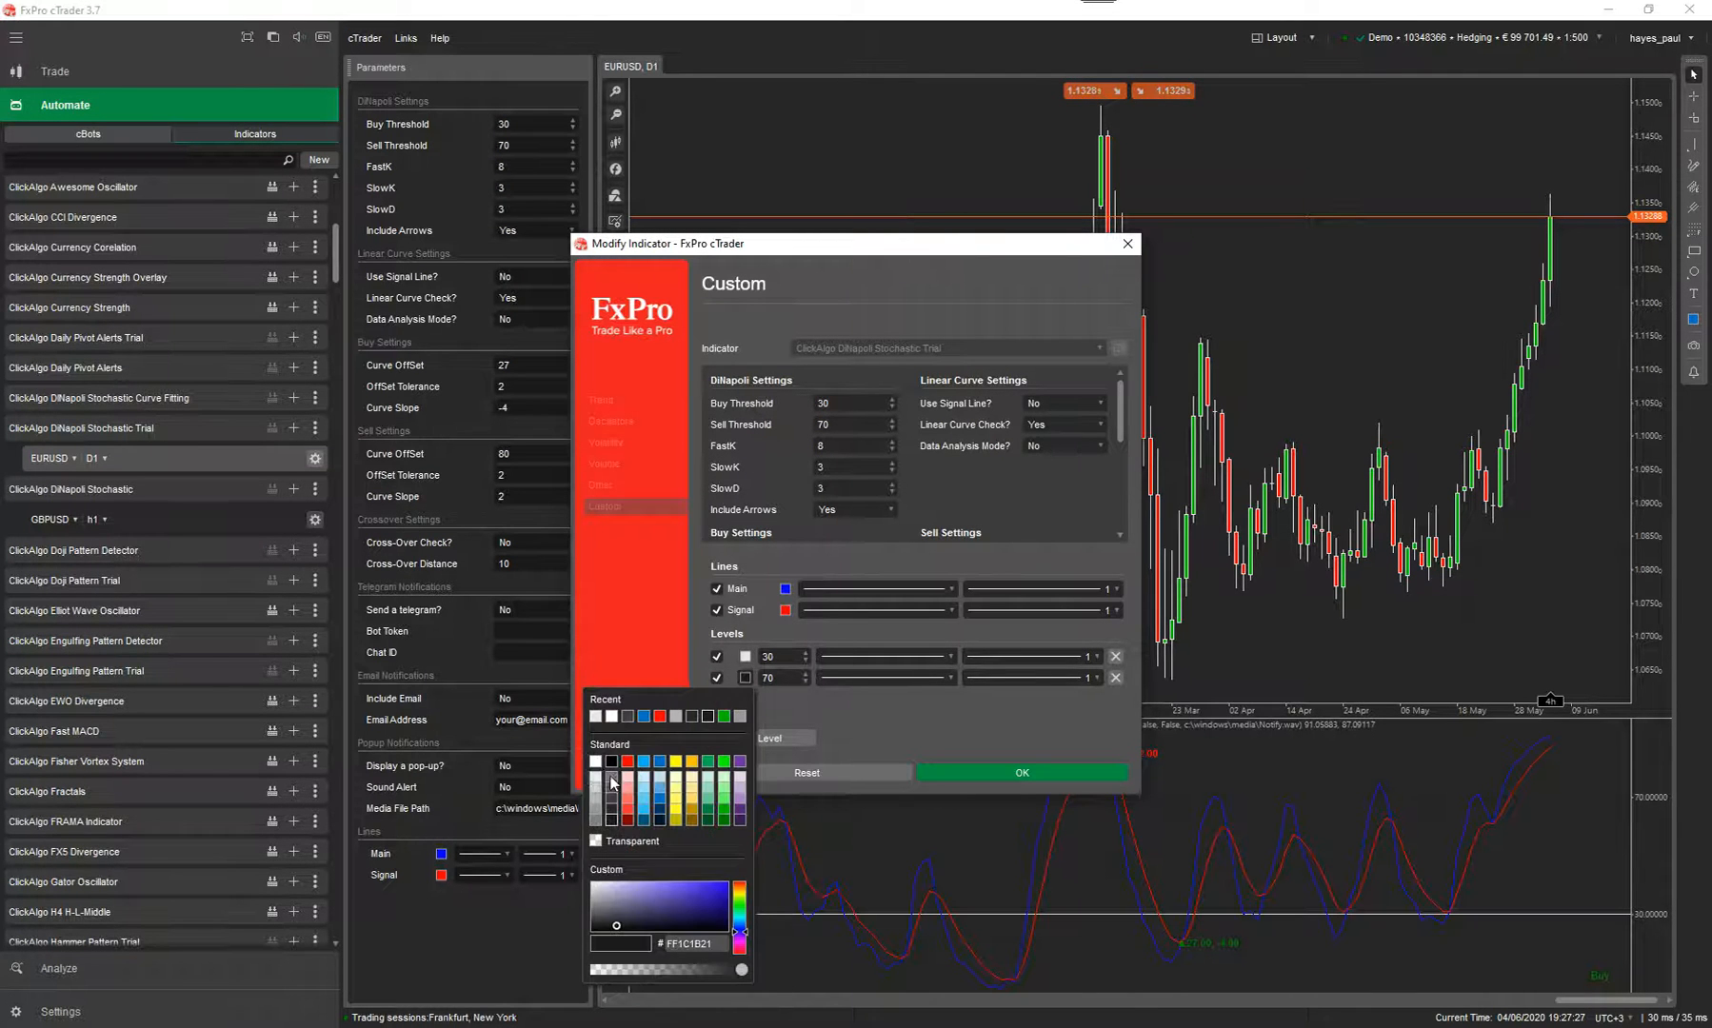
click(612, 778)
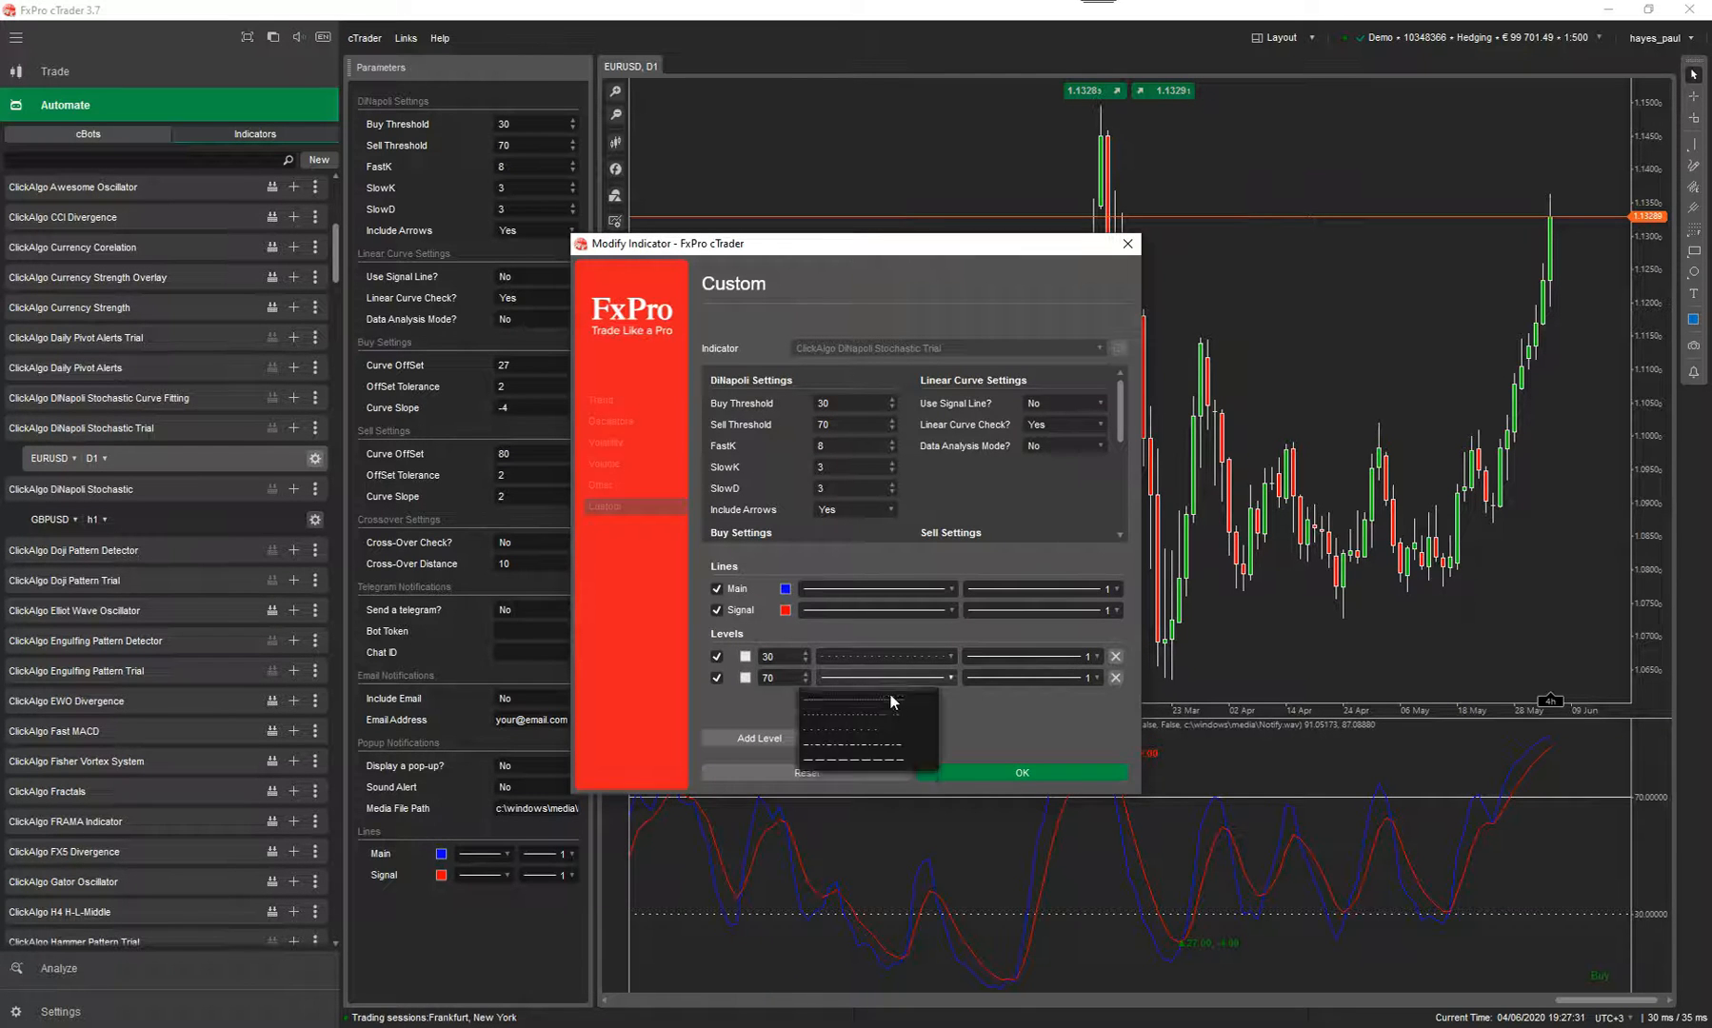
click(852, 702)
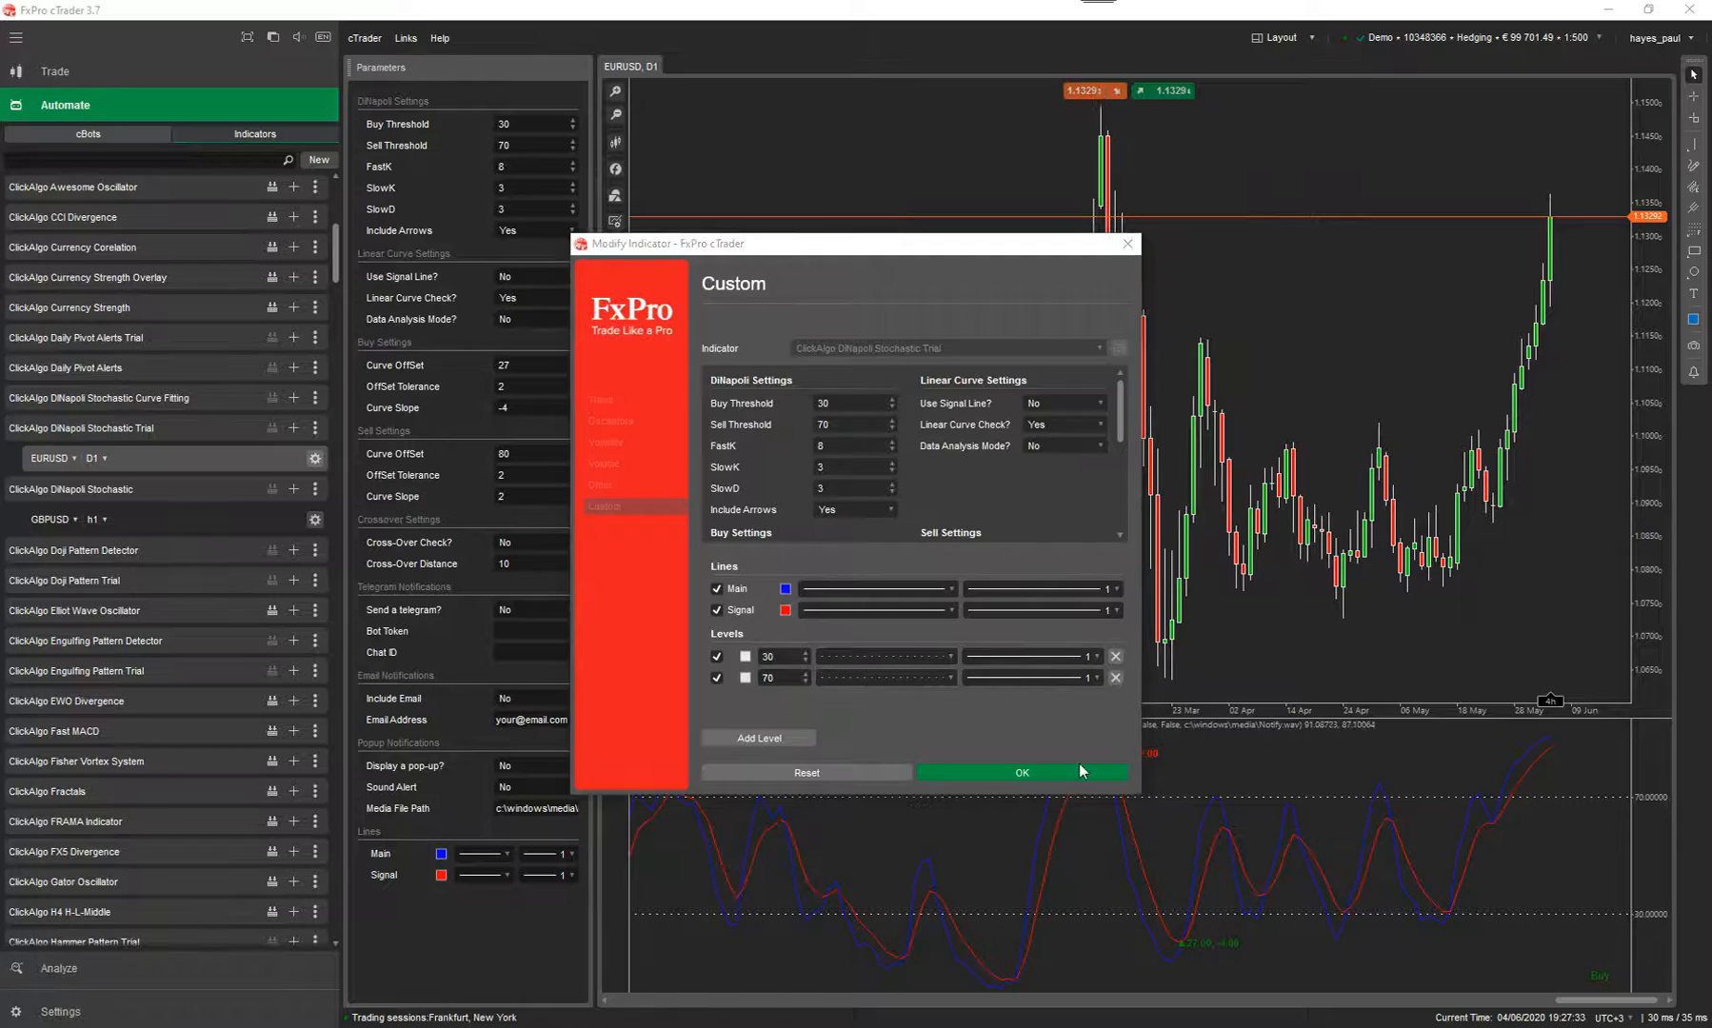
click(1021, 773)
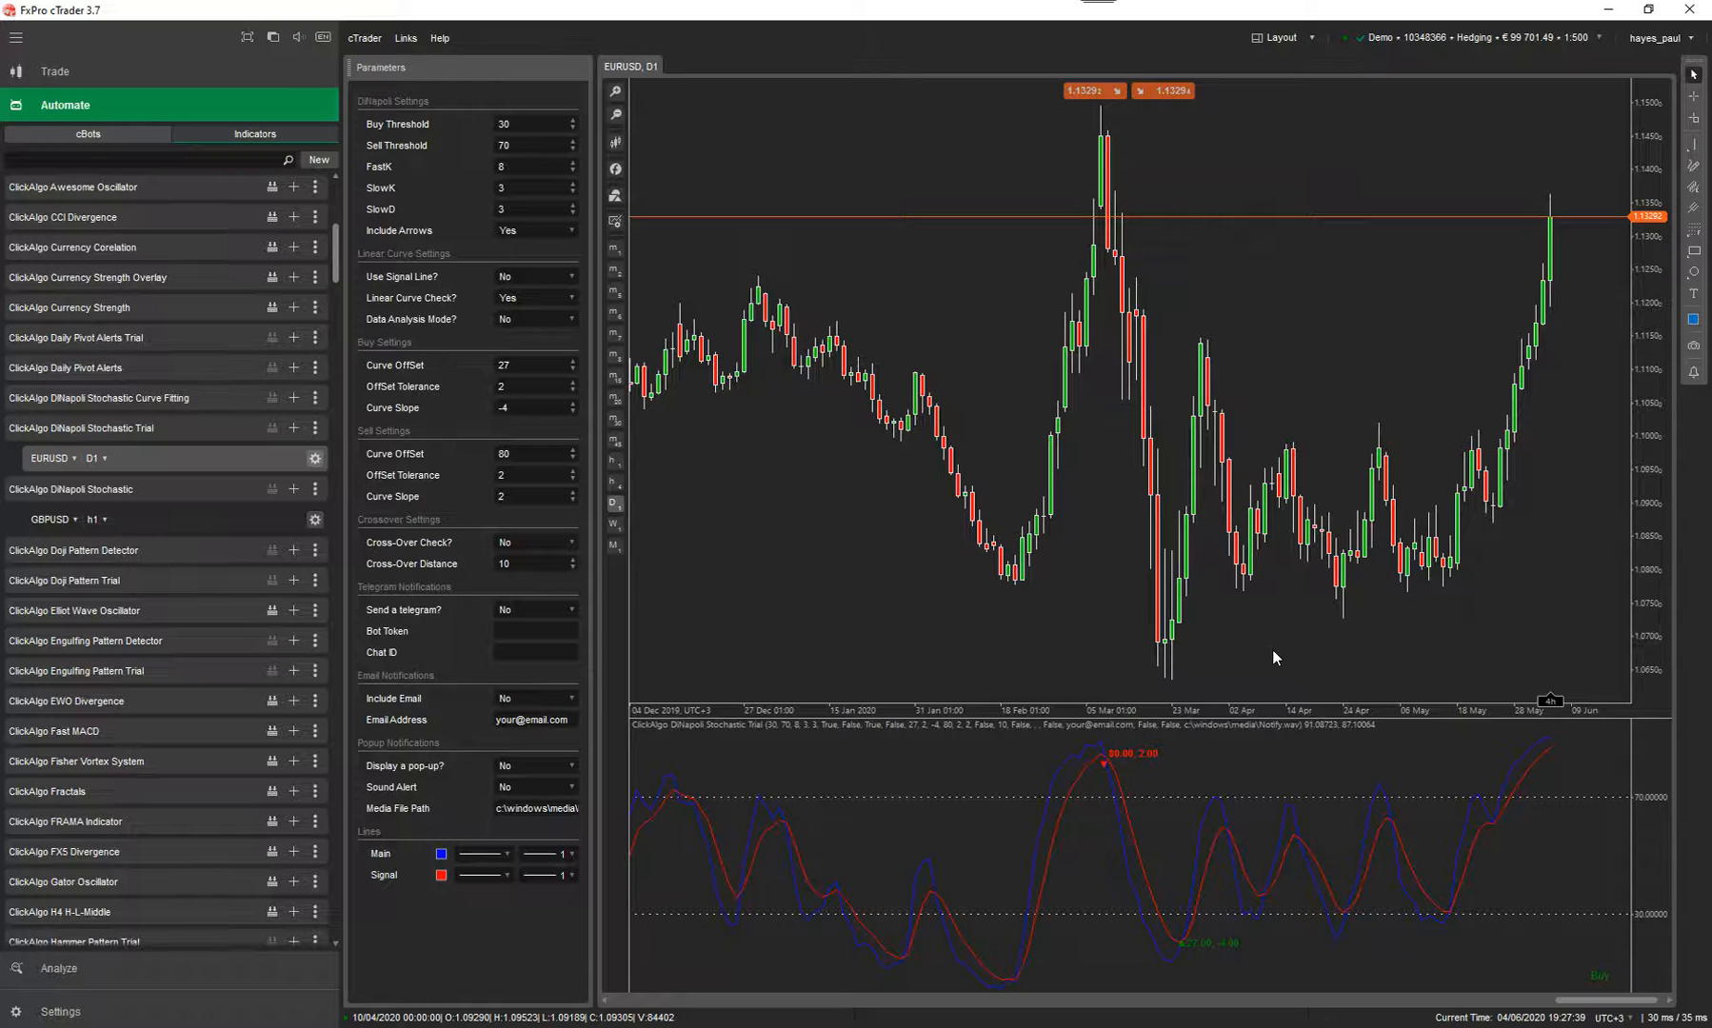
mouse_move(1248, 619)
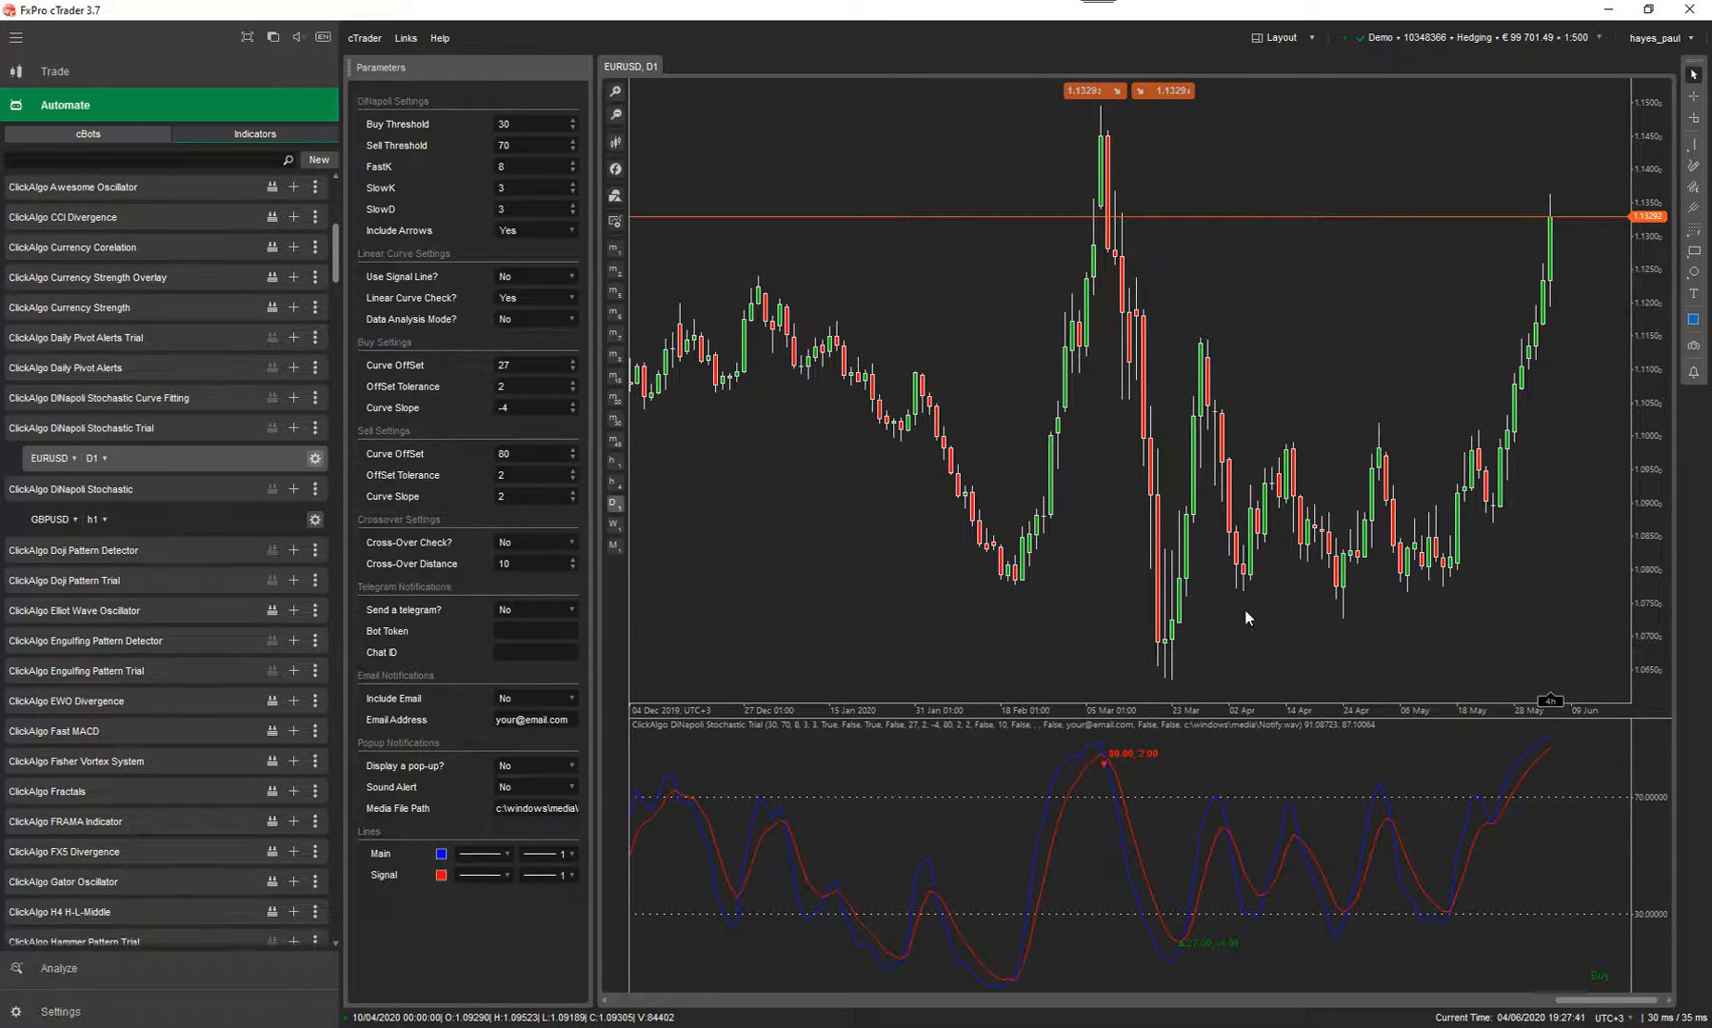
mouse_move(1476, 794)
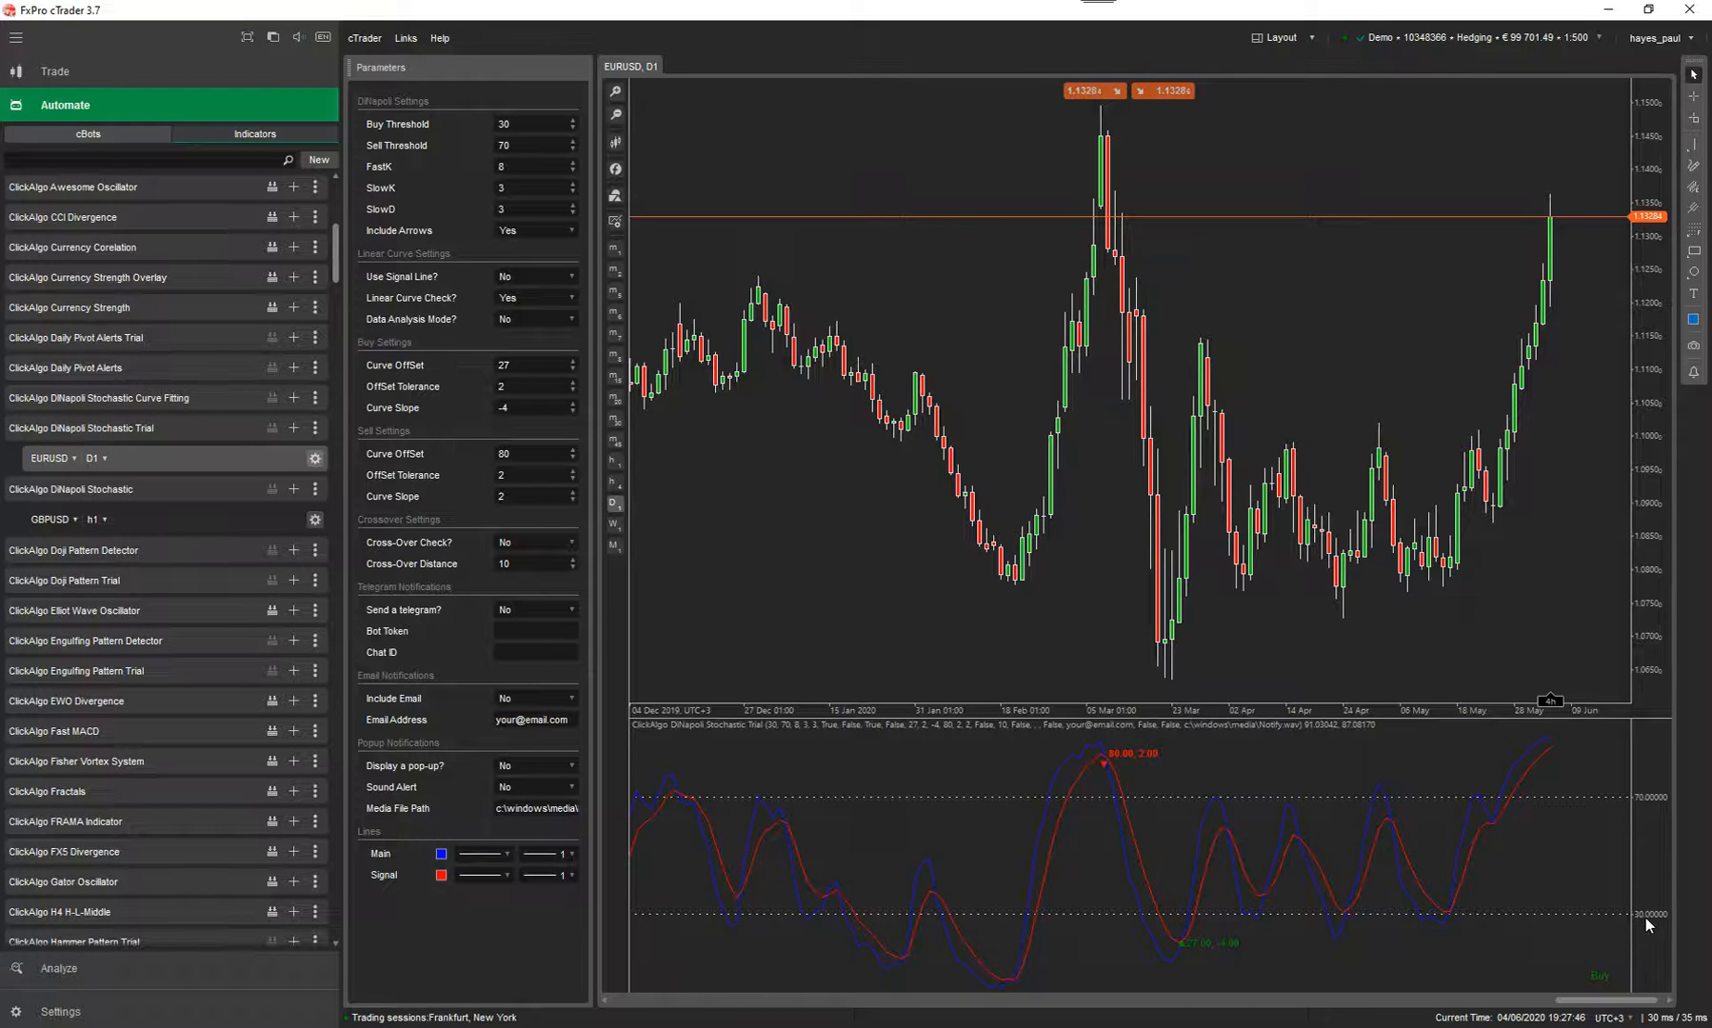
mouse_move(1034, 616)
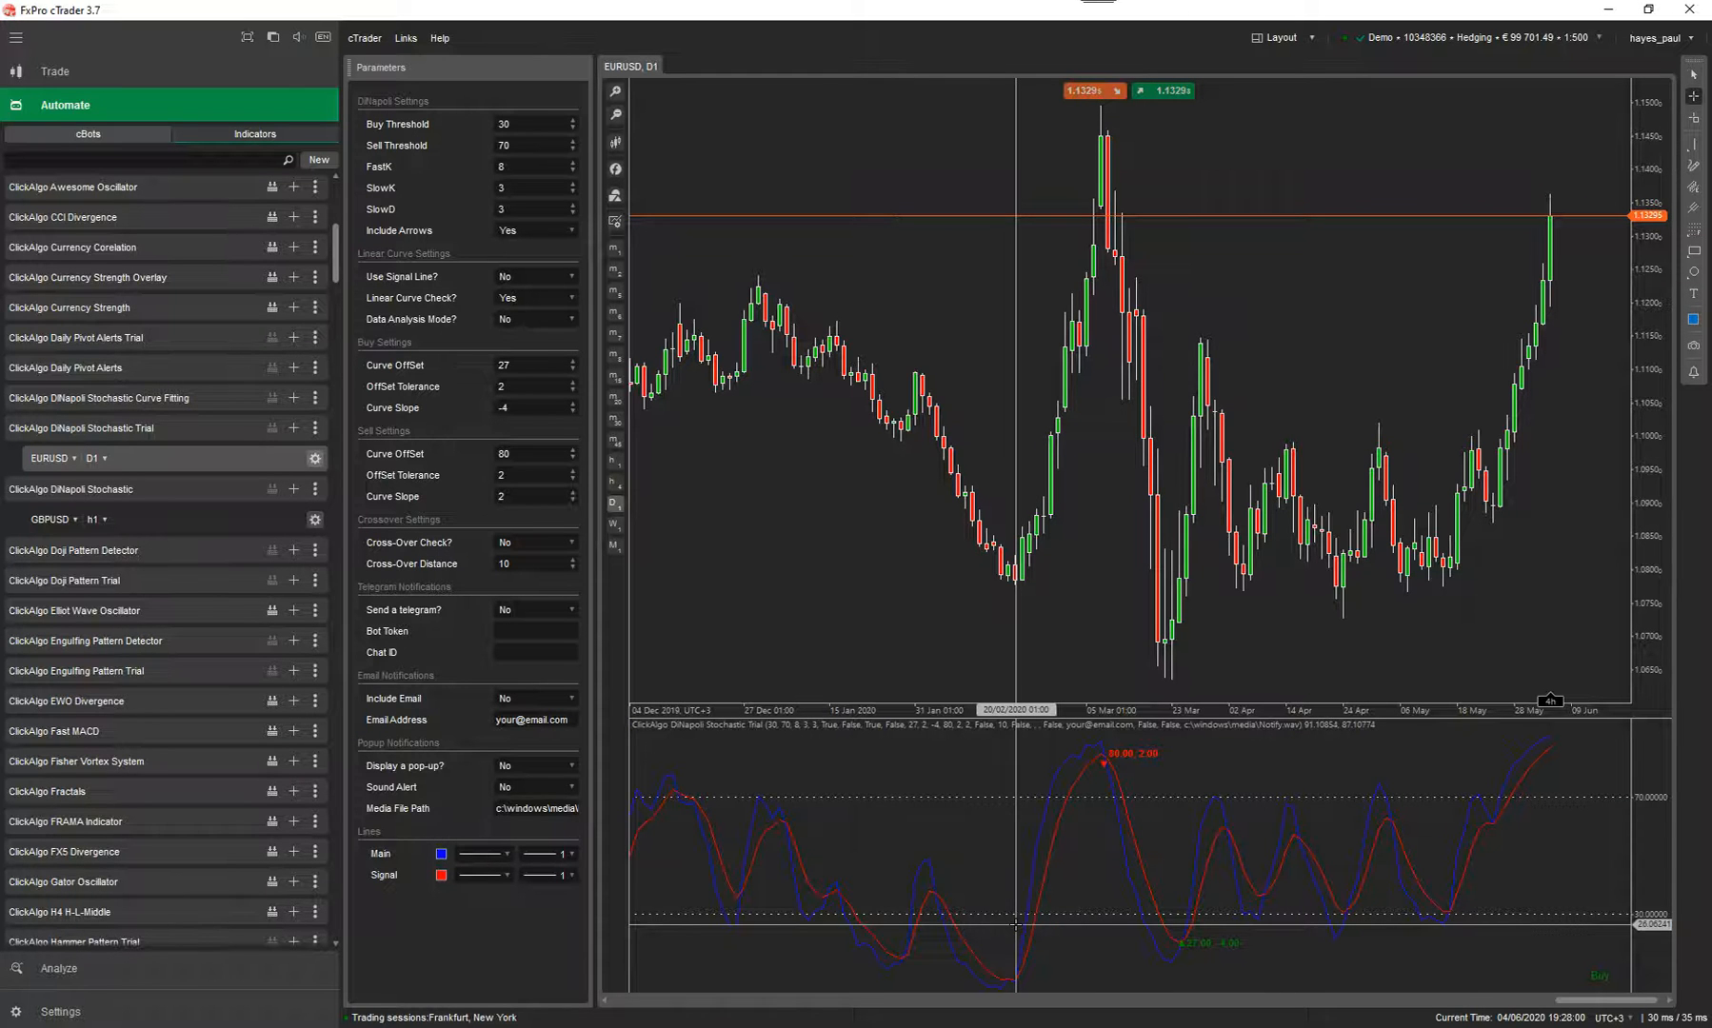
mouse_move(1168, 1005)
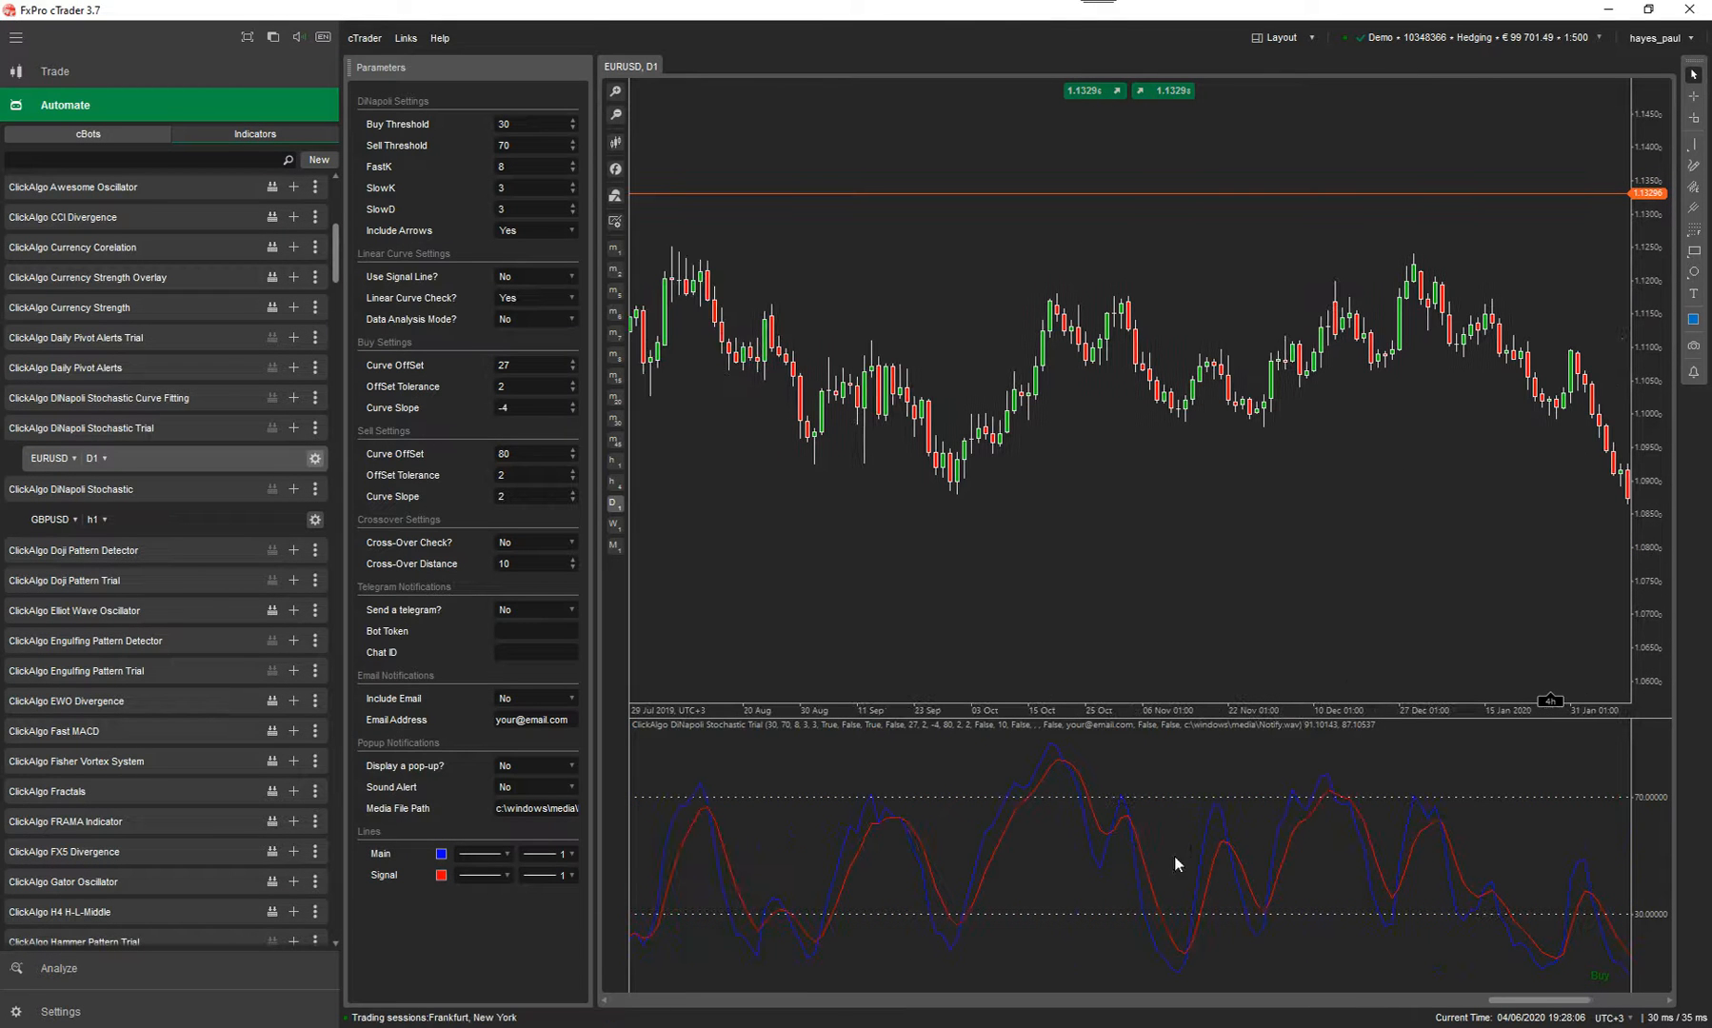
mouse_move(1232, 891)
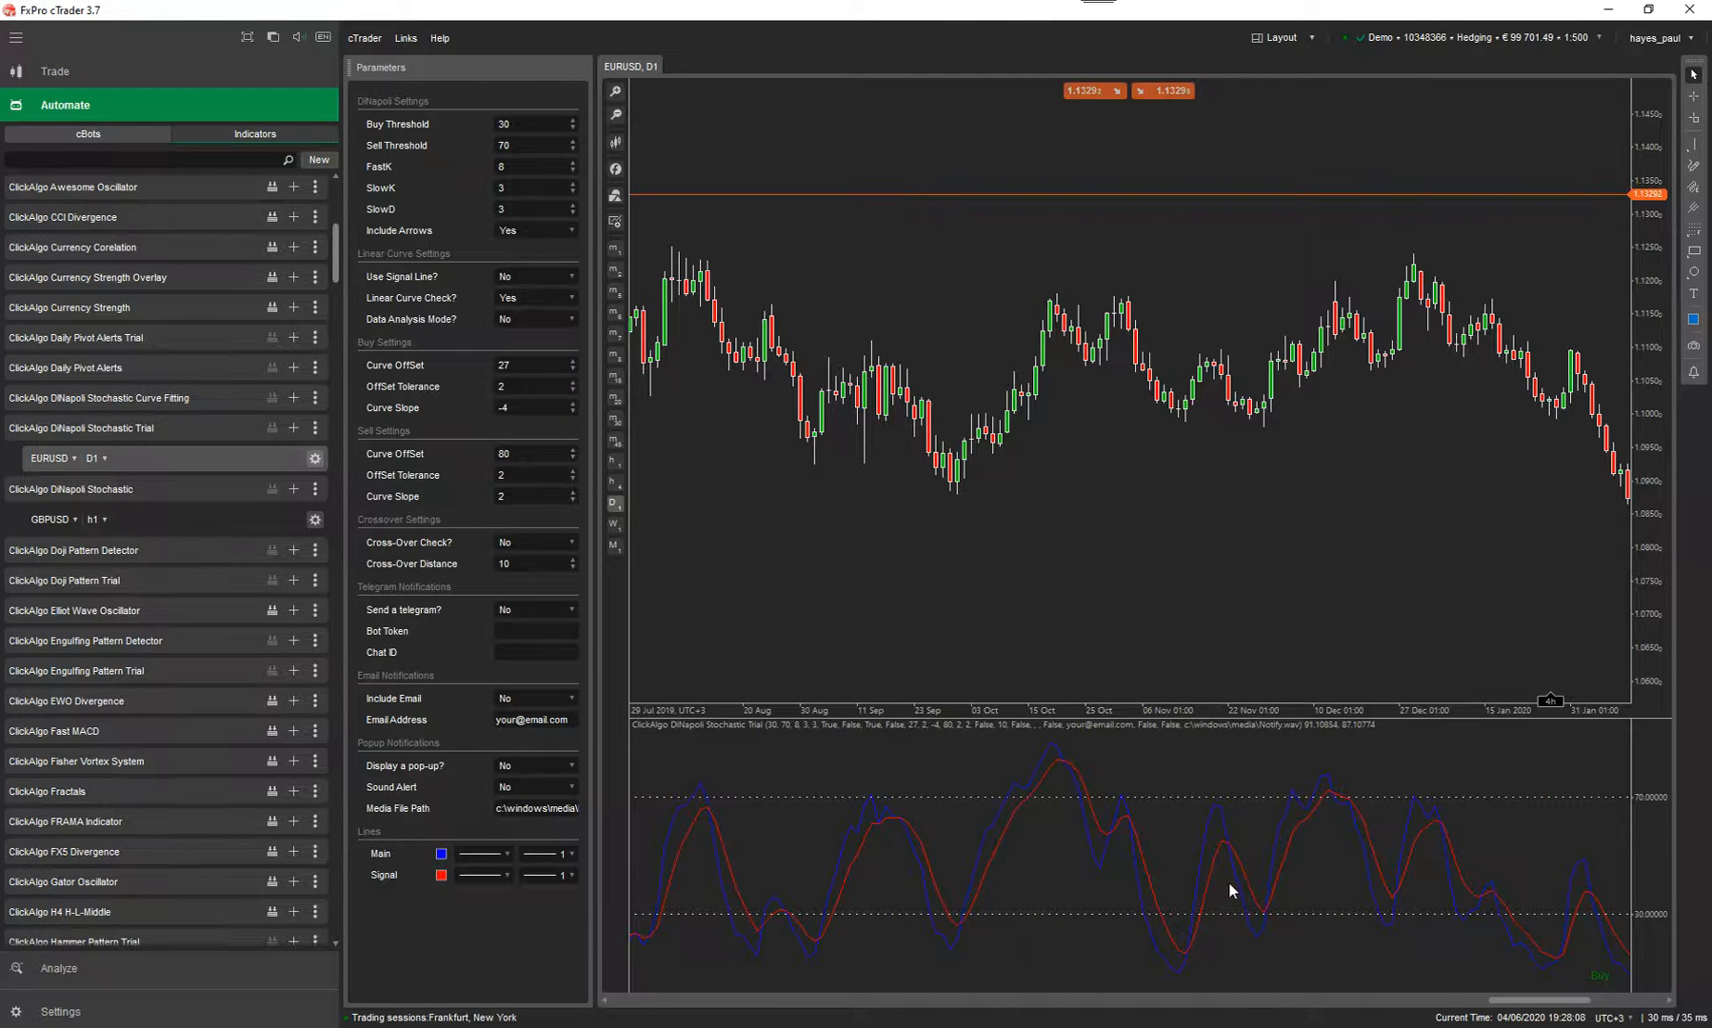
mouse_move(1254, 866)
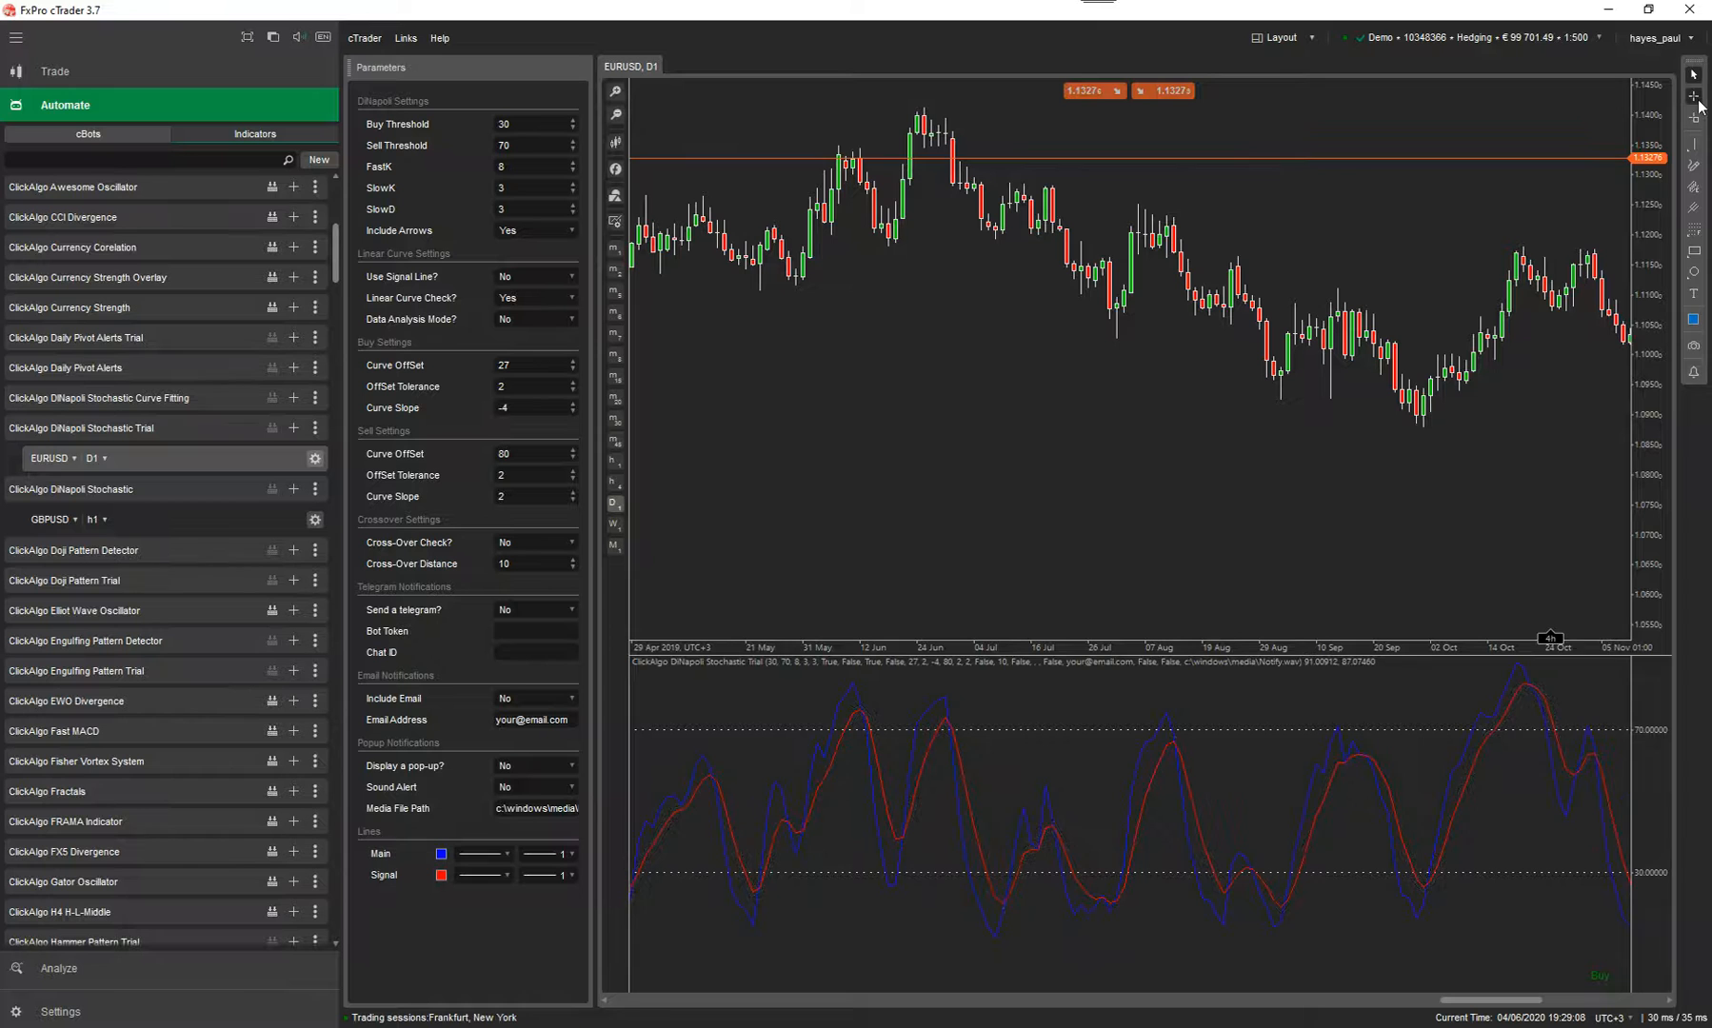
mouse_move(1152, 253)
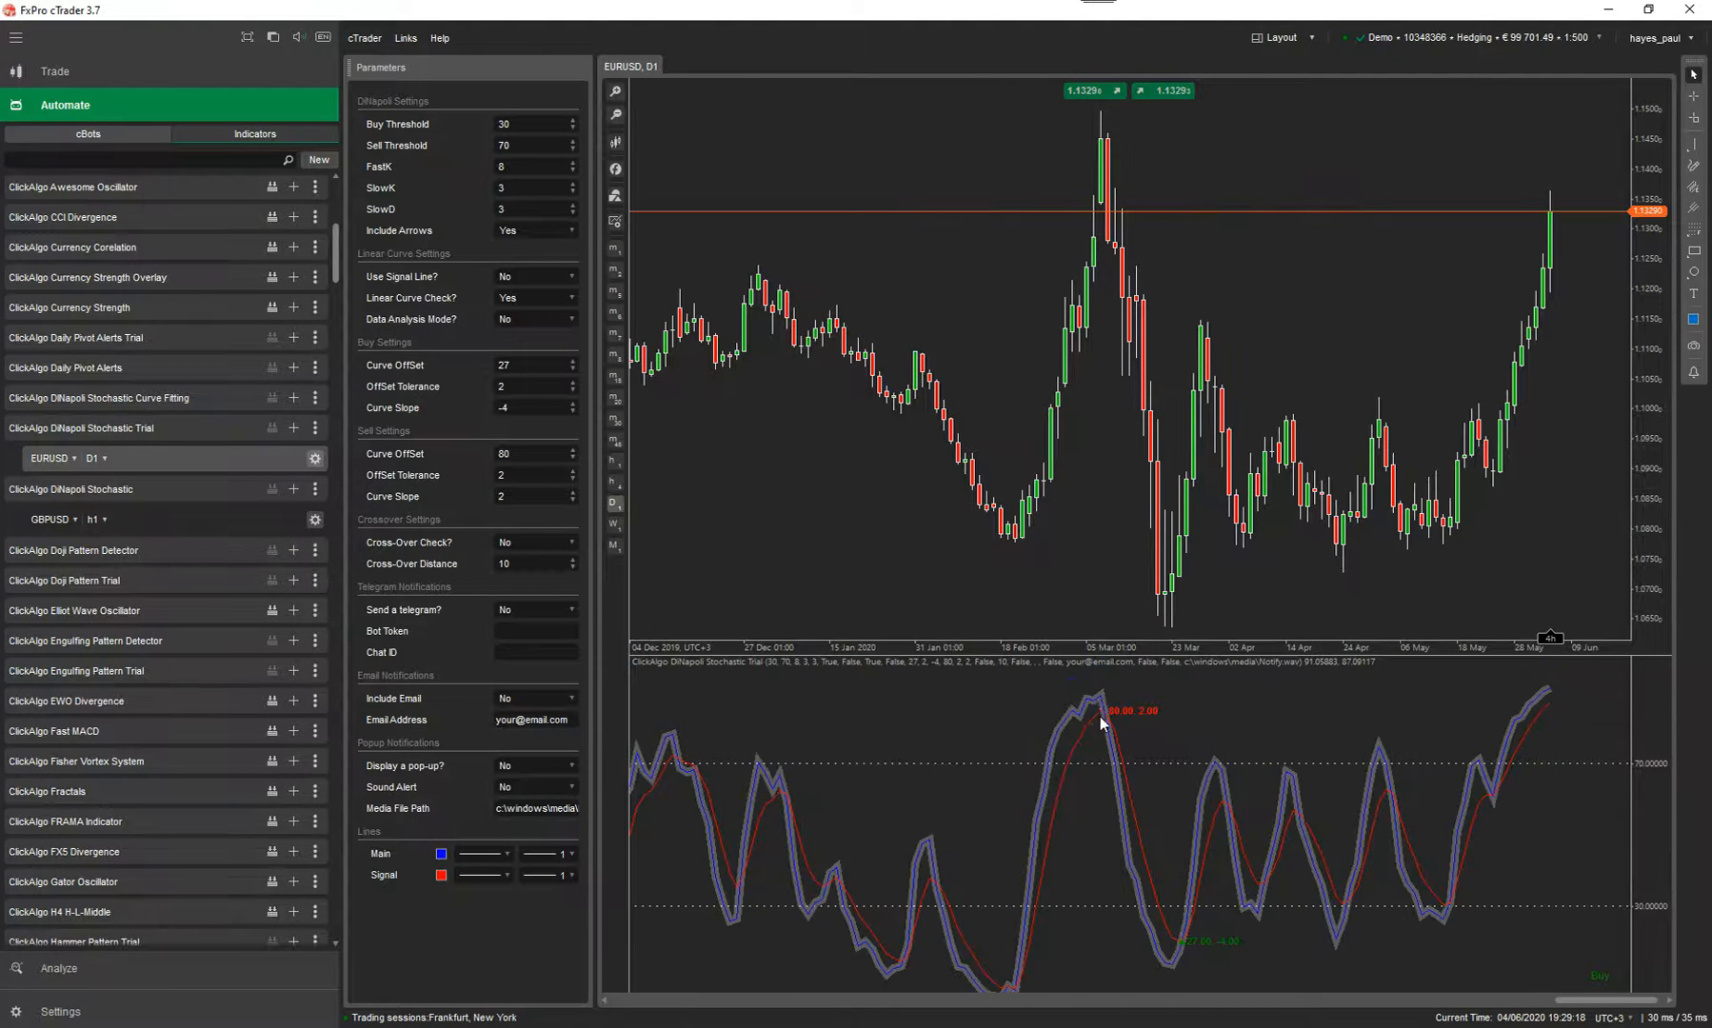
mouse_move(1121, 755)
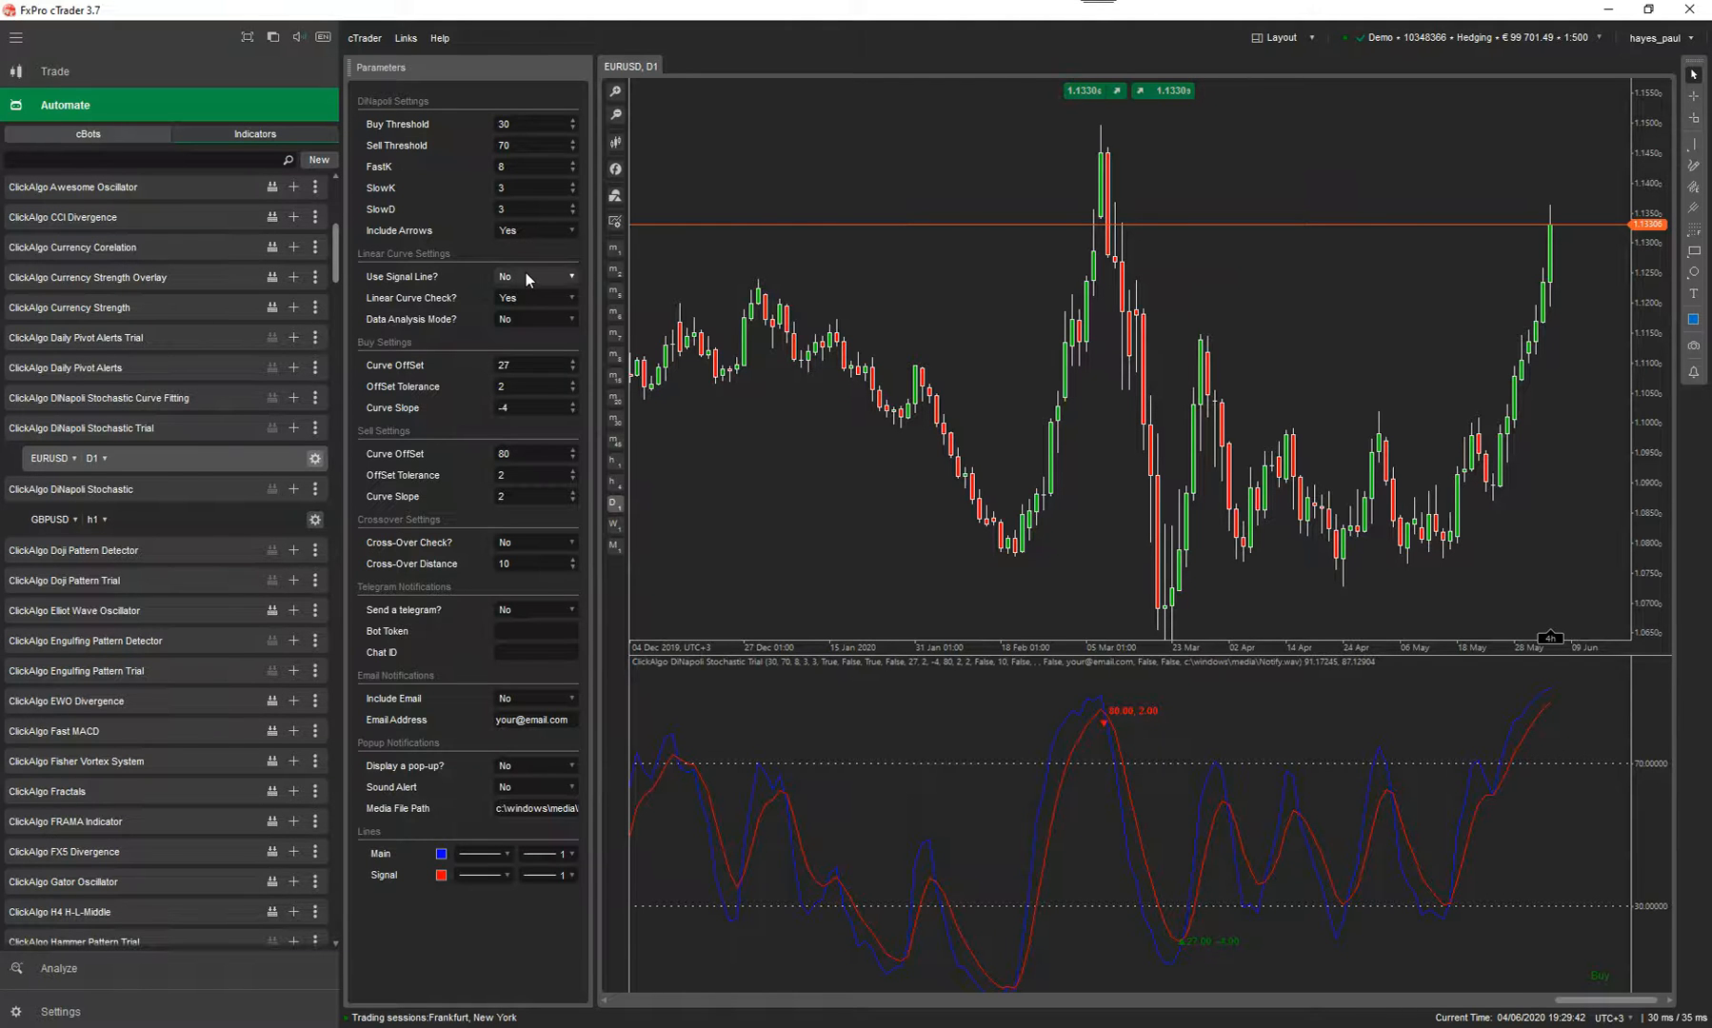
Set Data Analysis Mode? to Yes and flip Use Signal Line? on and back off
click(563, 276)
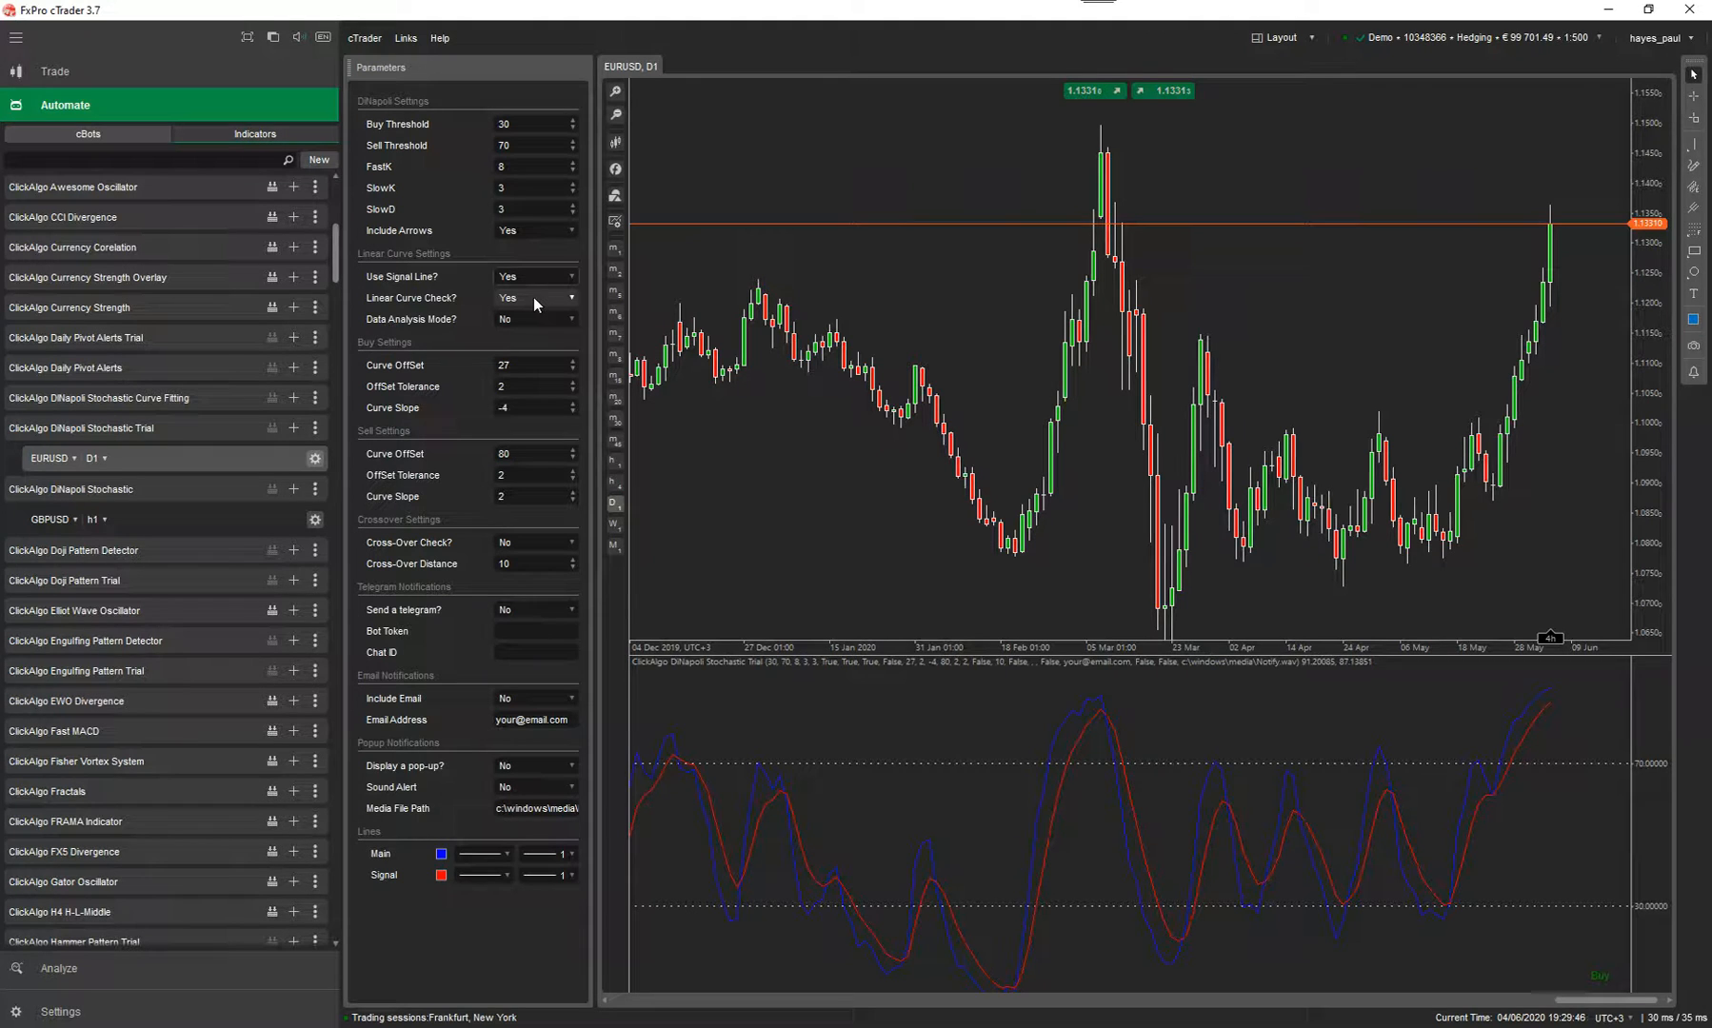
mouse_move(522, 351)
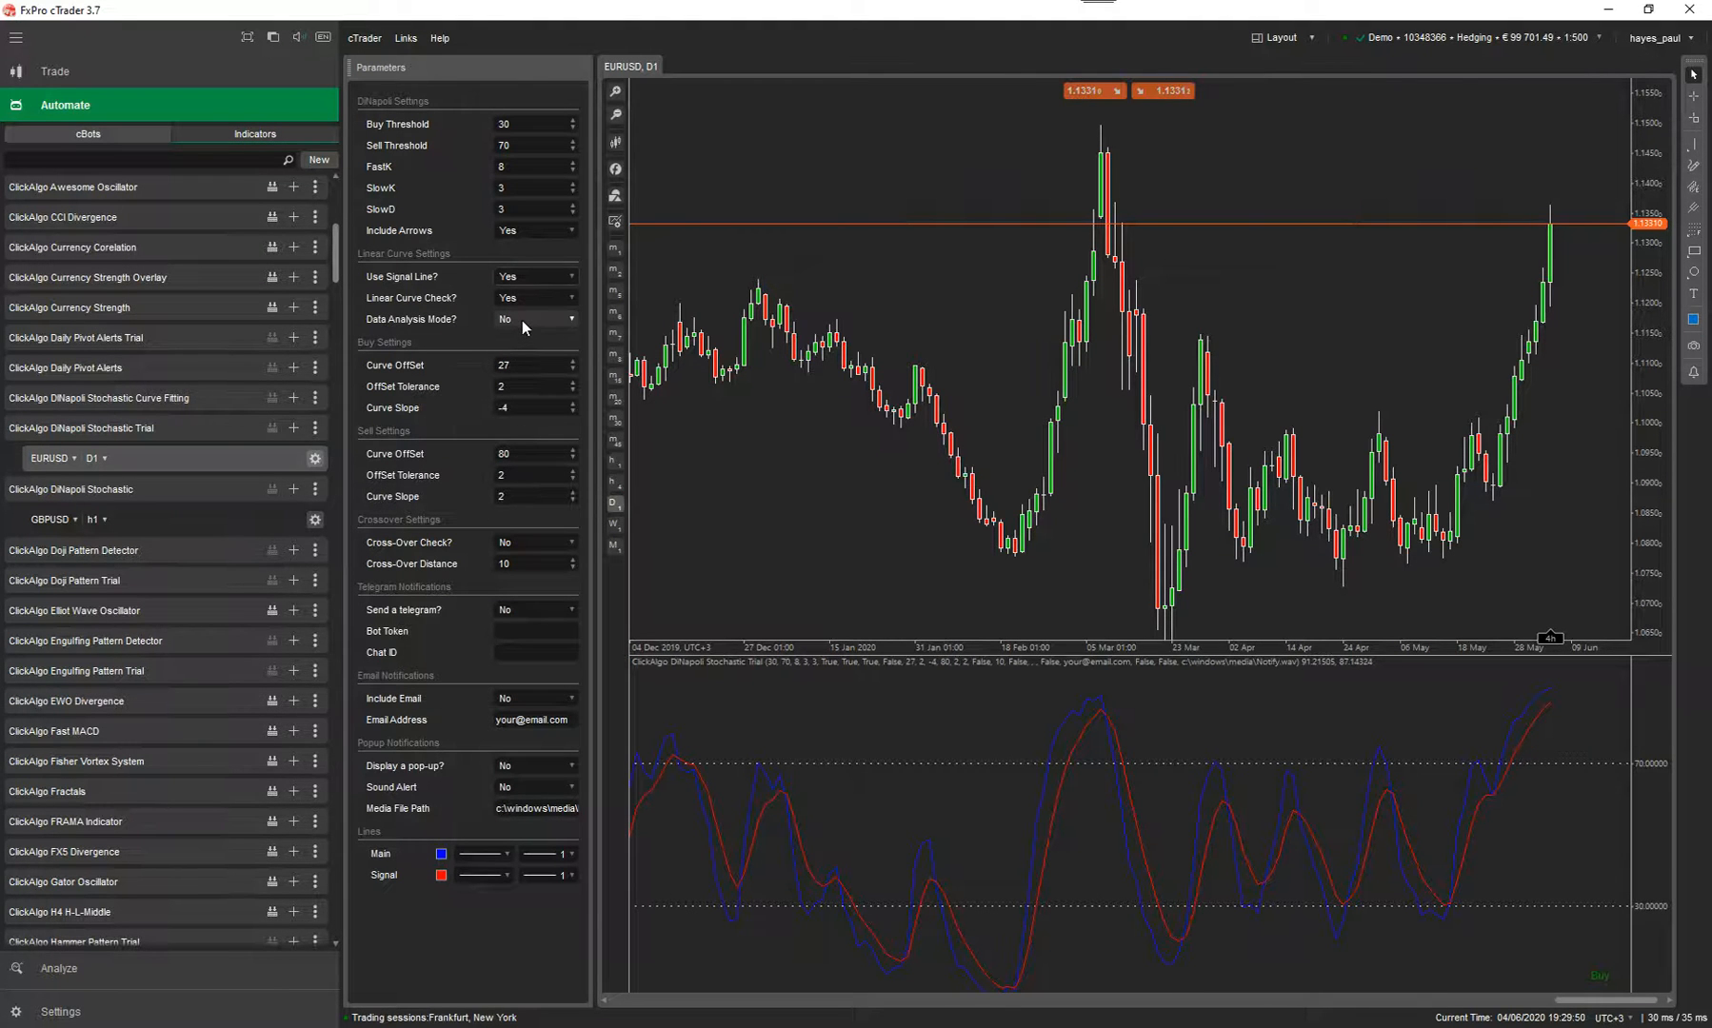
click(533, 319)
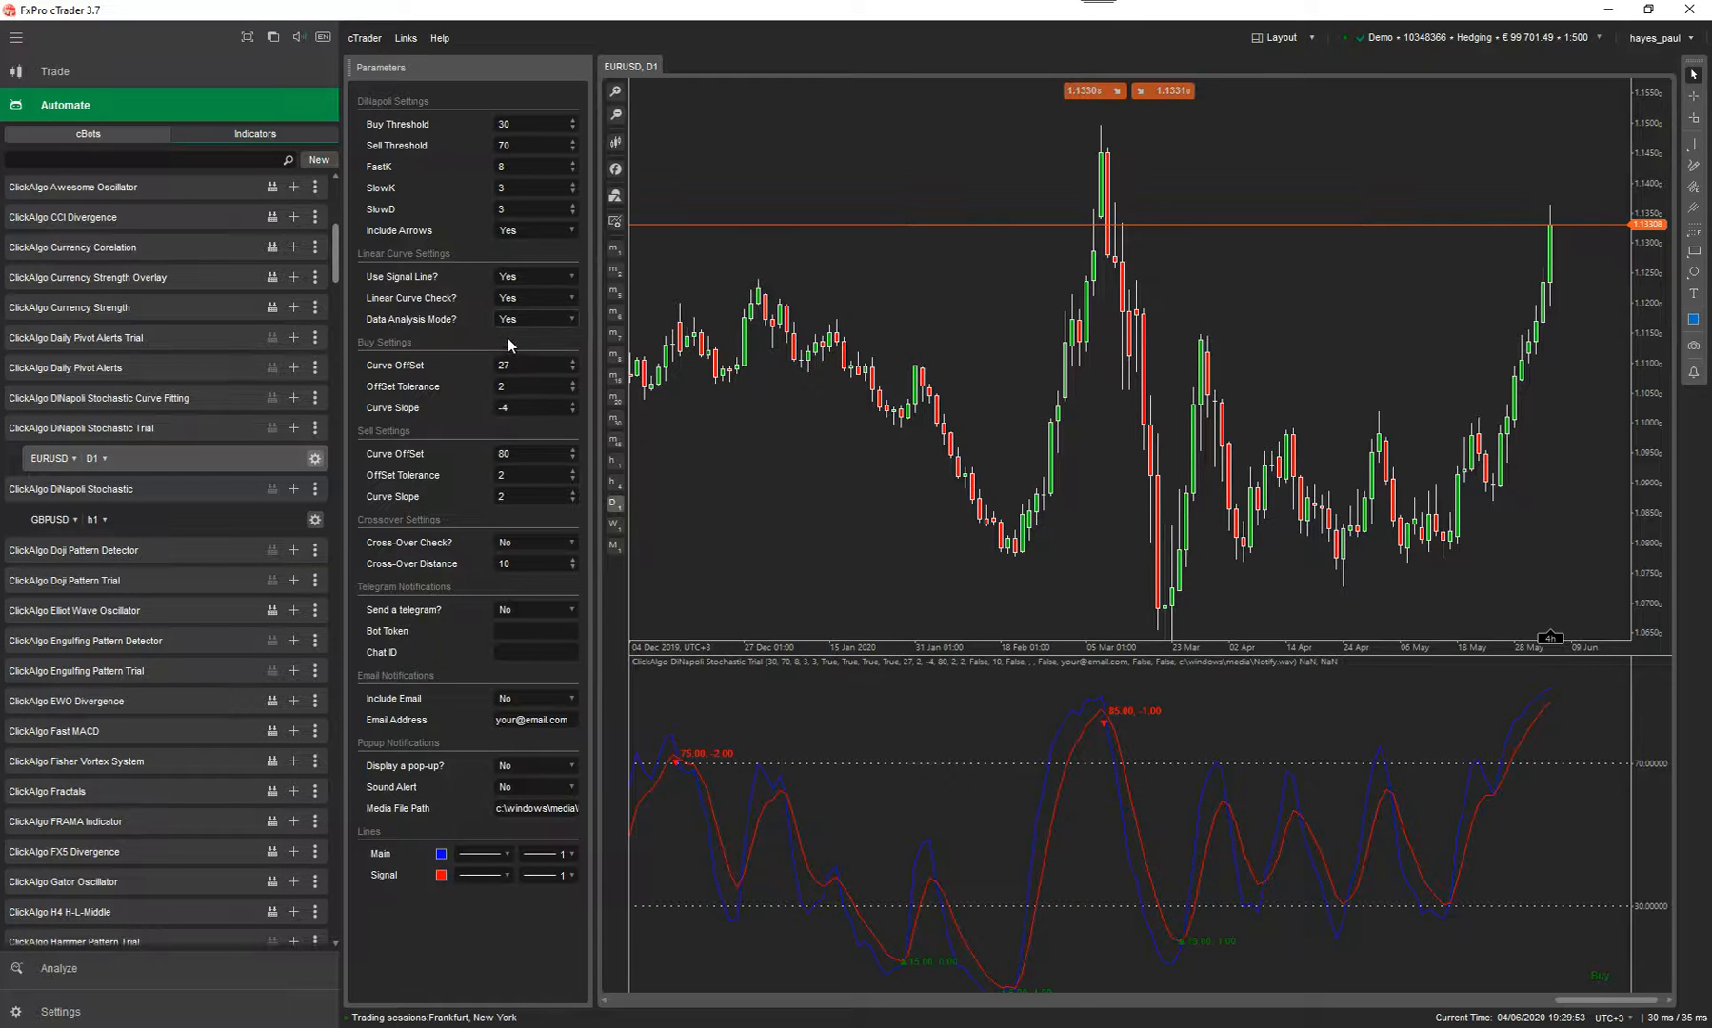
click(534, 297)
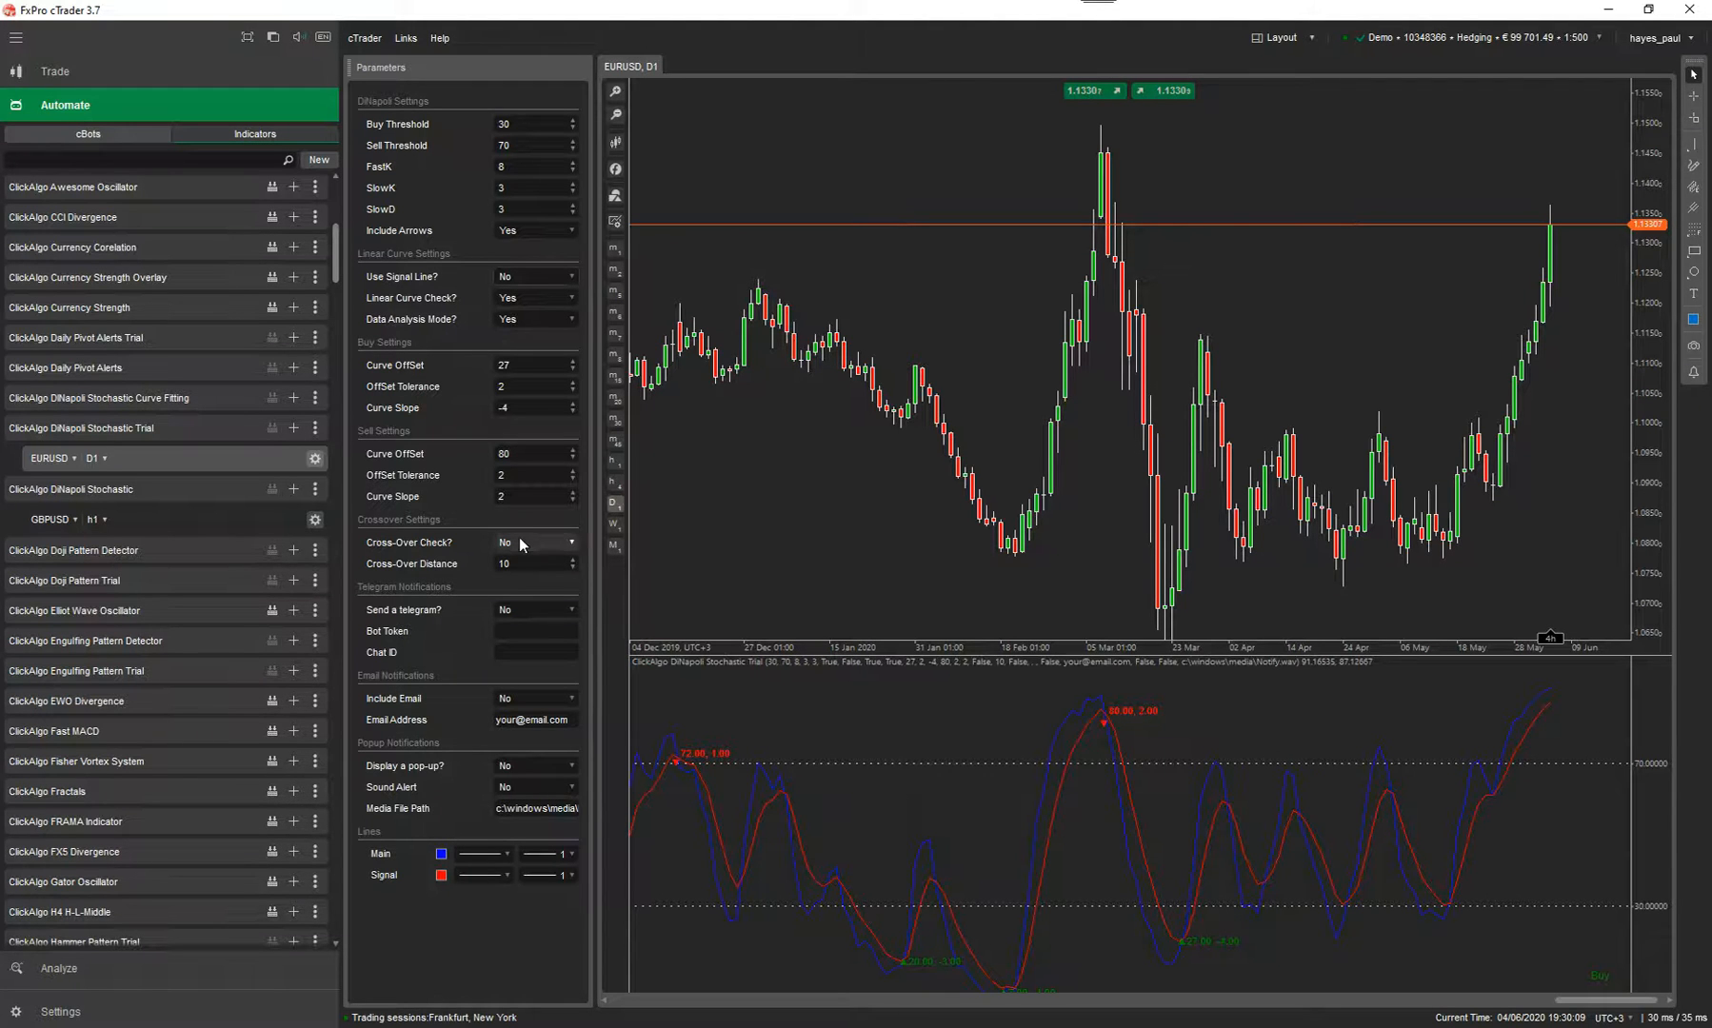
click(535, 542)
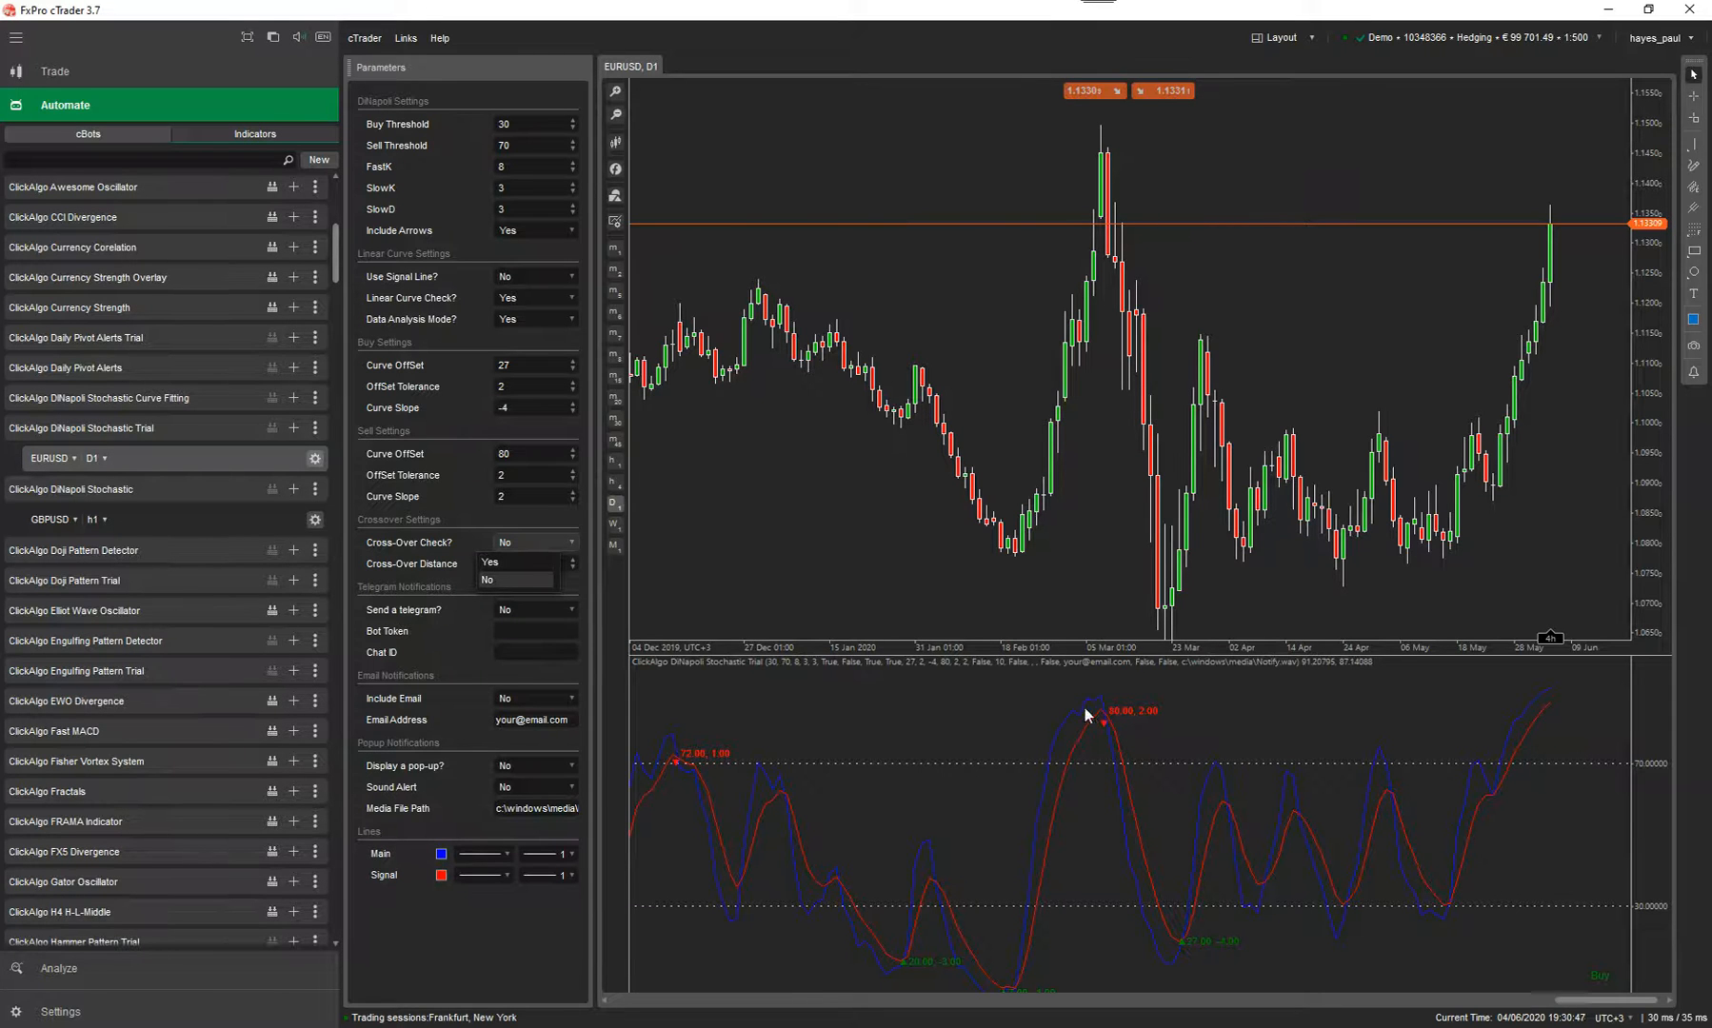
mouse_move(1095, 724)
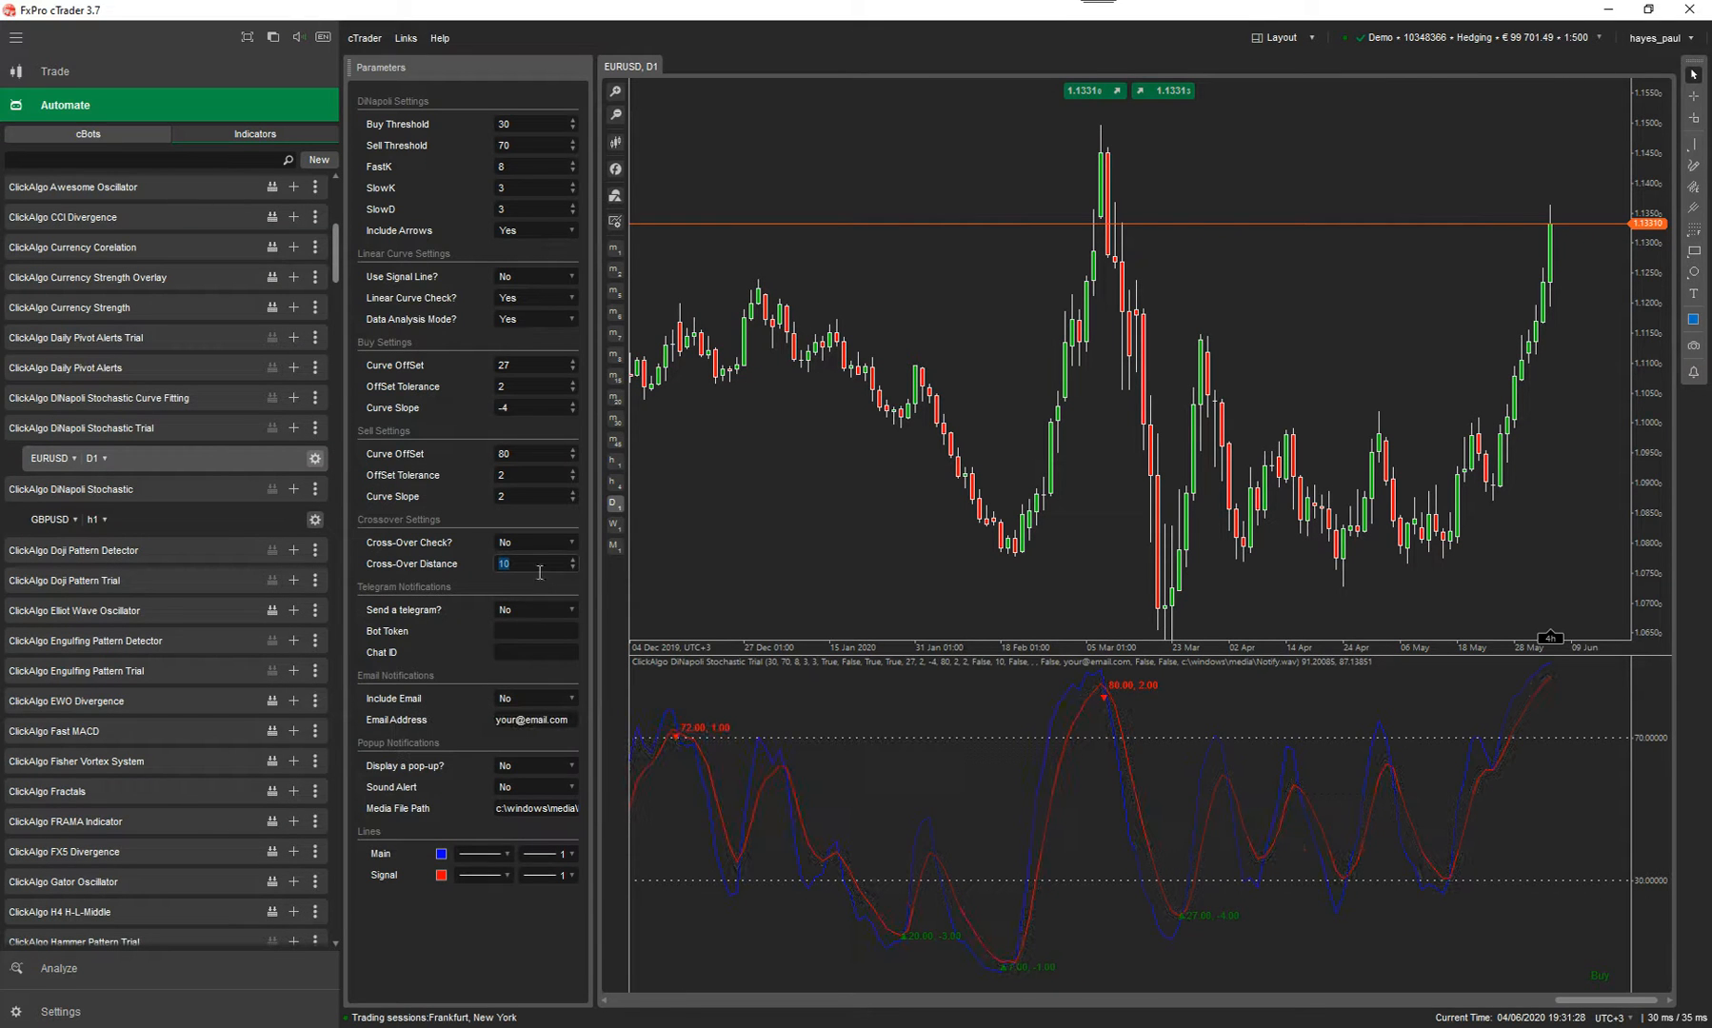
mouse_move(974, 788)
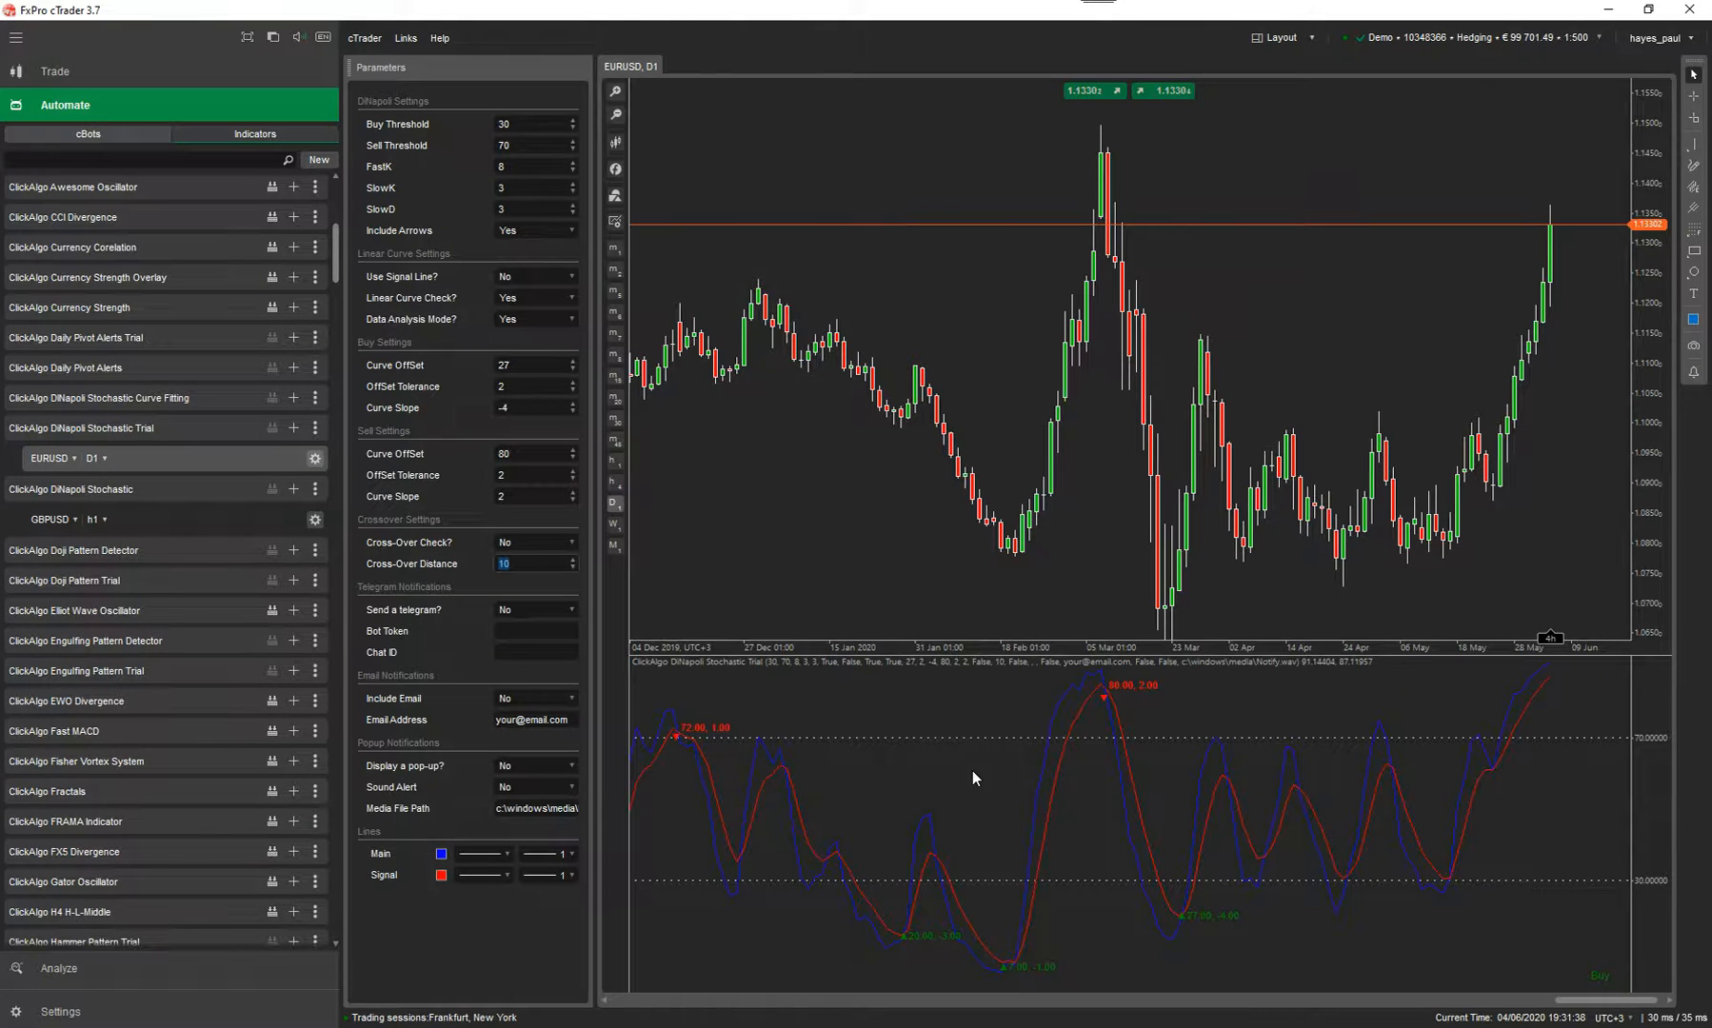
mouse_move(421, 531)
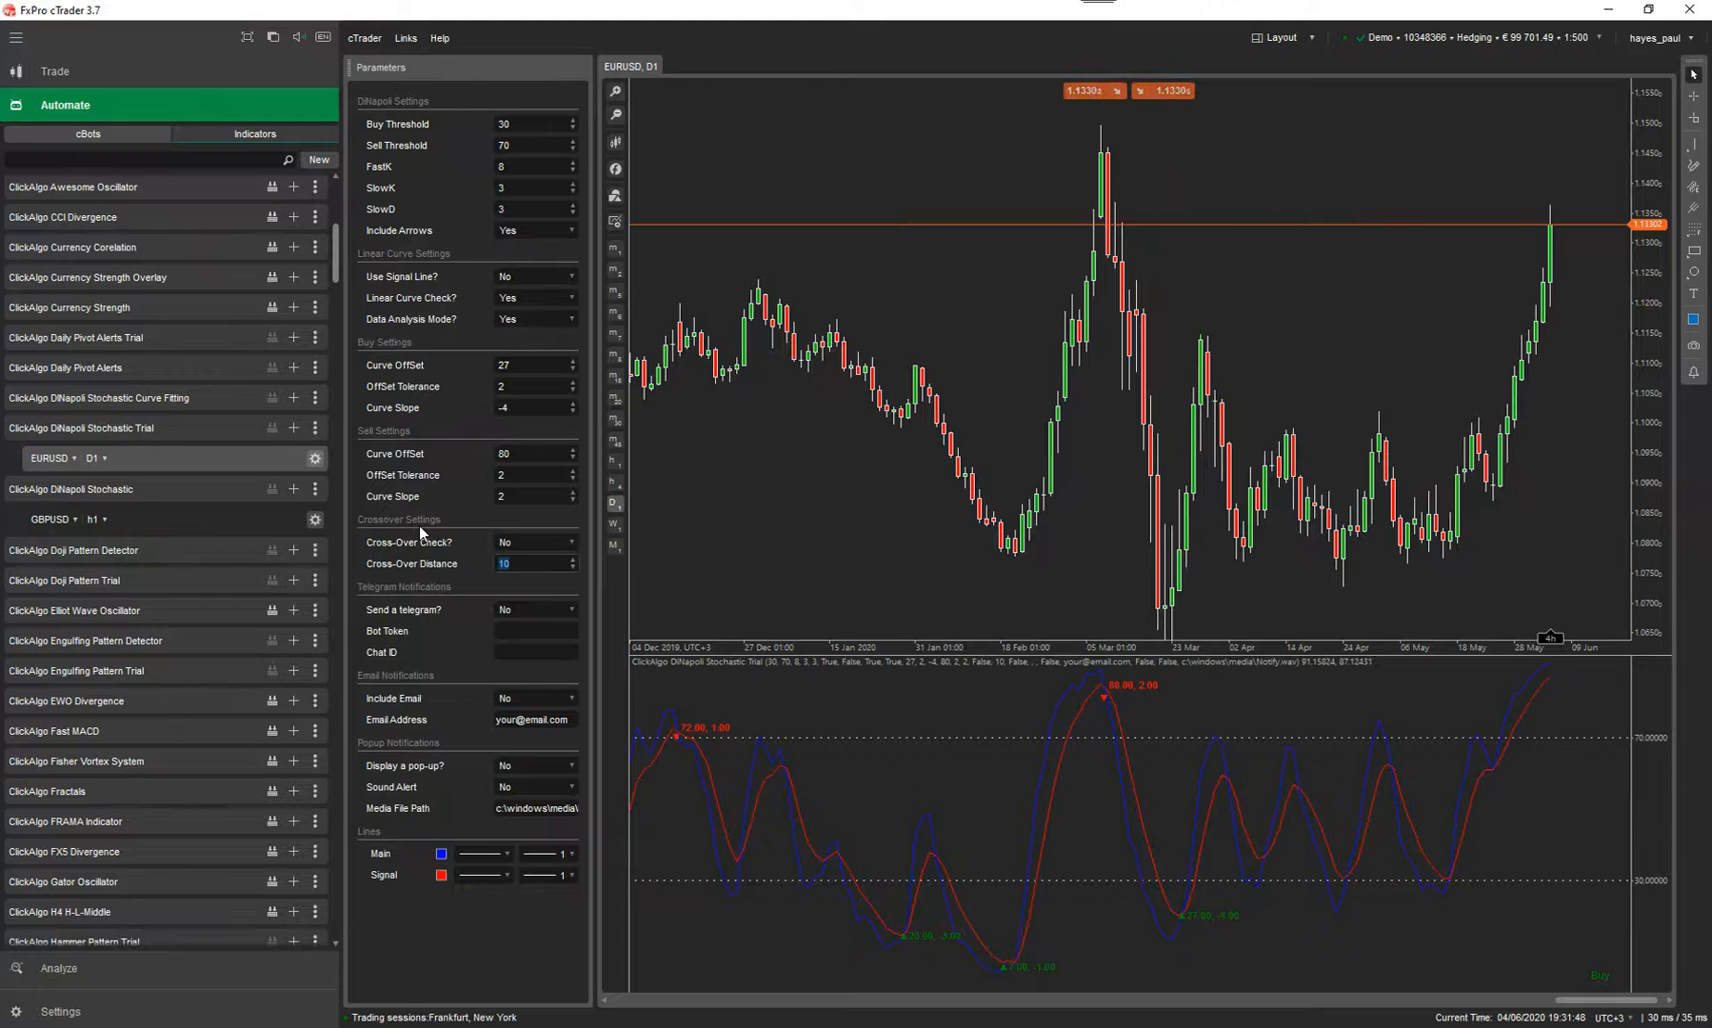
mouse_move(943, 878)
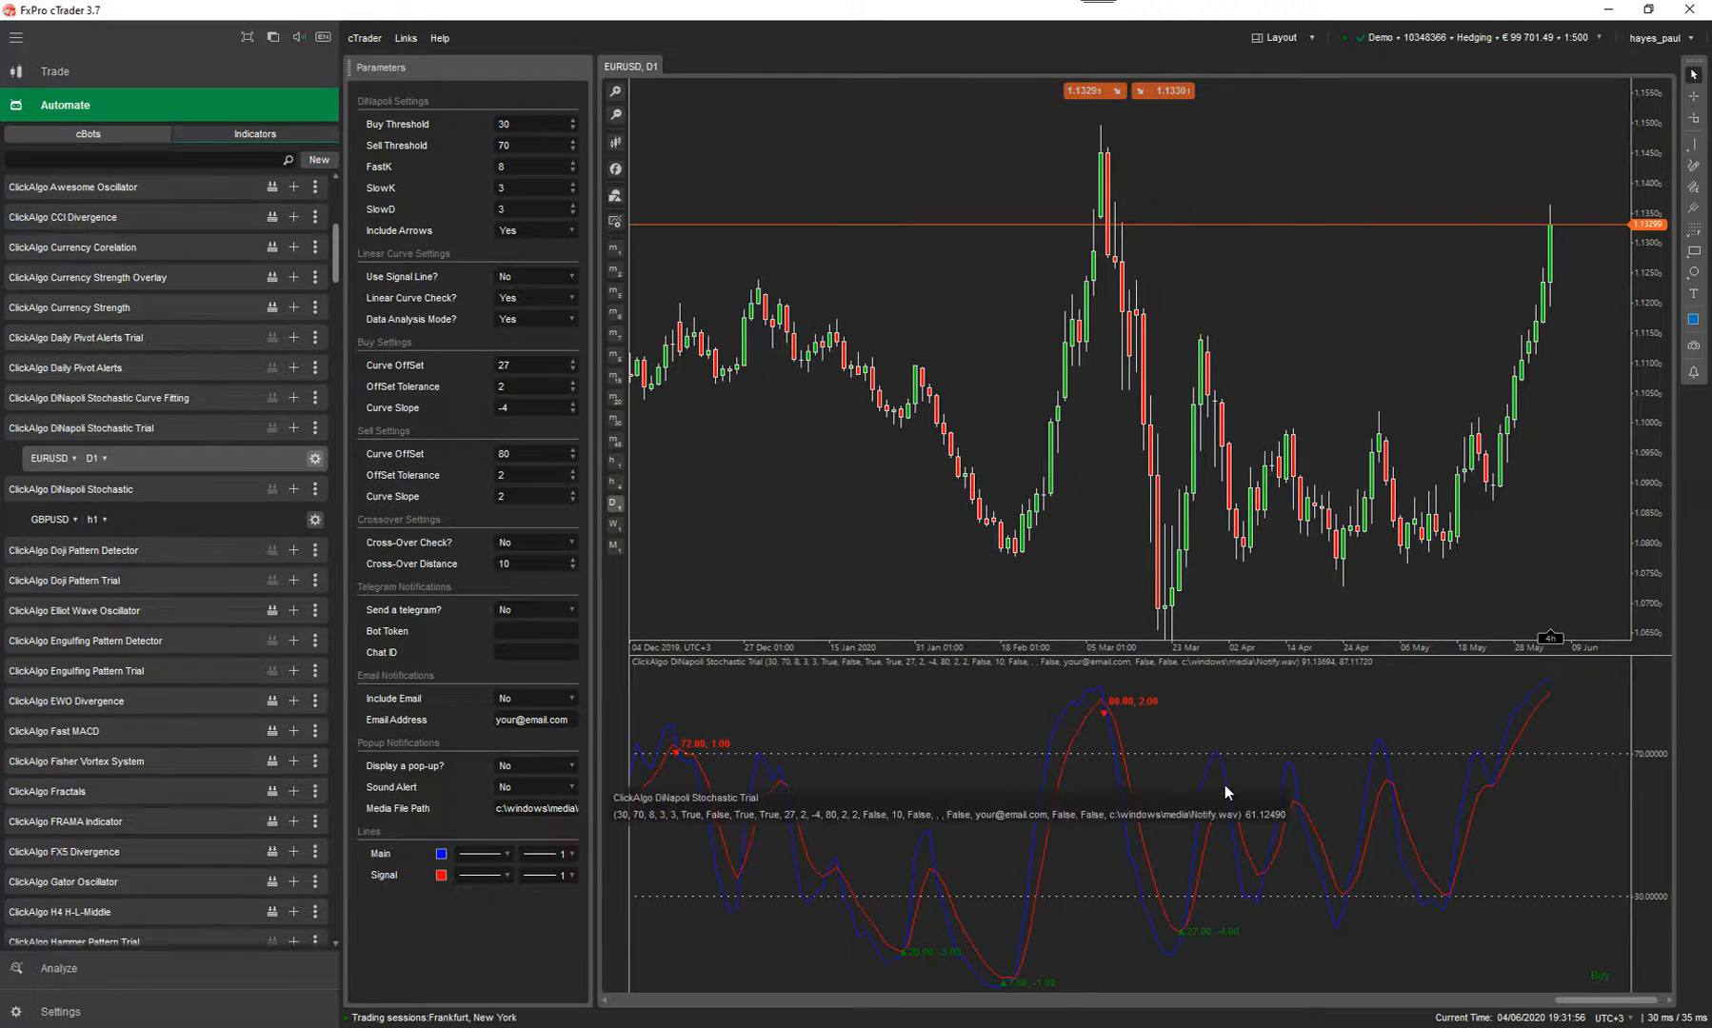
Mark the 18 Feb swing low on the EURUSD chart with a vertical line
scroll(left, 3)
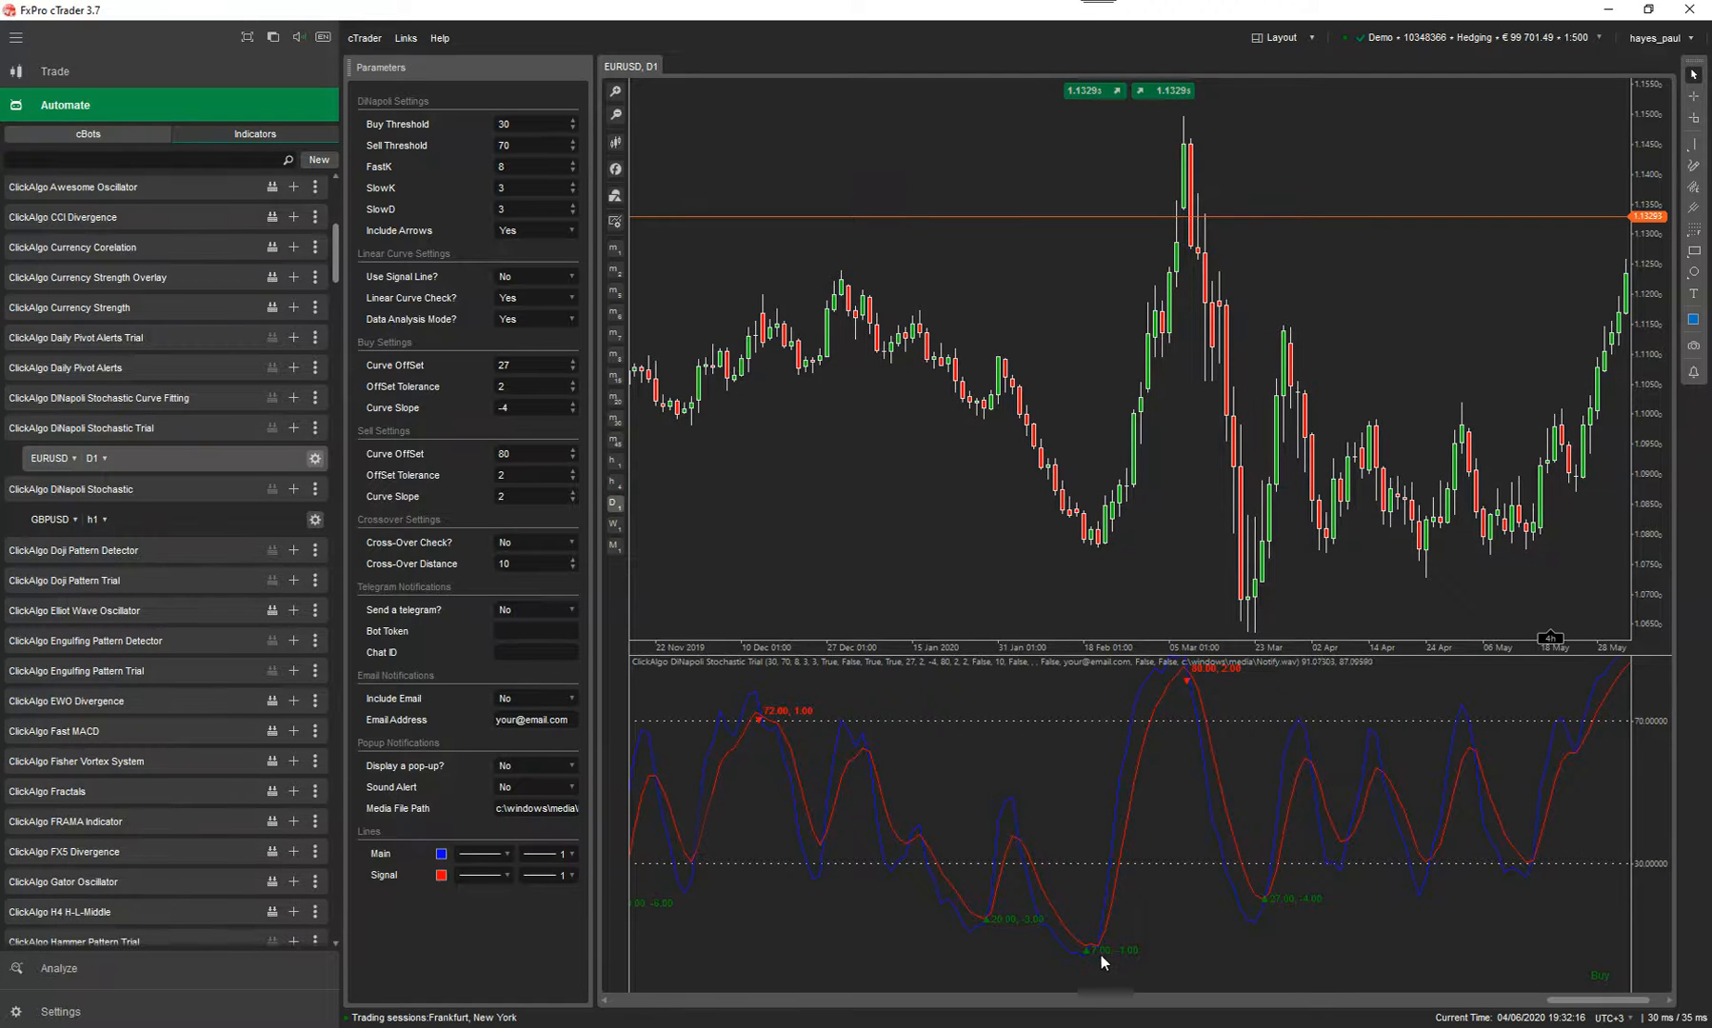
click(1692, 145)
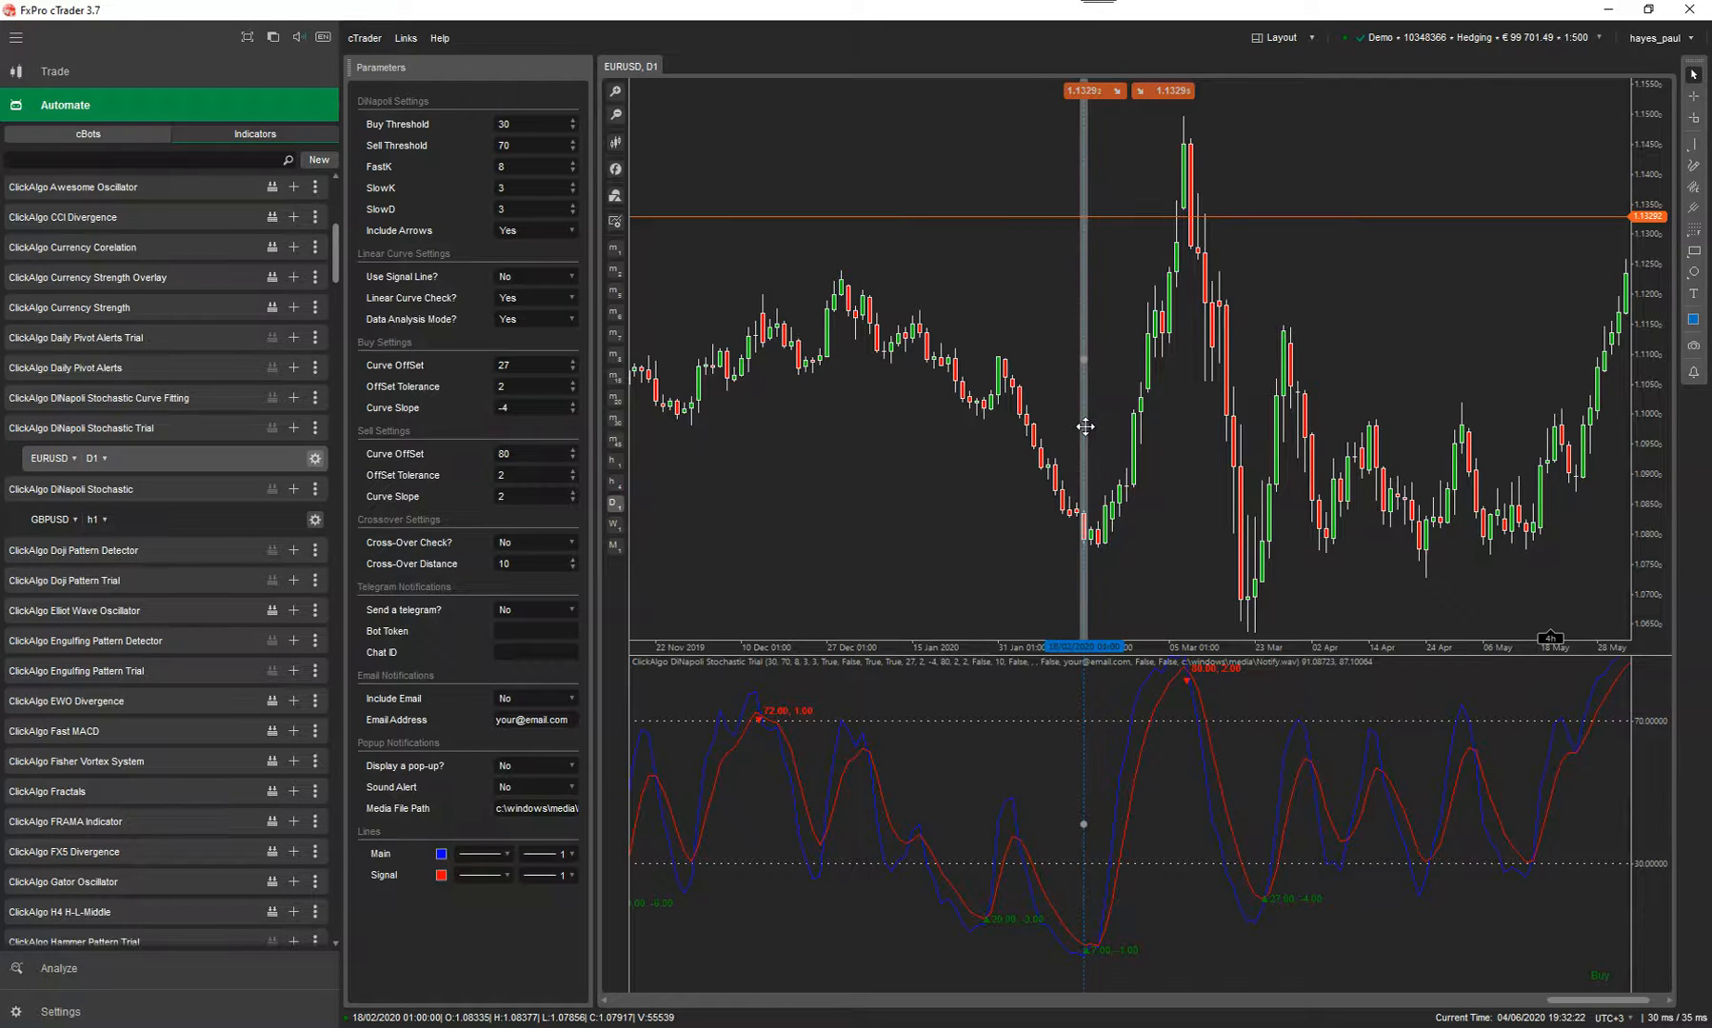
click(526, 365)
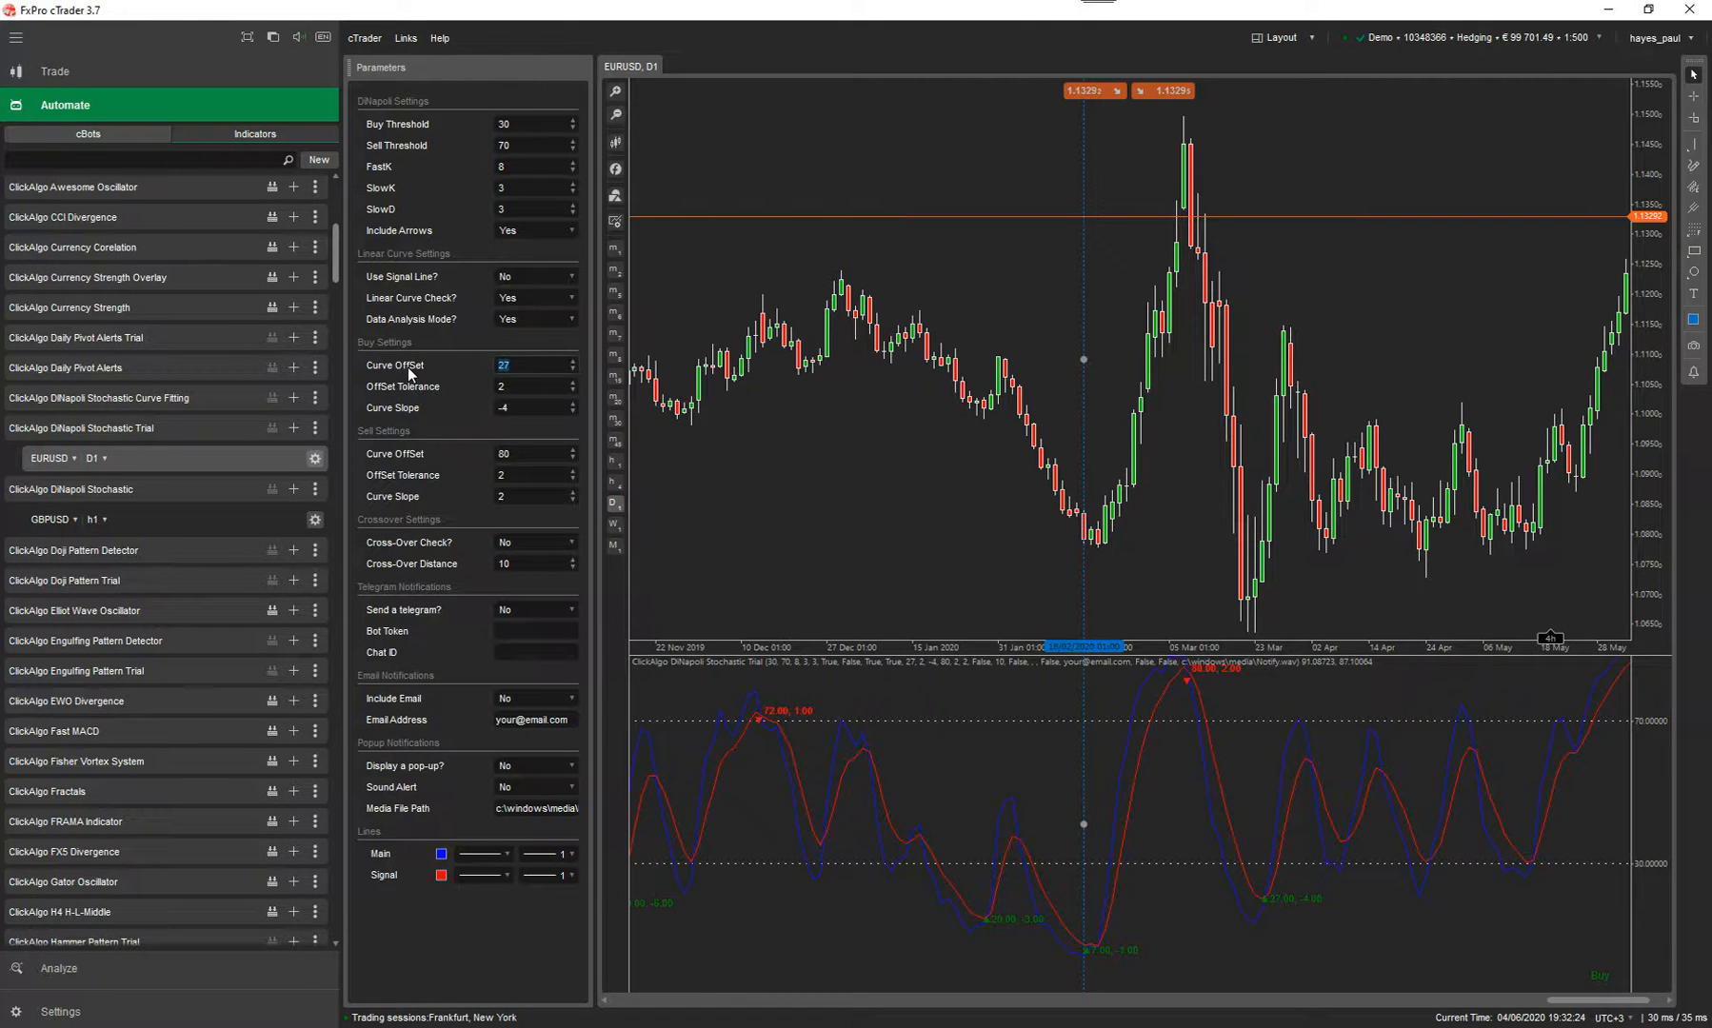
Set Buy Settings Curve OffSet to 7 and switch Data Analysis Mode? to Yes
click(530, 407)
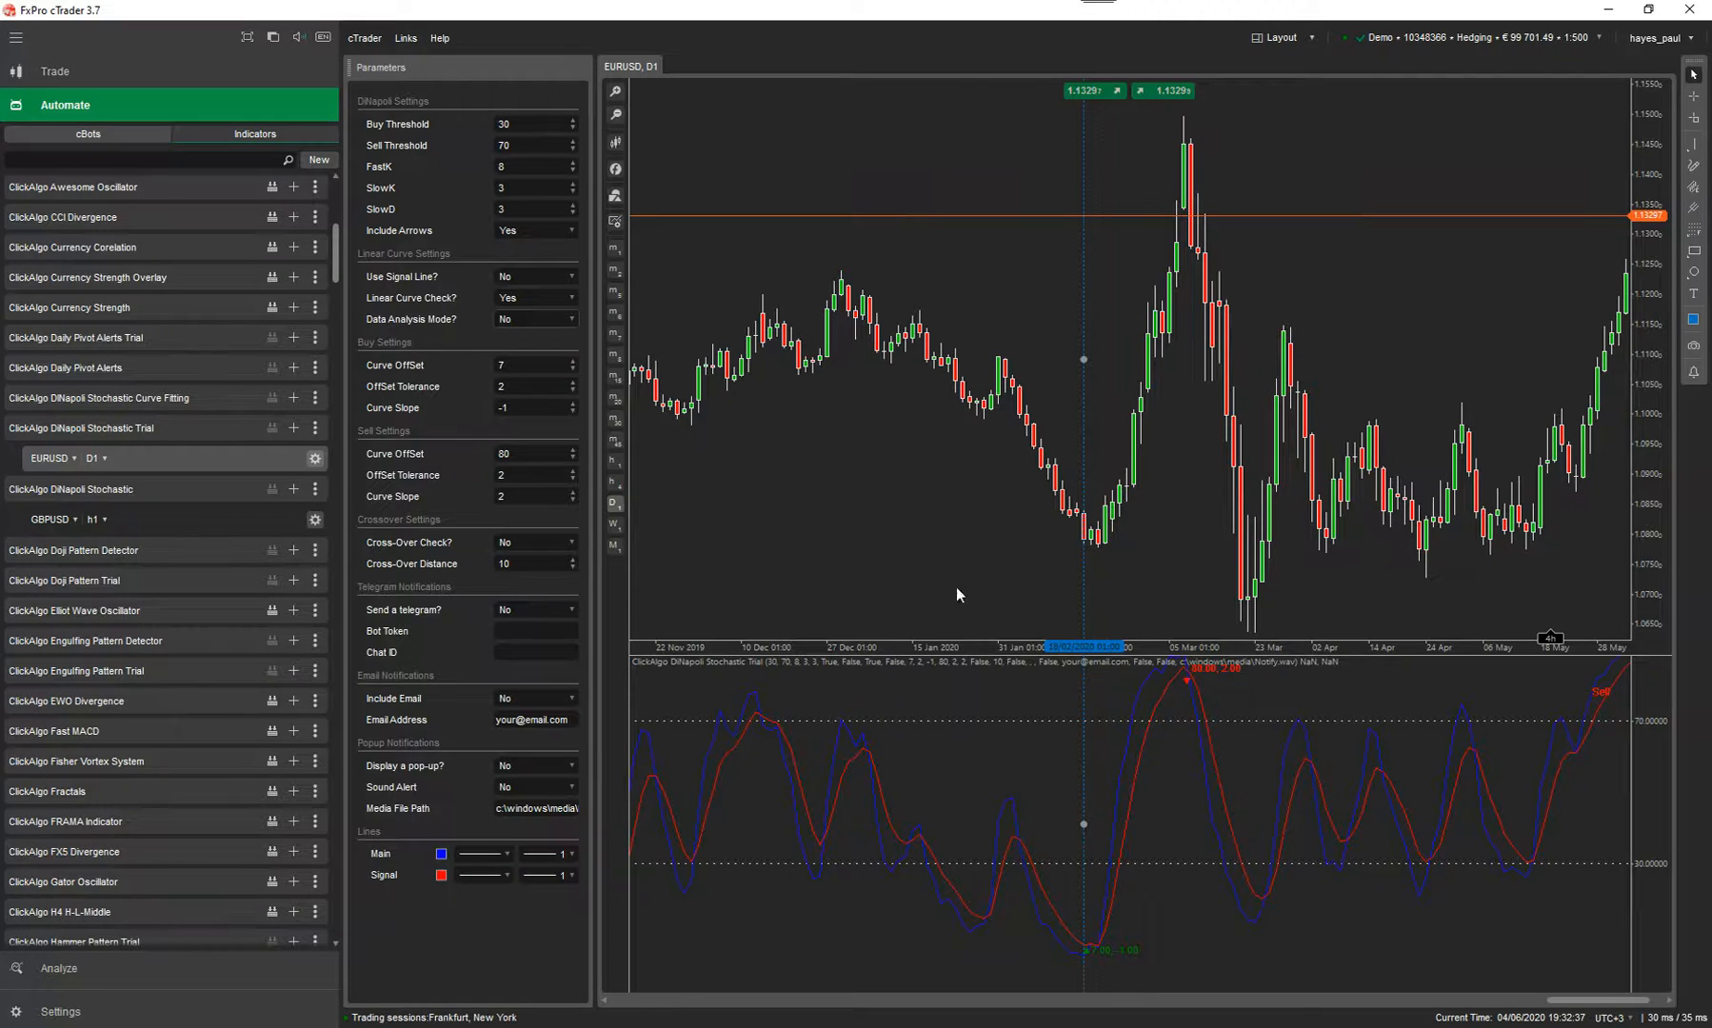
click(534, 319)
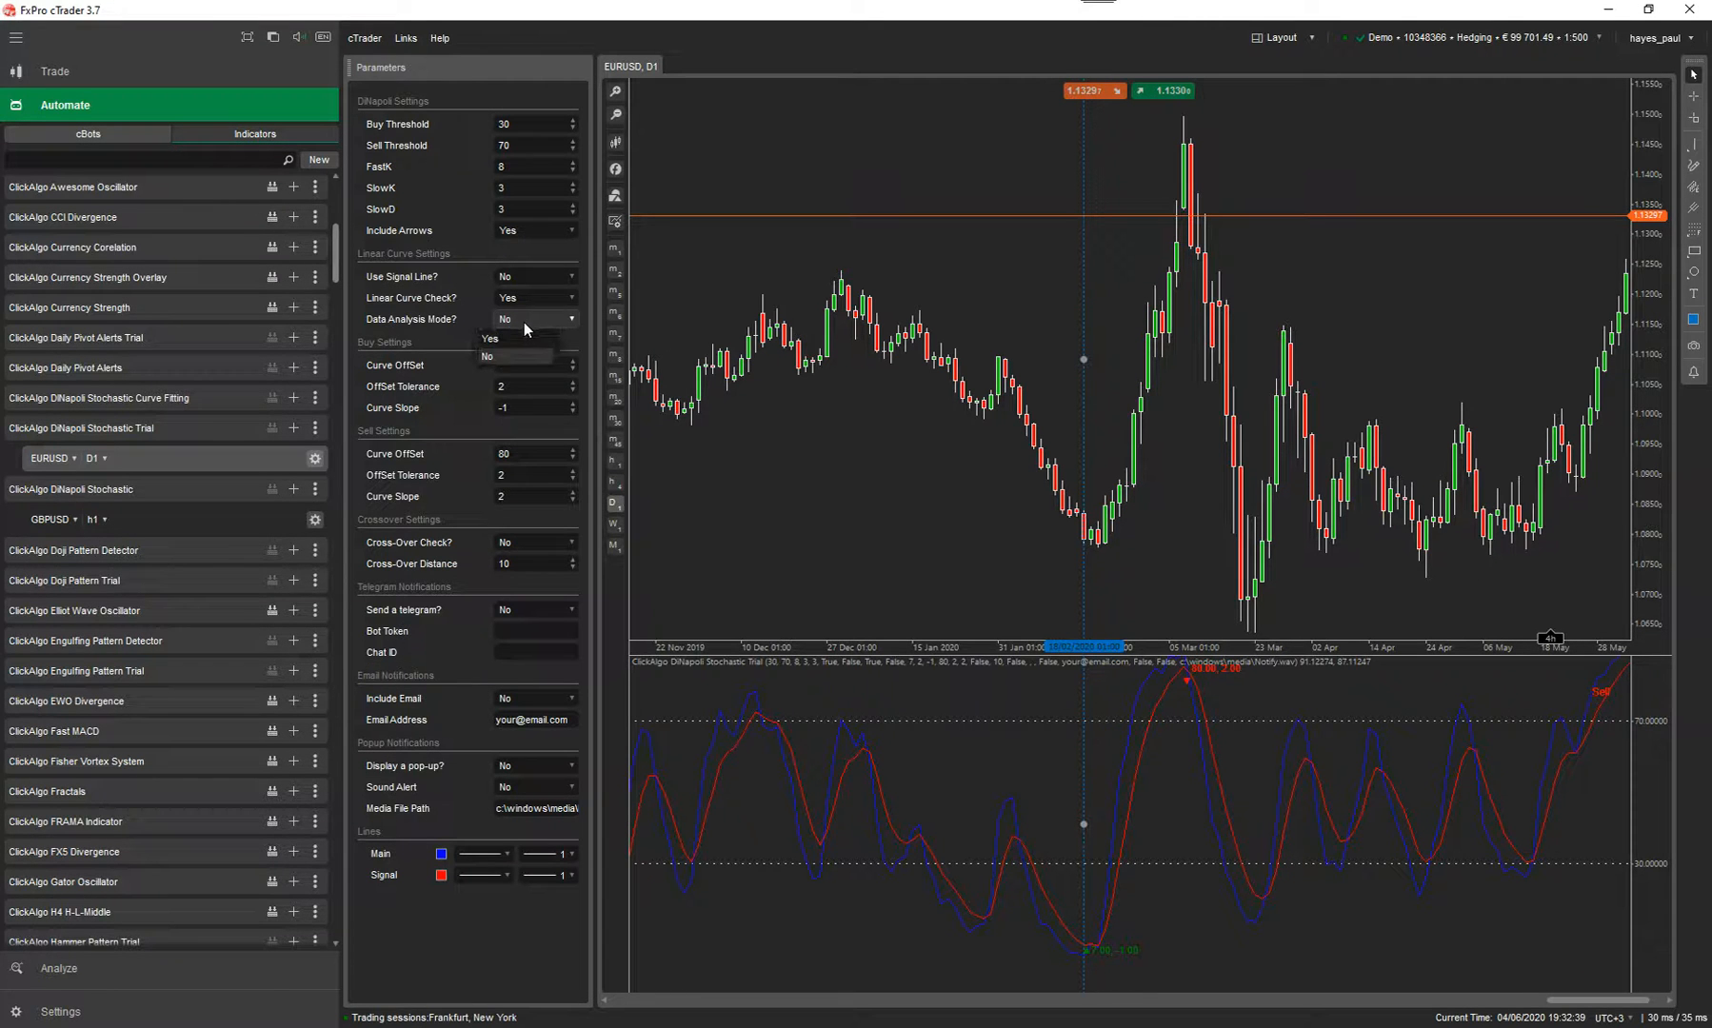
click(490, 338)
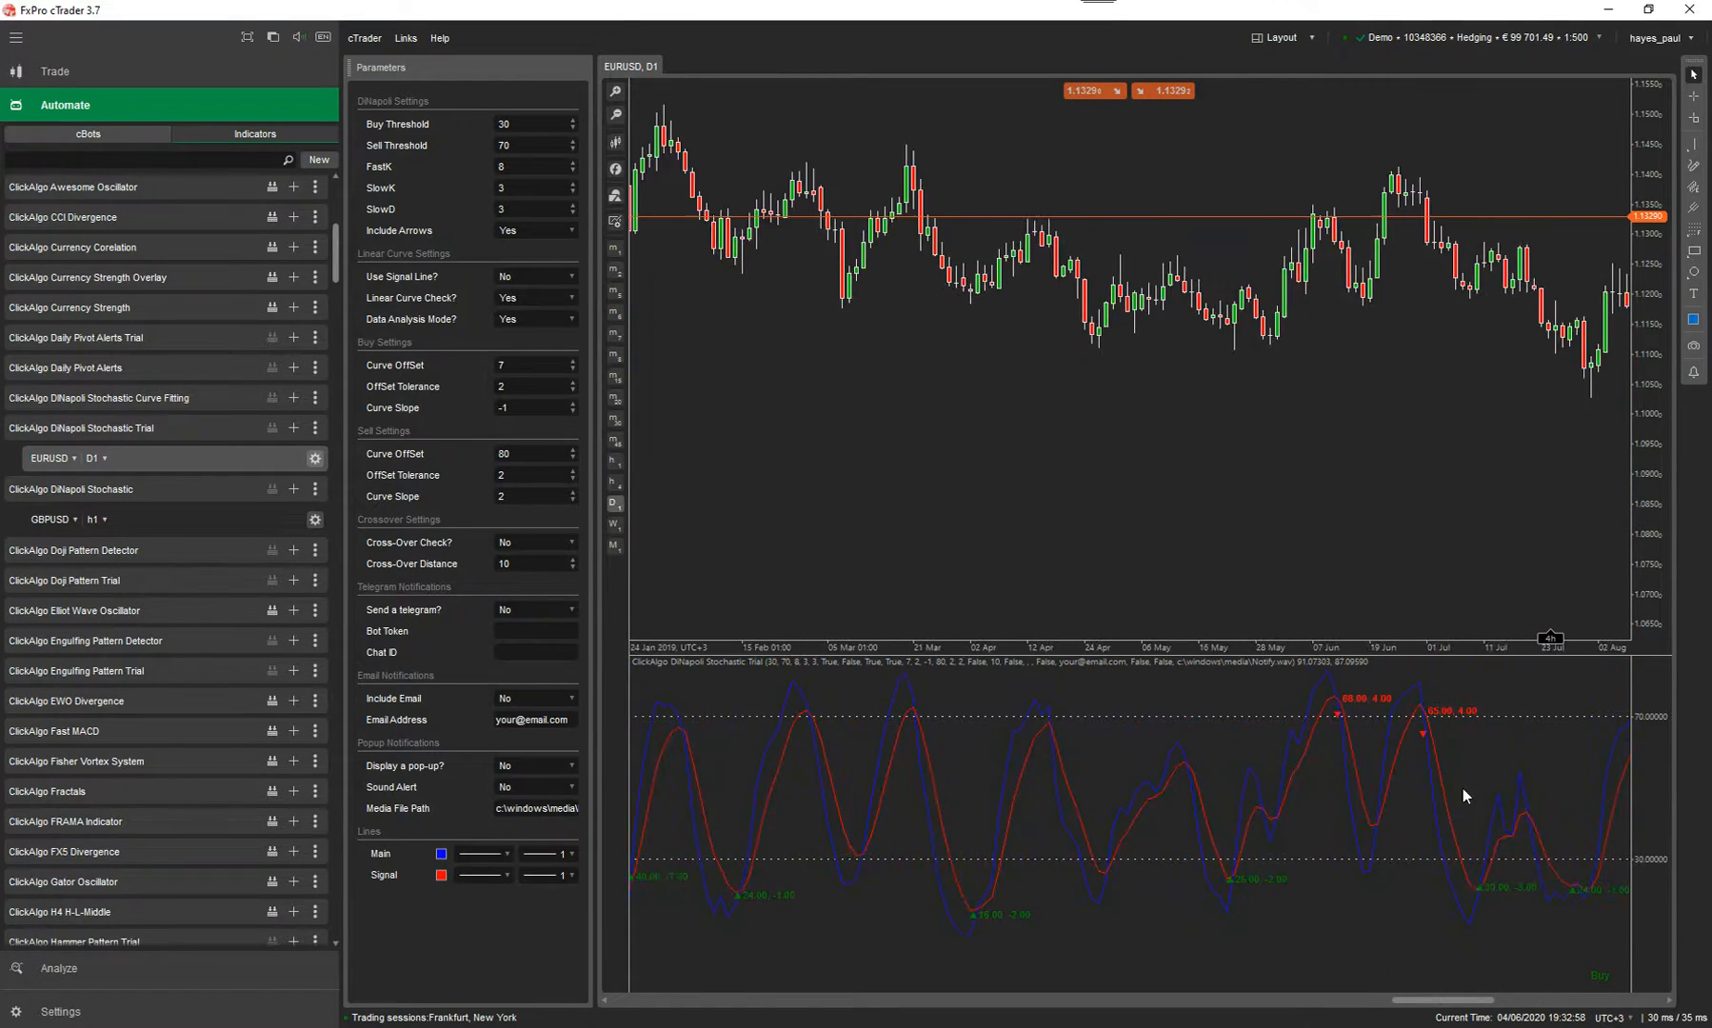
mouse_move(987, 935)
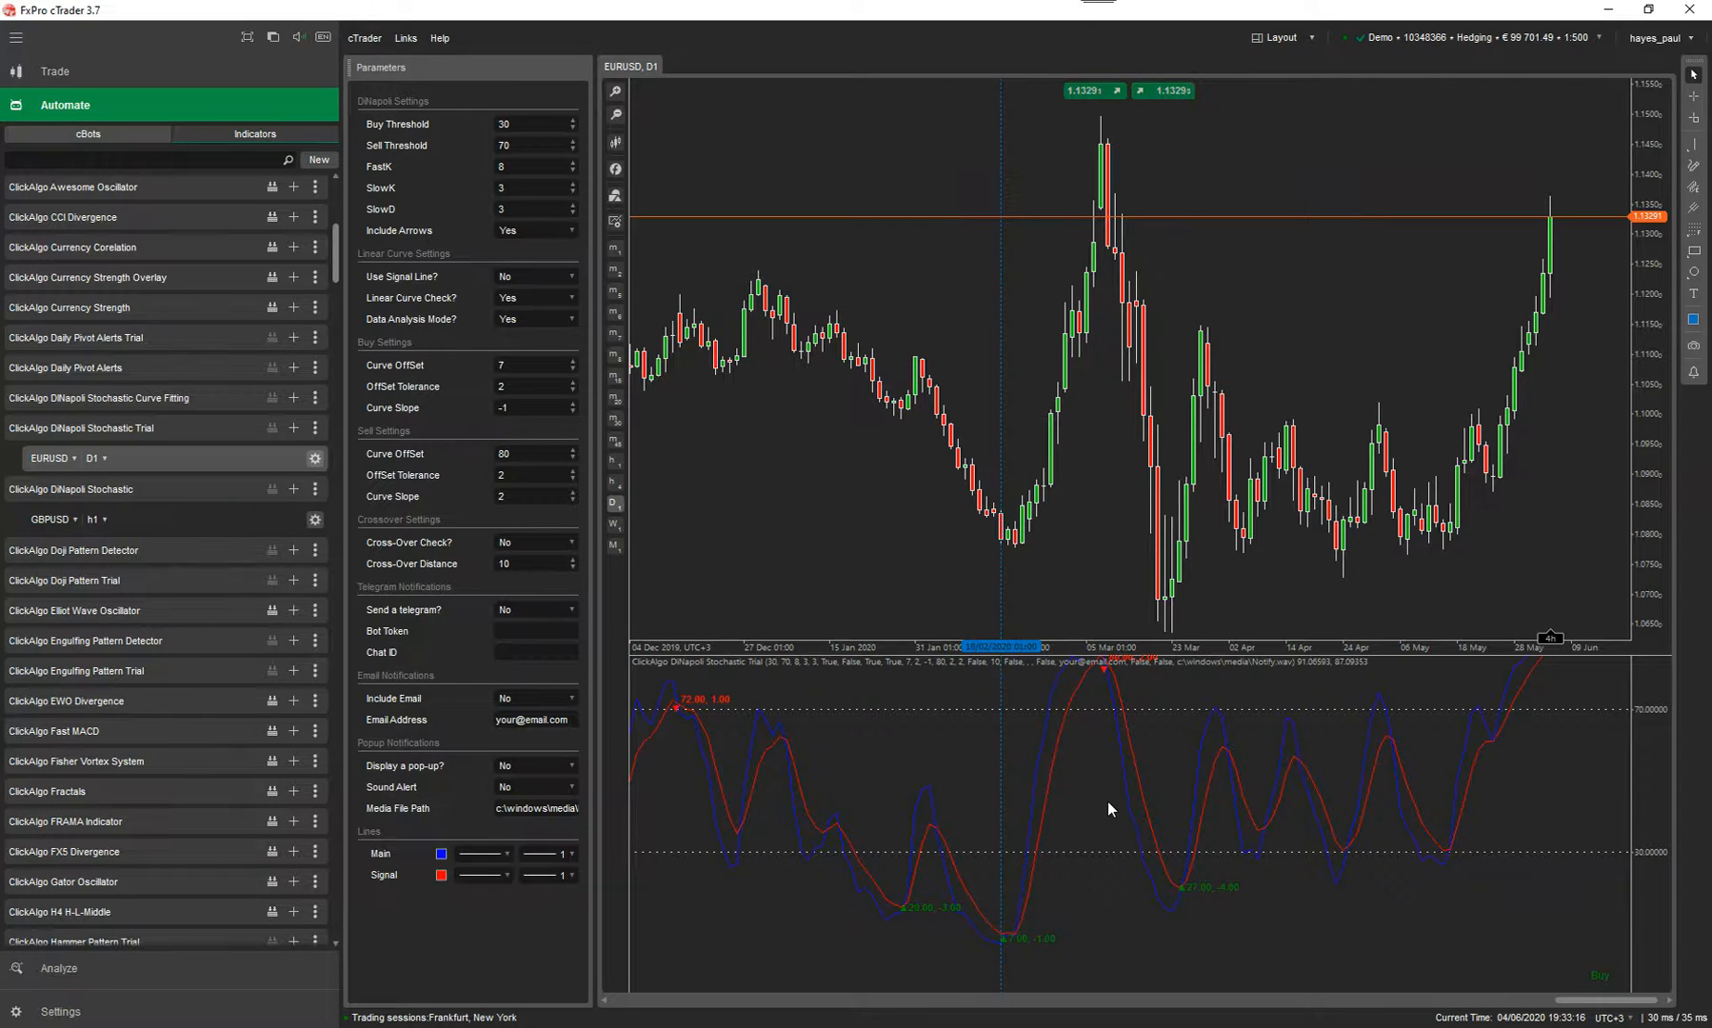
mouse_move(527, 387)
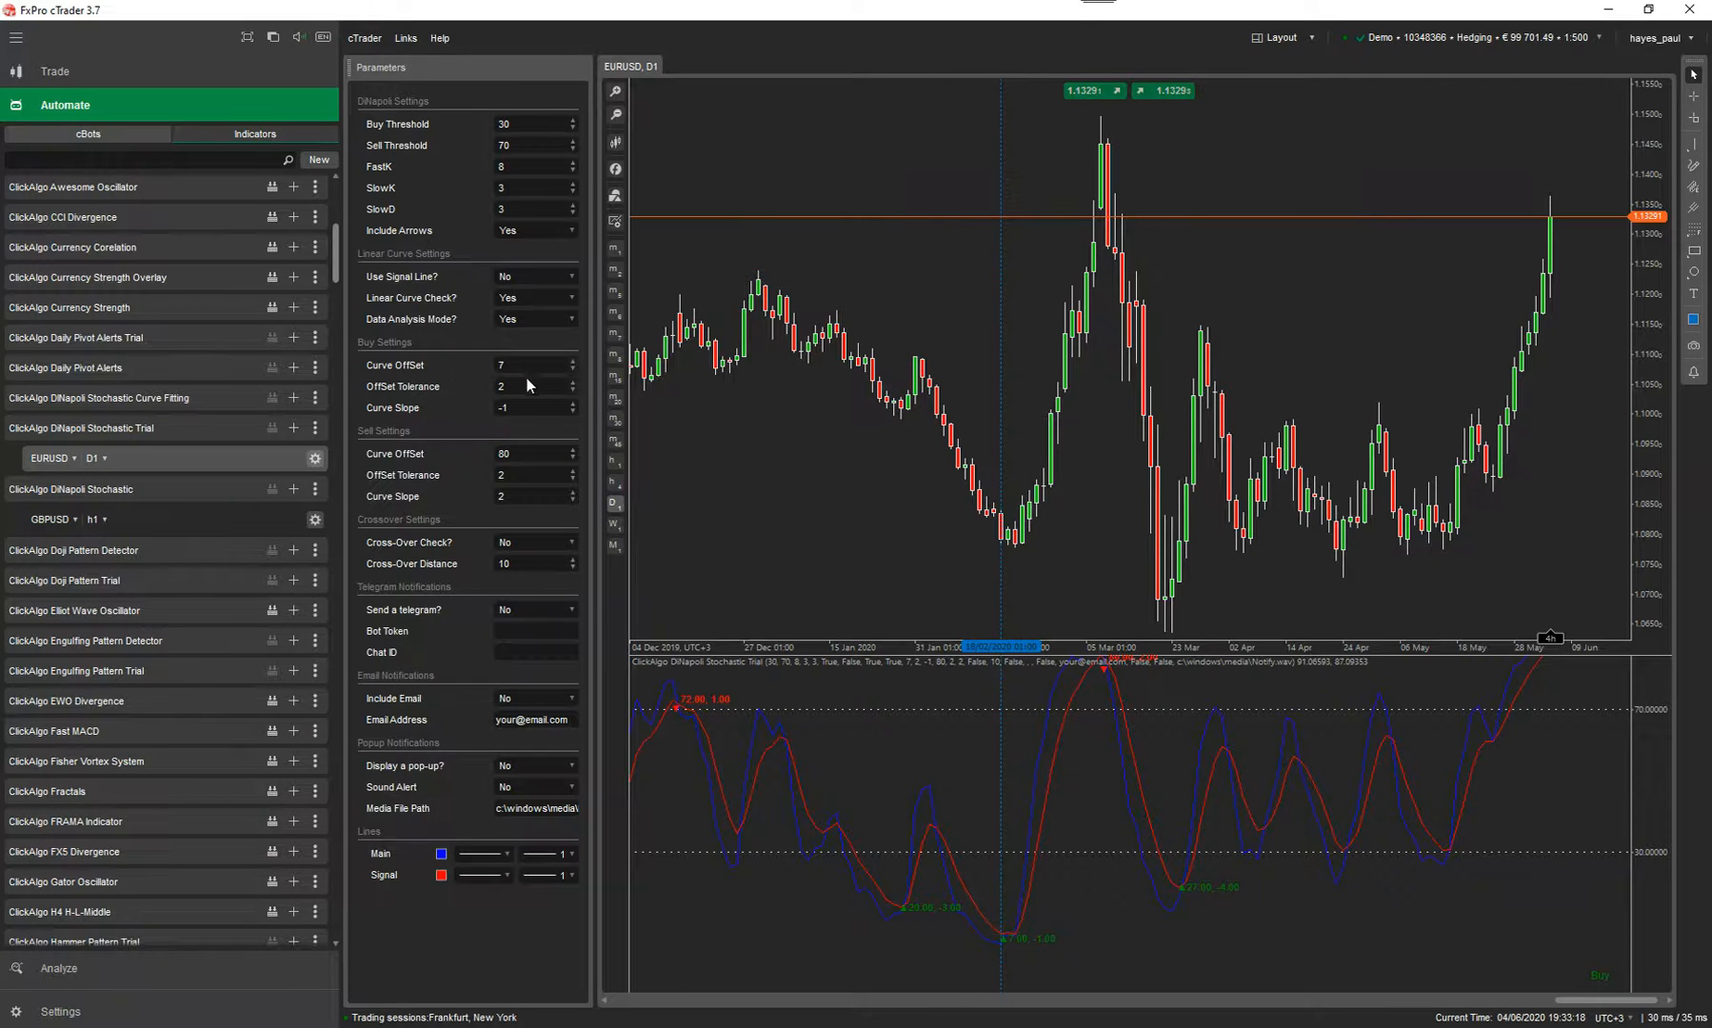
Set Data Analysis Mode? back to No, leaving the buy curve offset at 7
click(525, 387)
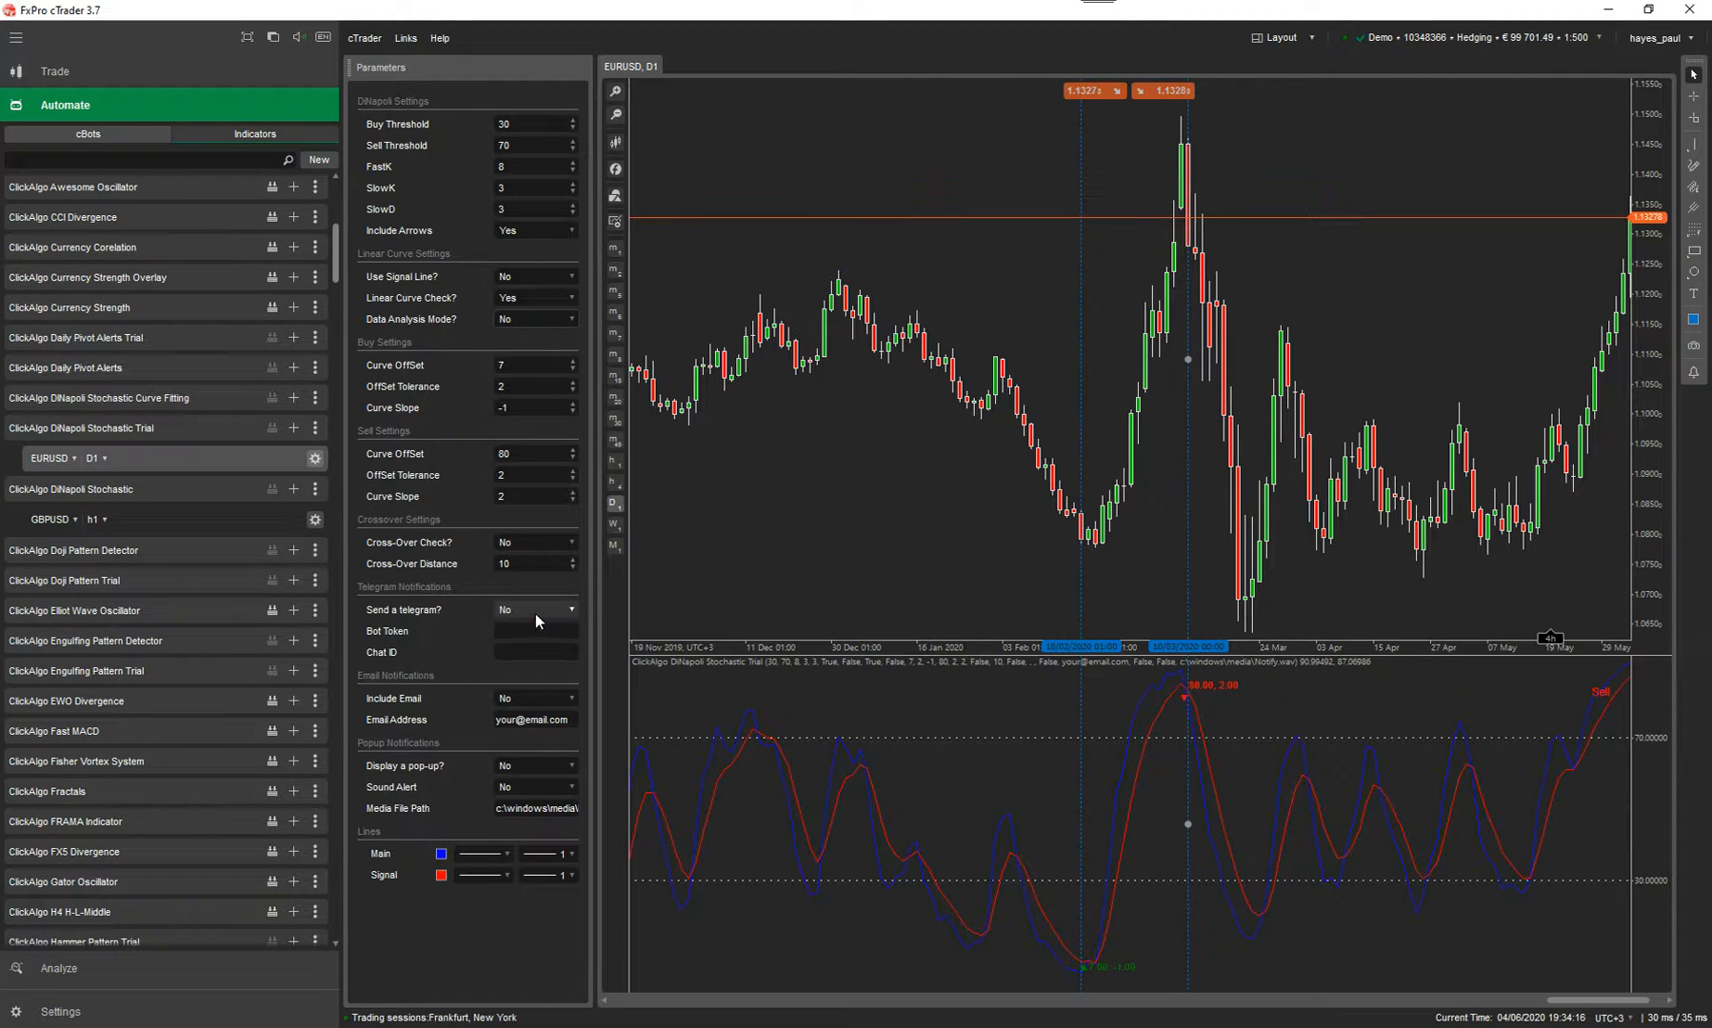
click(534, 609)
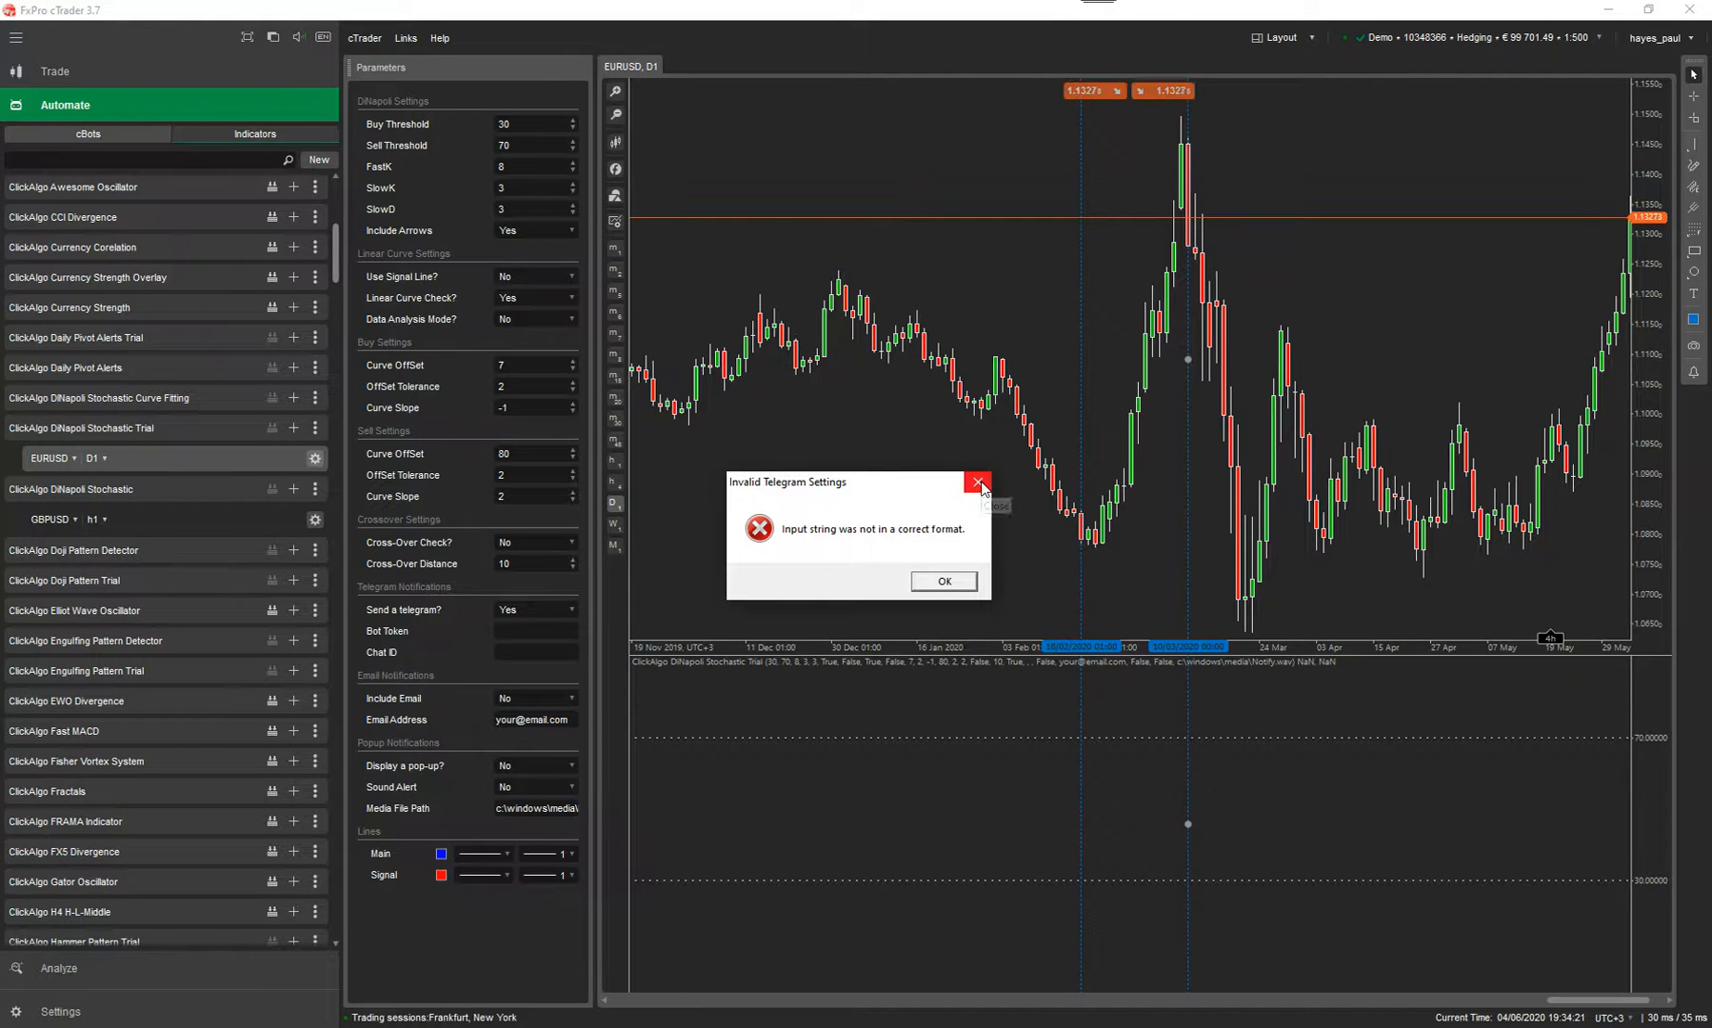
mouse_move(892, 529)
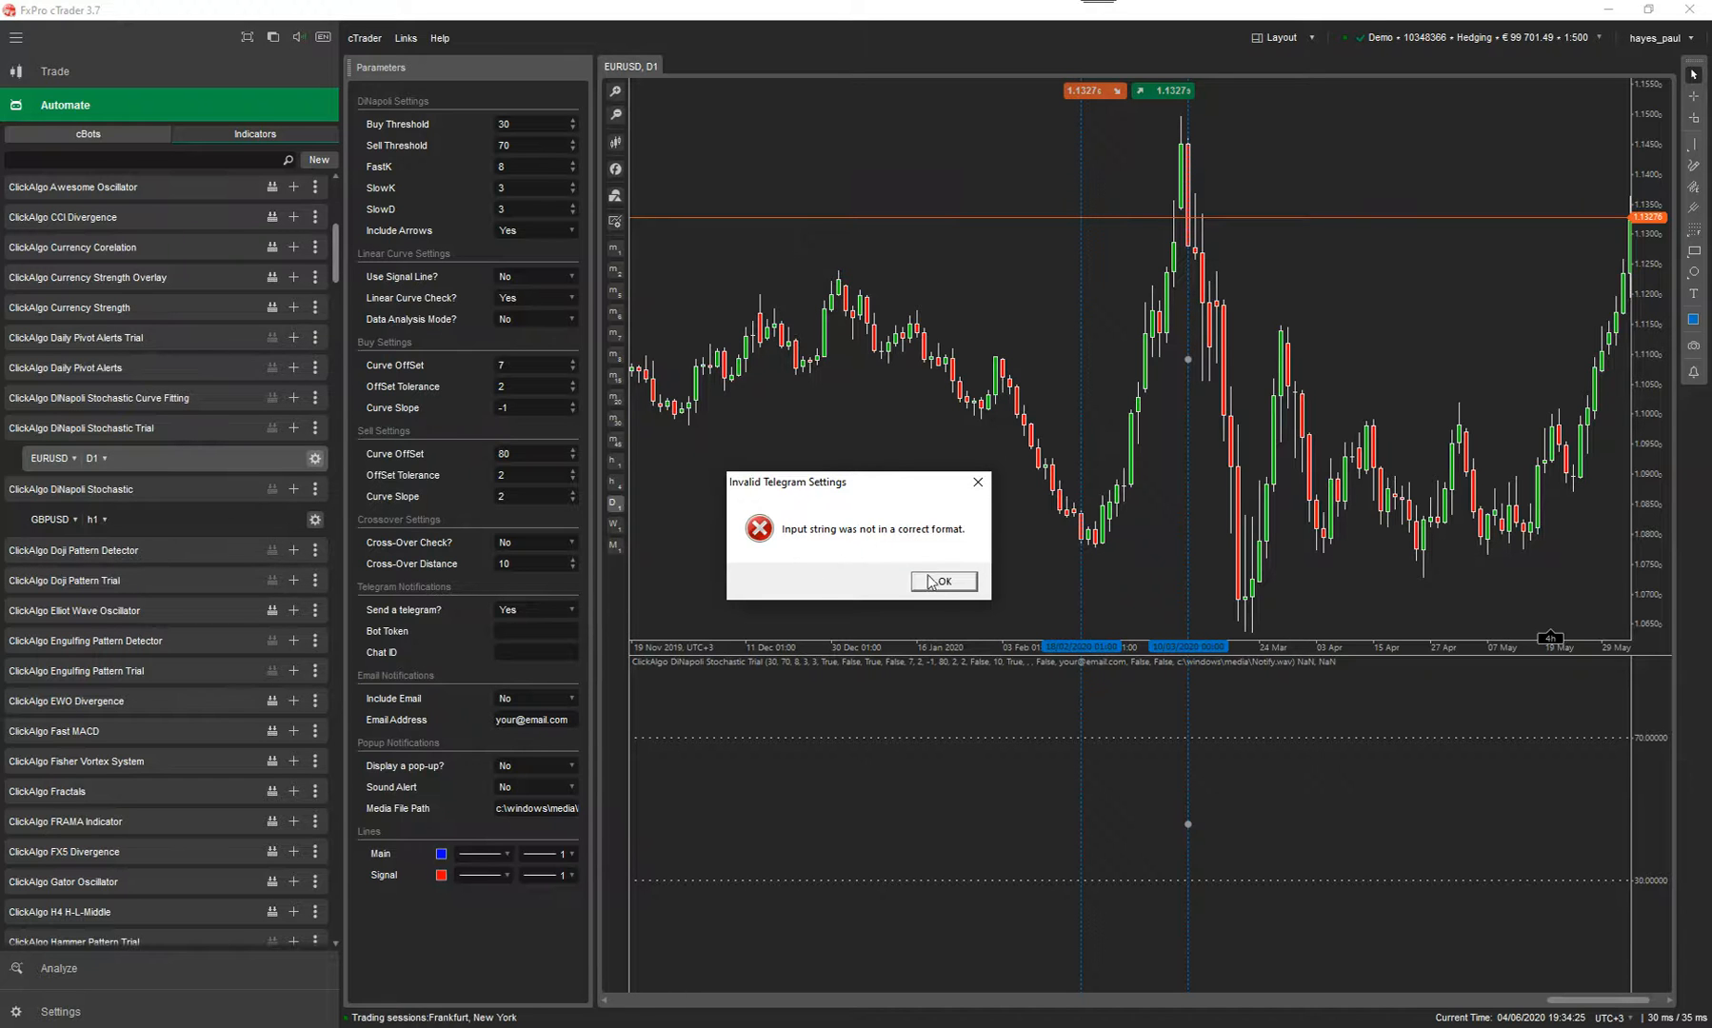
click(943, 581)
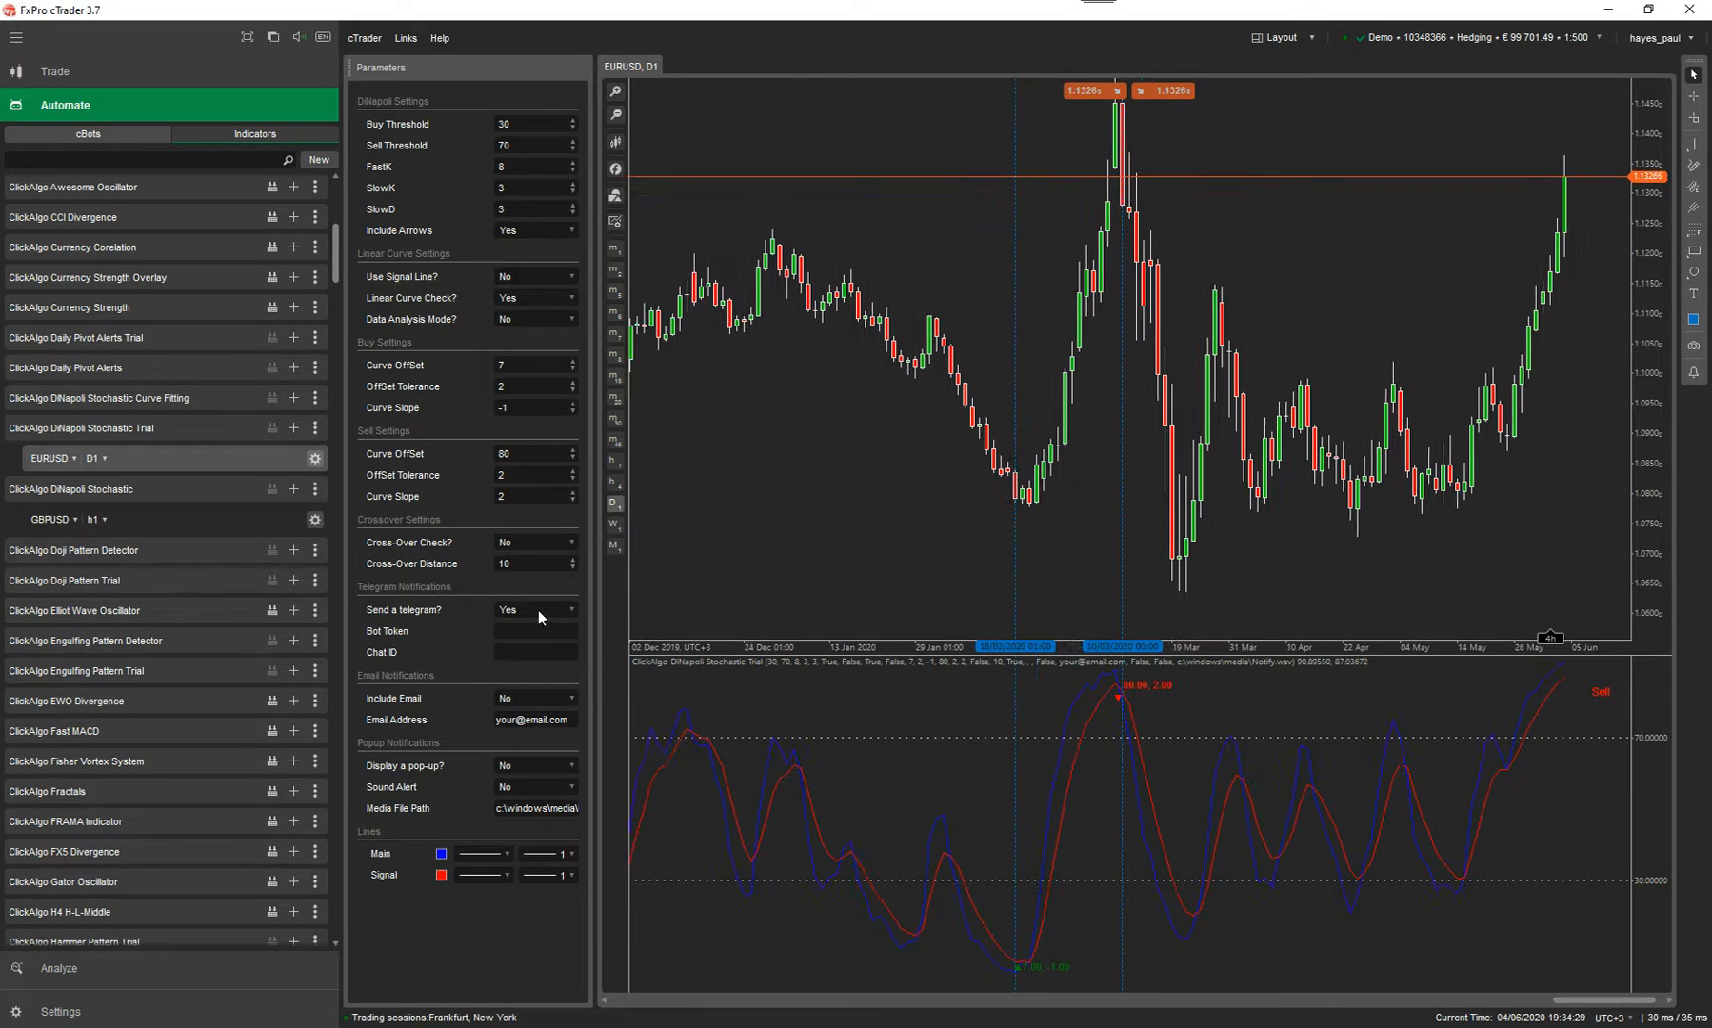
click(568, 610)
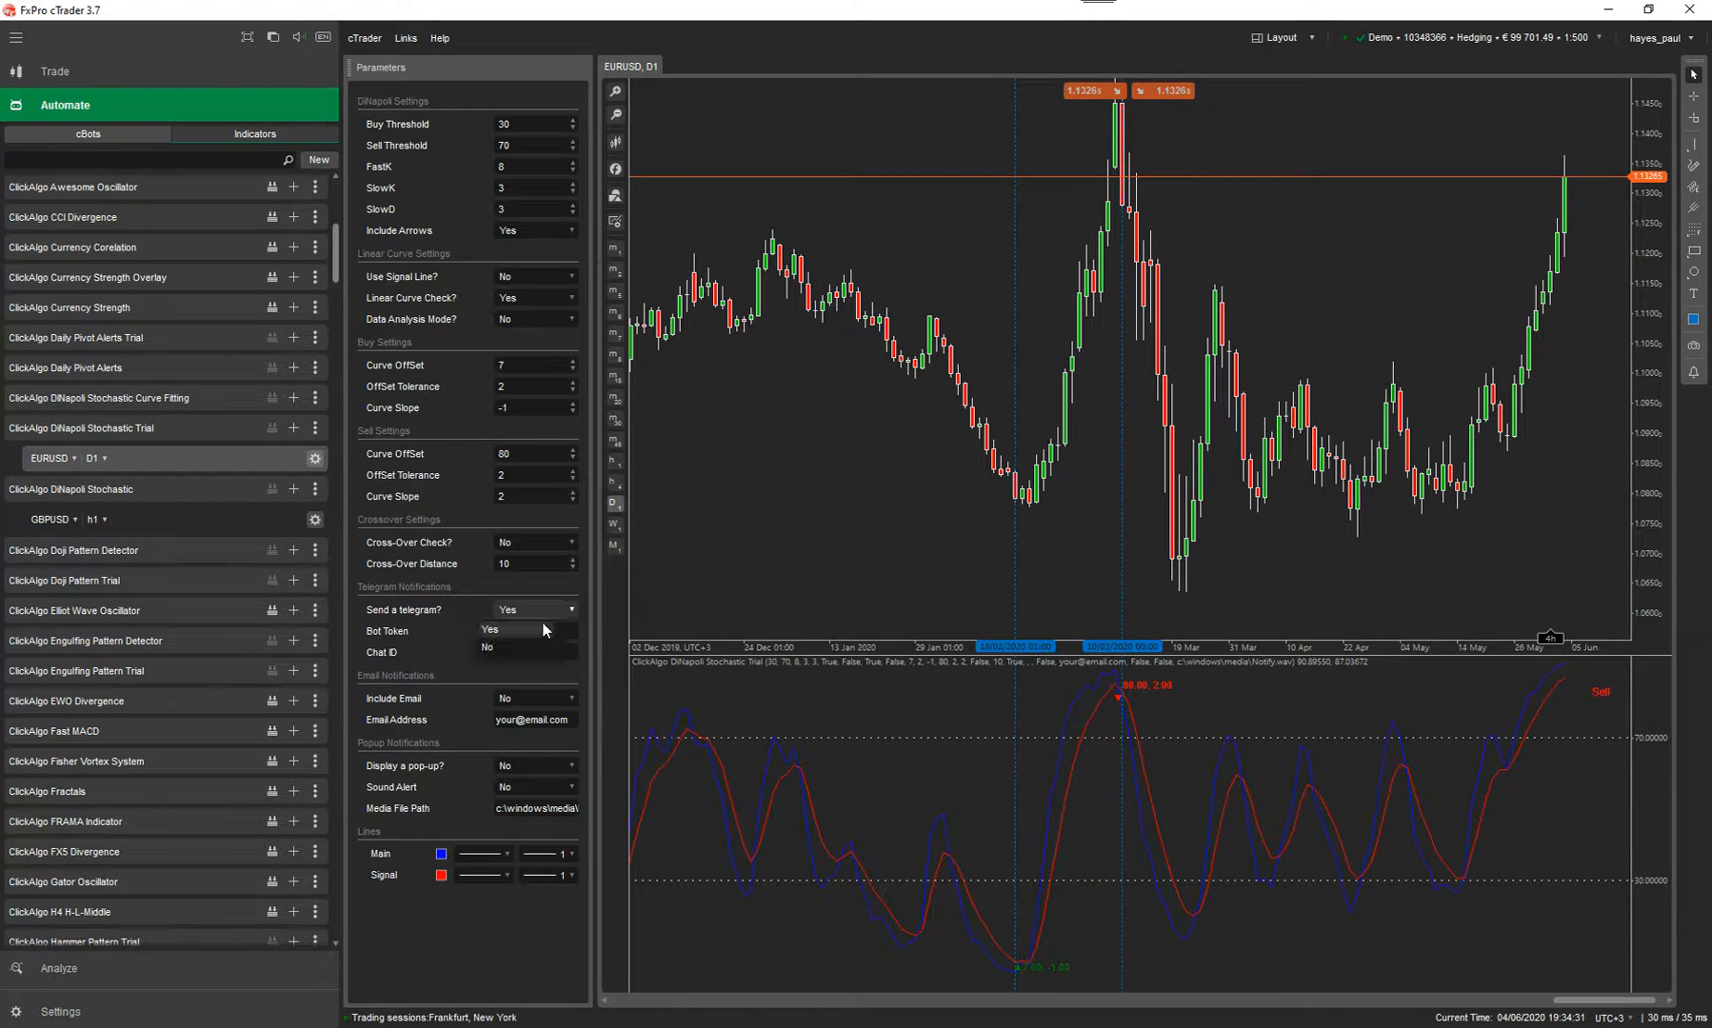
click(486, 647)
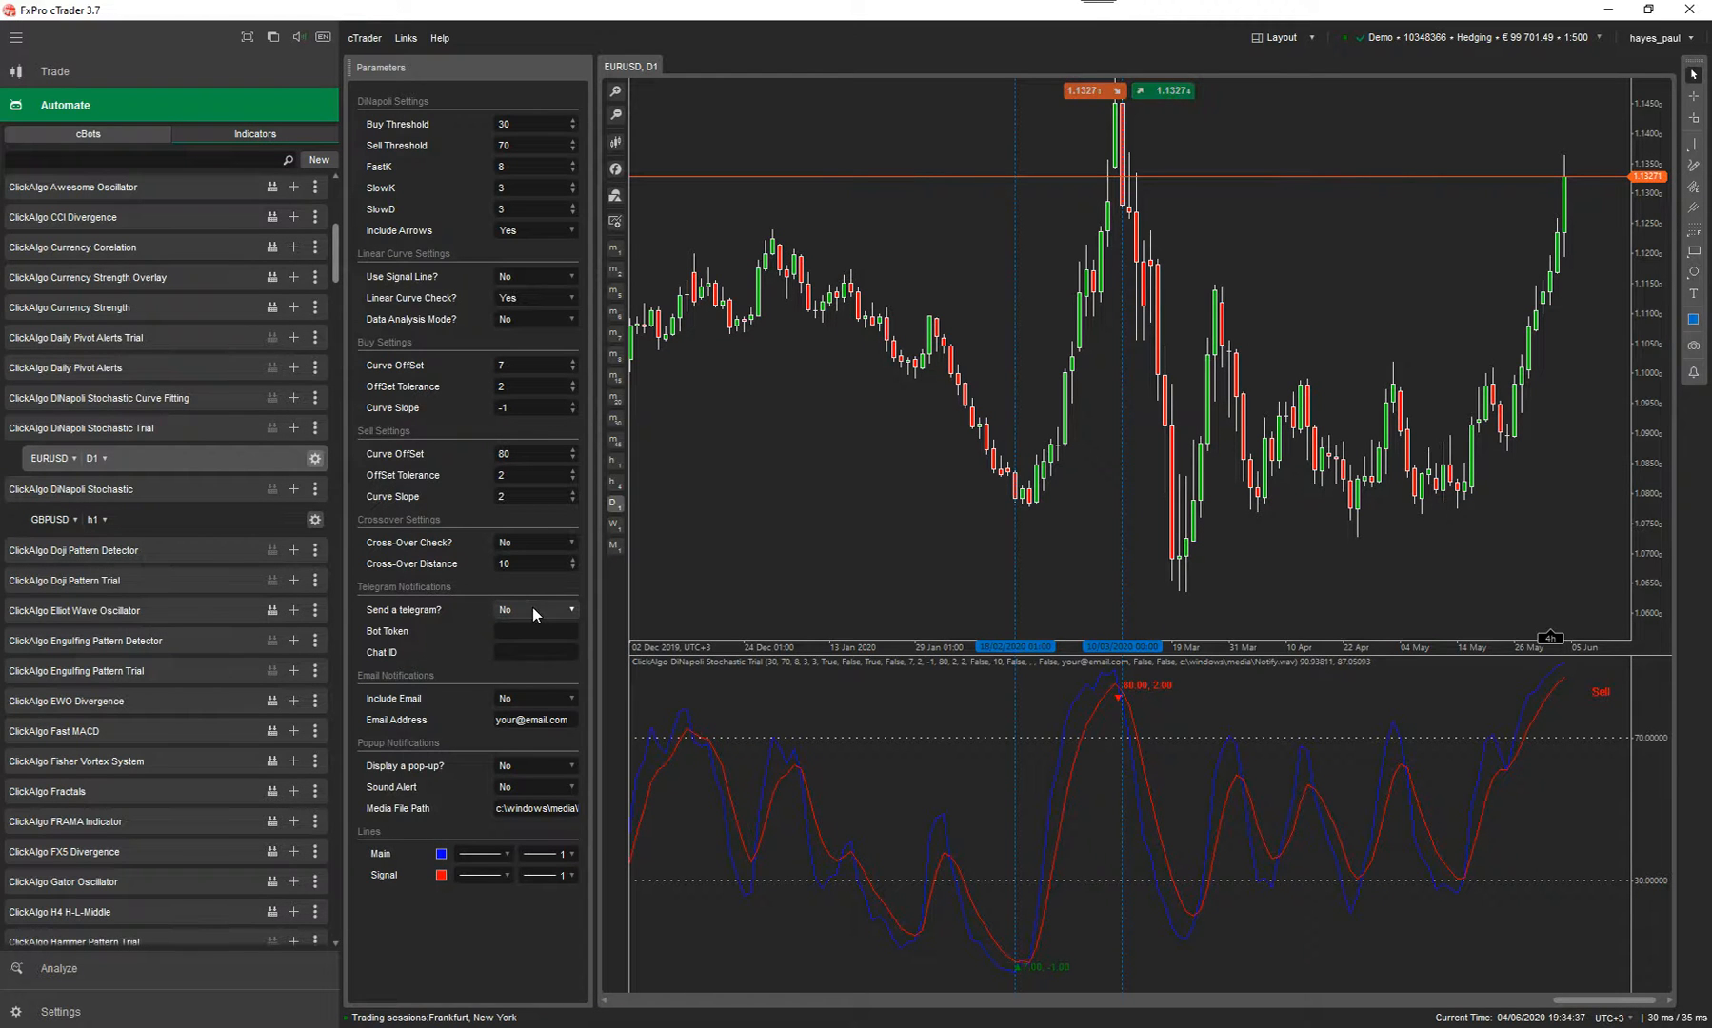
click(533, 652)
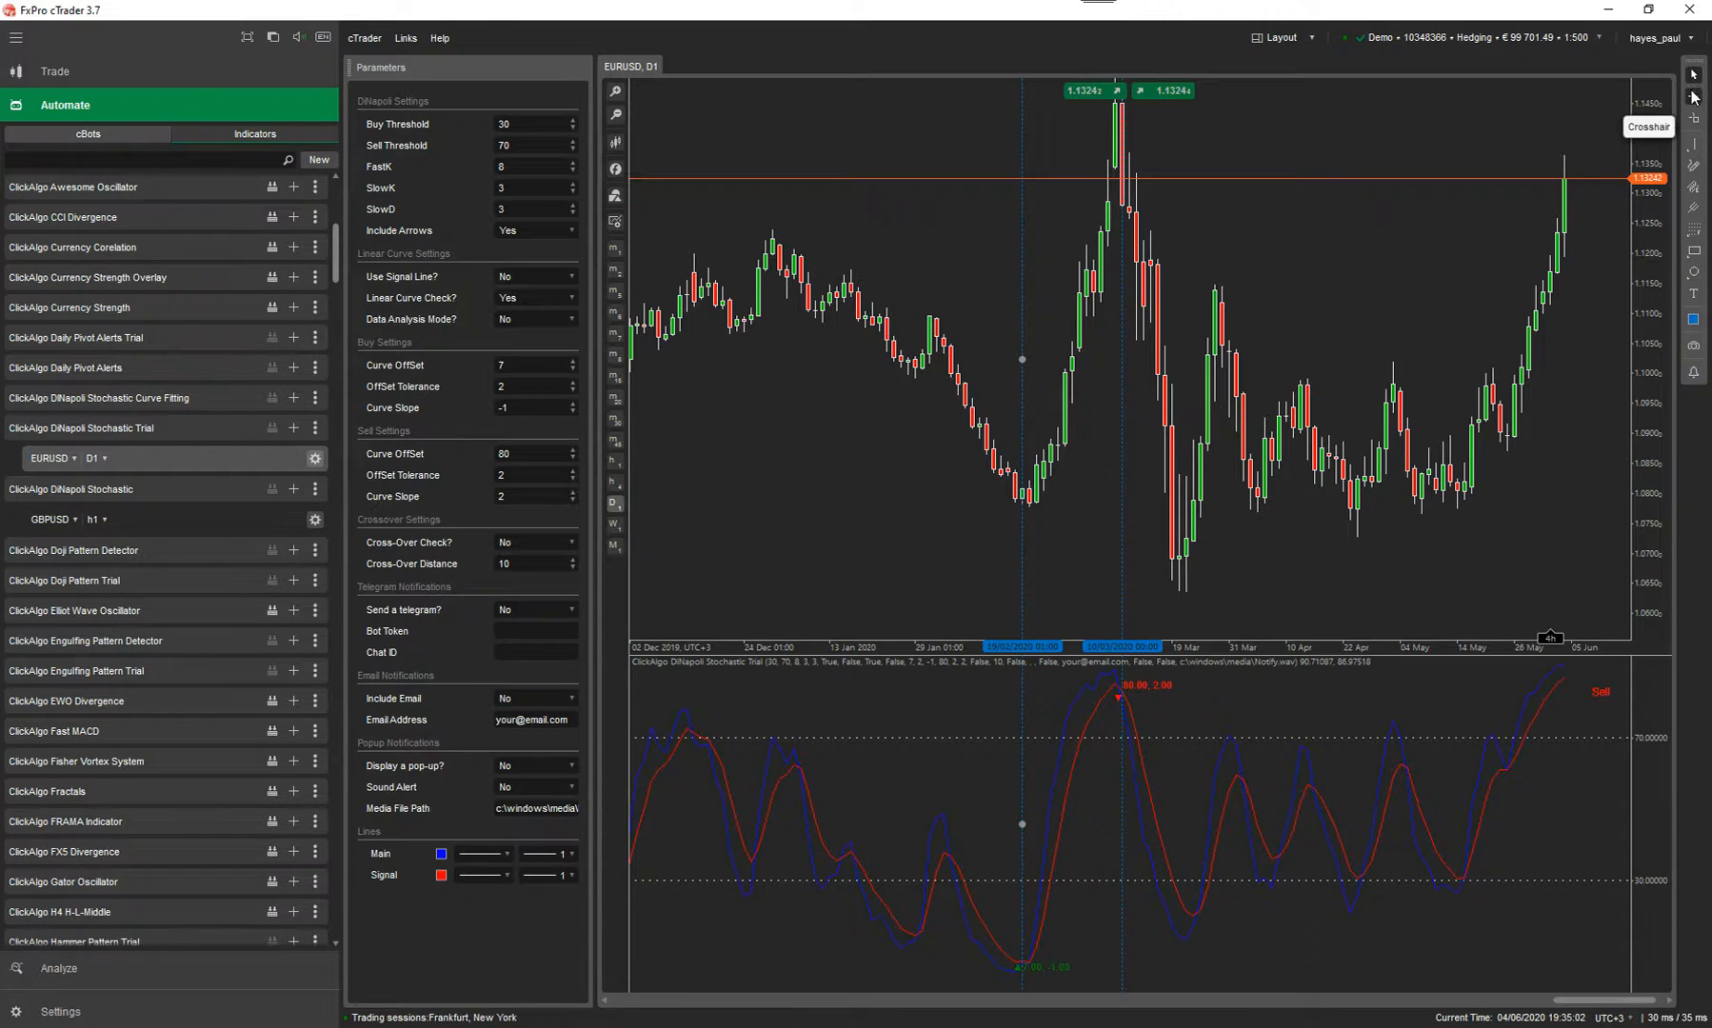
mouse_move(1022, 496)
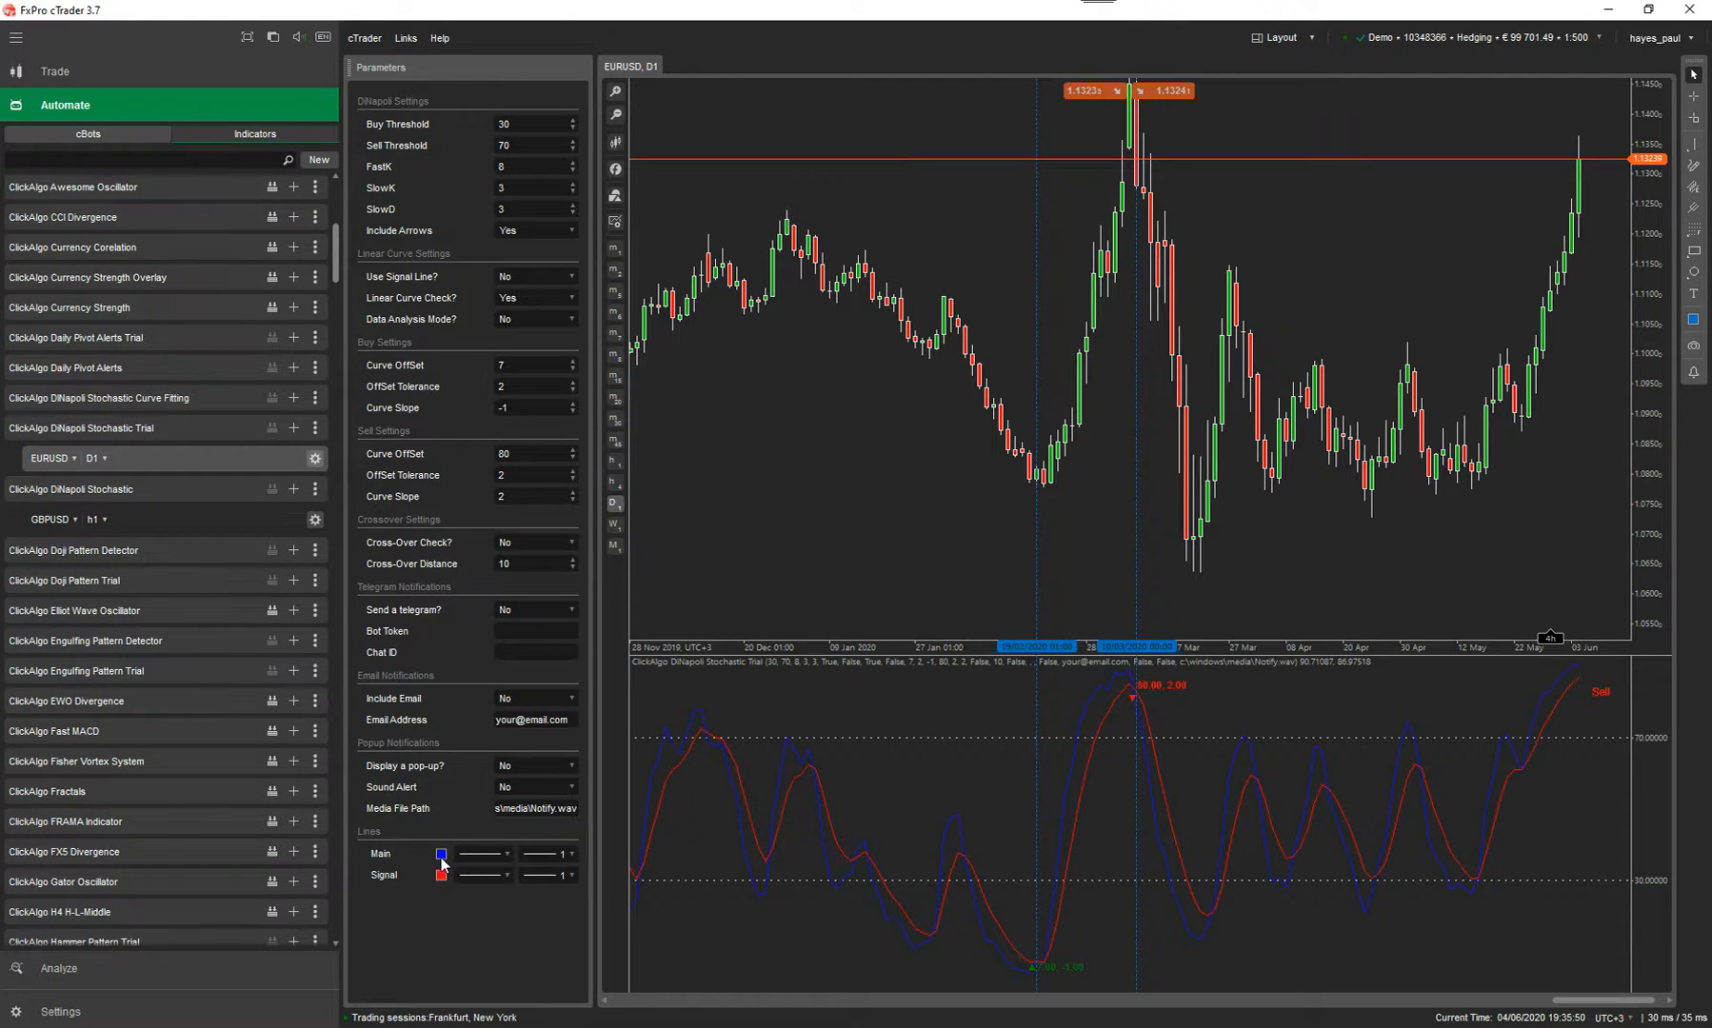
Pick purple in the Main line colour swatch under Lines
click(440, 854)
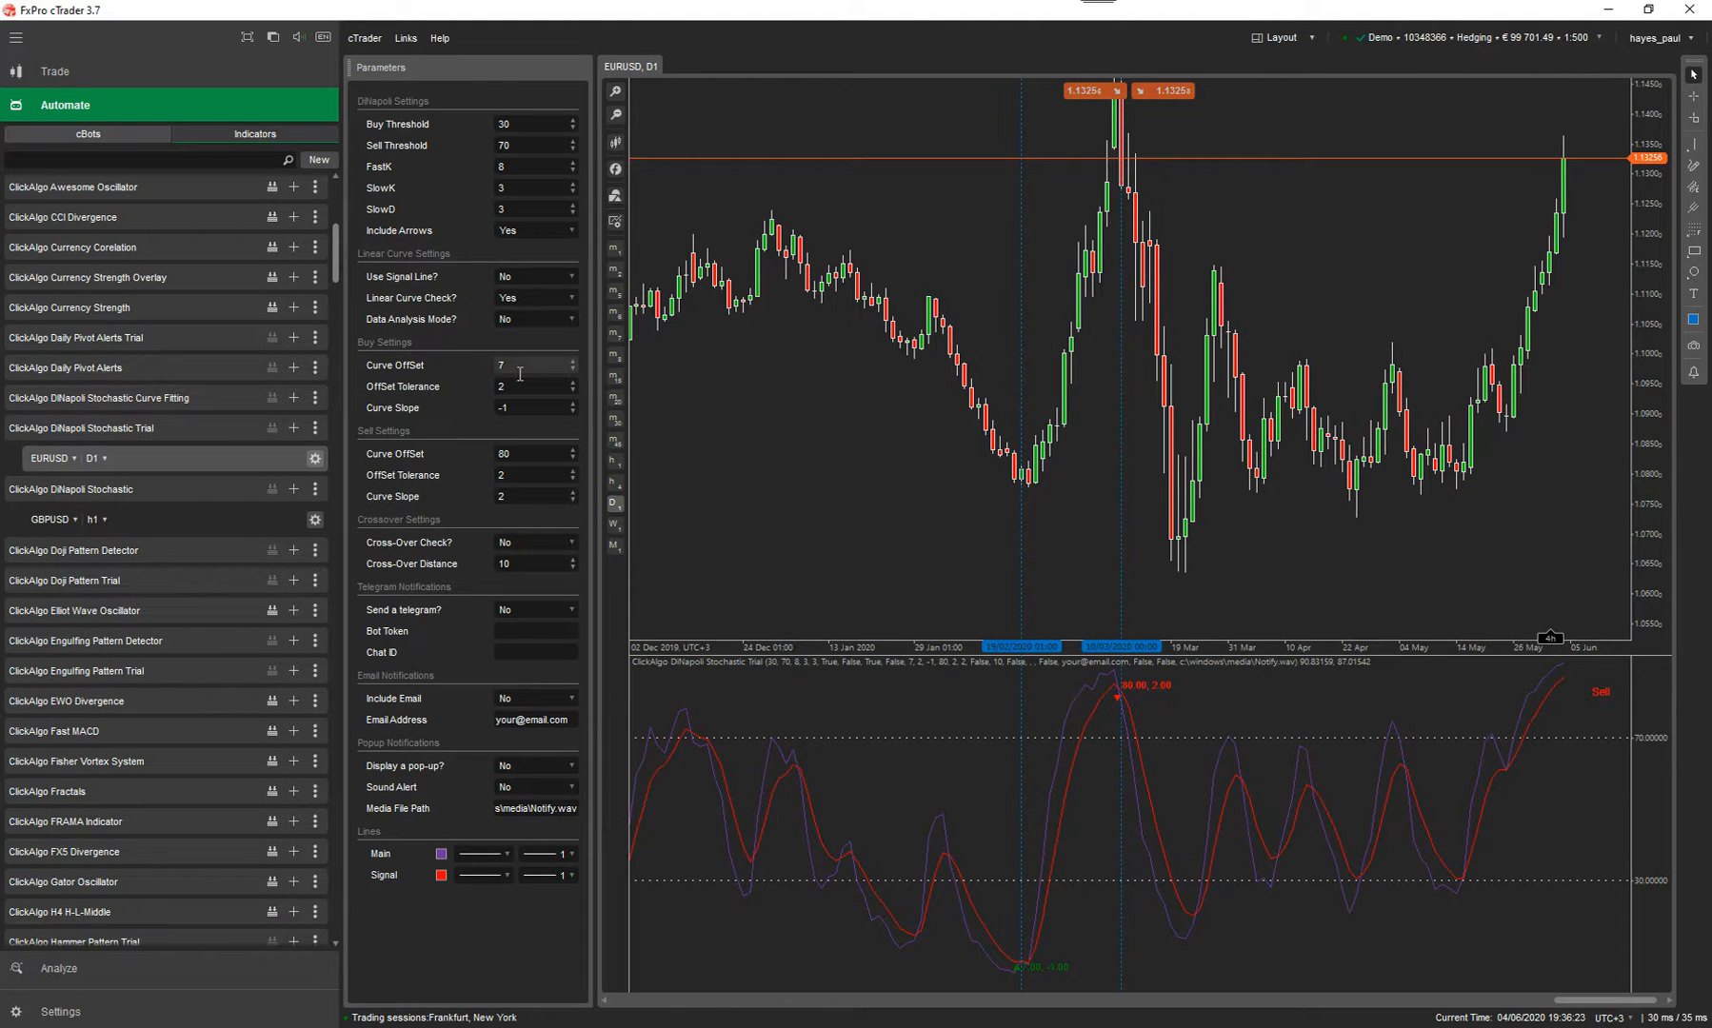
mouse_move(527, 319)
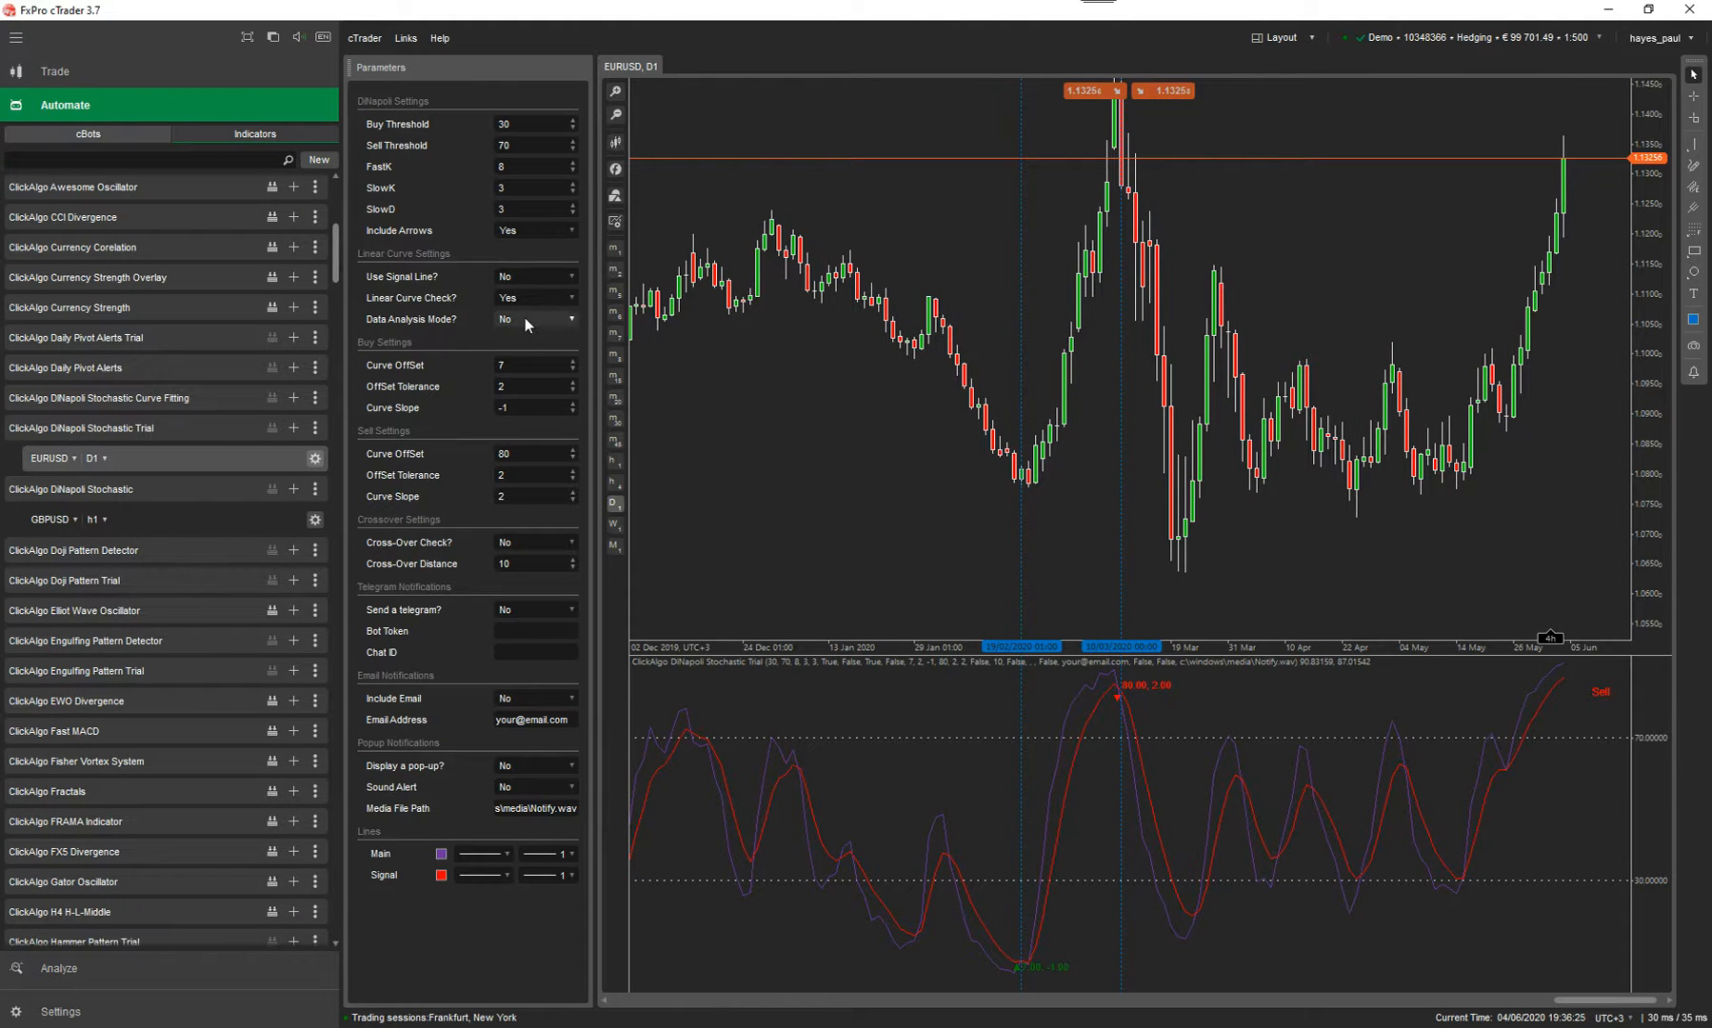
Switch Data Analysis Mode? to Yes, with buy curve offset 24
click(535, 319)
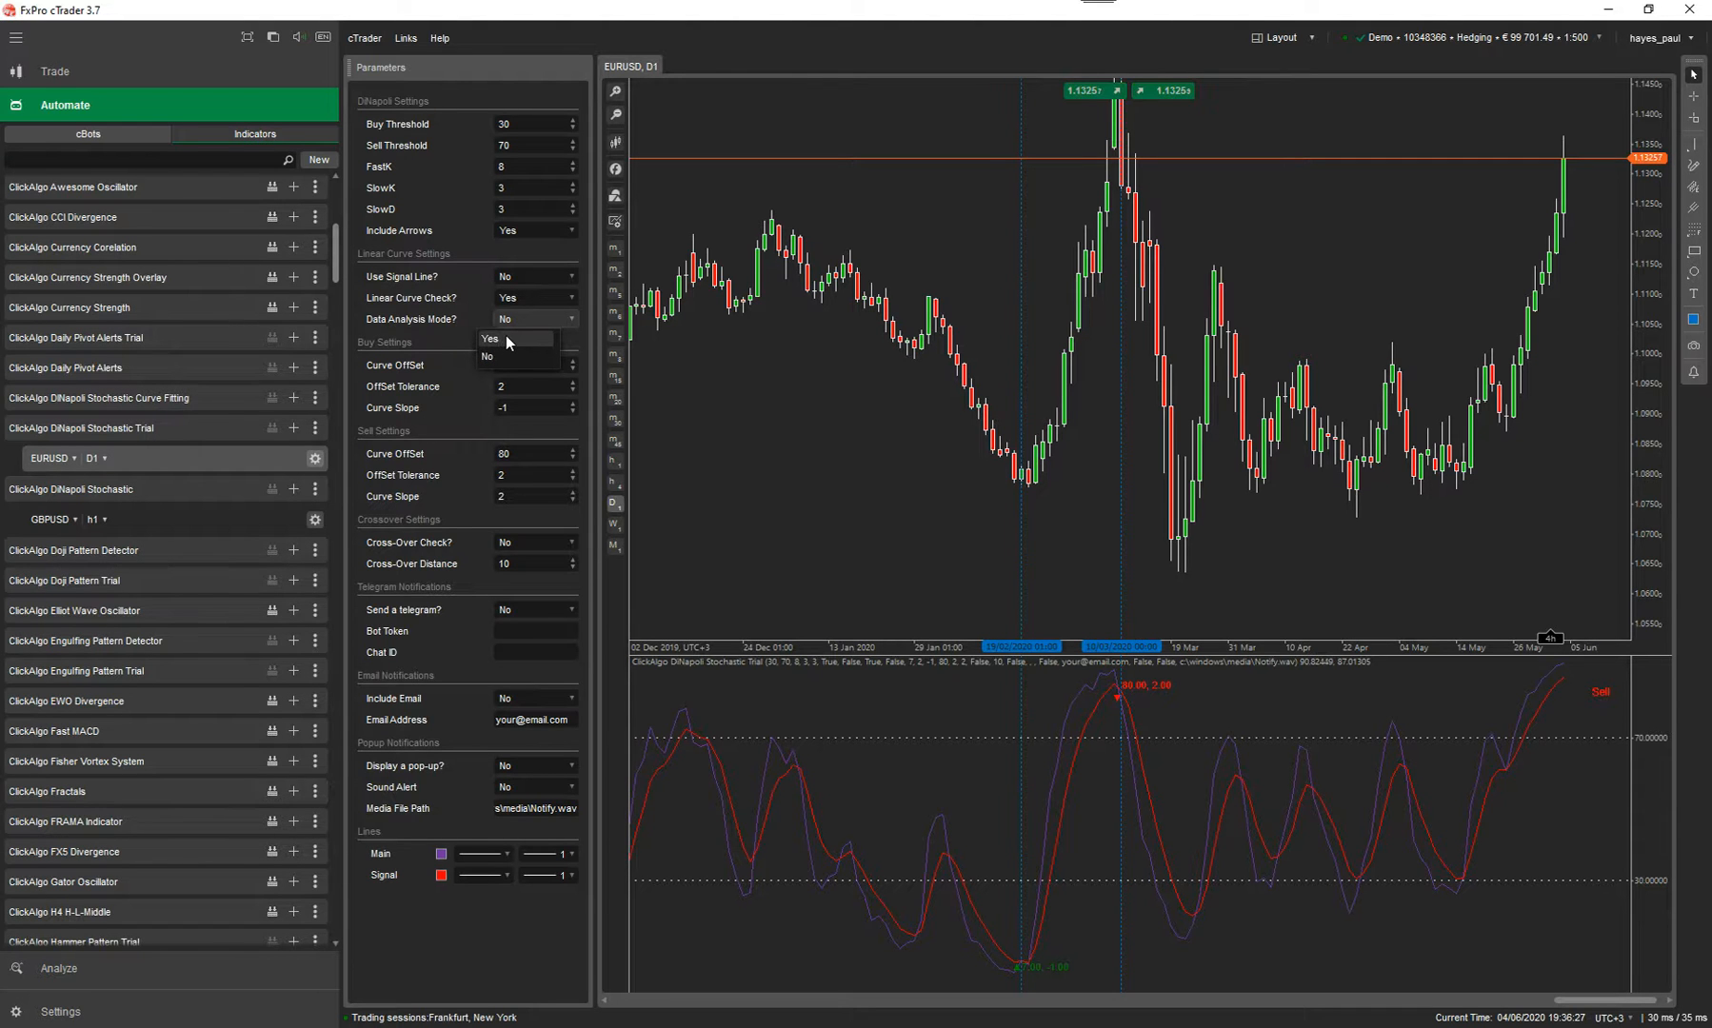
click(490, 339)
text(24)
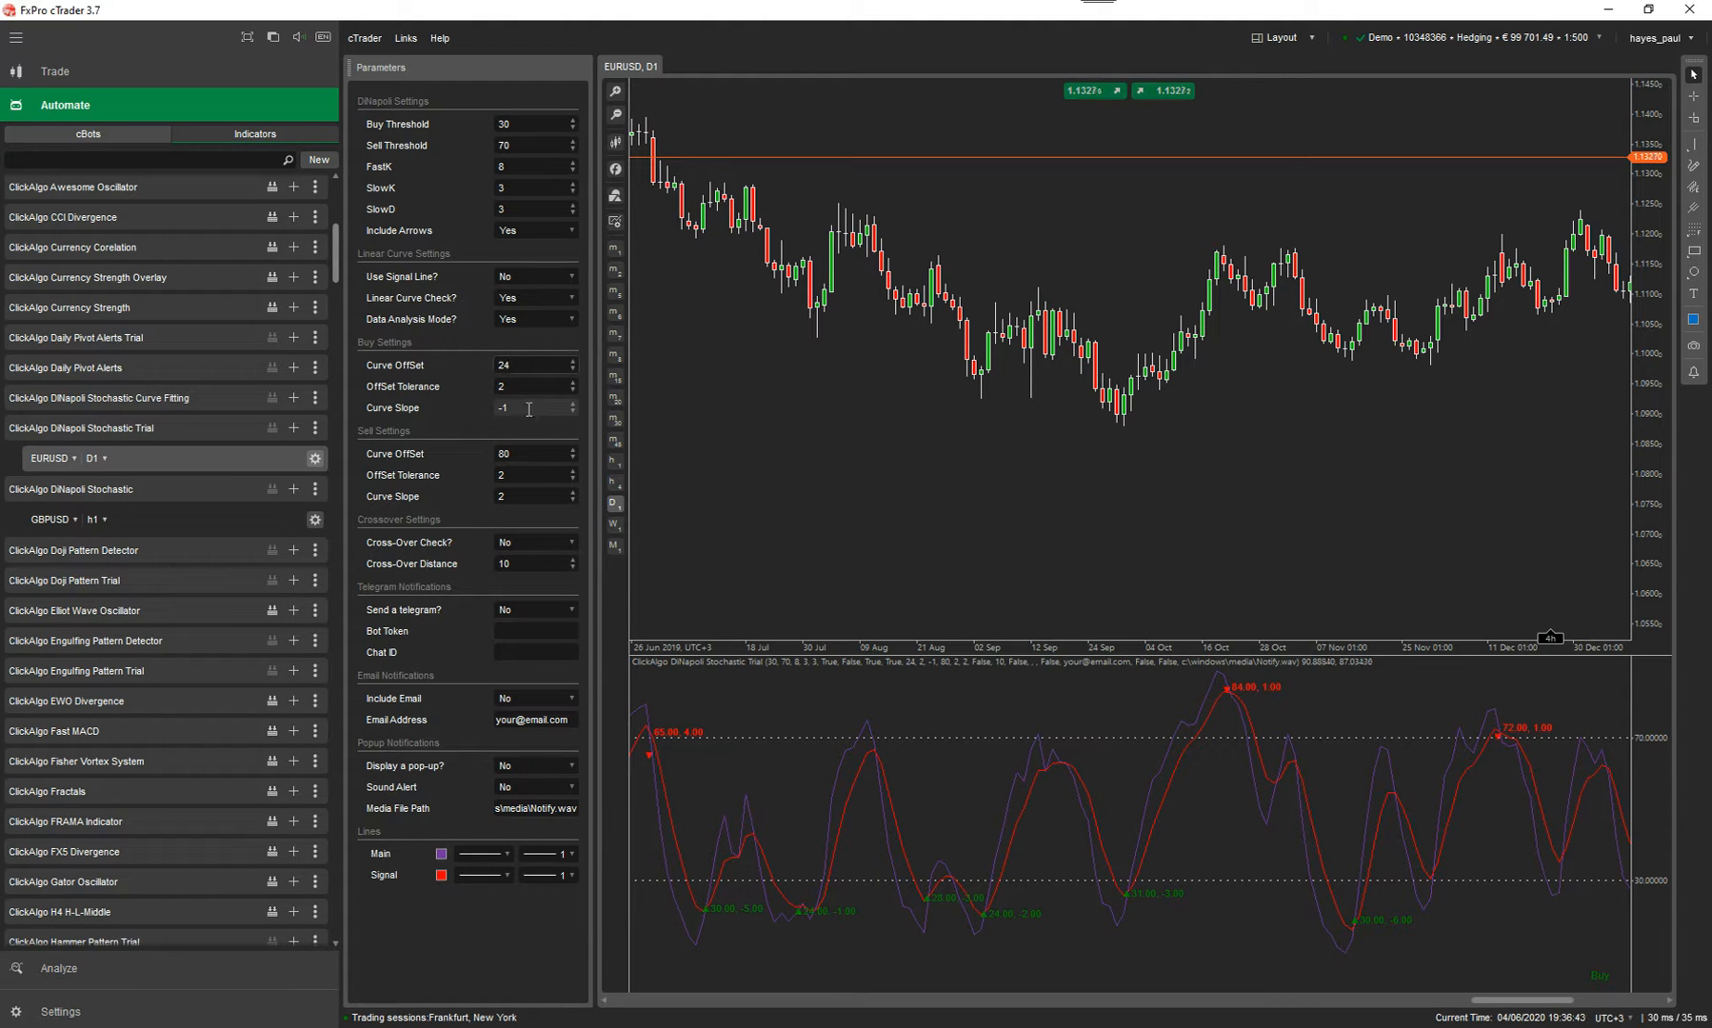
Step Buy OffSet Tolerance up to 6, then set Data Analysis Mode? to No
click(571, 382)
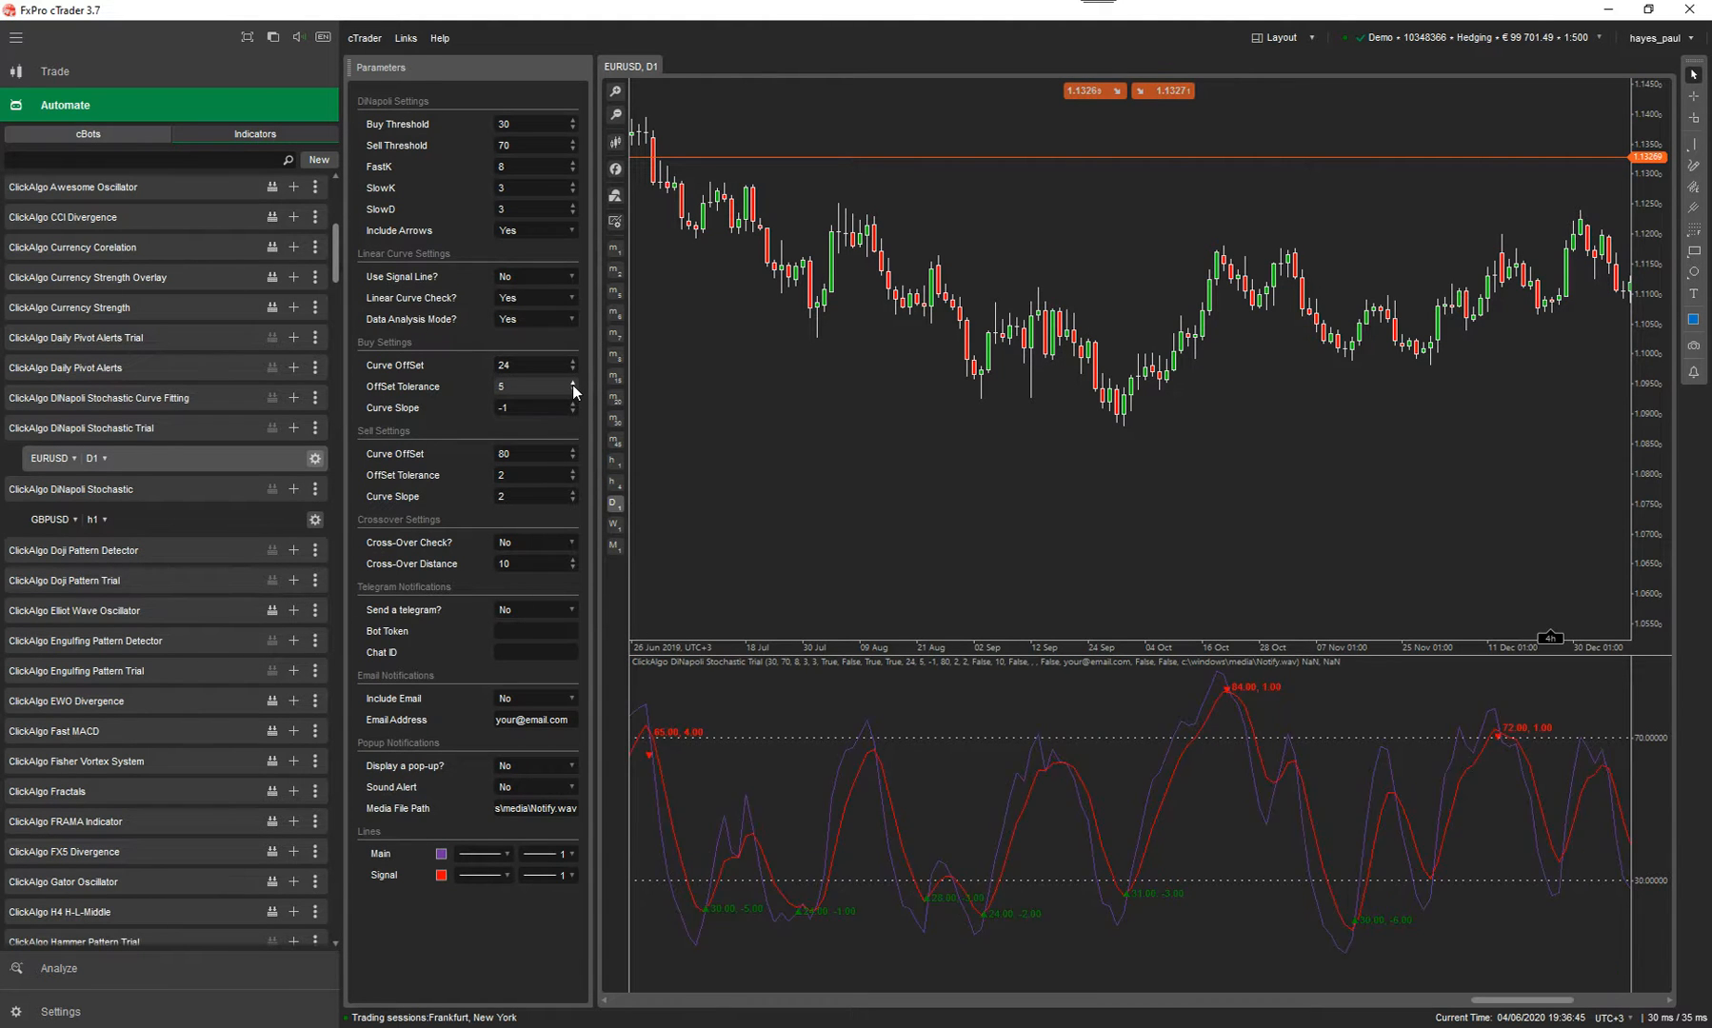
click(534, 319)
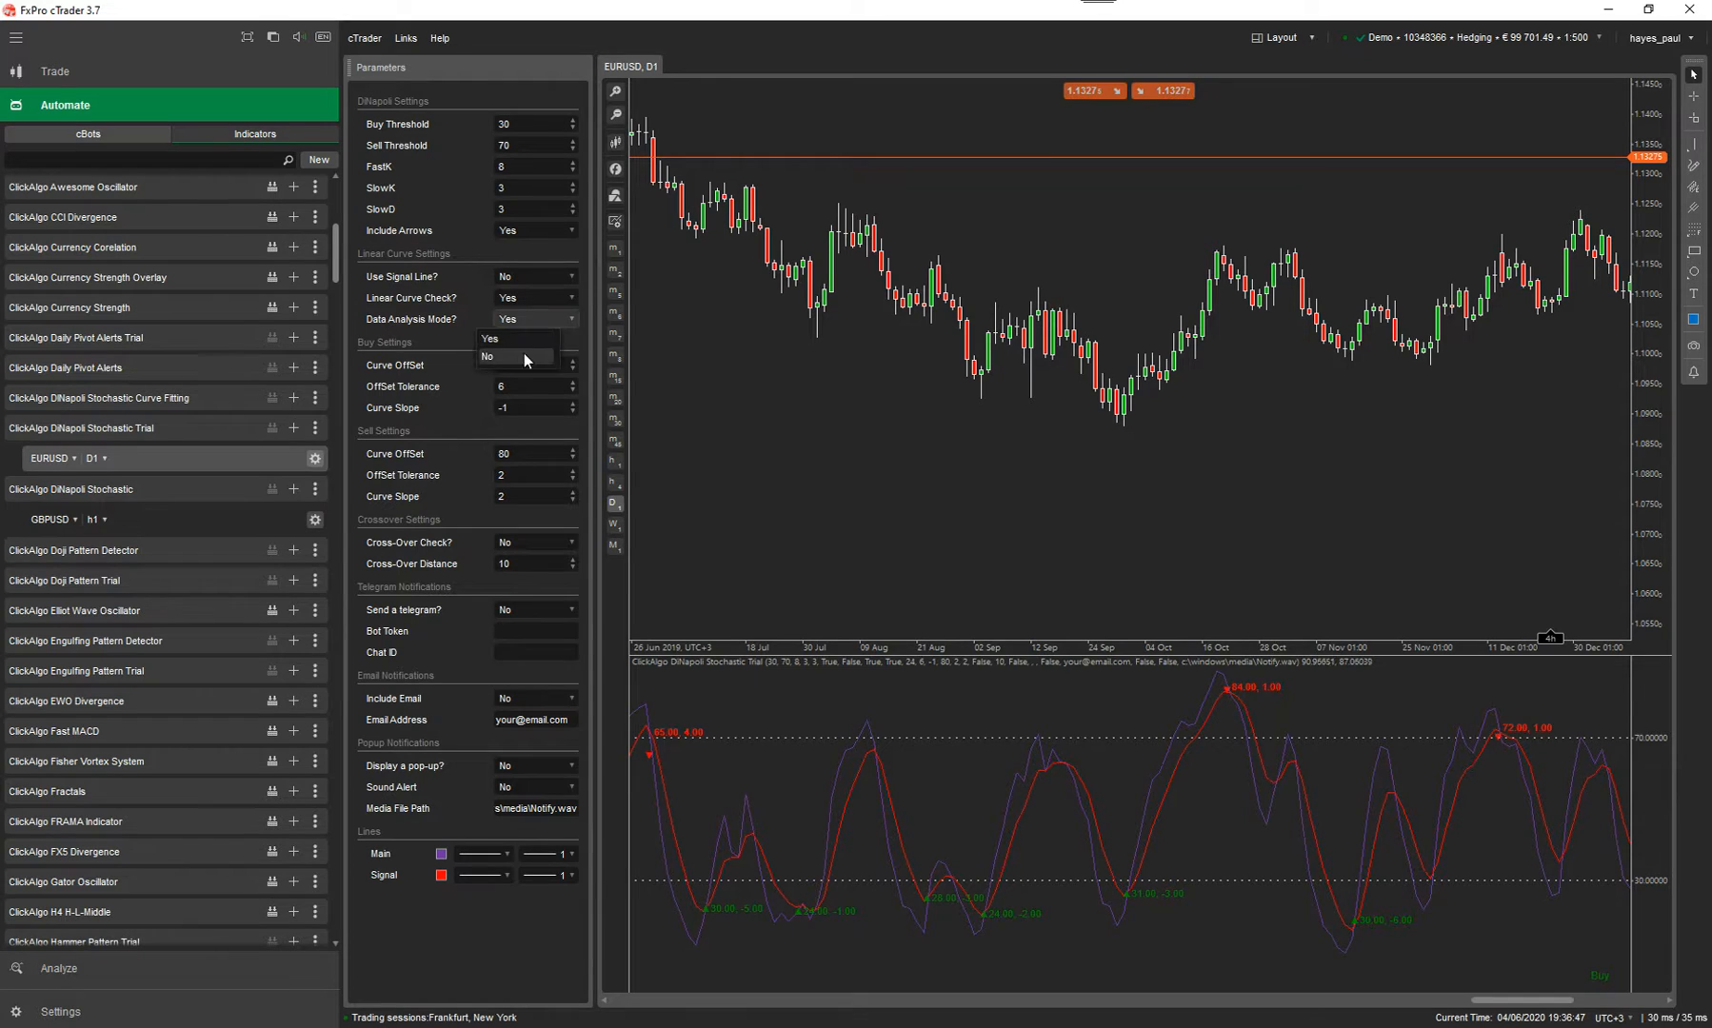
click(488, 357)
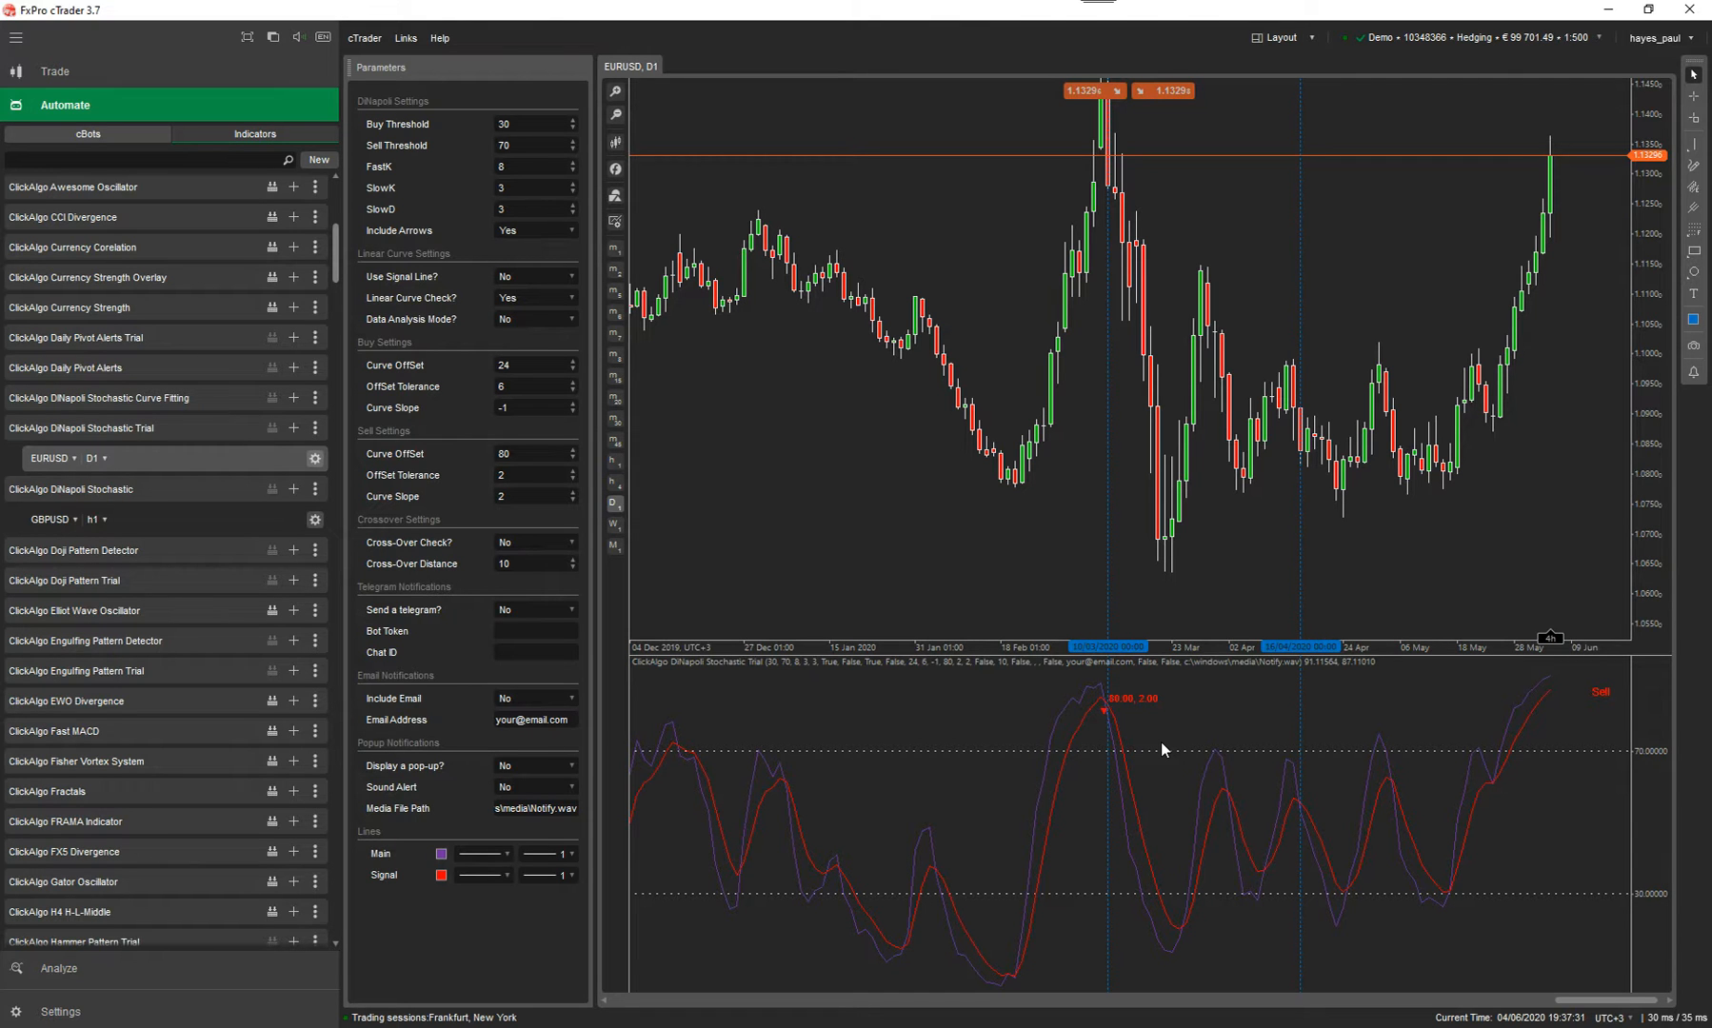
mouse_move(1129, 762)
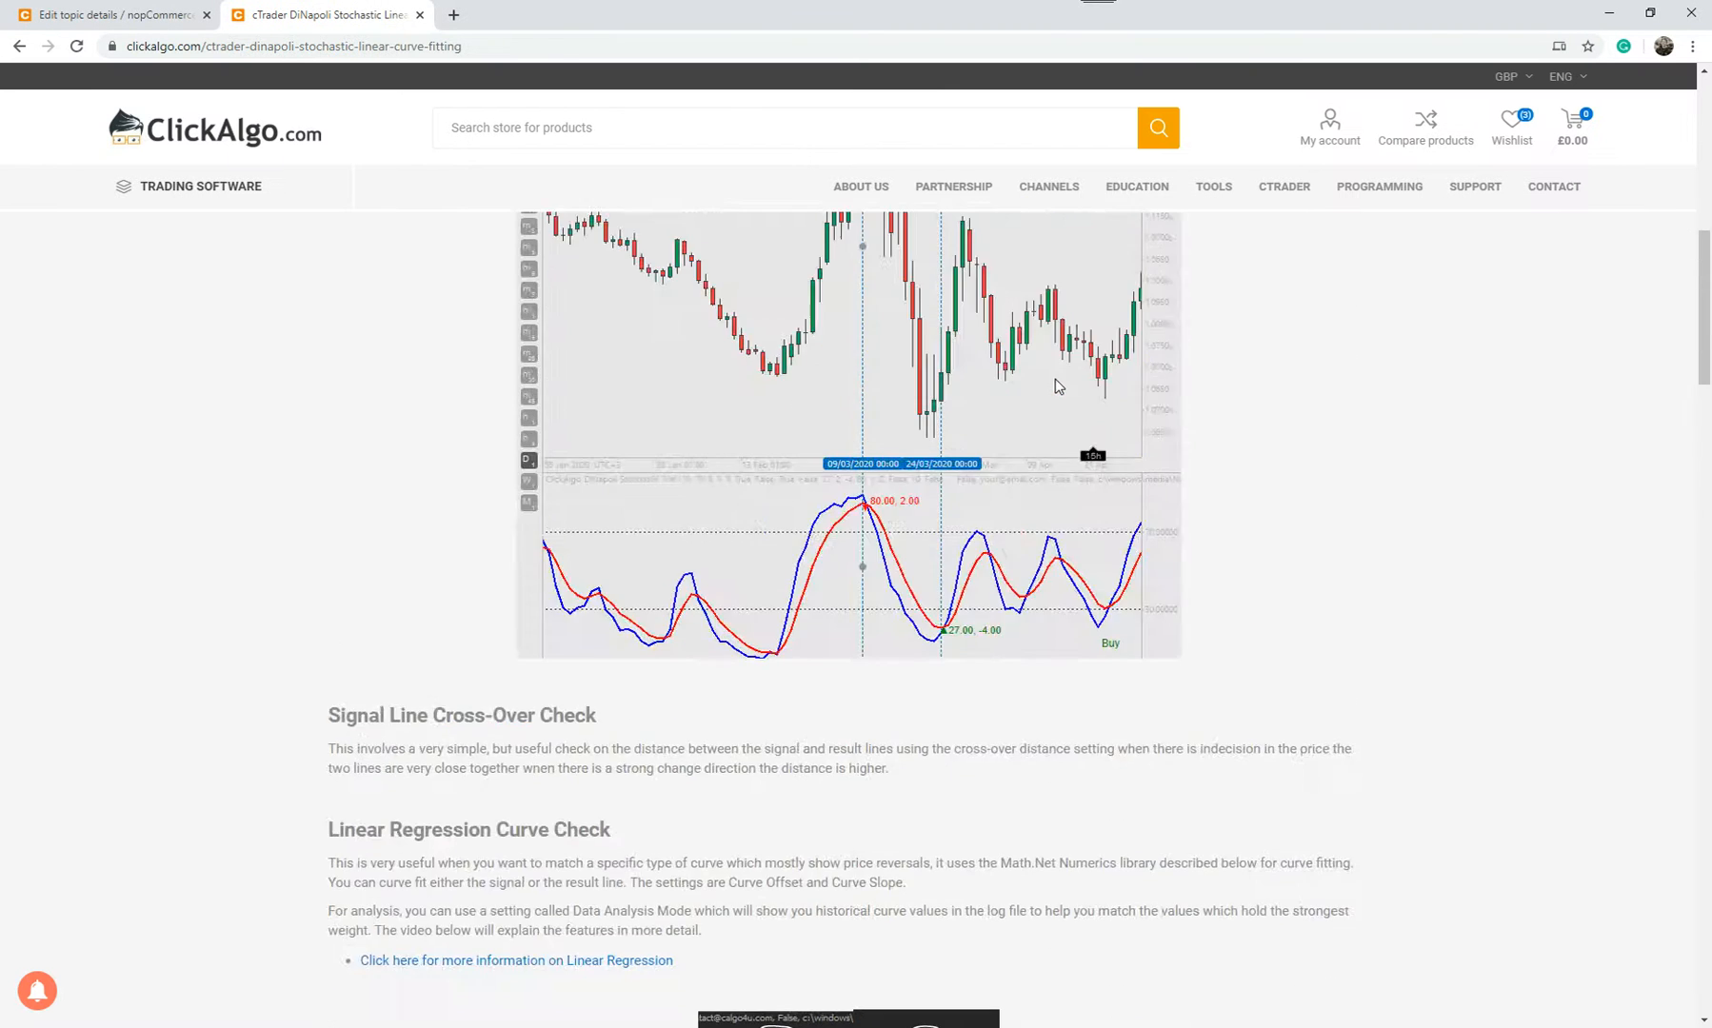
Open Our YouTube Channel from the ClickAlgo site's Channels menu
scroll(up, 3)
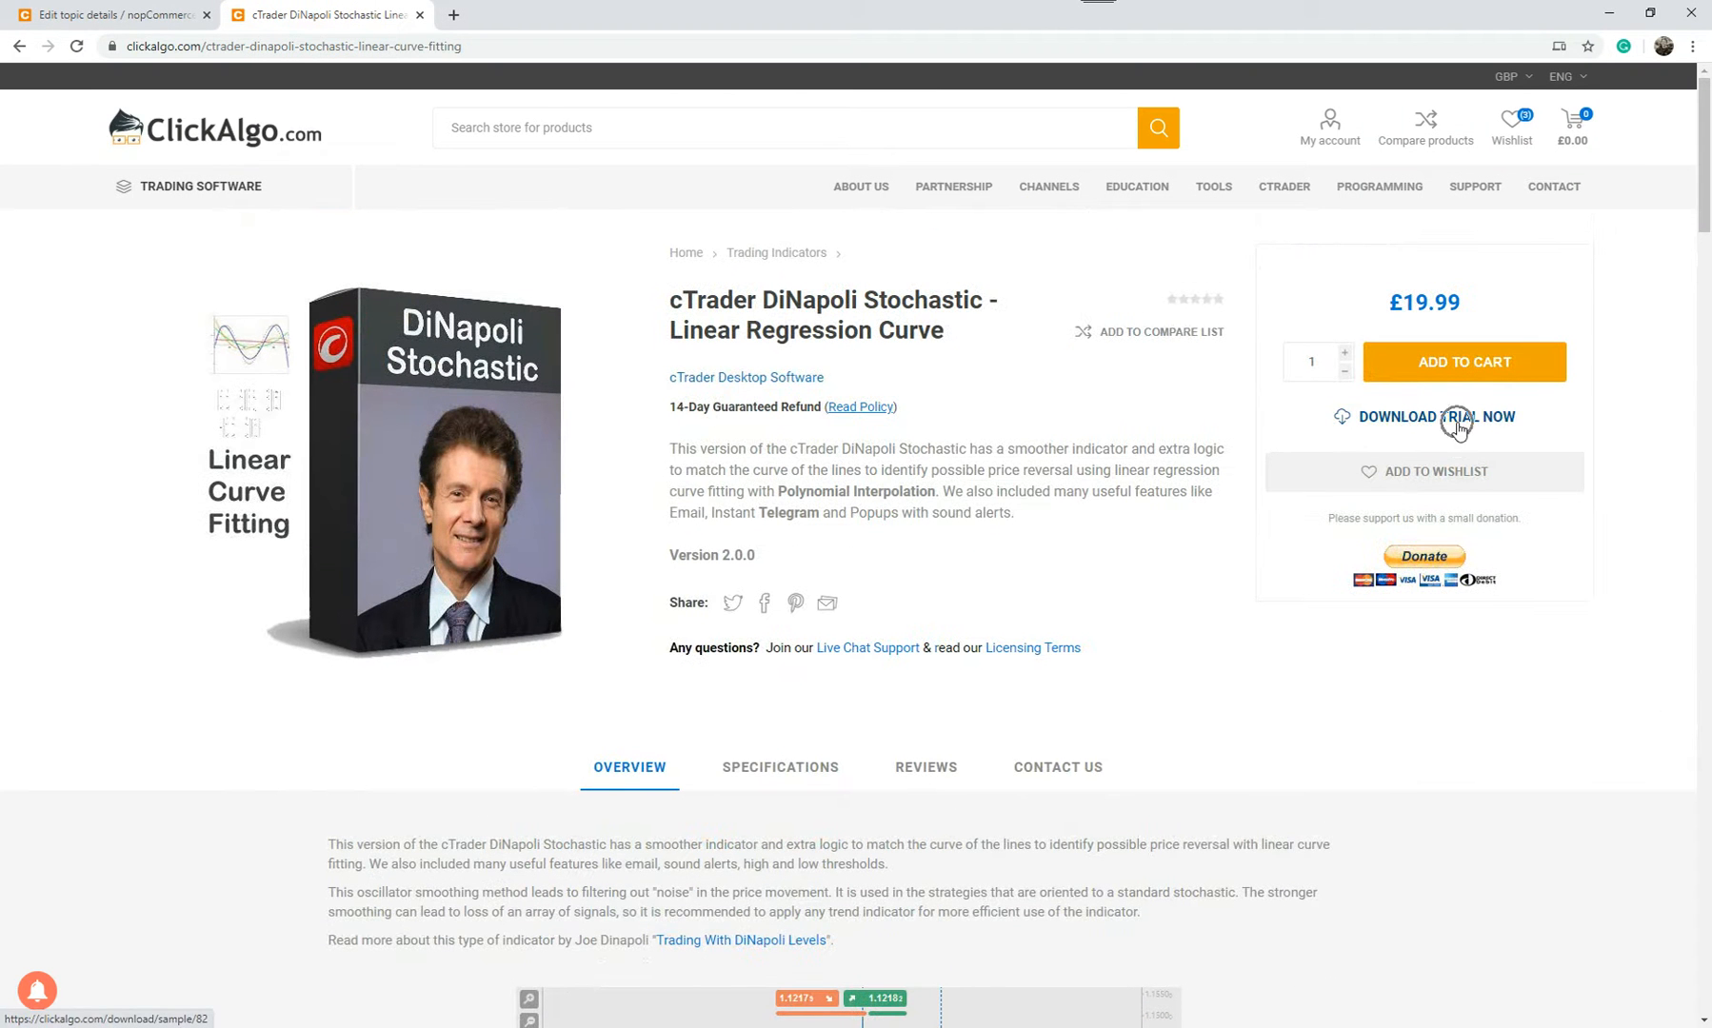
mouse_move(1400, 350)
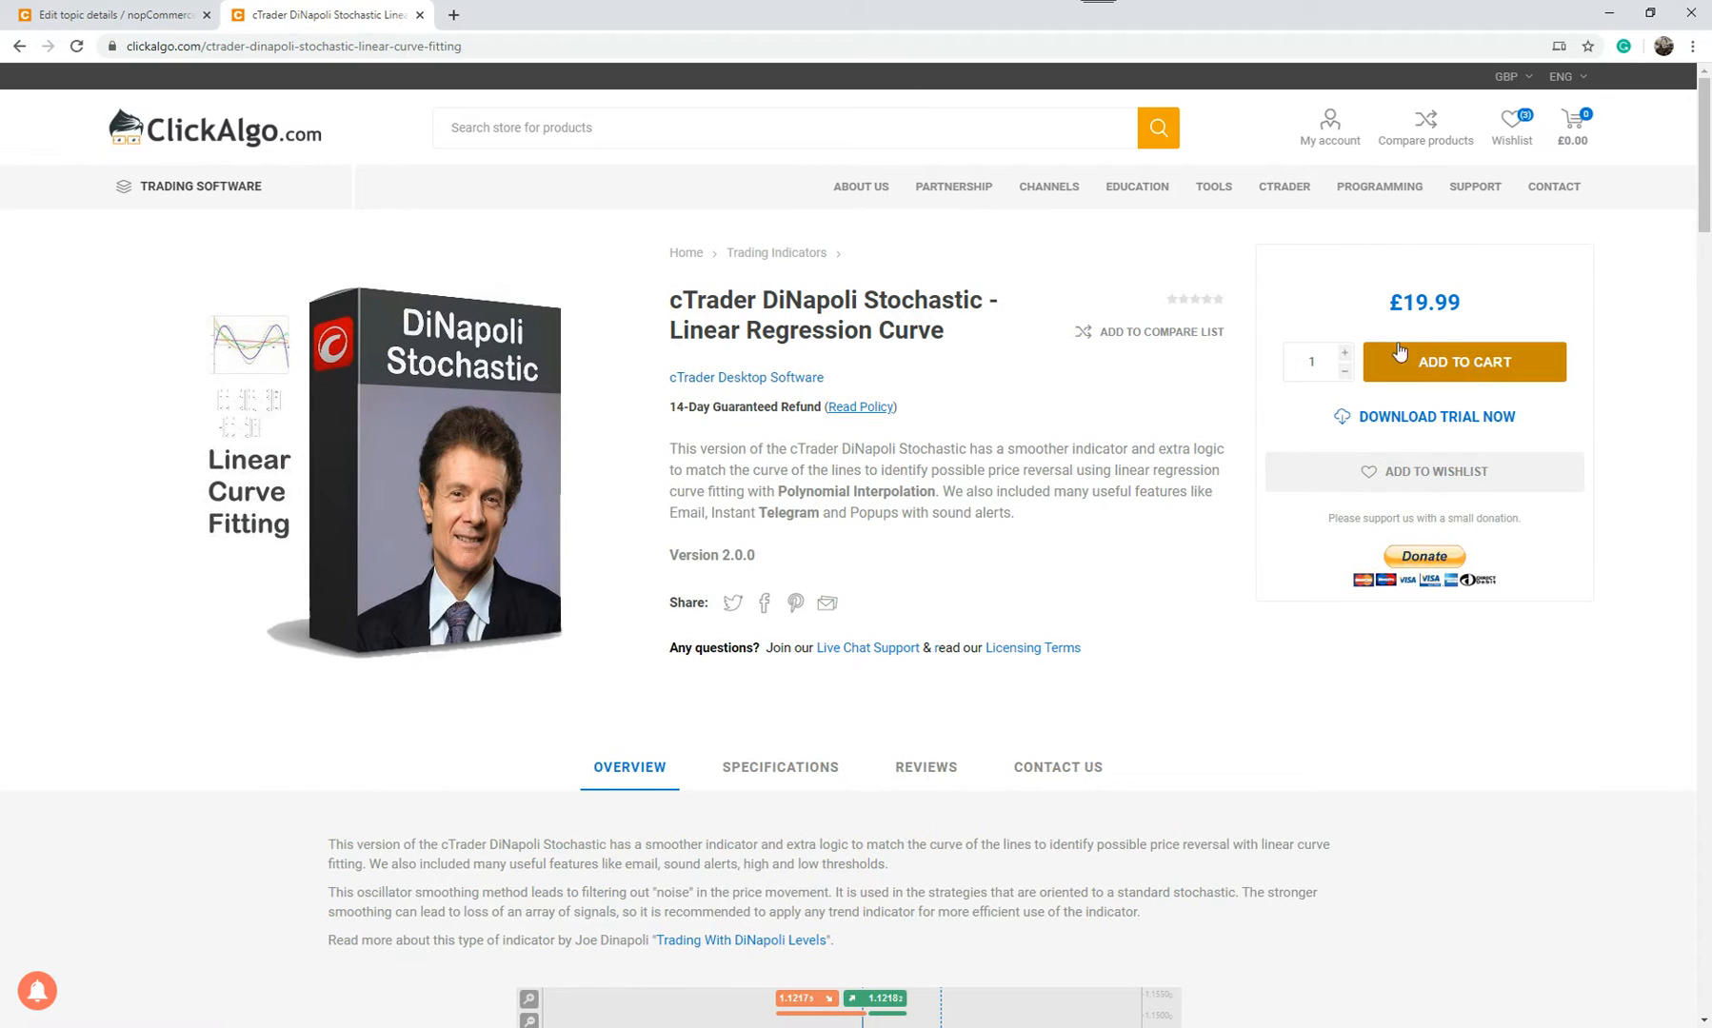
click(200, 186)
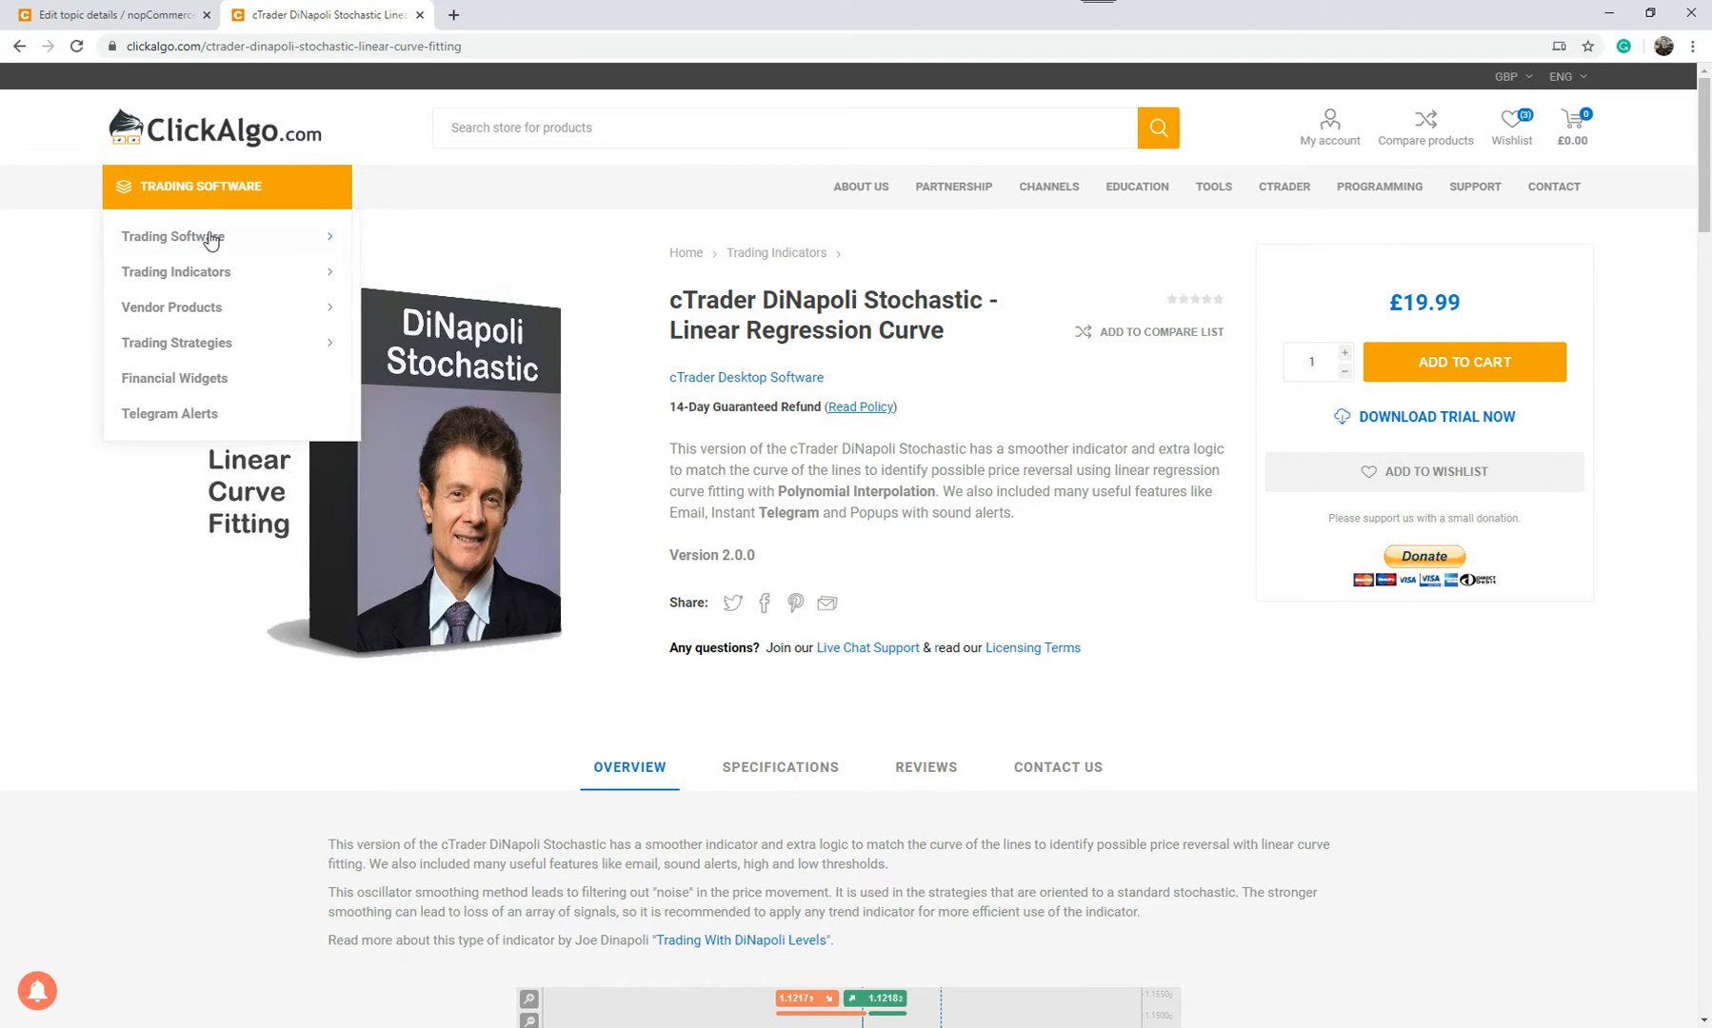
mouse_move(177, 273)
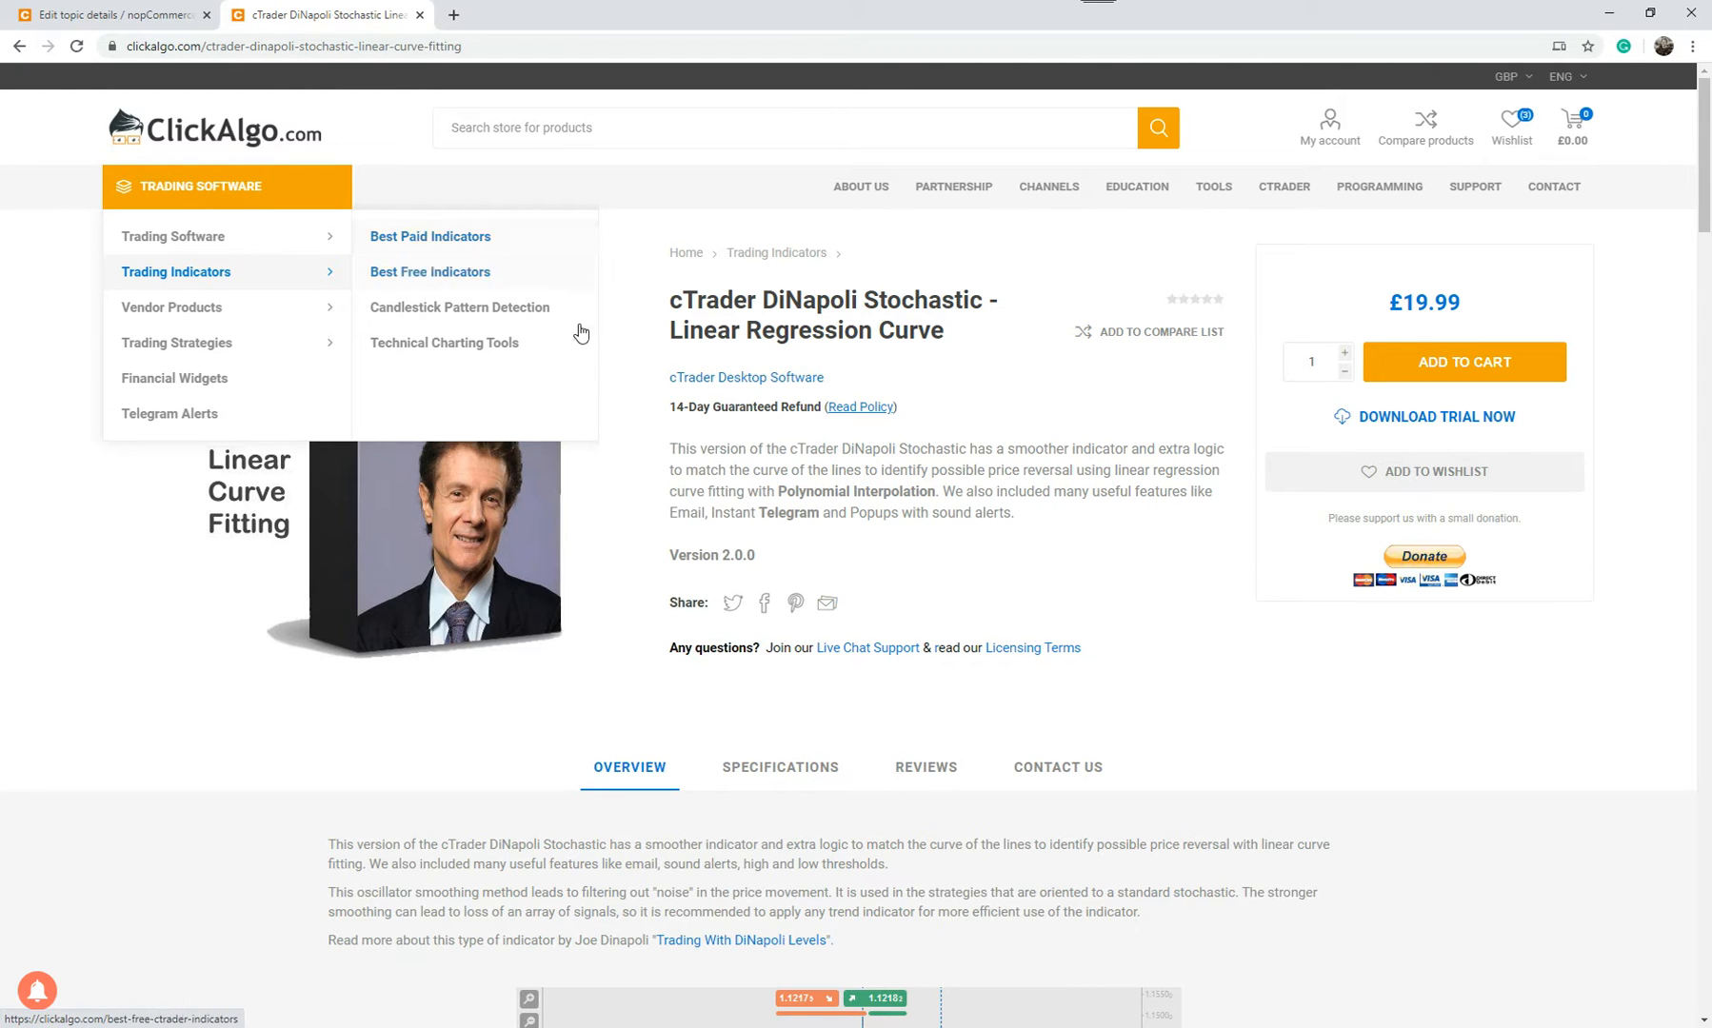
mouse_move(709, 272)
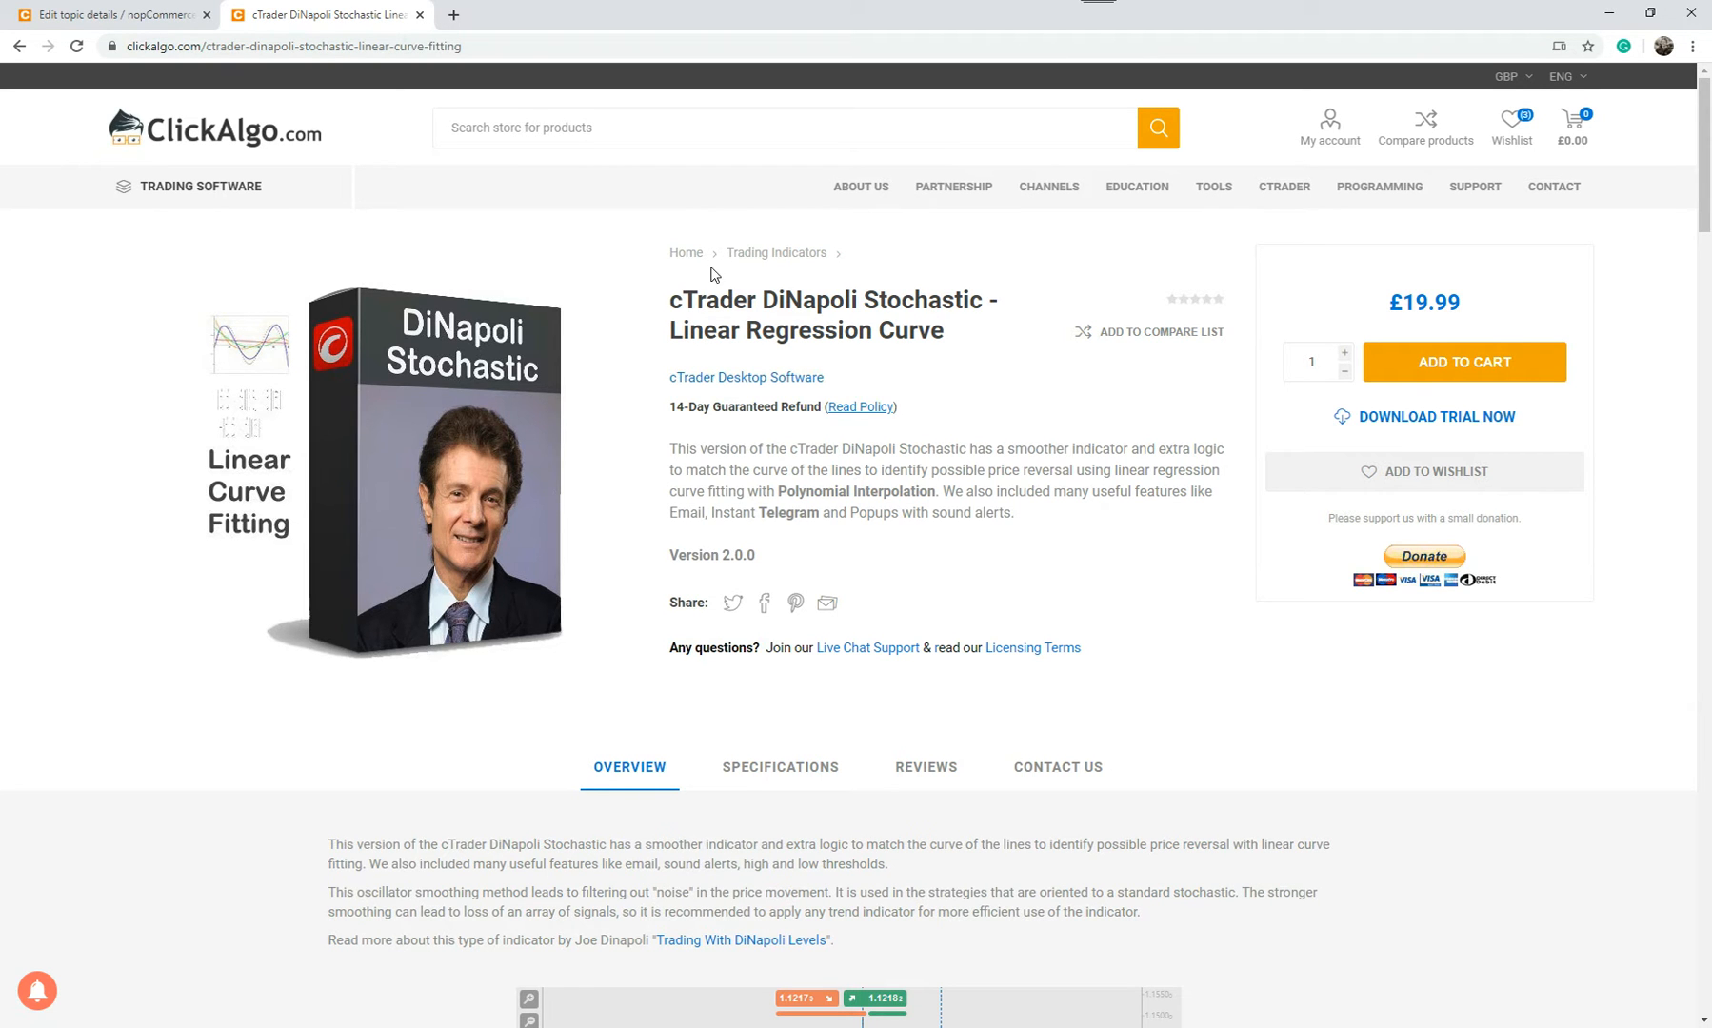
click(1048, 186)
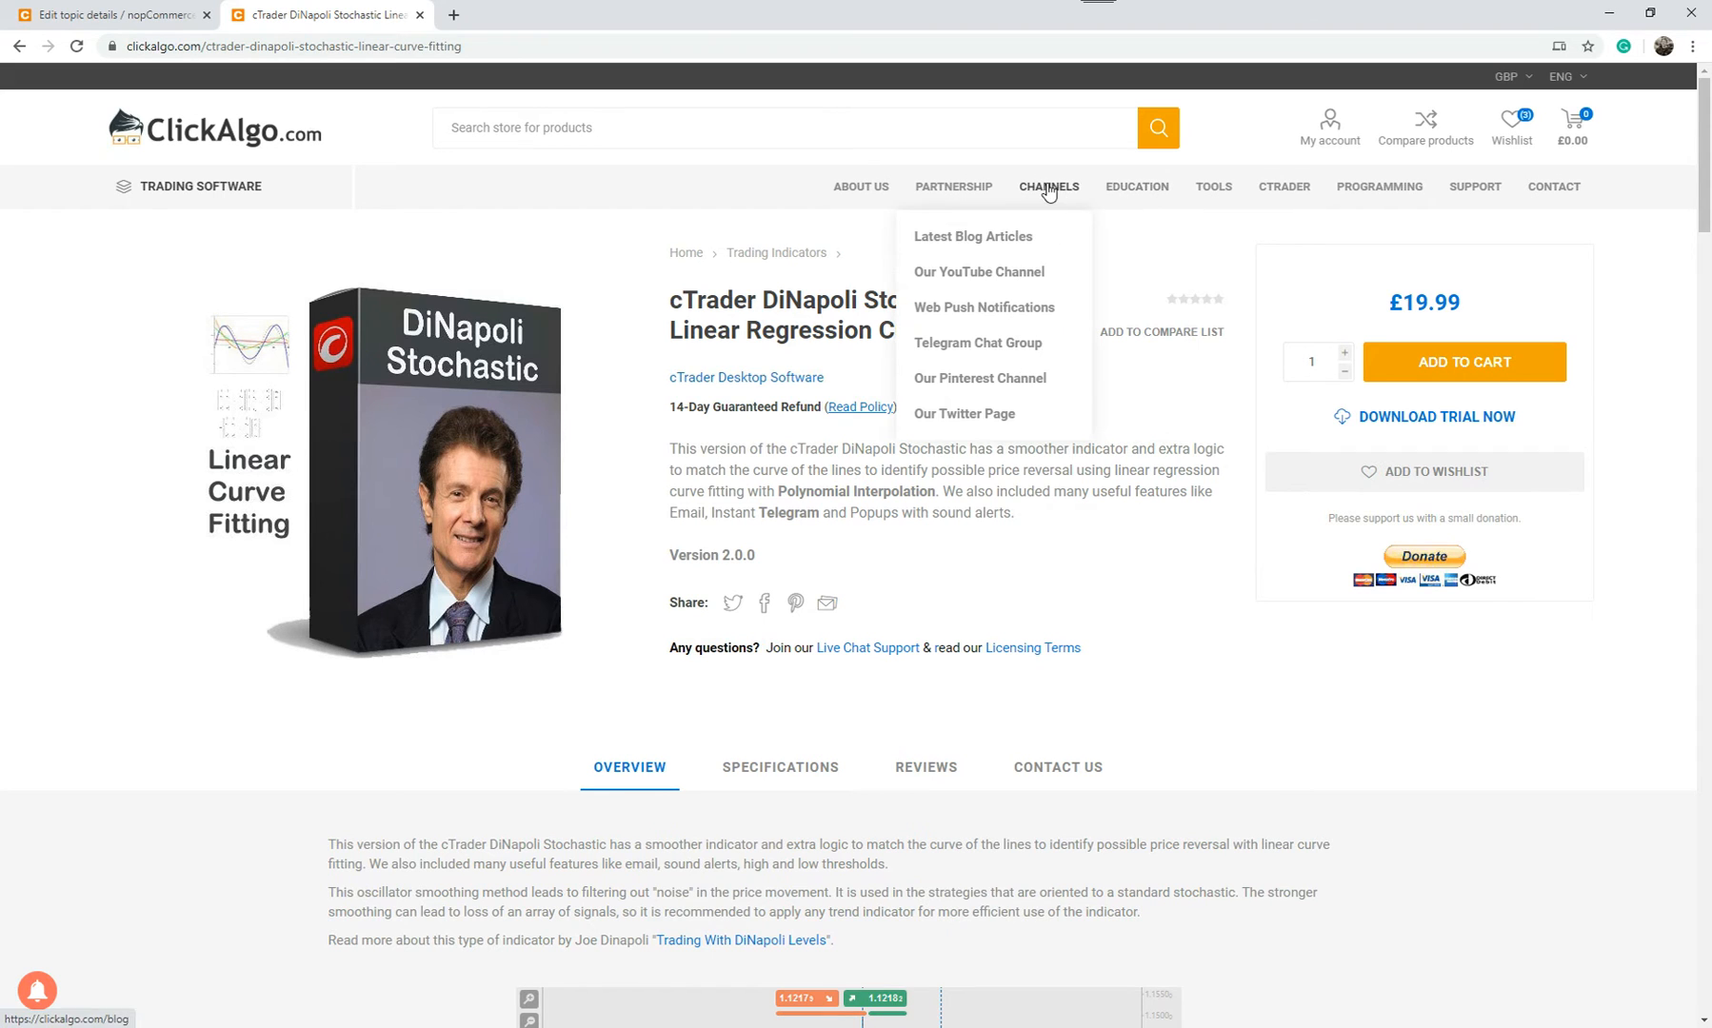
click(979, 271)
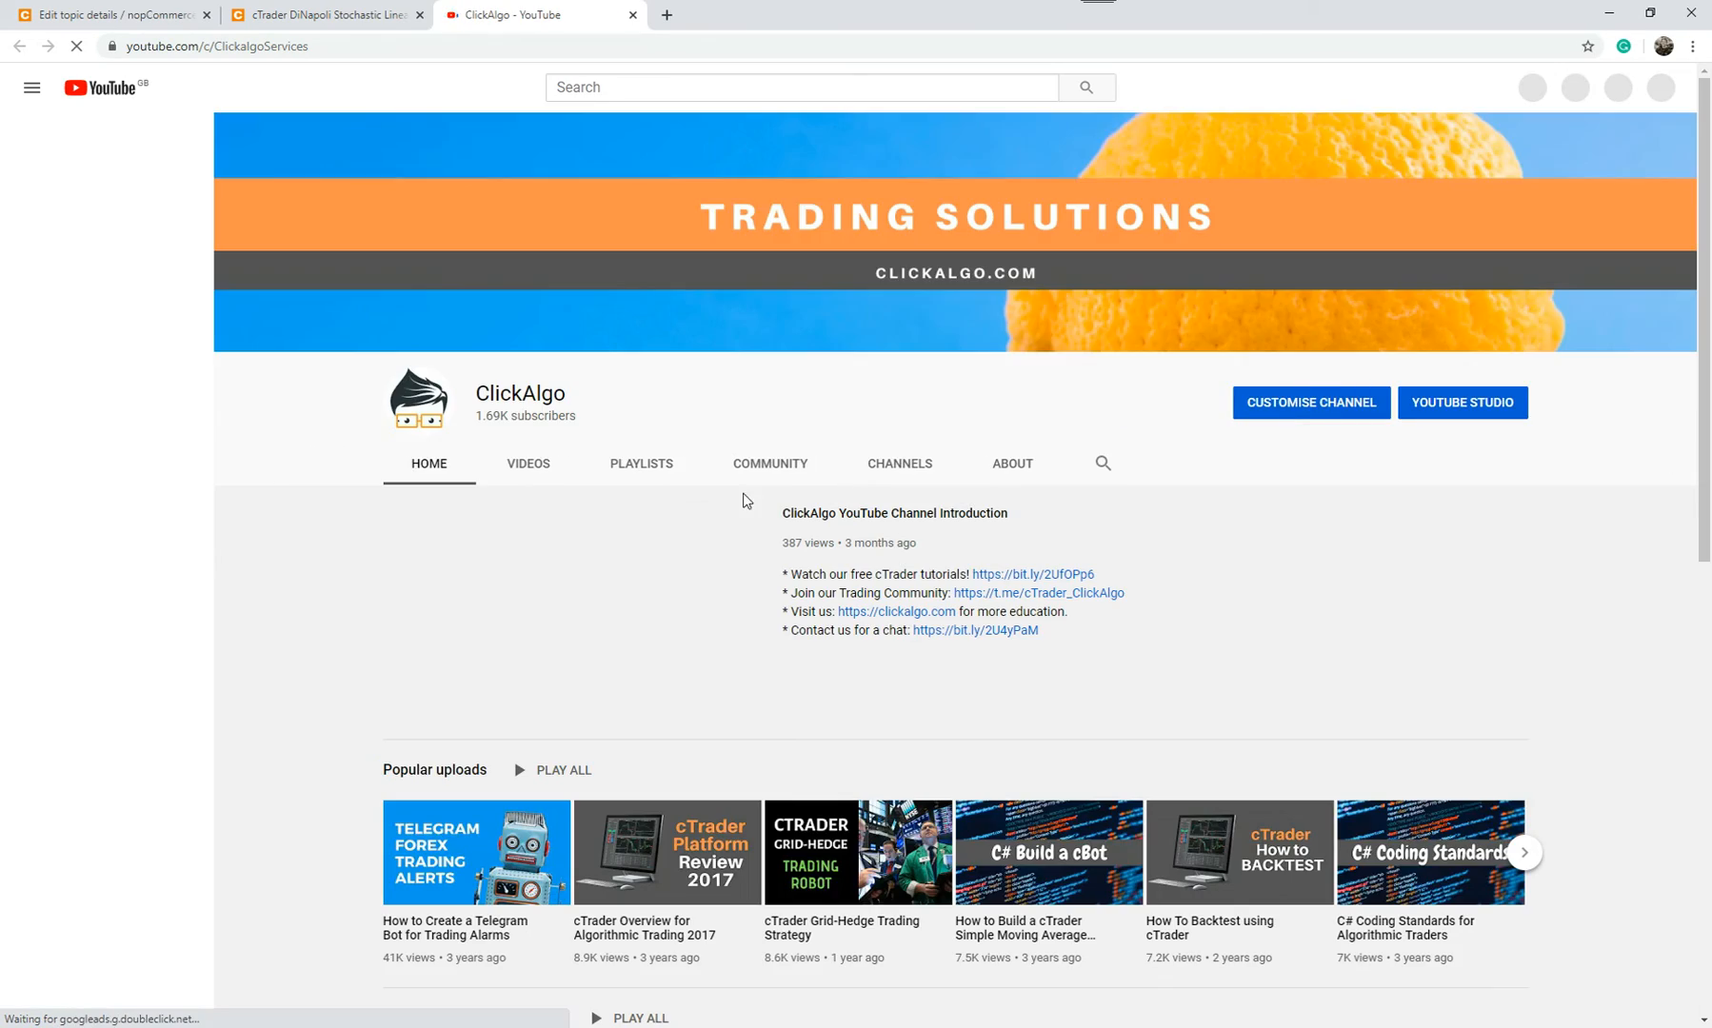
Scroll the ClickAlgo channel home down to the cTrader indicator and tutorial playlists
scroll(down, 3)
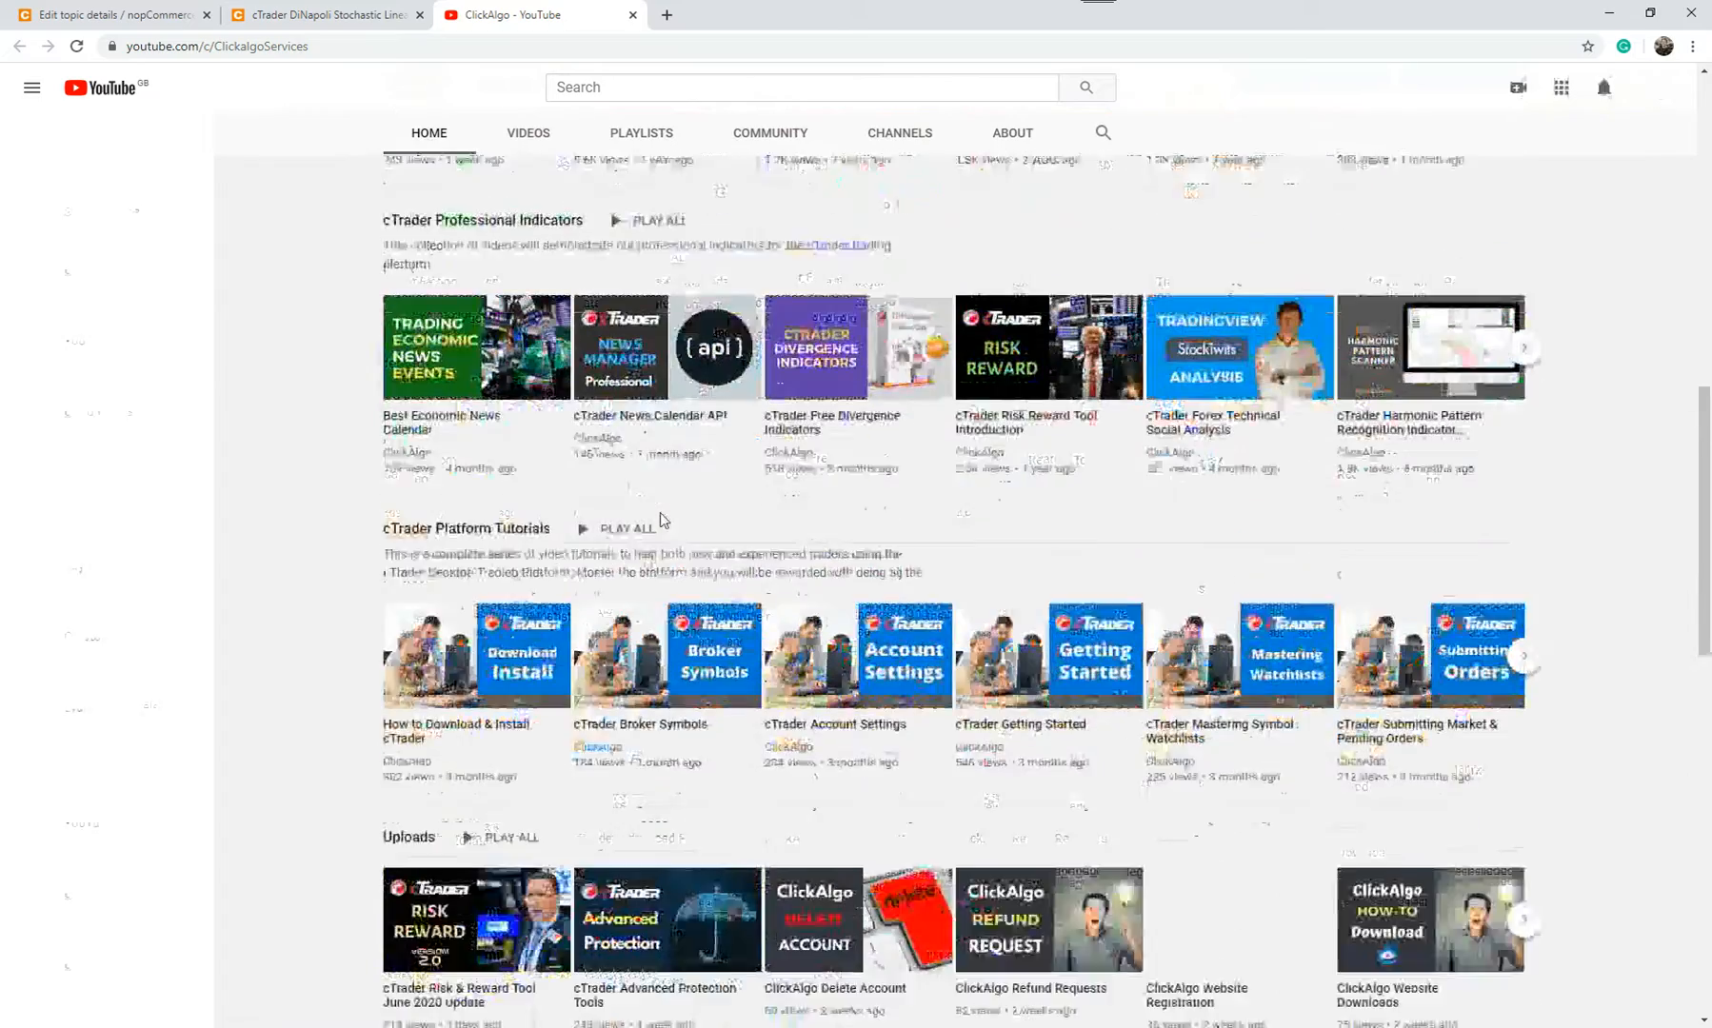